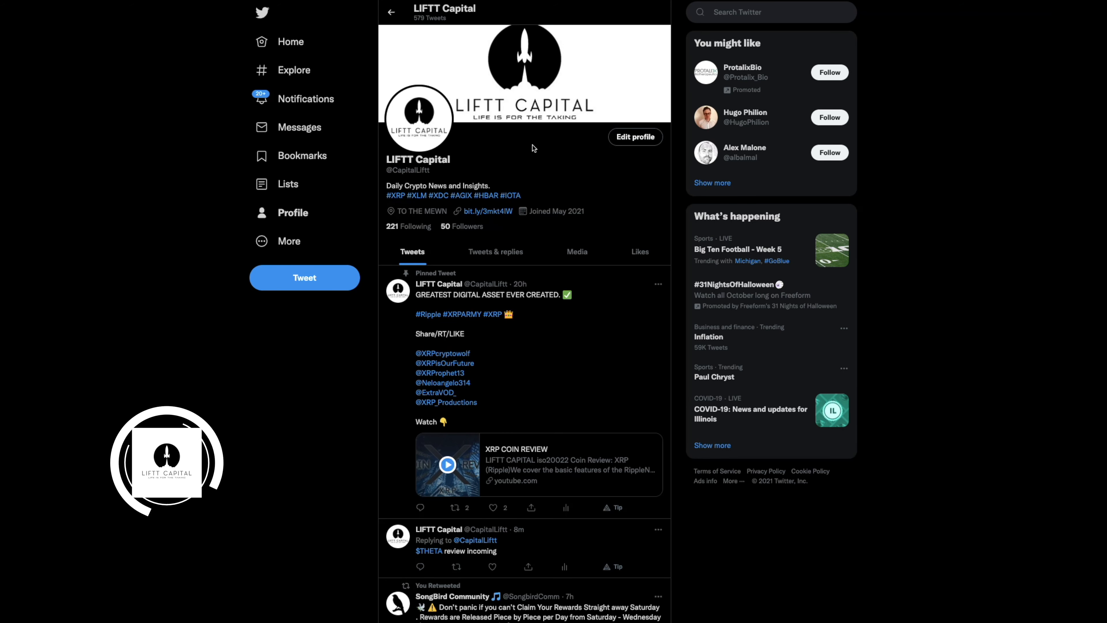
pyautogui.moveTo(553, 126)
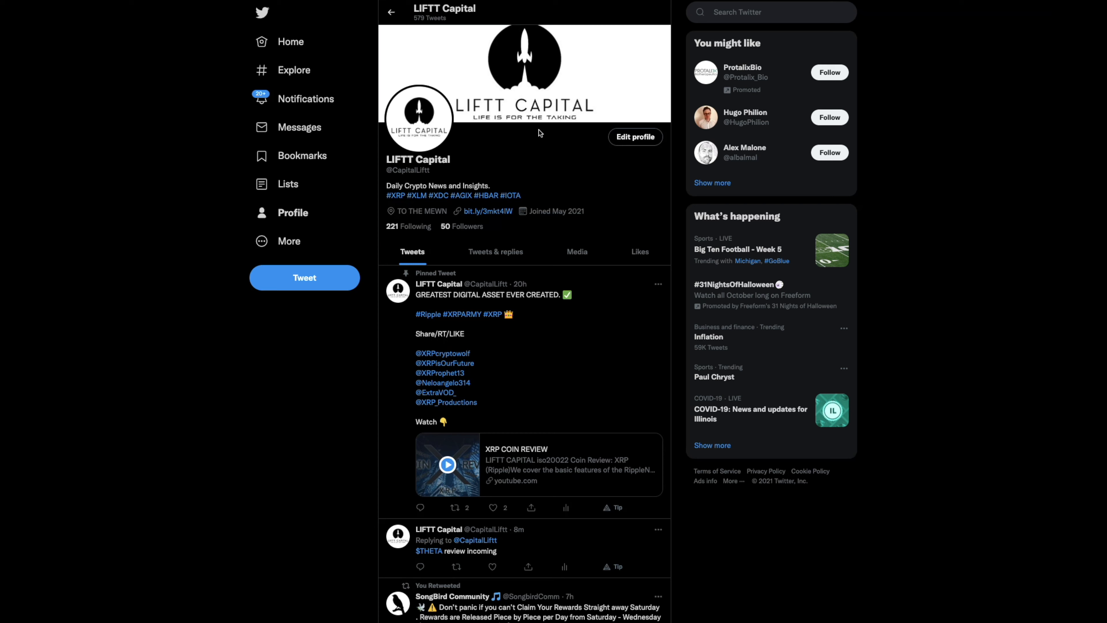
pyautogui.moveTo(296, 98)
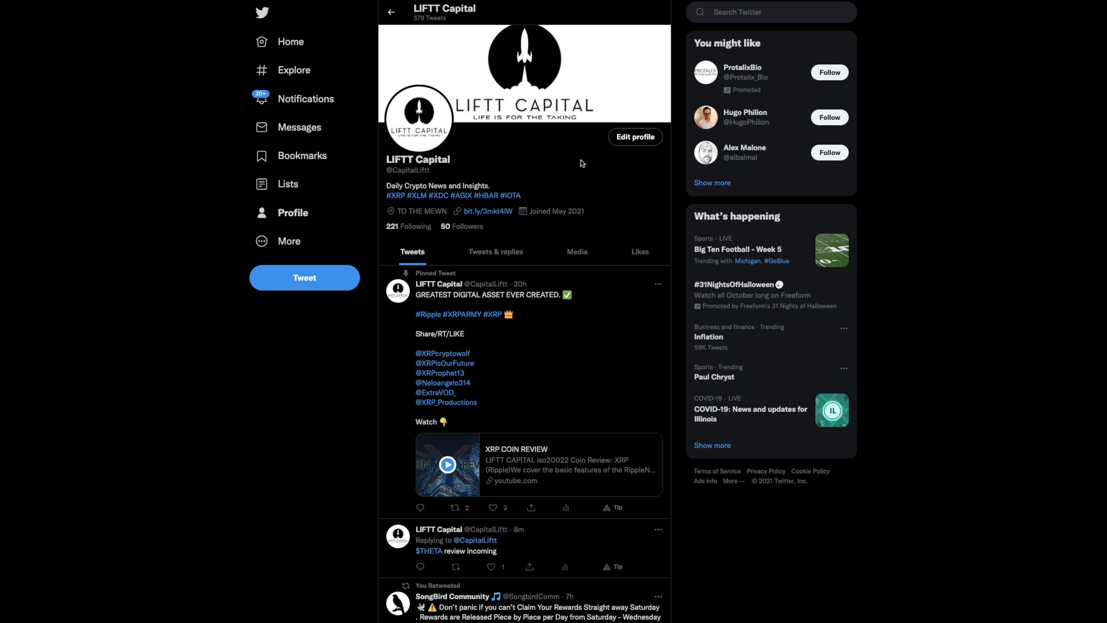
# Step: Scroll down the LIFTT Capital profile to reach the #THETA review poll tweet
pyautogui.scroll(-3)
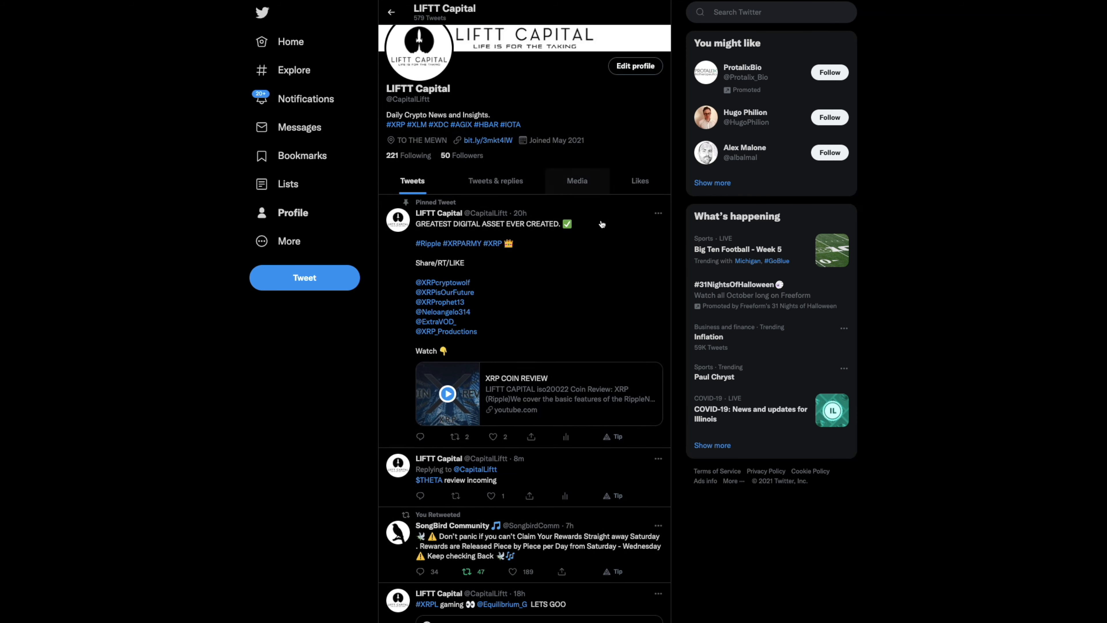
pyautogui.scroll(-3)
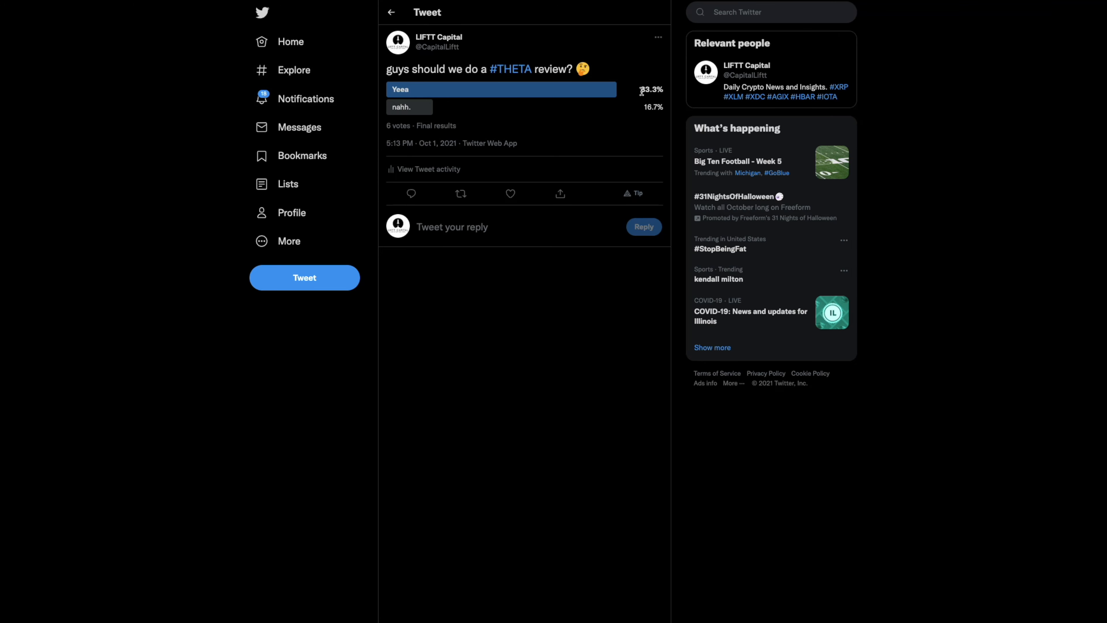
pyautogui.moveTo(642, 90)
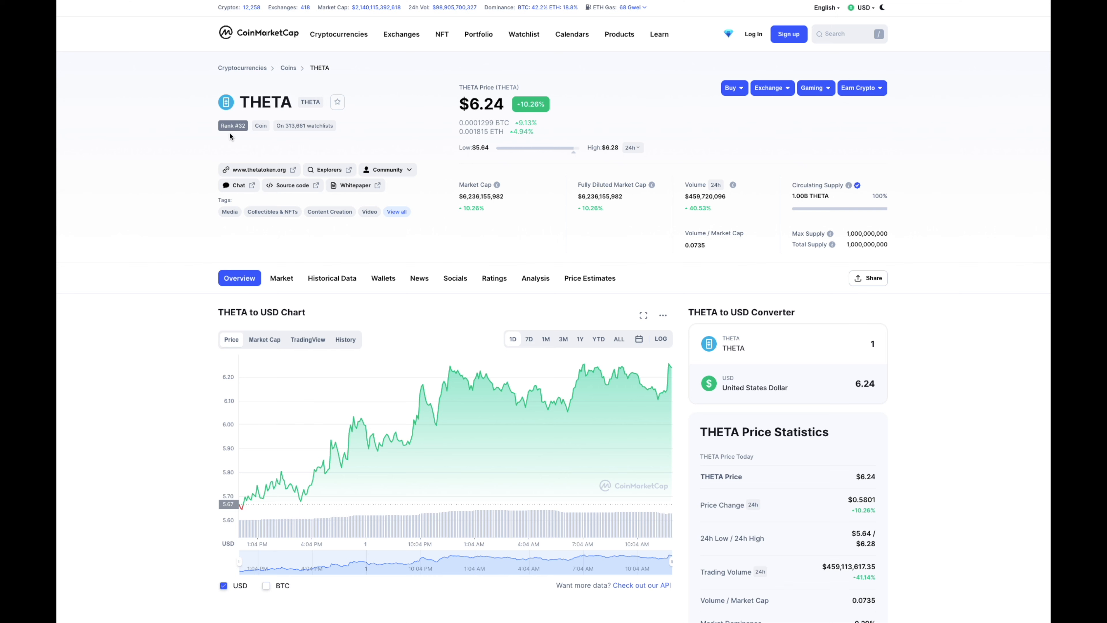
pyautogui.moveTo(492, 214)
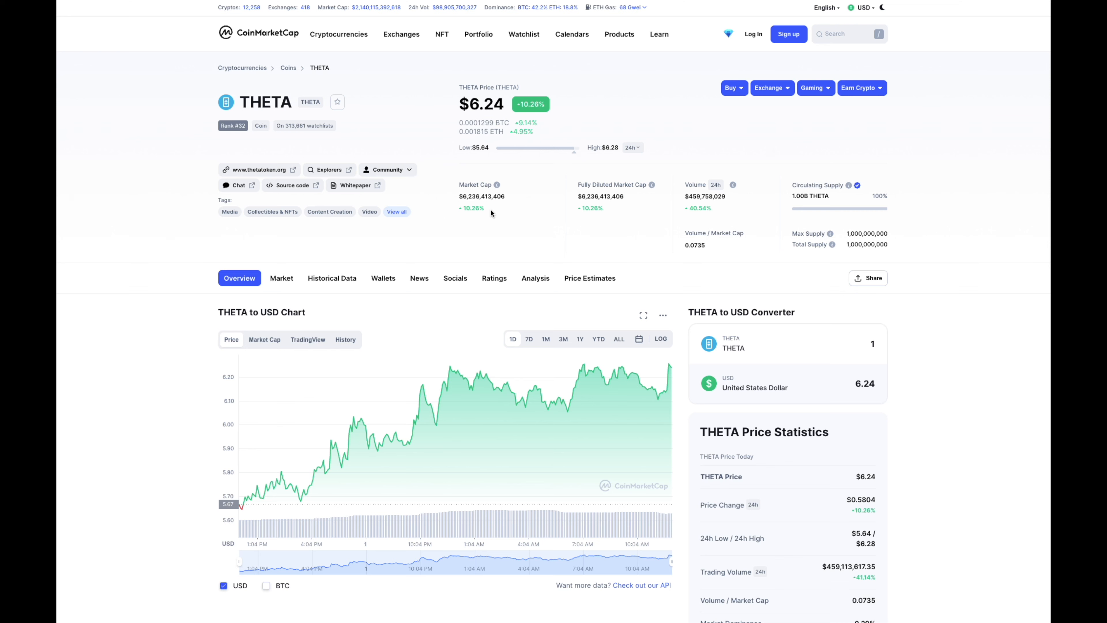
pyautogui.moveTo(488, 106)
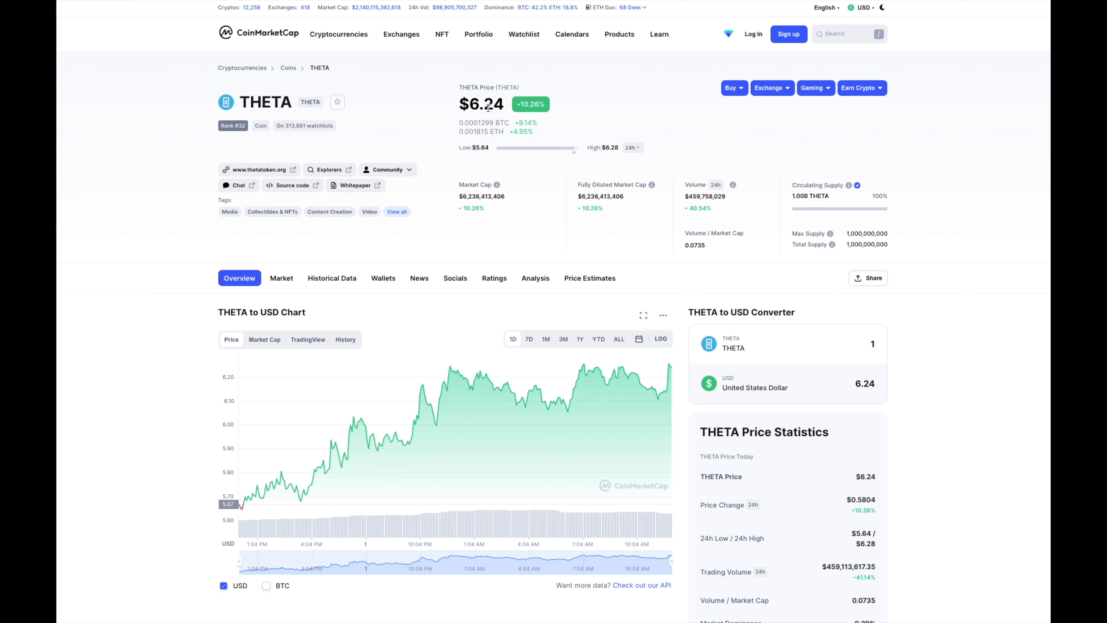
pyautogui.moveTo(777, 220)
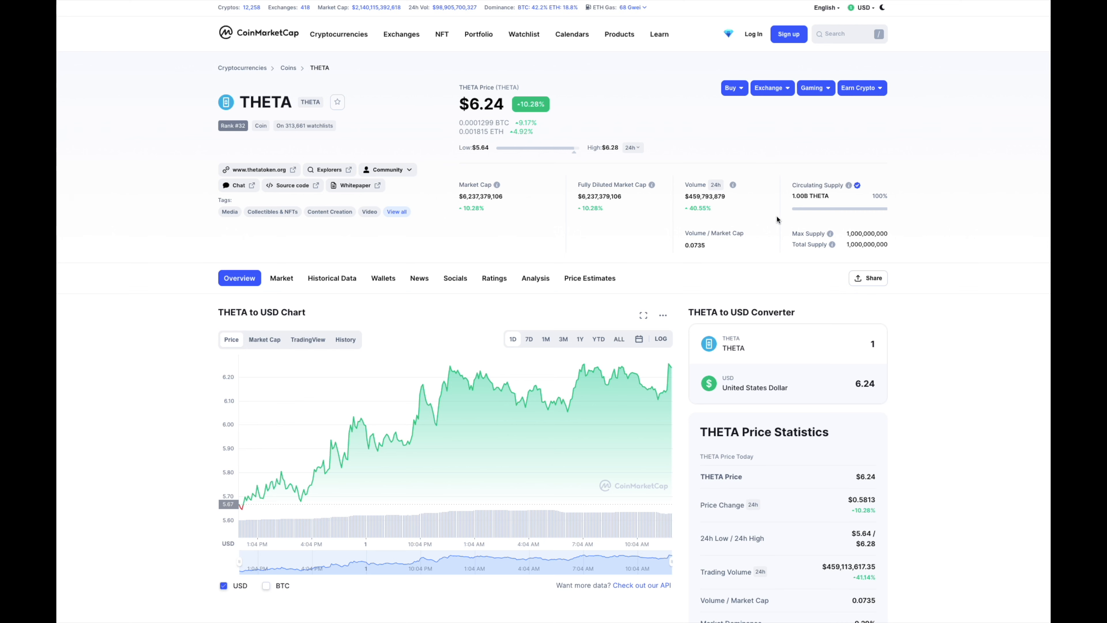
# Step: Switch the THETA to USD chart to the YTD range, showing the April peak above $14
pyautogui.scroll(-3)
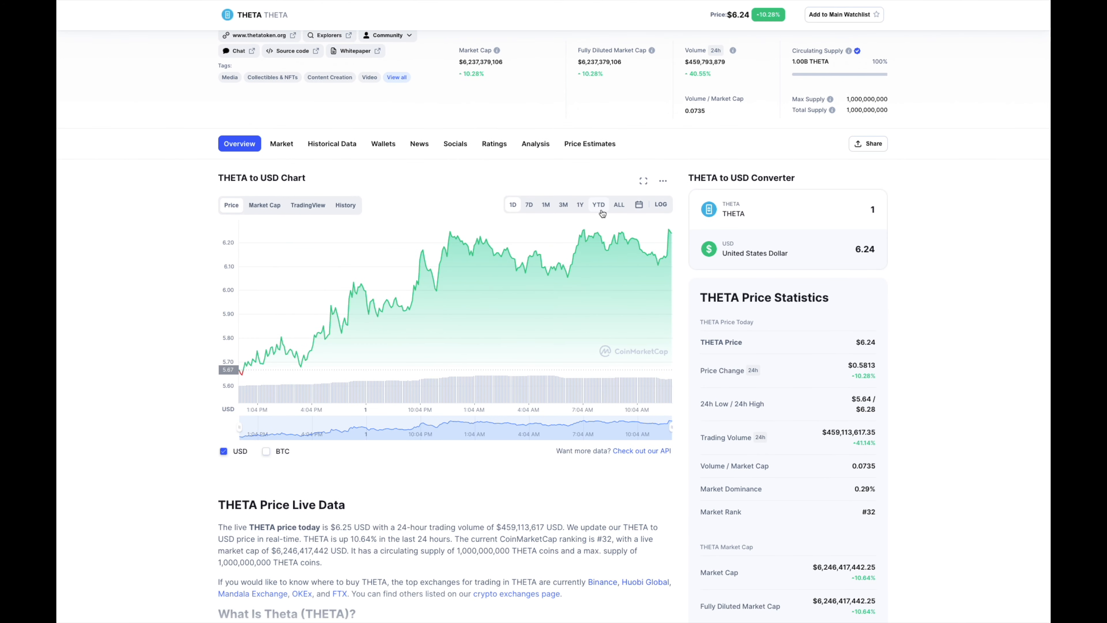
pyautogui.click(598, 204)
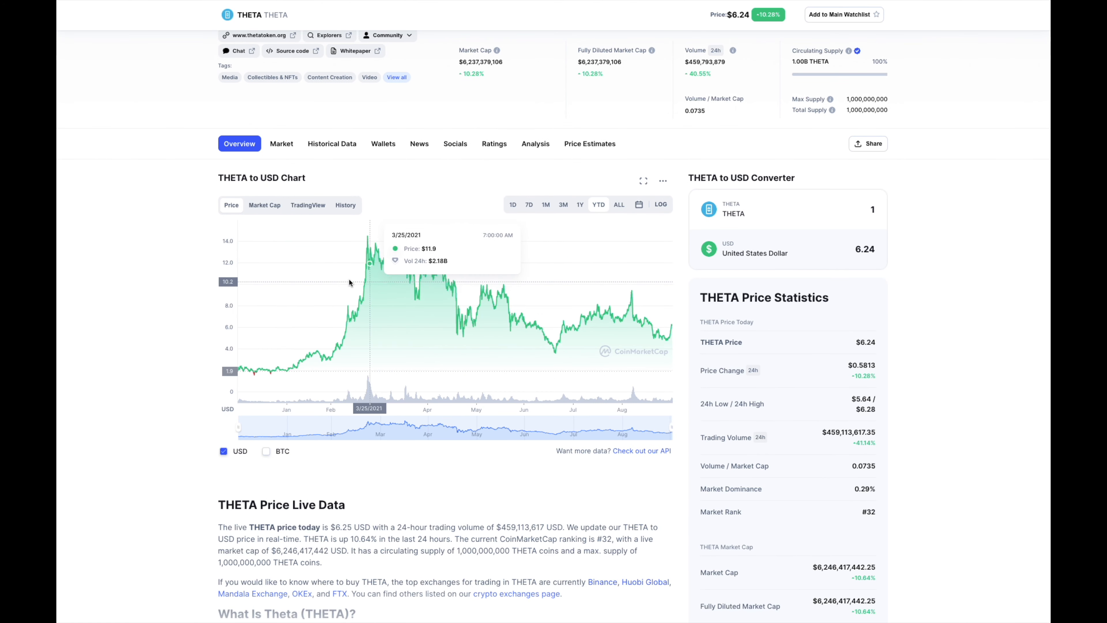
pyautogui.moveTo(406, 258)
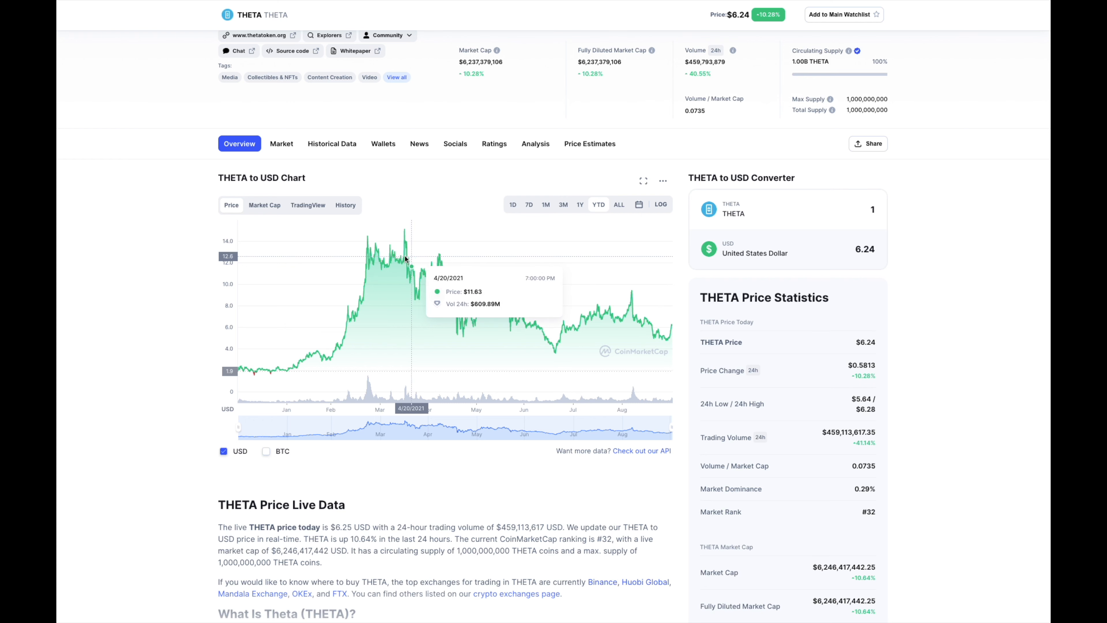
pyautogui.moveTo(403, 259)
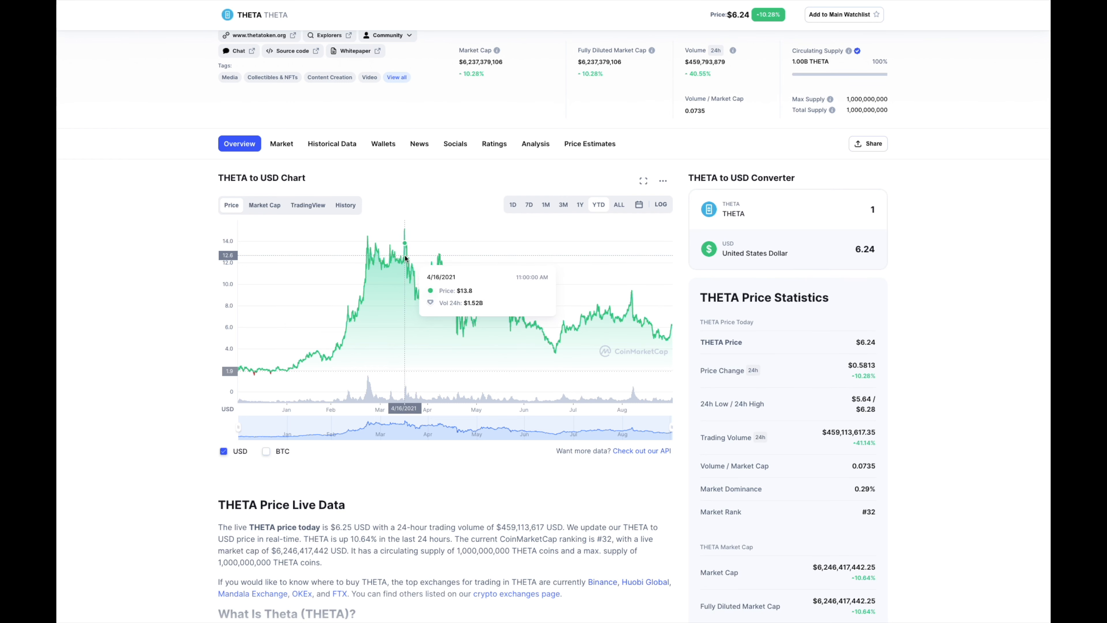
pyautogui.moveTo(516, 291)
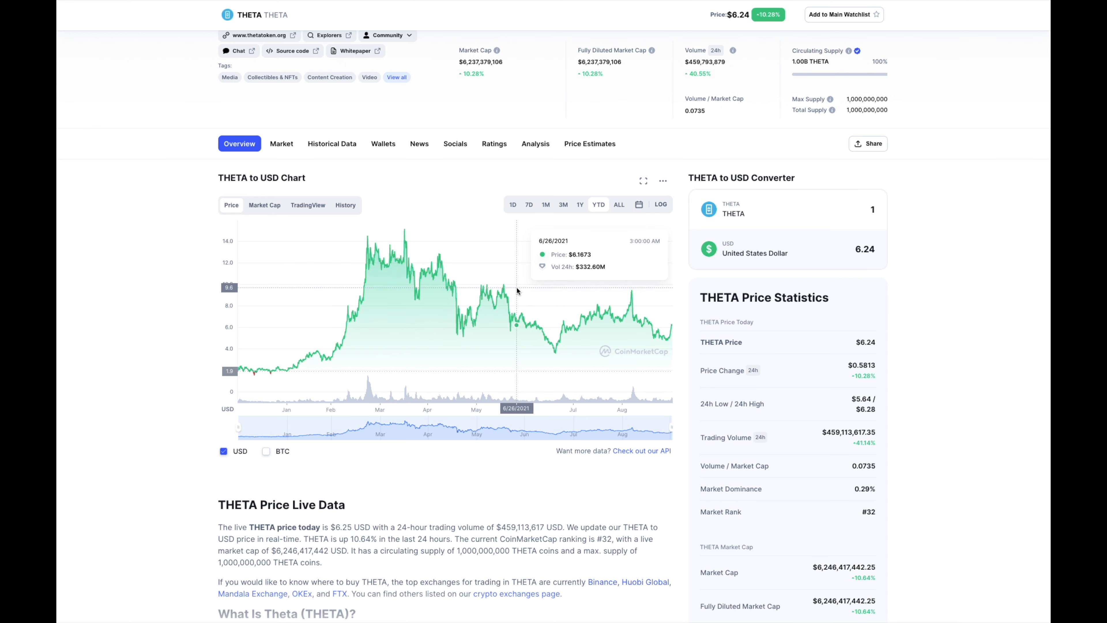
pyautogui.scroll(3)
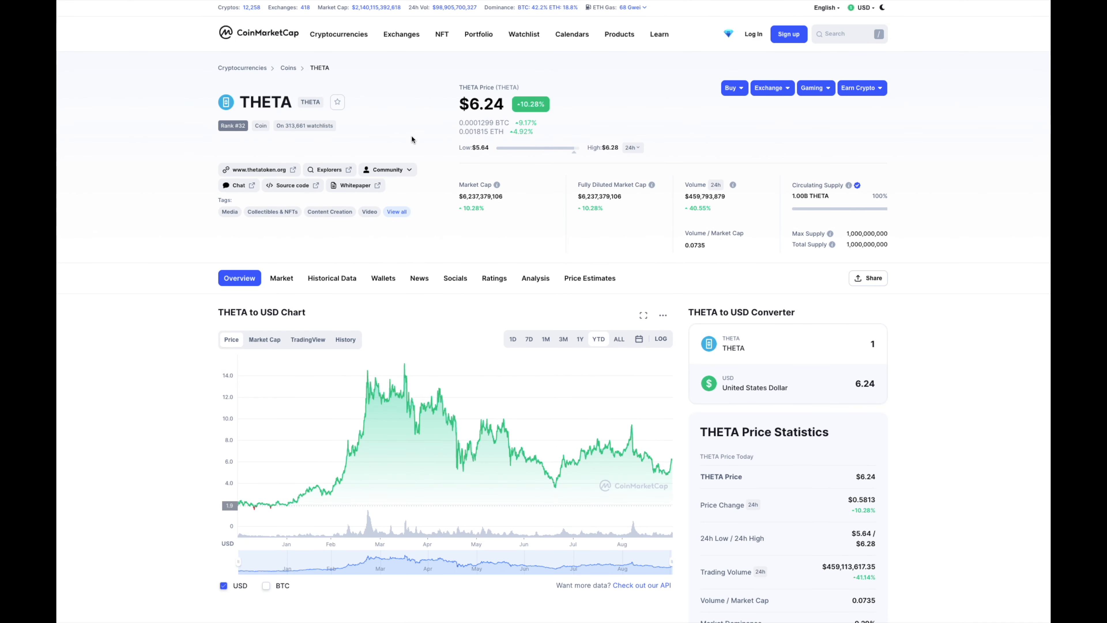
pyautogui.moveTo(485, 158)
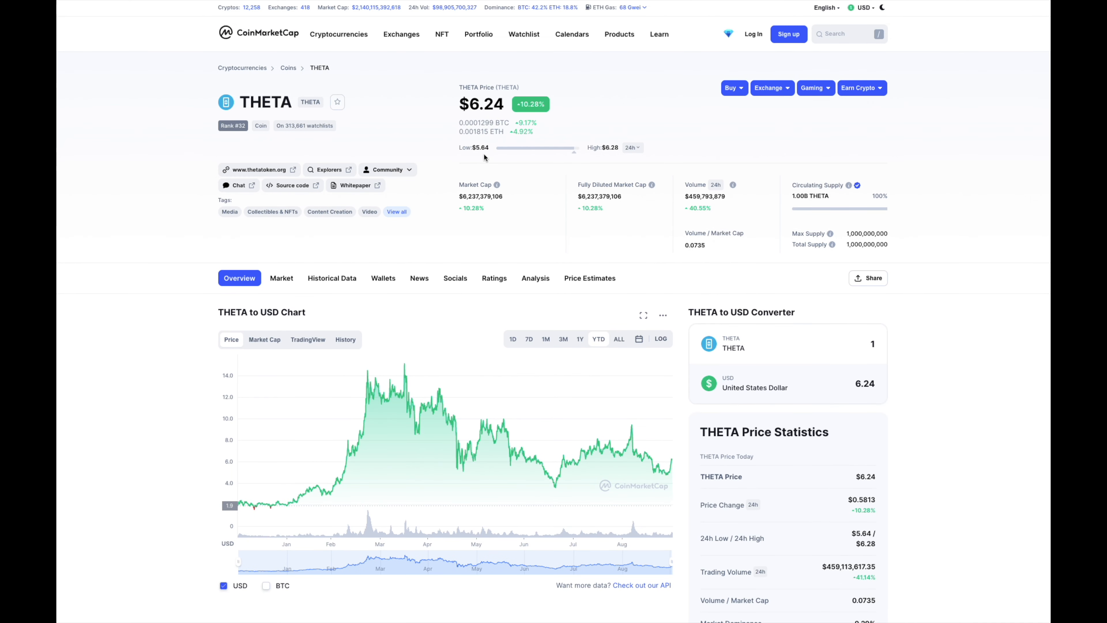
pyautogui.moveTo(473, 205)
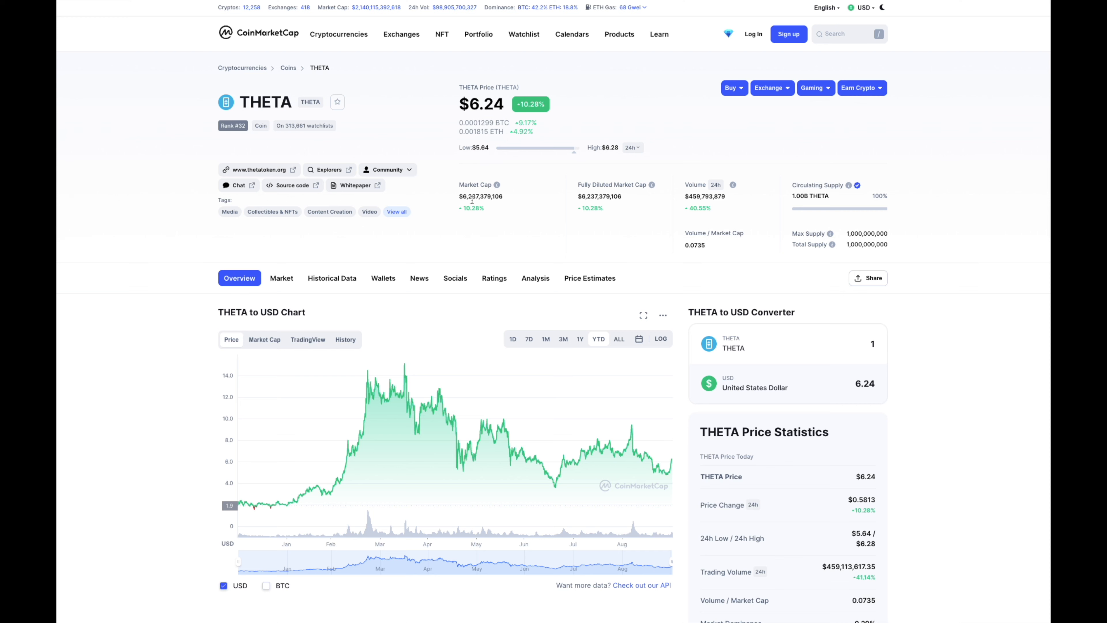
pyautogui.moveTo(443, 218)
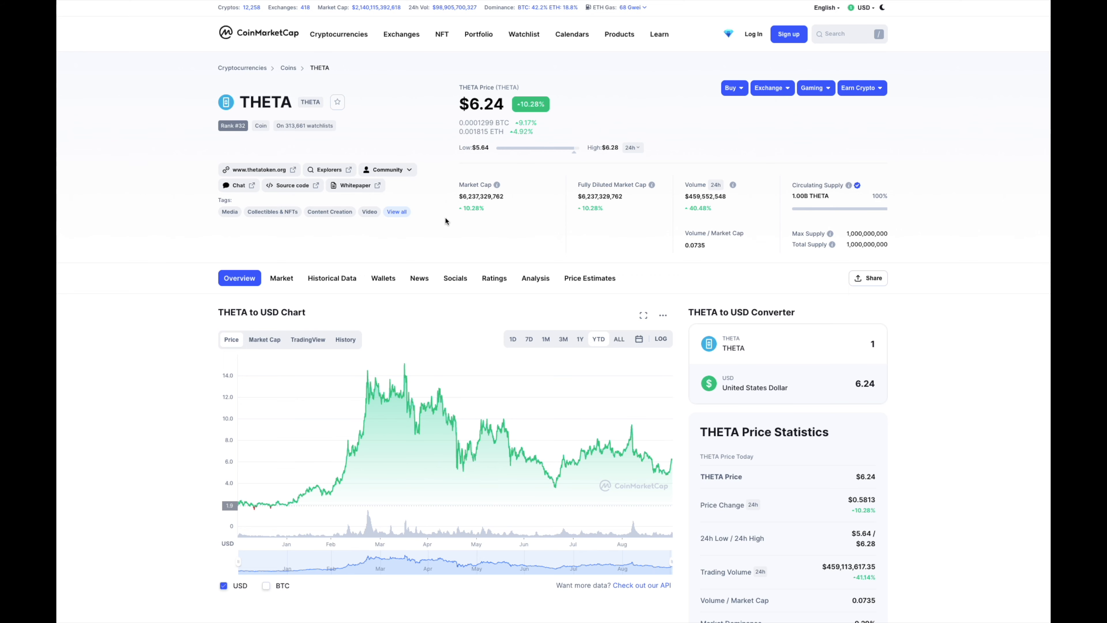
# Step: Switch the THETA to USD chart to the ALL range covering history since 2017
pyautogui.scroll(-3)
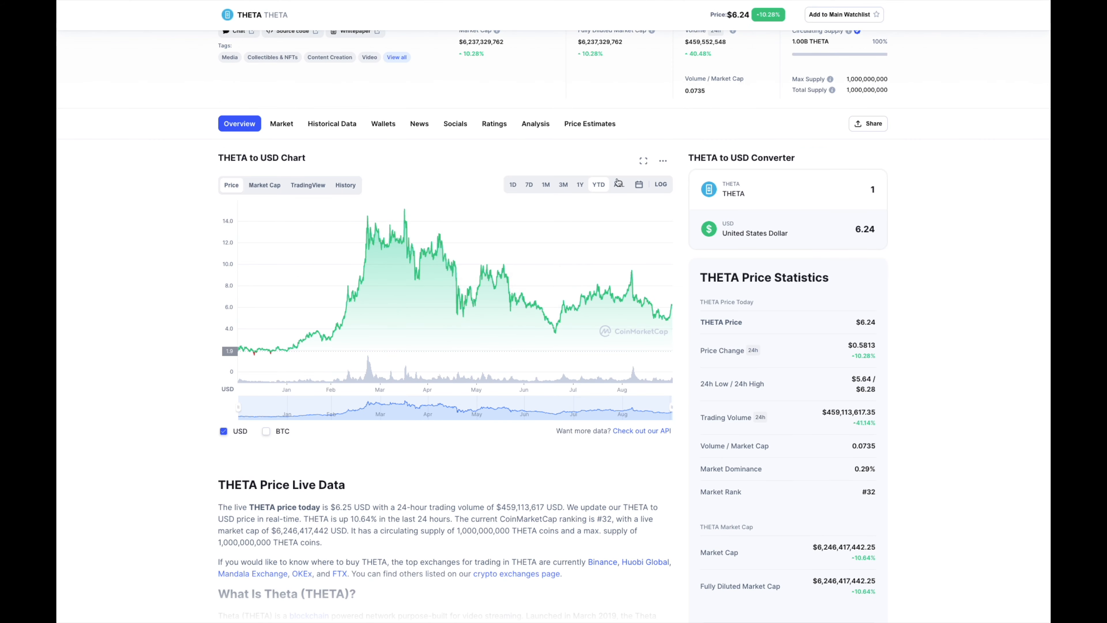
pyautogui.click(619, 185)
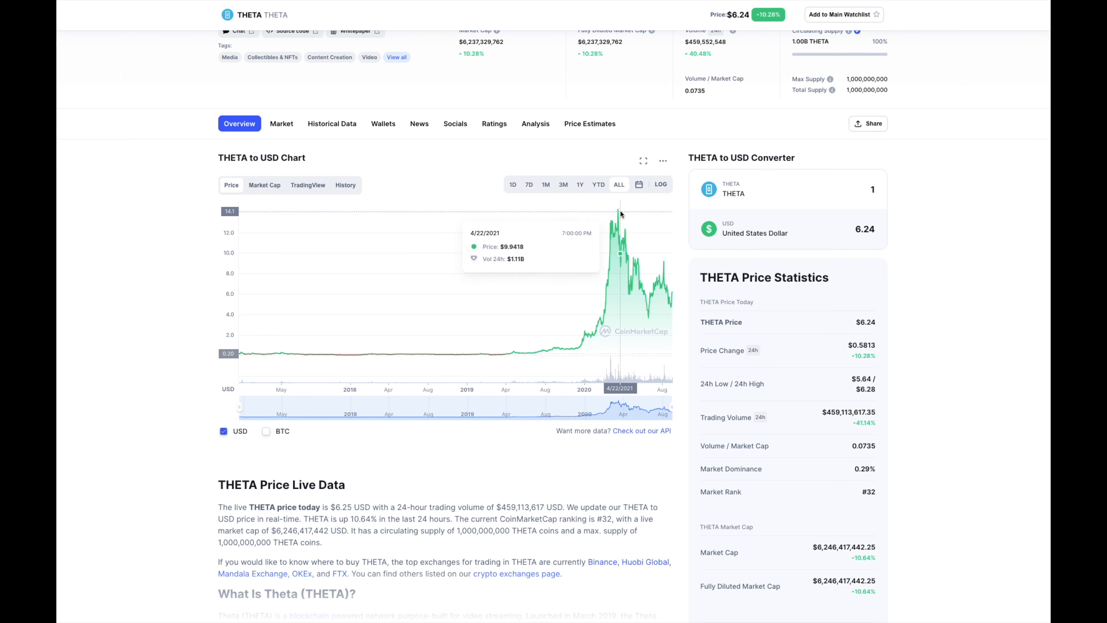
pyautogui.moveTo(618, 215)
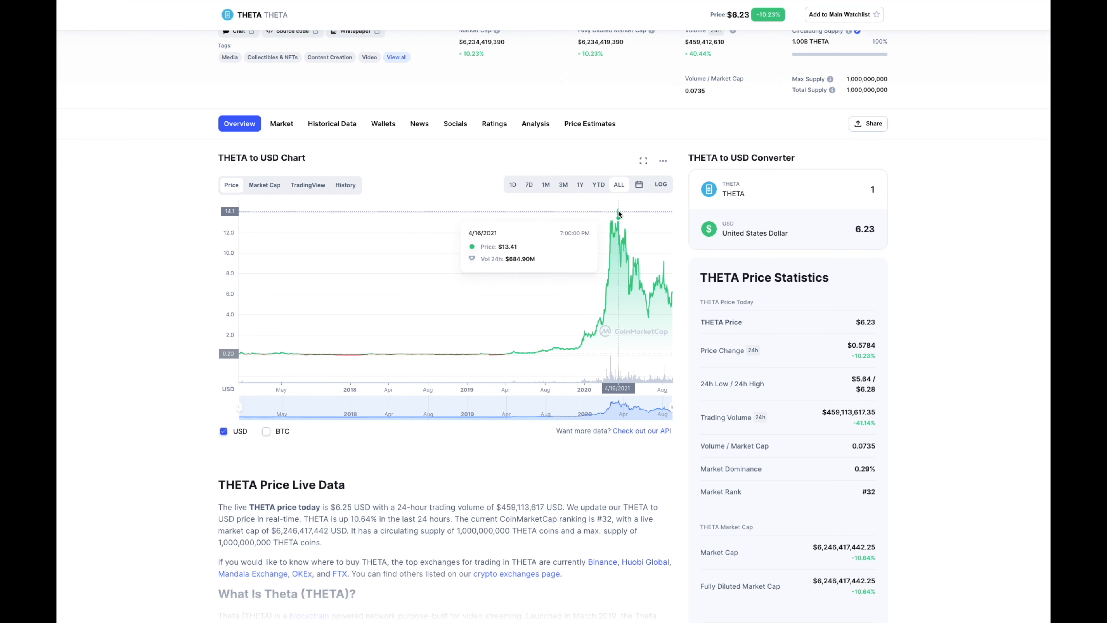
pyautogui.moveTo(617, 216)
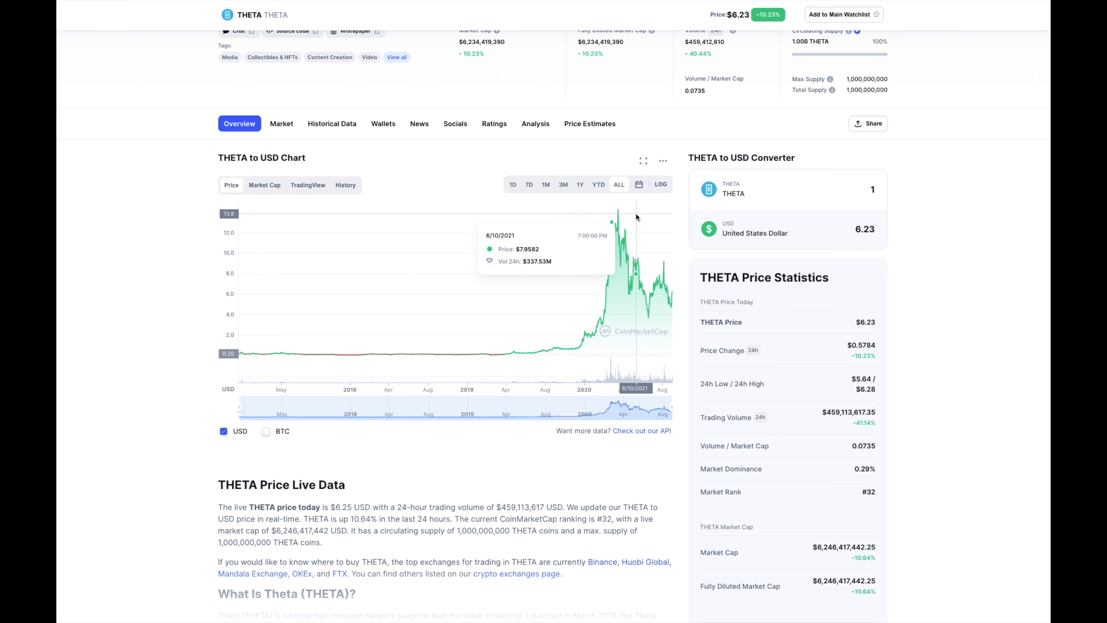
pyautogui.moveTo(271, 330)
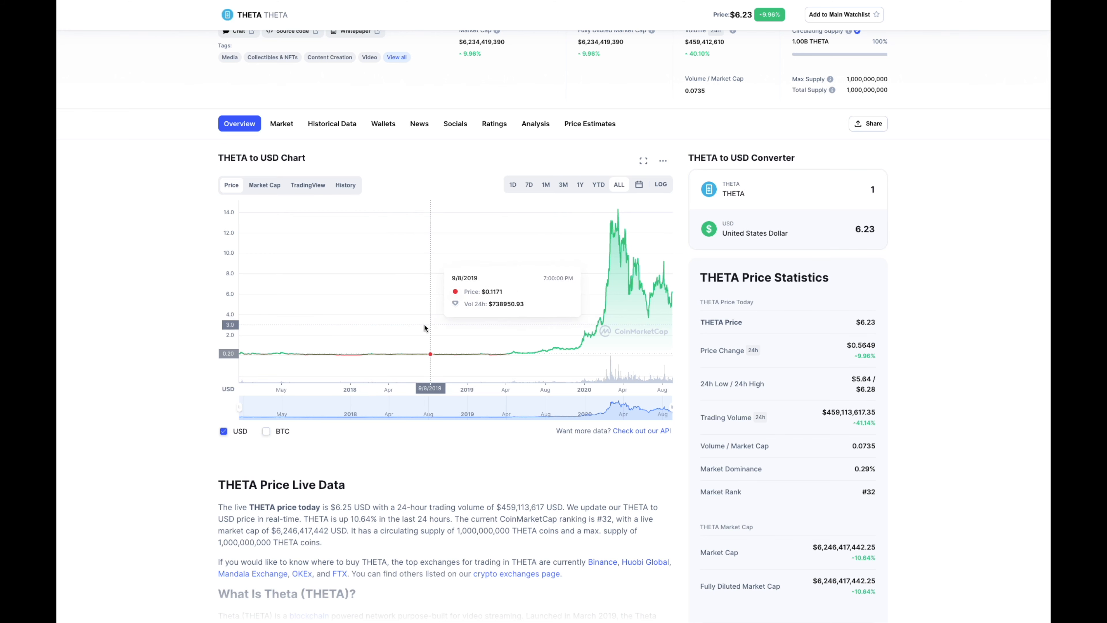
pyautogui.moveTo(317, 323)
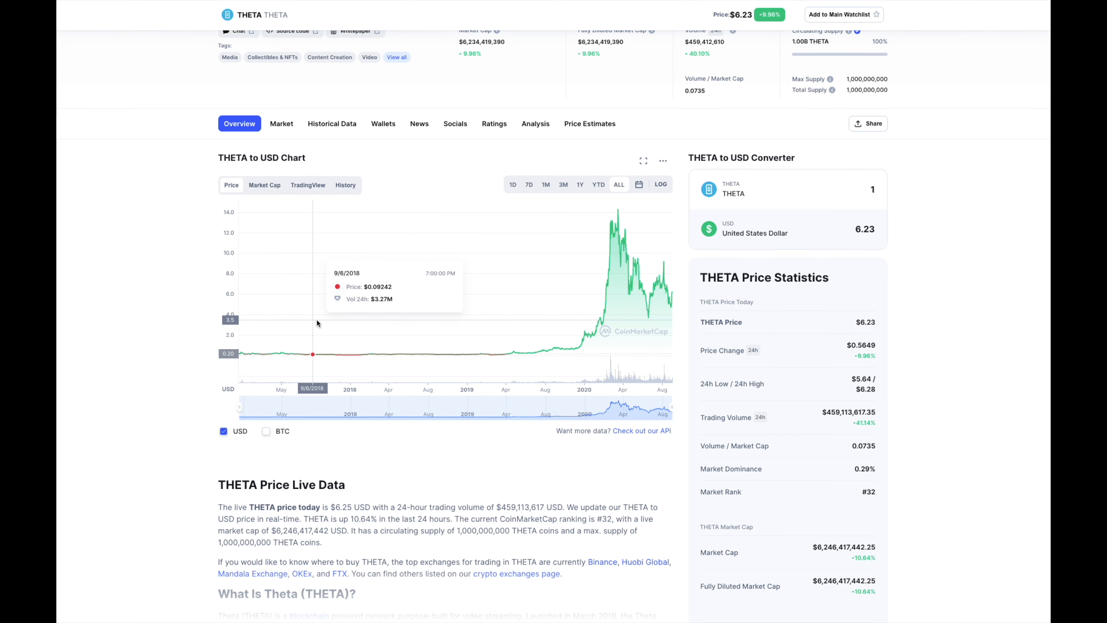
pyautogui.moveTo(418, 326)
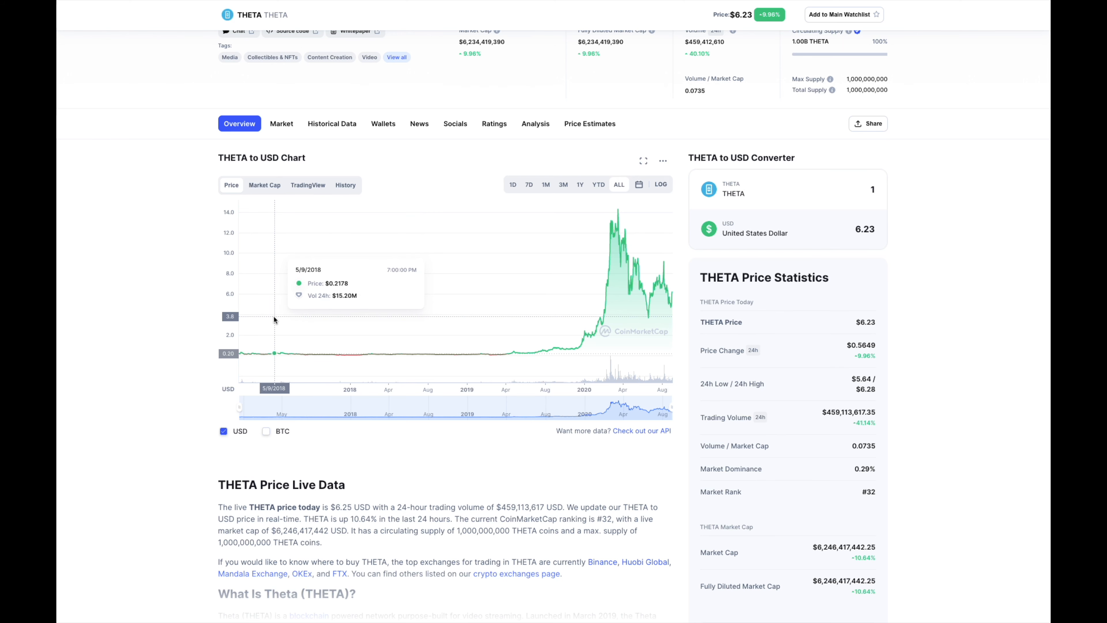
pyautogui.moveTo(310, 319)
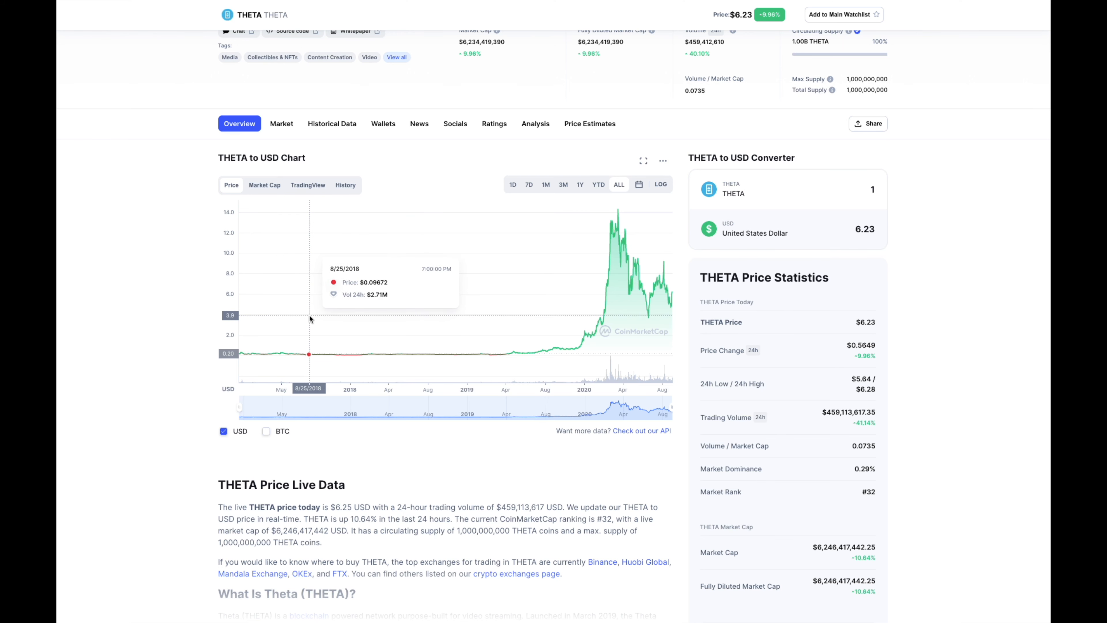
pyautogui.moveTo(446, 324)
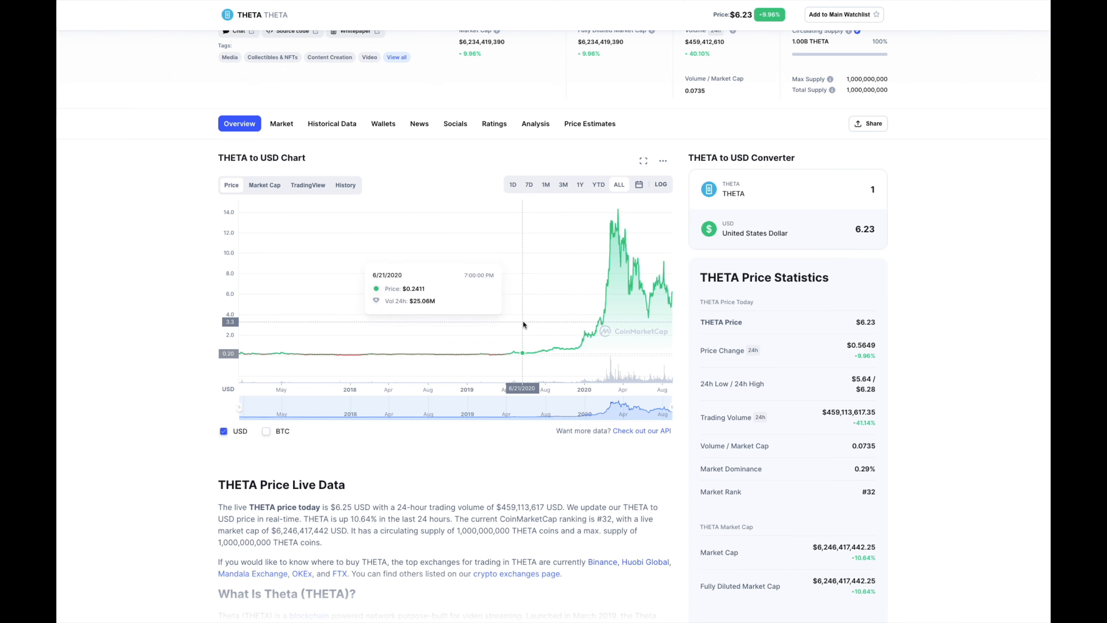
pyautogui.moveTo(565, 324)
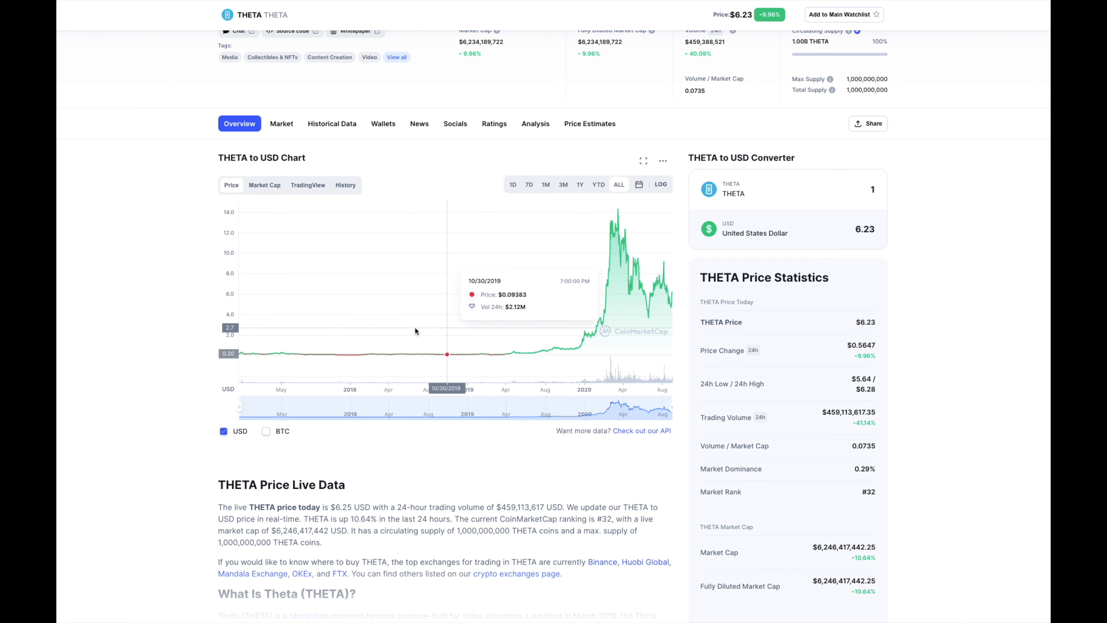
pyautogui.moveTo(513, 328)
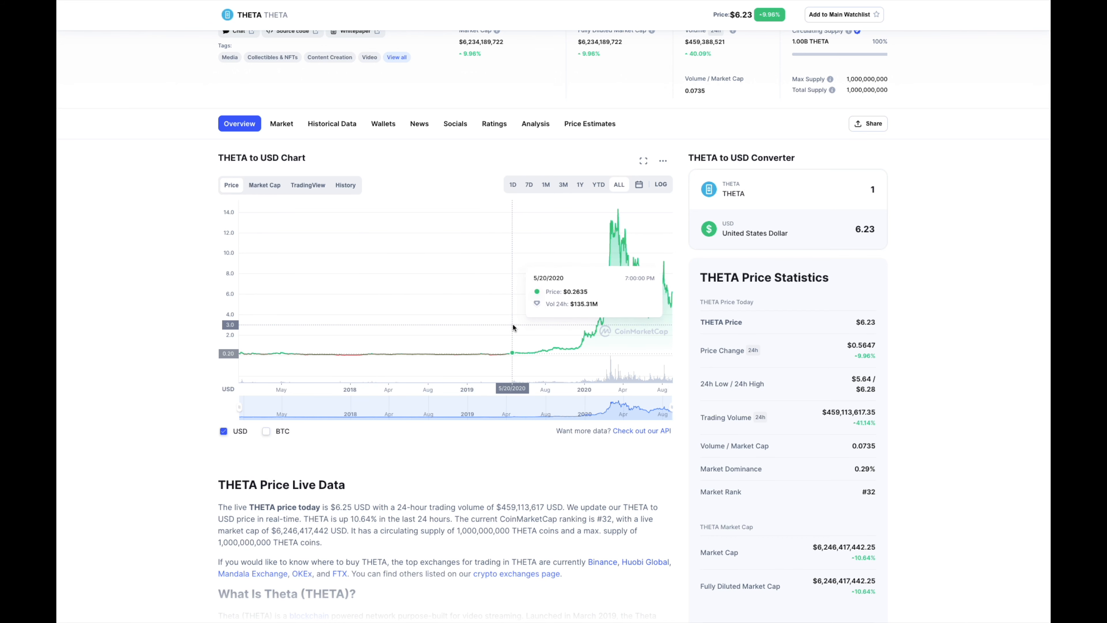
pyautogui.moveTo(525, 327)
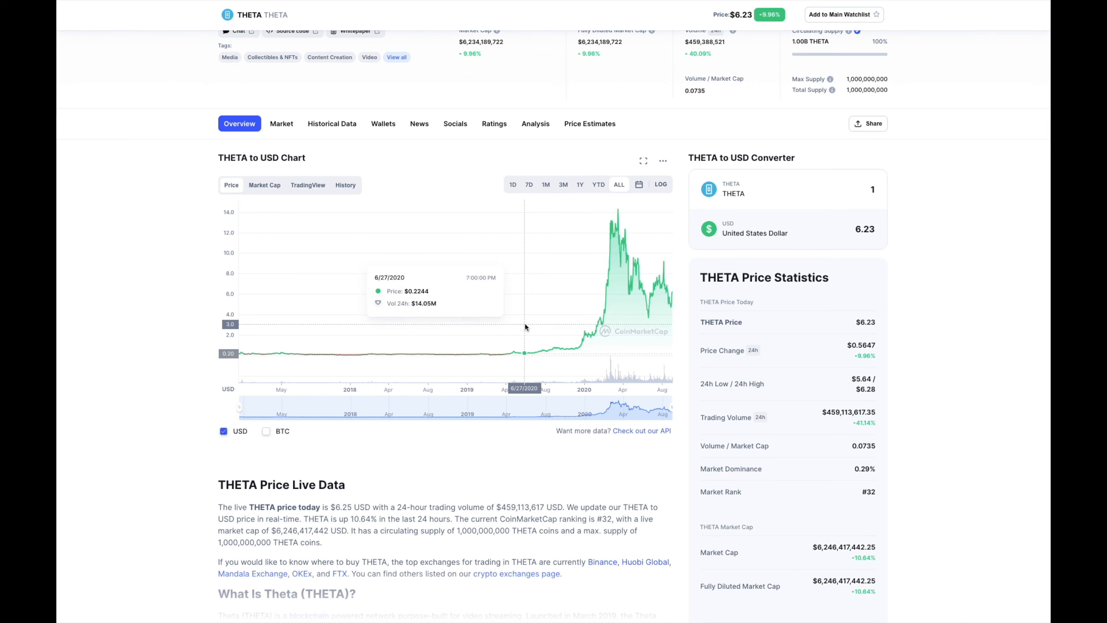
pyautogui.moveTo(564, 323)
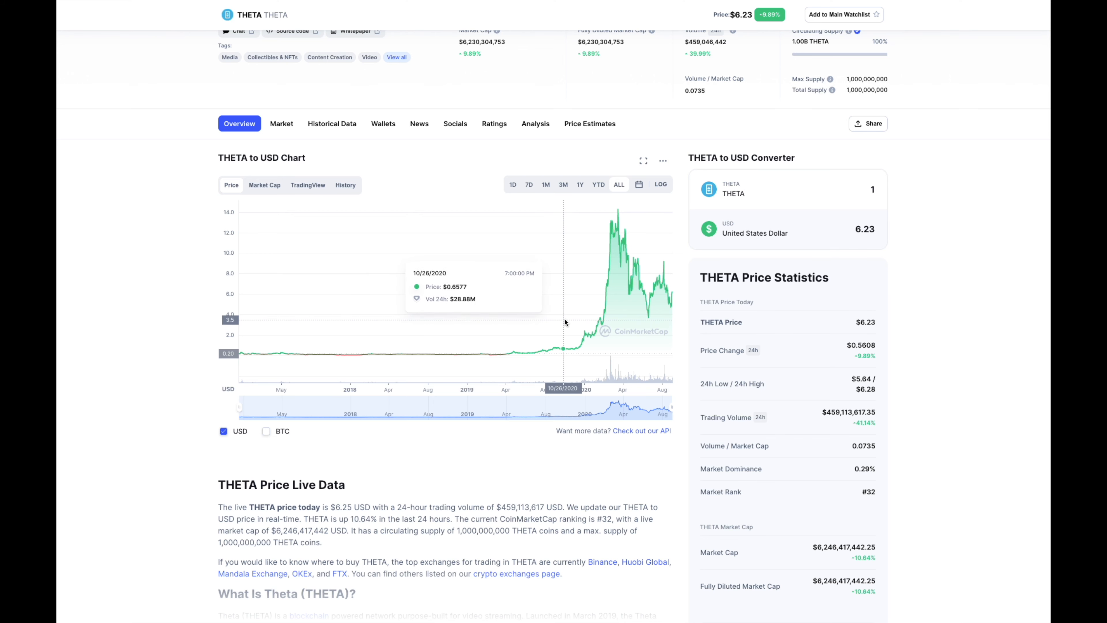
pyautogui.moveTo(599, 304)
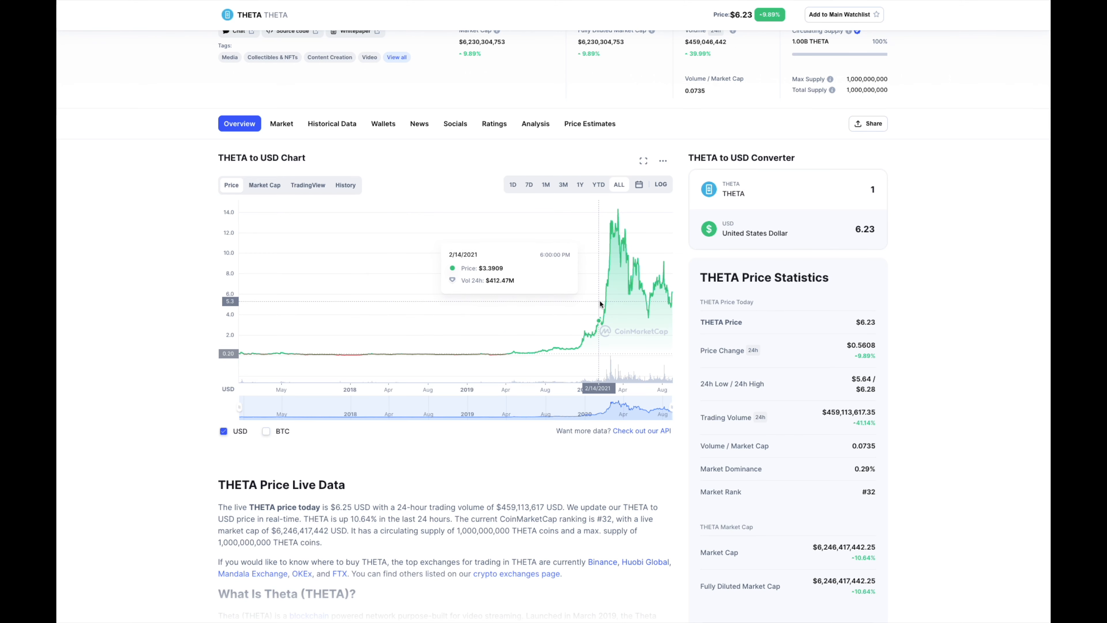
pyautogui.moveTo(616, 290)
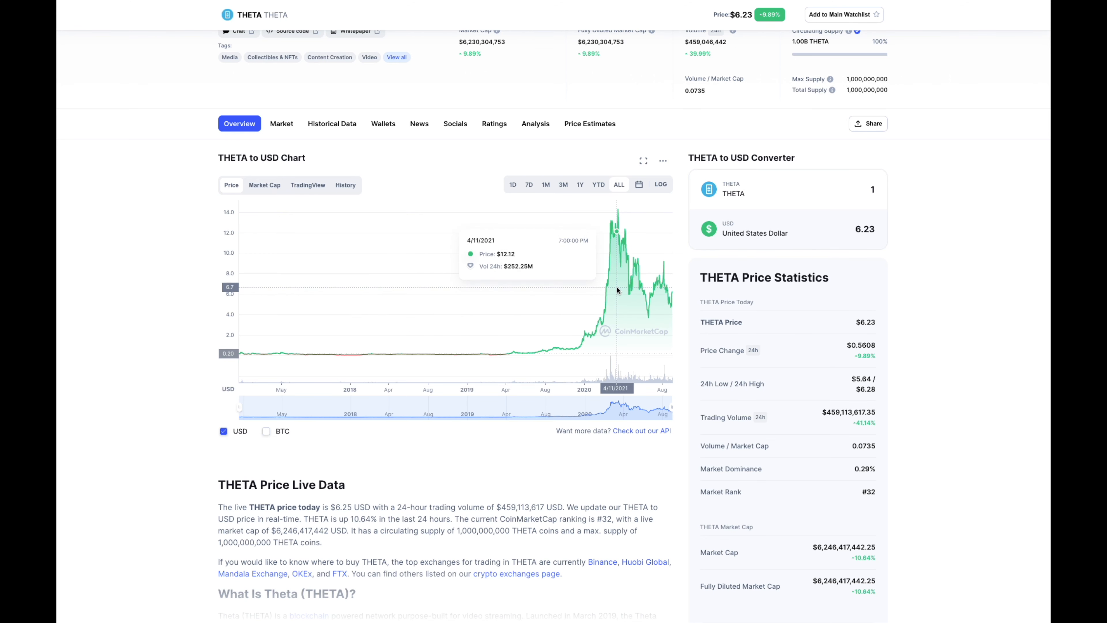
pyautogui.moveTo(607, 286)
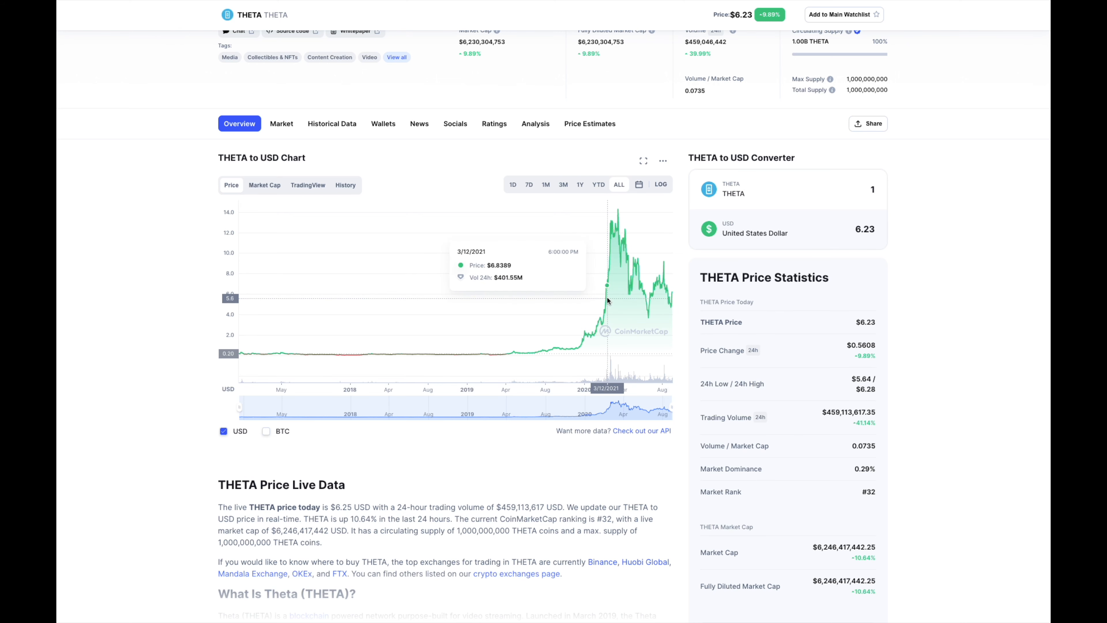
pyautogui.moveTo(623, 288)
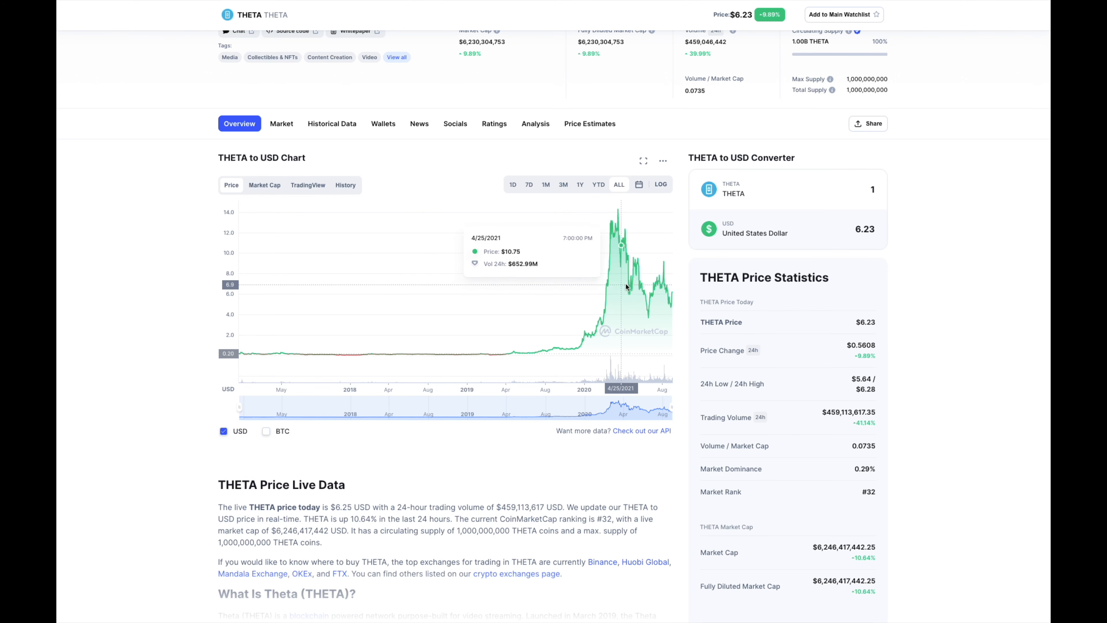
# Step: Expand the full What Is Theta (THETA)? description via Read More and review it
pyautogui.scroll(-3)
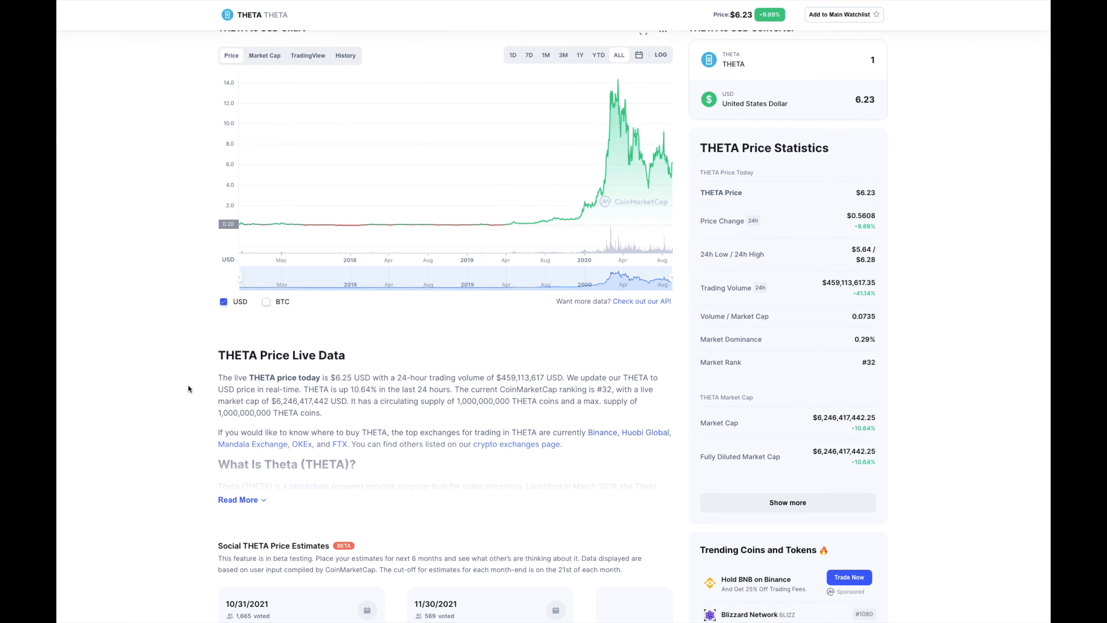
pyautogui.click(239, 499)
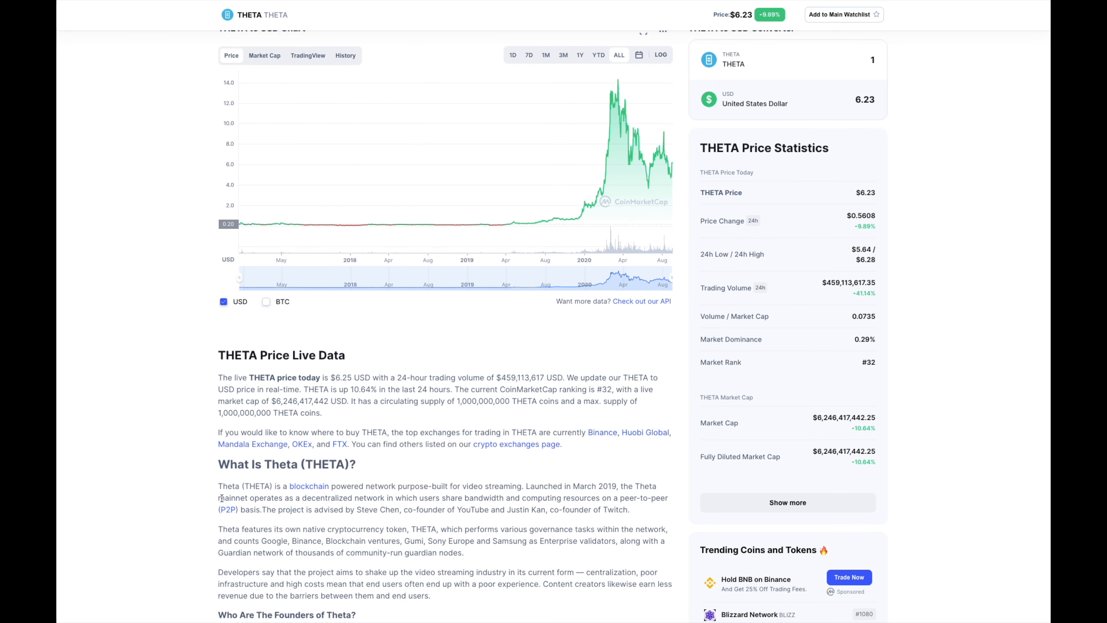
pyautogui.scroll(-3)
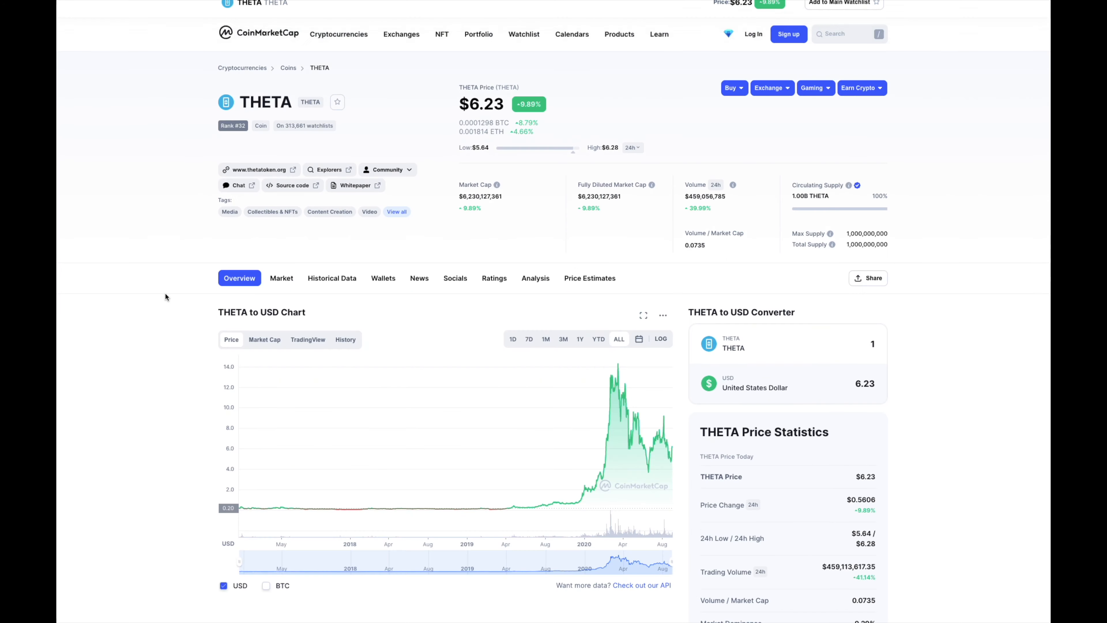
pyautogui.scroll(3)
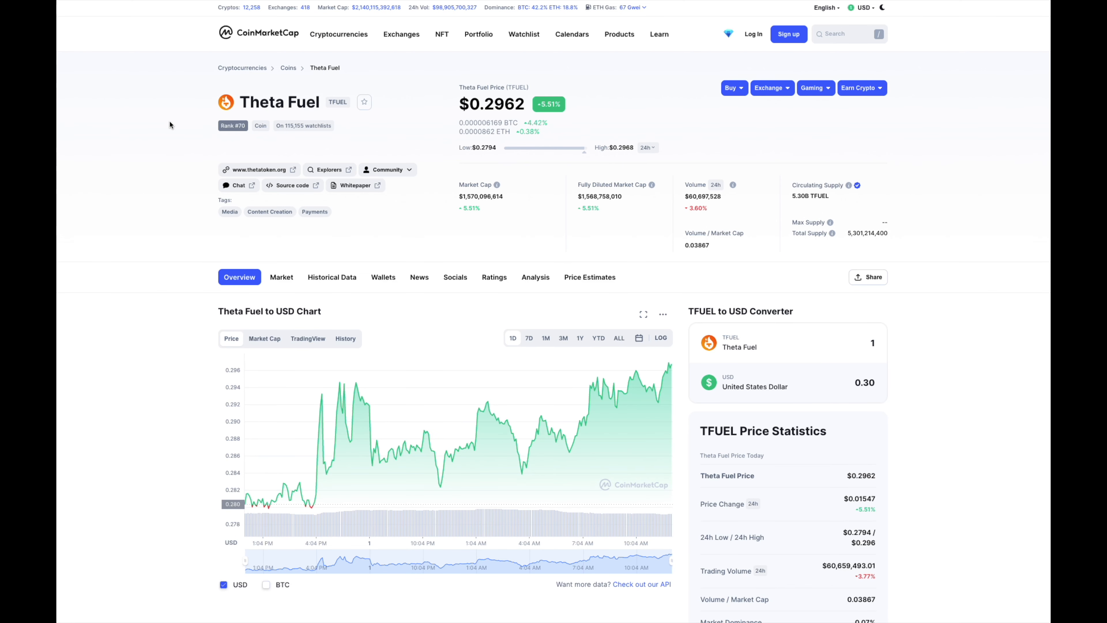
pyautogui.moveTo(367, 69)
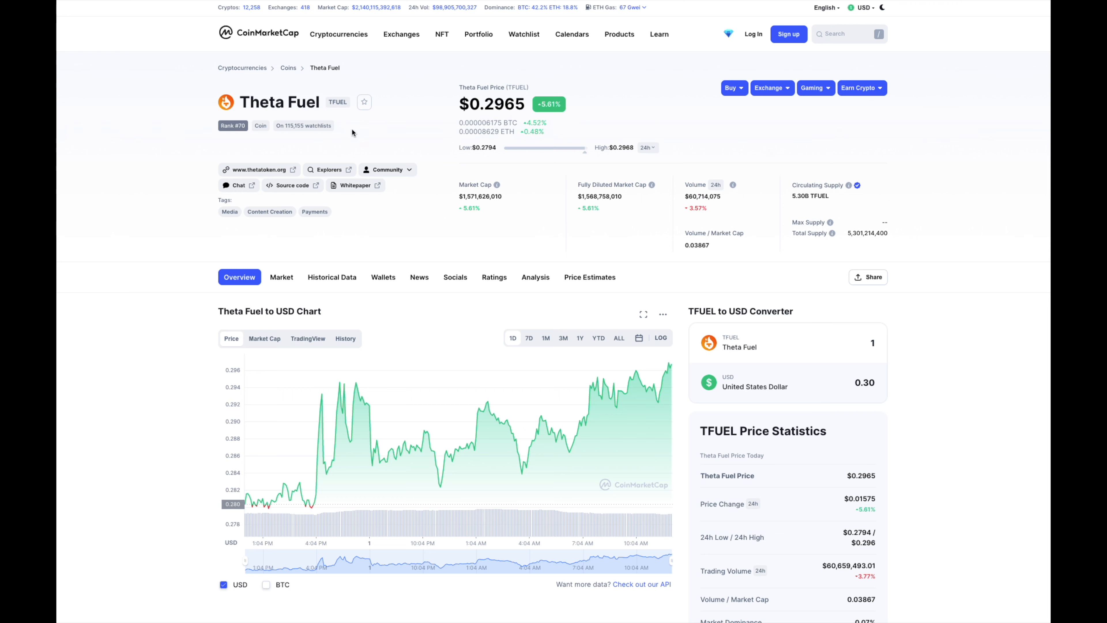
pyautogui.moveTo(206, 94)
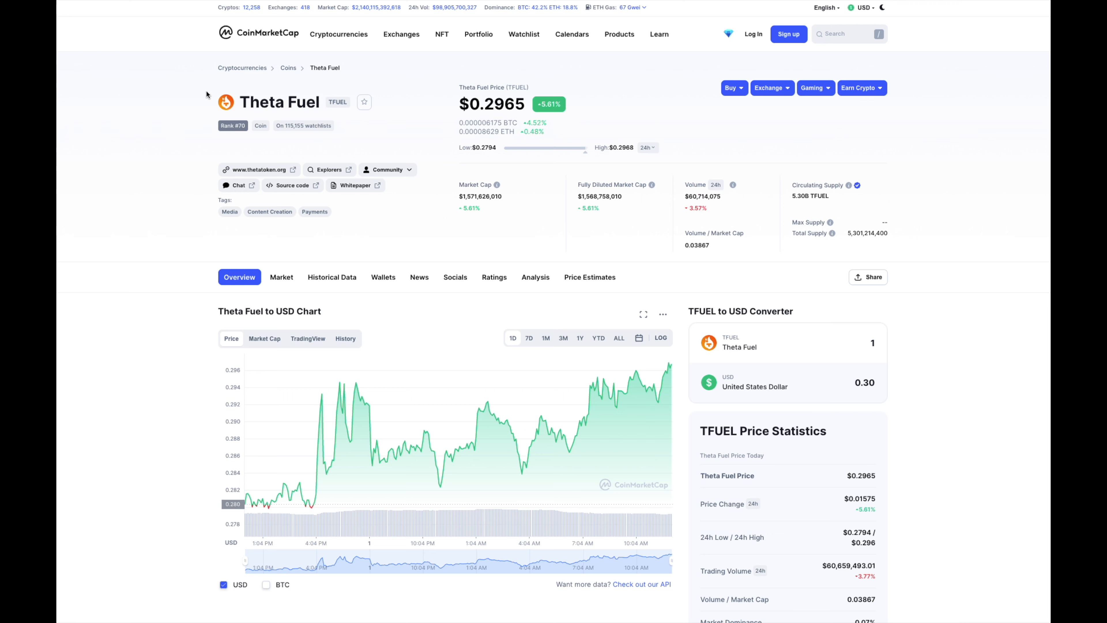
pyautogui.moveTo(180, 136)
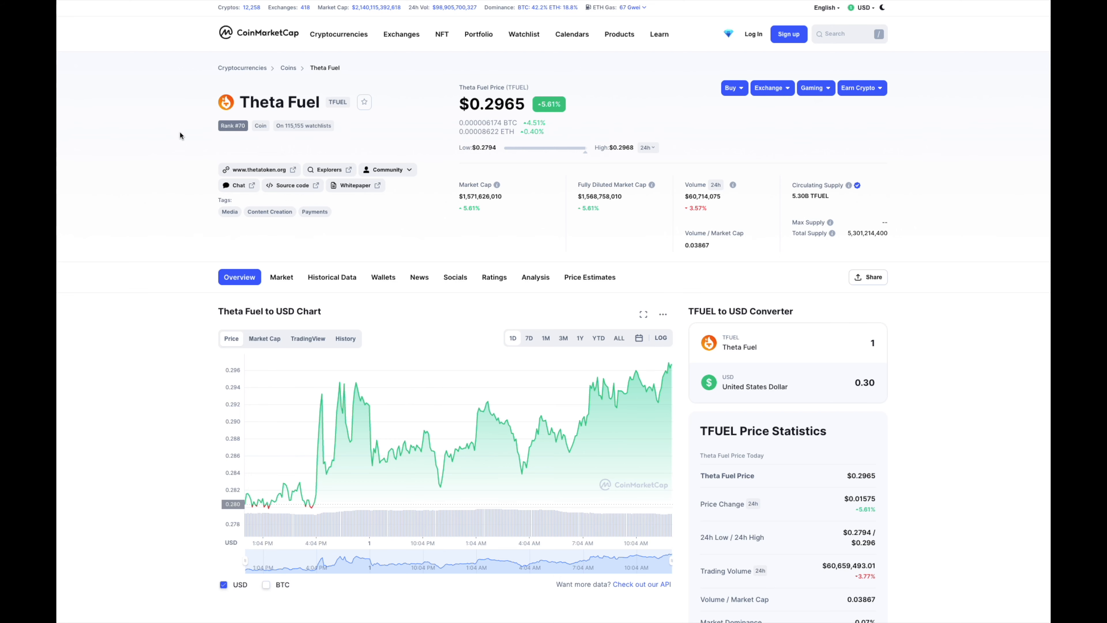
# Step: Expand the full What Is Theta Fuel (TFUEL)? description via Read More
pyautogui.scroll(-3)
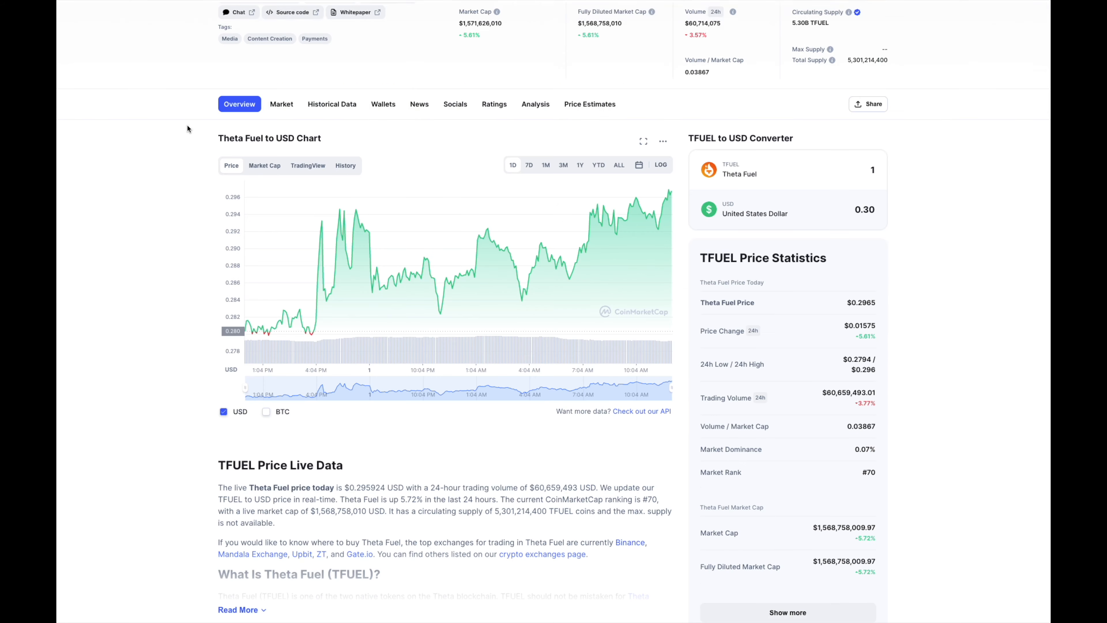
pyautogui.scroll(-3)
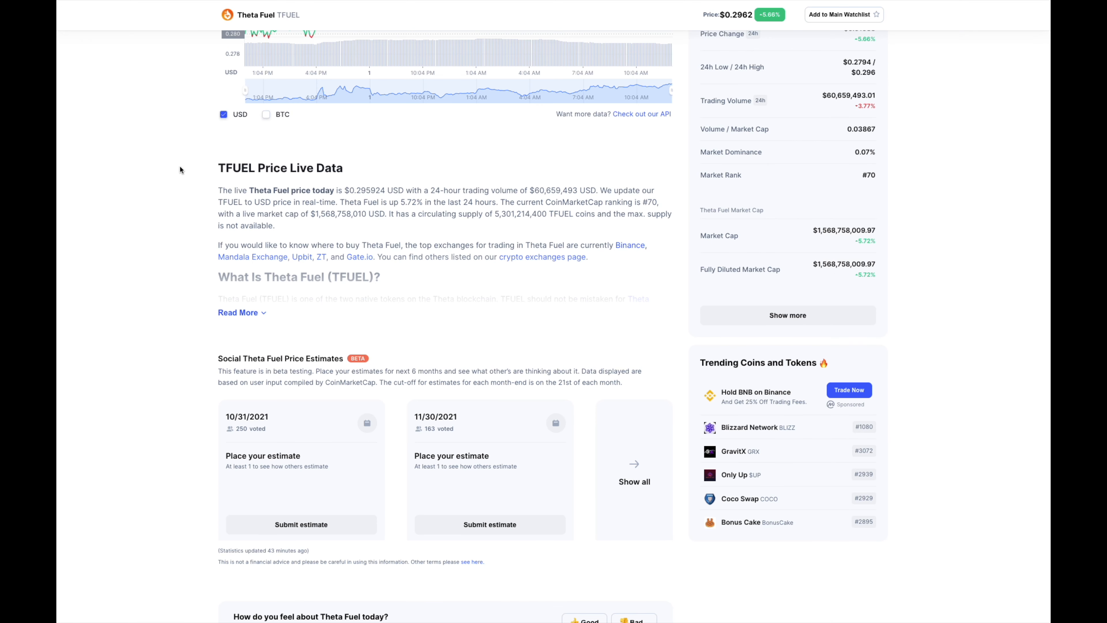
pyautogui.click(238, 312)
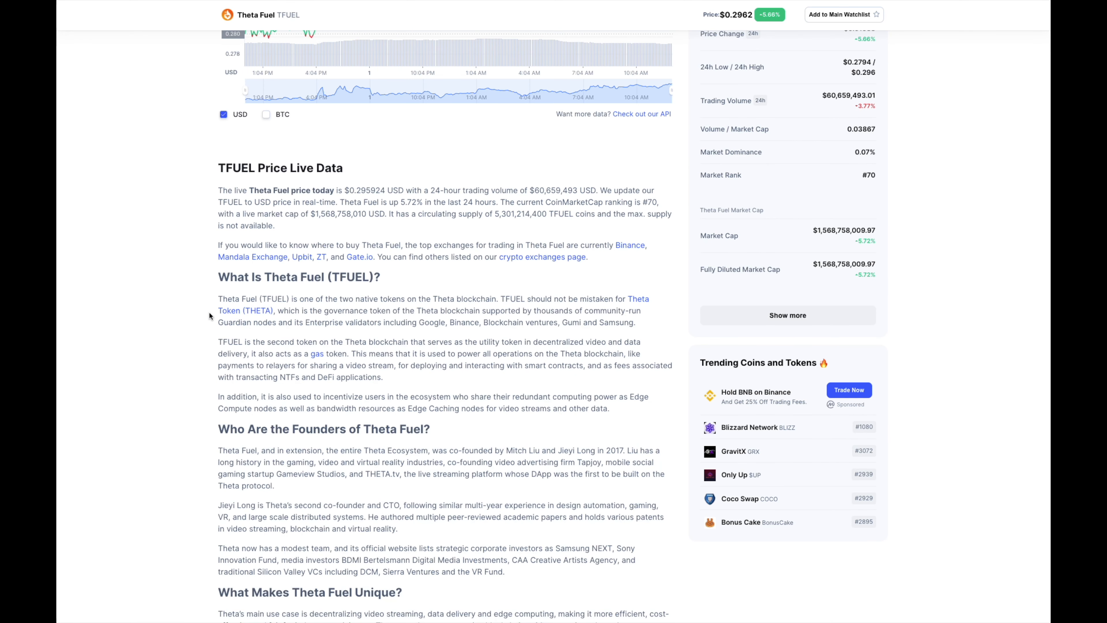
pyautogui.moveTo(174, 295)
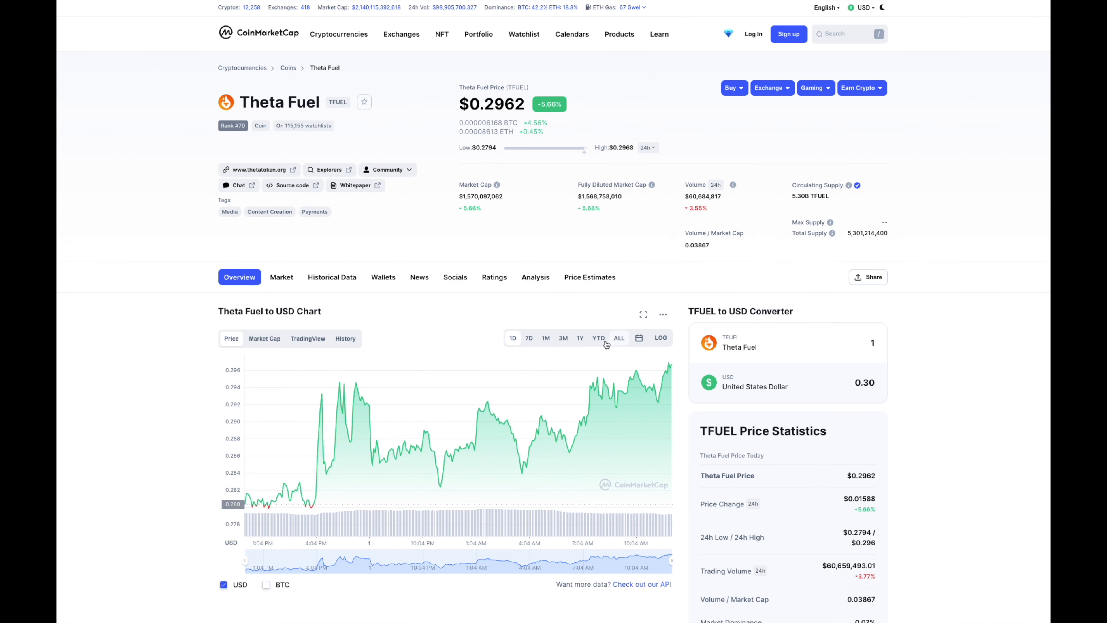
# Step: Switch the Theta Fuel to USD chart to the ALL range showing its full history
pyautogui.click(619, 337)
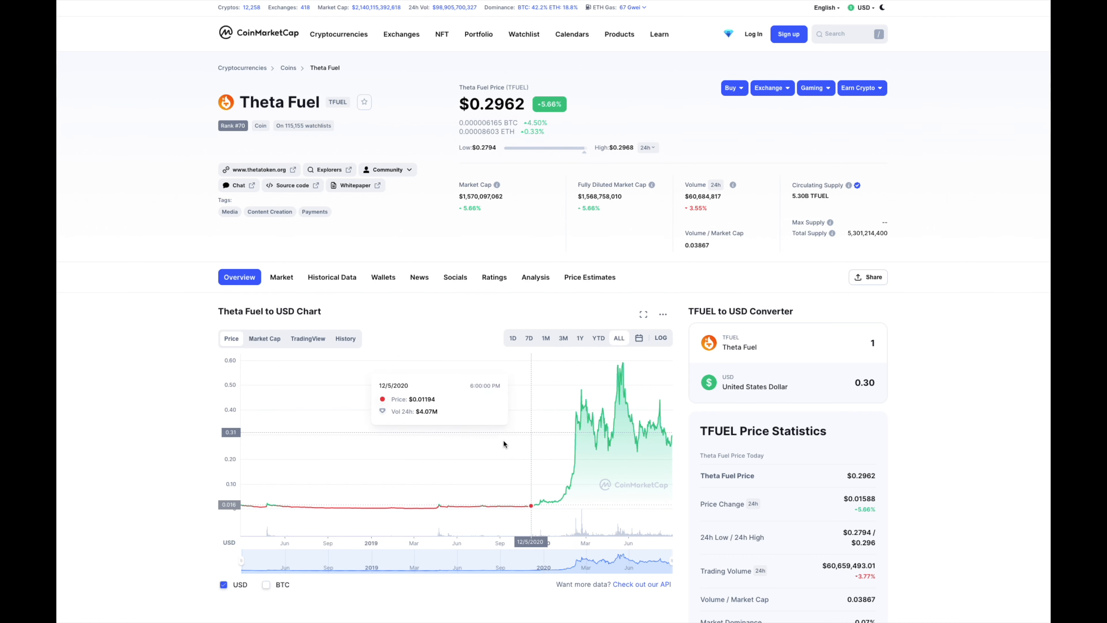
pyautogui.moveTo(461, 446)
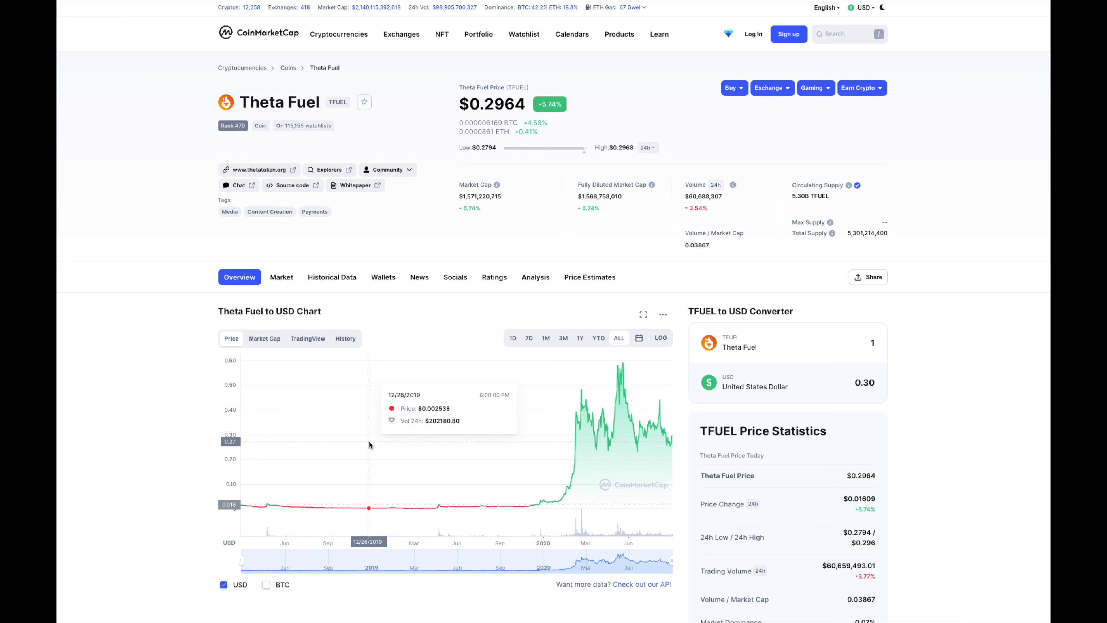
pyautogui.moveTo(384, 445)
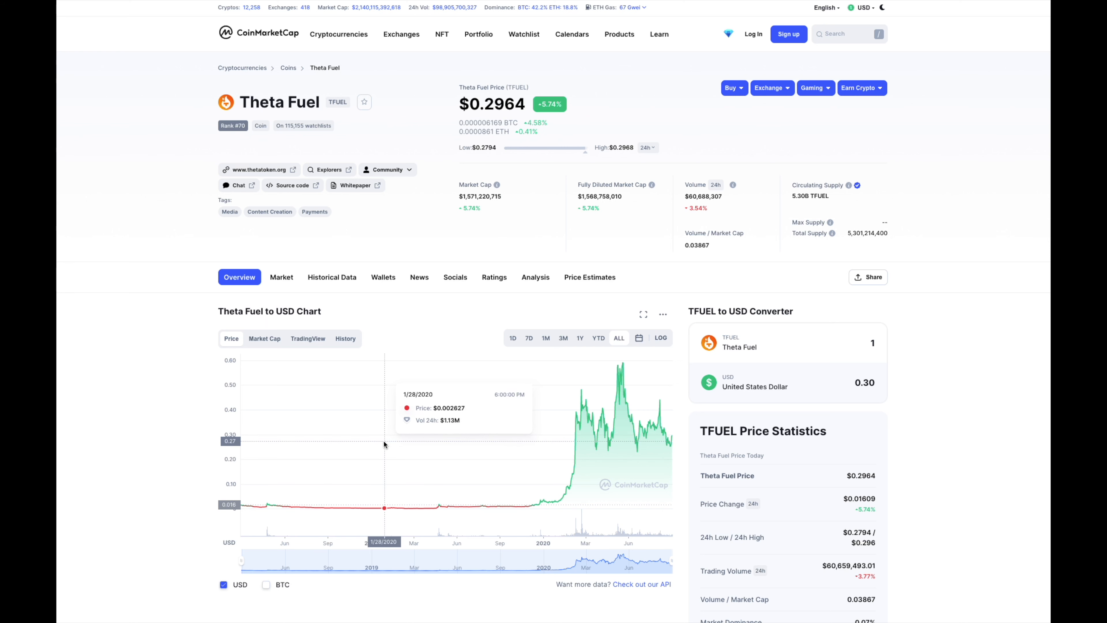
pyautogui.moveTo(384, 444)
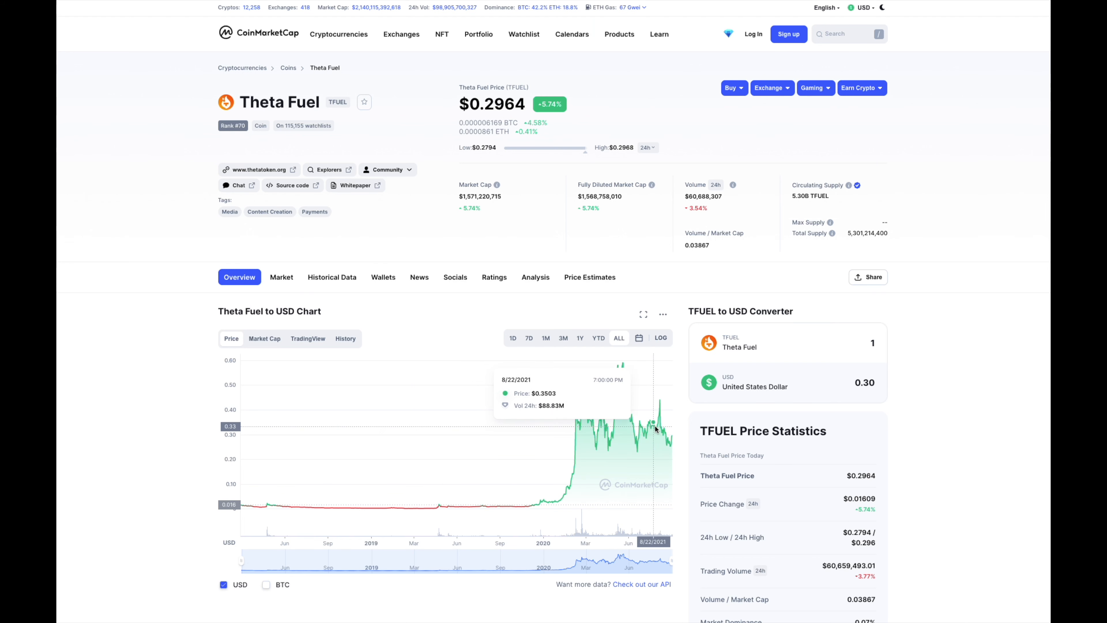
pyautogui.moveTo(668, 431)
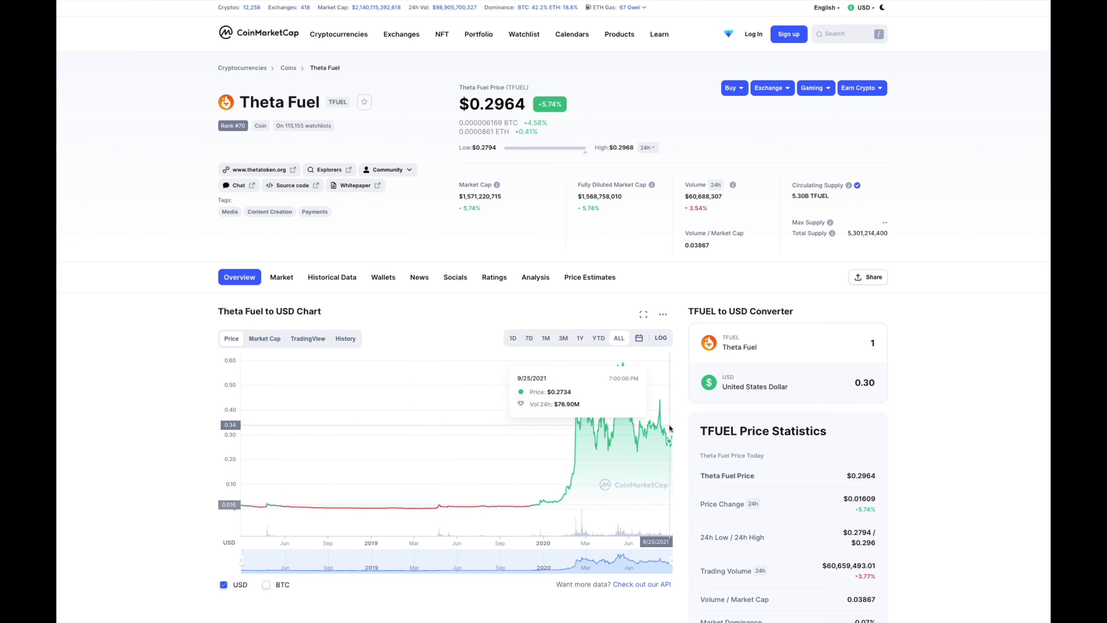
pyautogui.moveTo(571, 417)
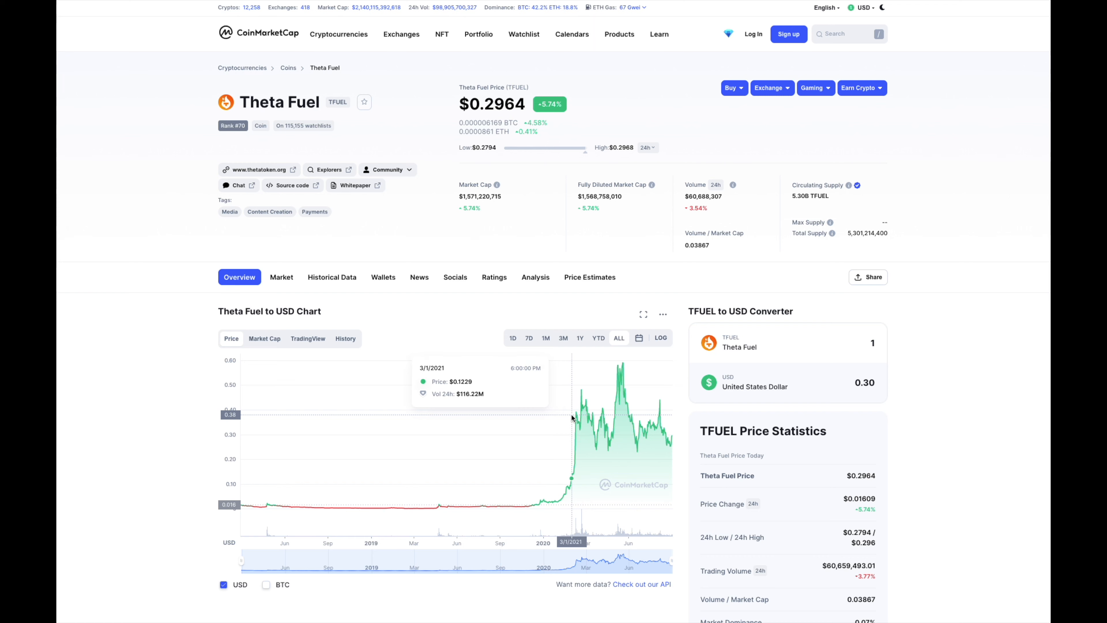
pyautogui.moveTo(501, 427)
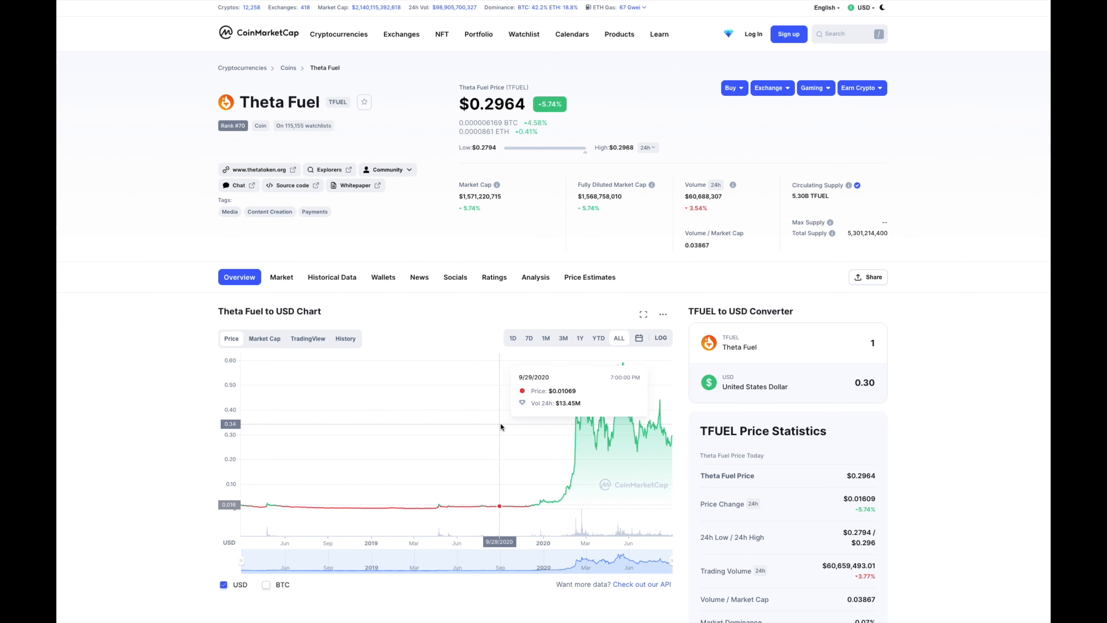
pyautogui.moveTo(346, 434)
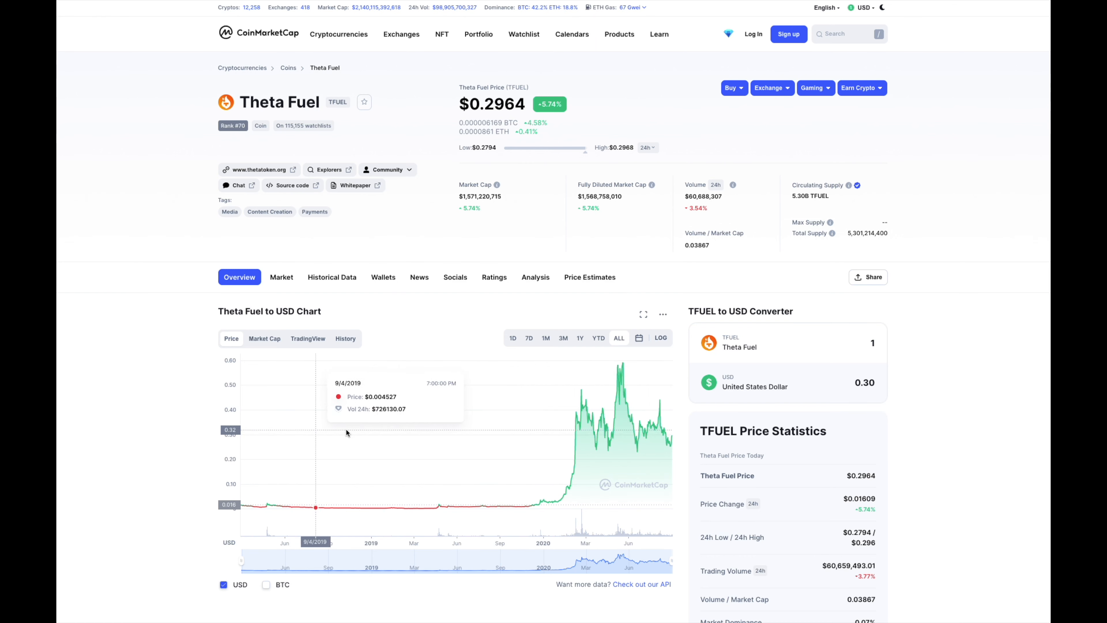
pyautogui.moveTo(576, 425)
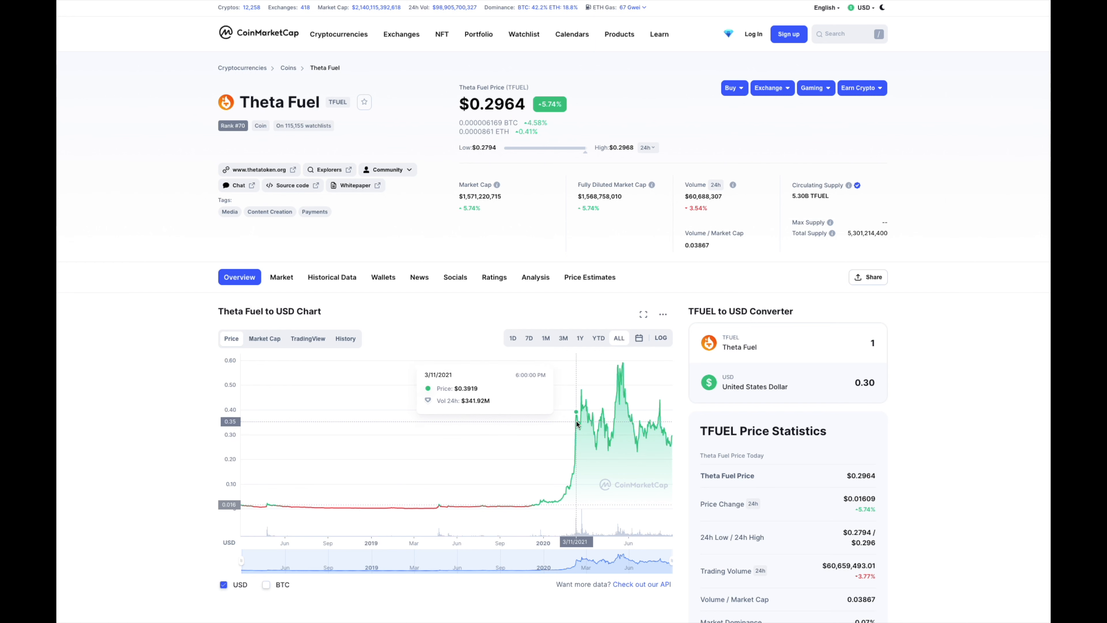
pyautogui.moveTo(618, 422)
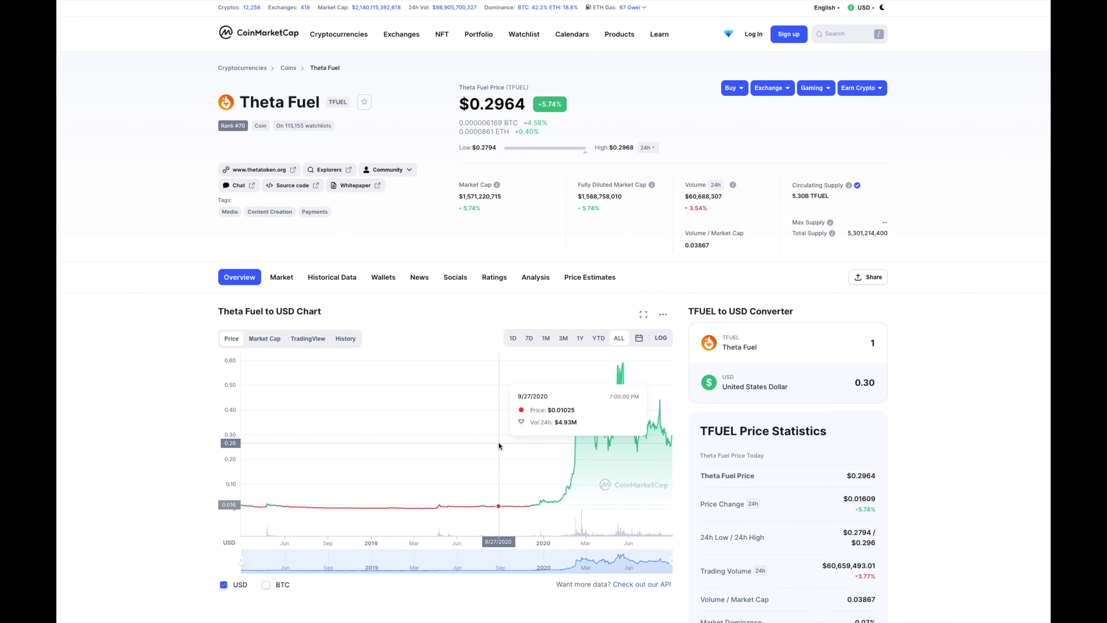
pyautogui.moveTo(180, 200)
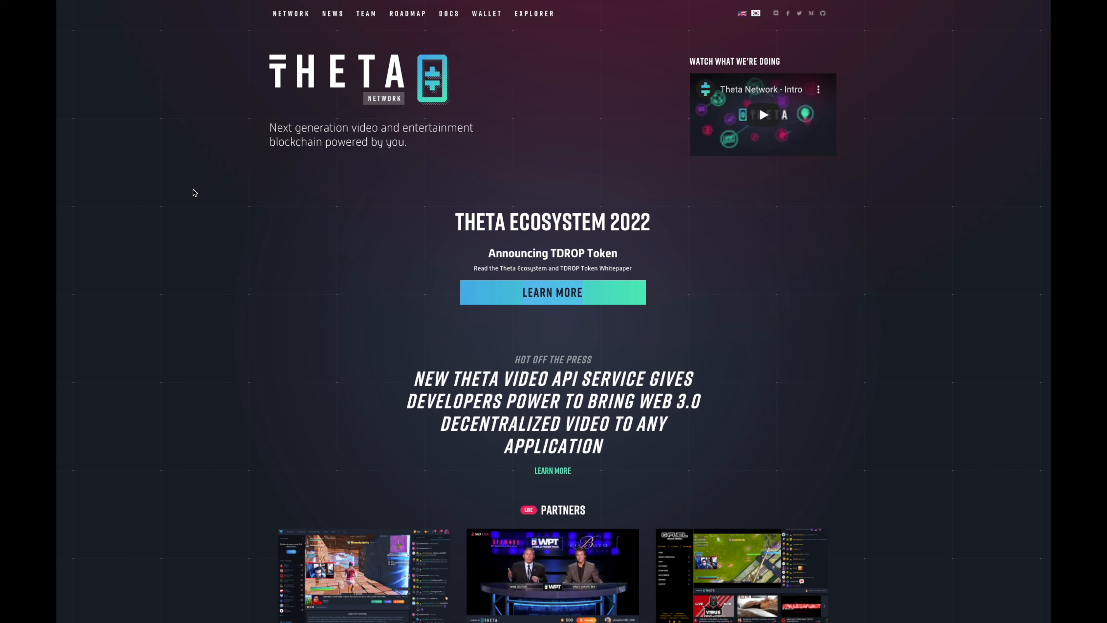
pyautogui.moveTo(208, 189)
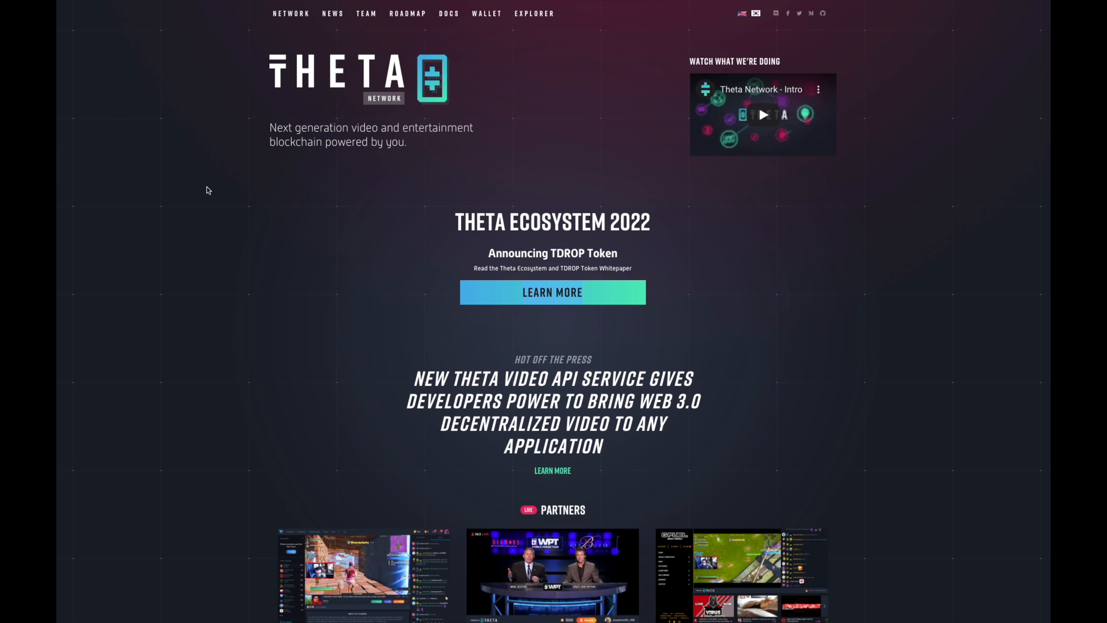
# Step: Scroll the thetatoken.org homepage past the TDROP announcement, Partners and Steve Chen quote
pyautogui.scroll(-3)
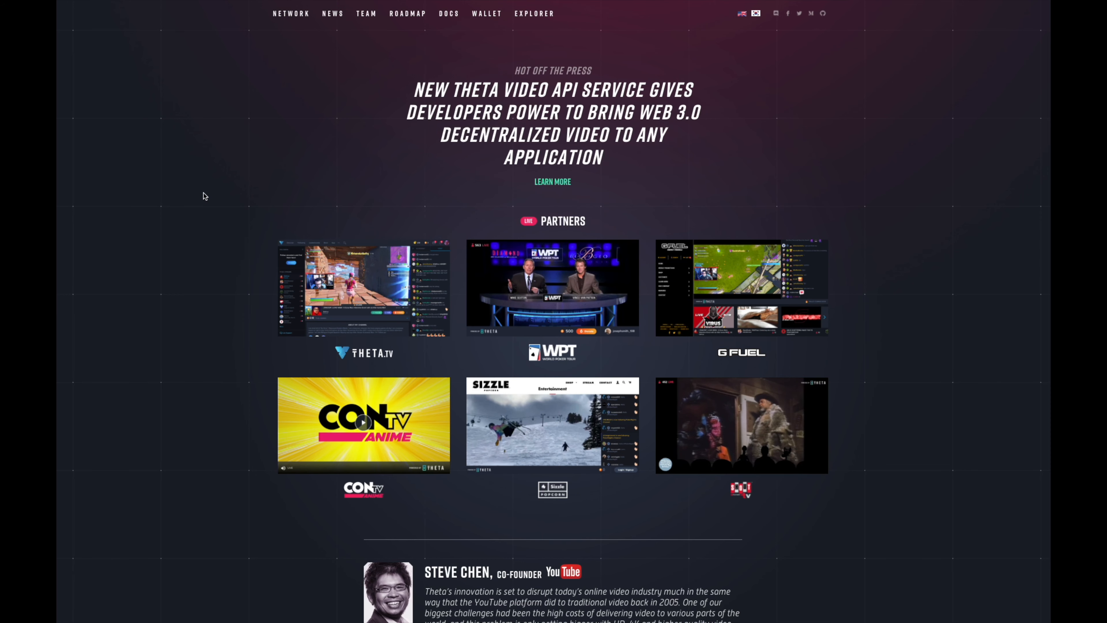
pyautogui.scroll(-3)
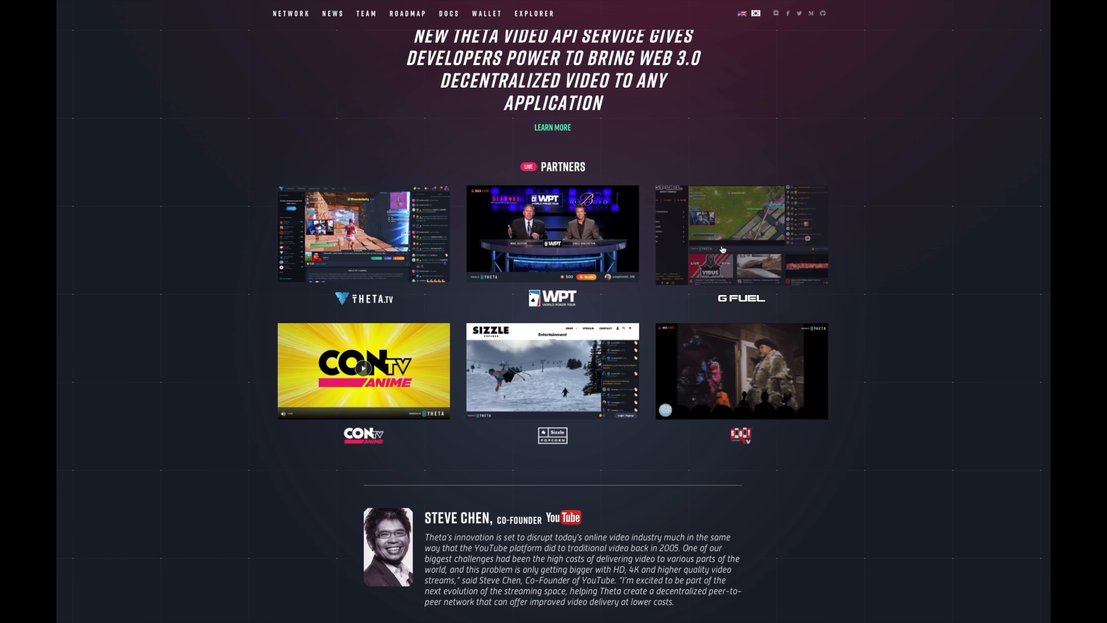
pyautogui.scroll(-3)
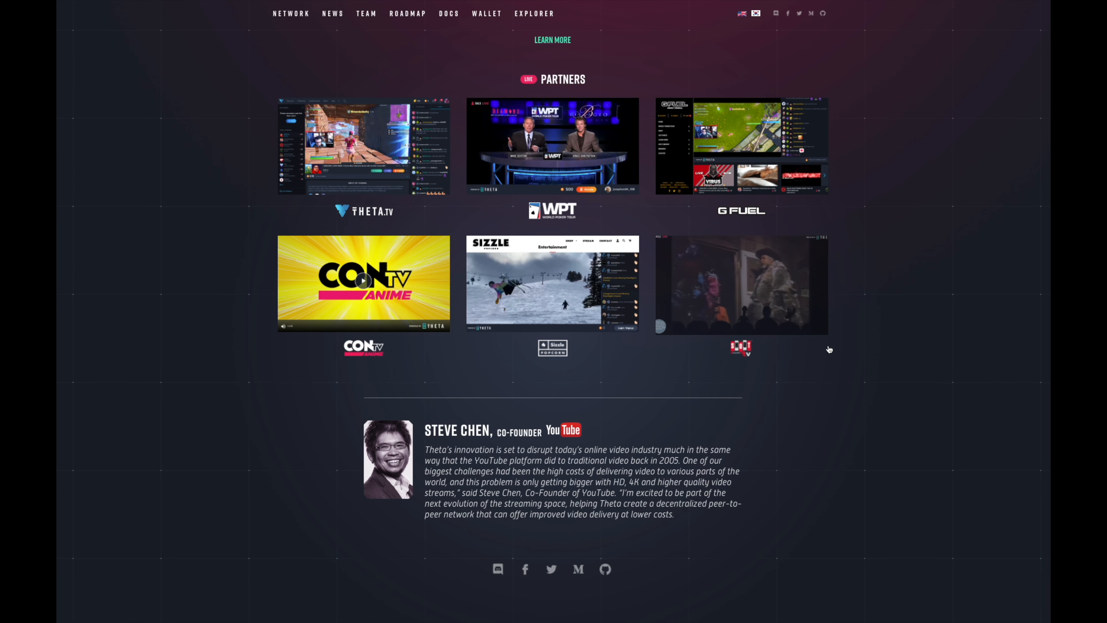
pyautogui.scroll(-3)
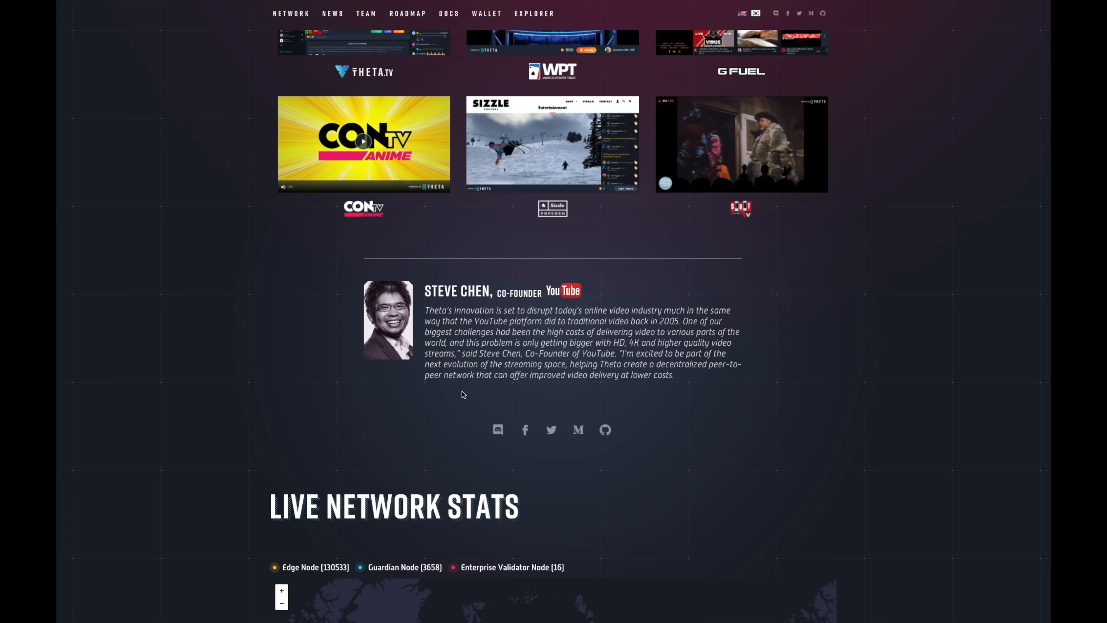
pyautogui.moveTo(457, 393)
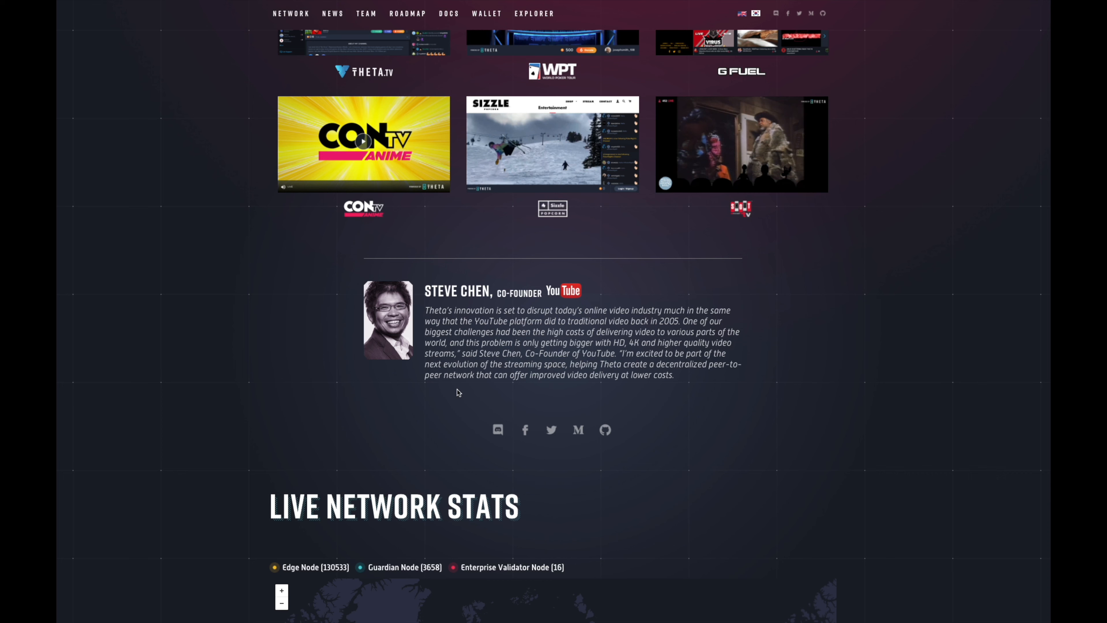
pyautogui.moveTo(203, 320)
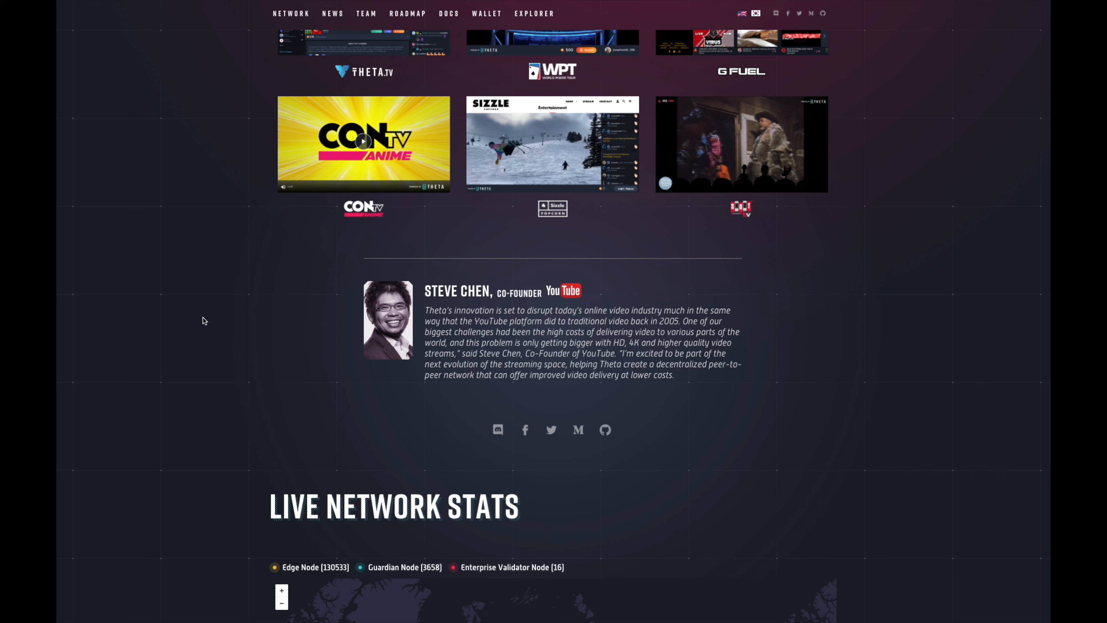
# Step: Scroll down to the Live Network Stats map with node counts
pyautogui.scroll(-3)
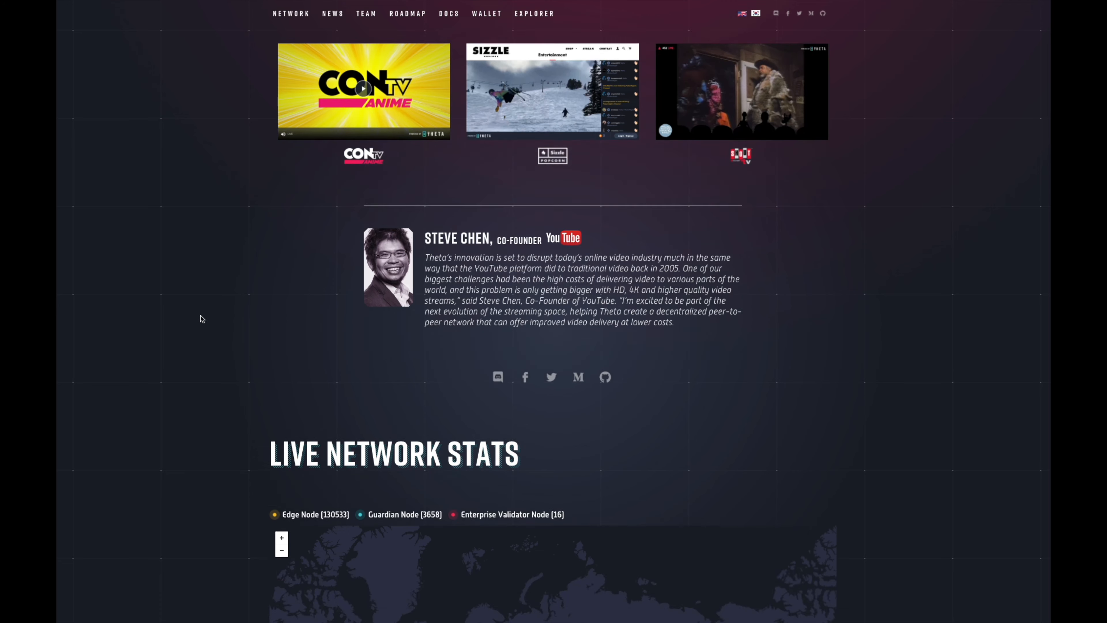
# Step: Scroll past the stats map to the Guardian Node and Edge Node download section
pyautogui.scroll(-3)
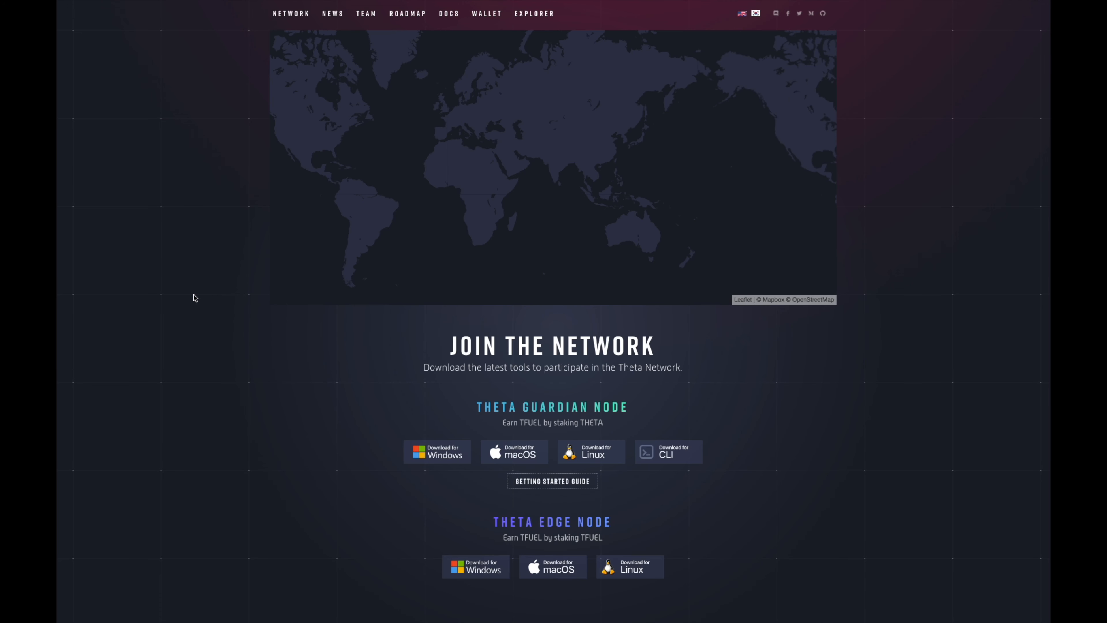
pyautogui.scroll(-3)
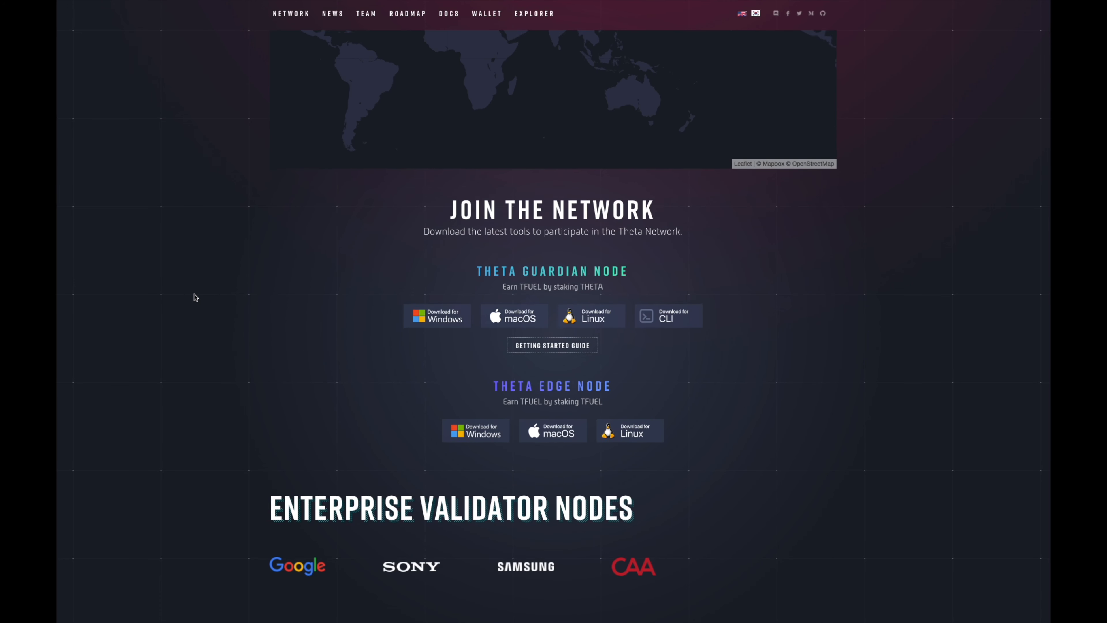
pyautogui.scroll(-3)
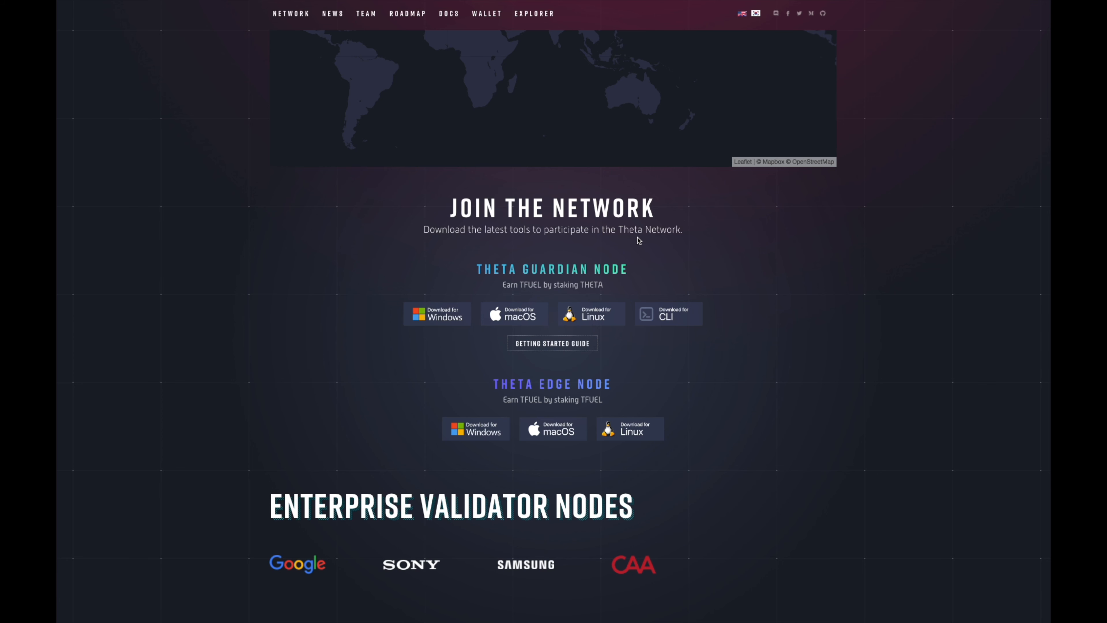
pyautogui.moveTo(680, 341)
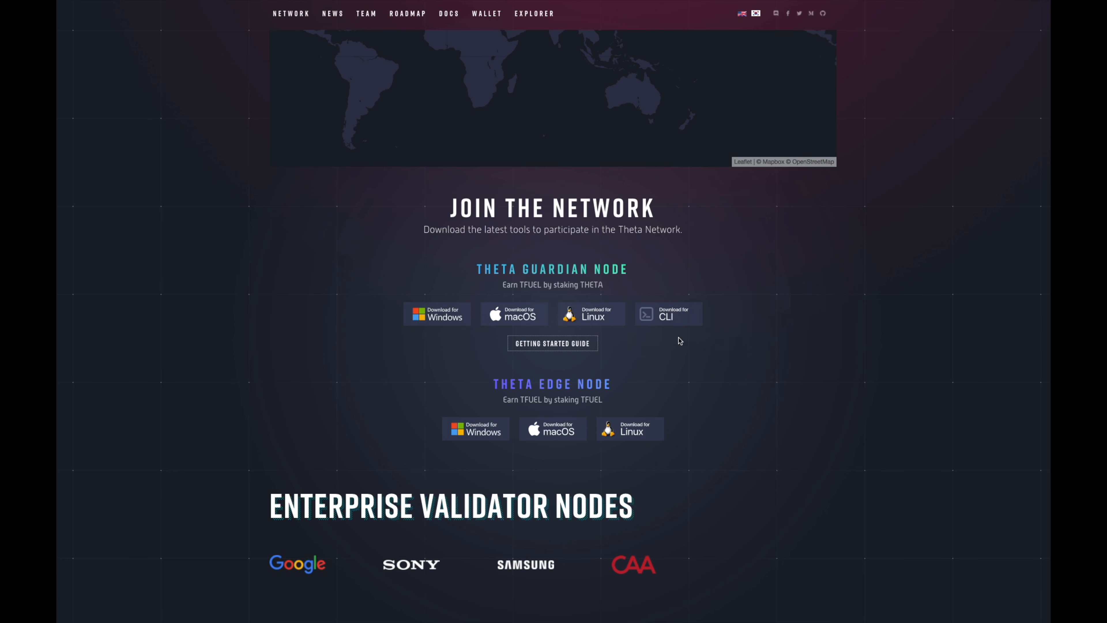
pyautogui.moveTo(559, 296)
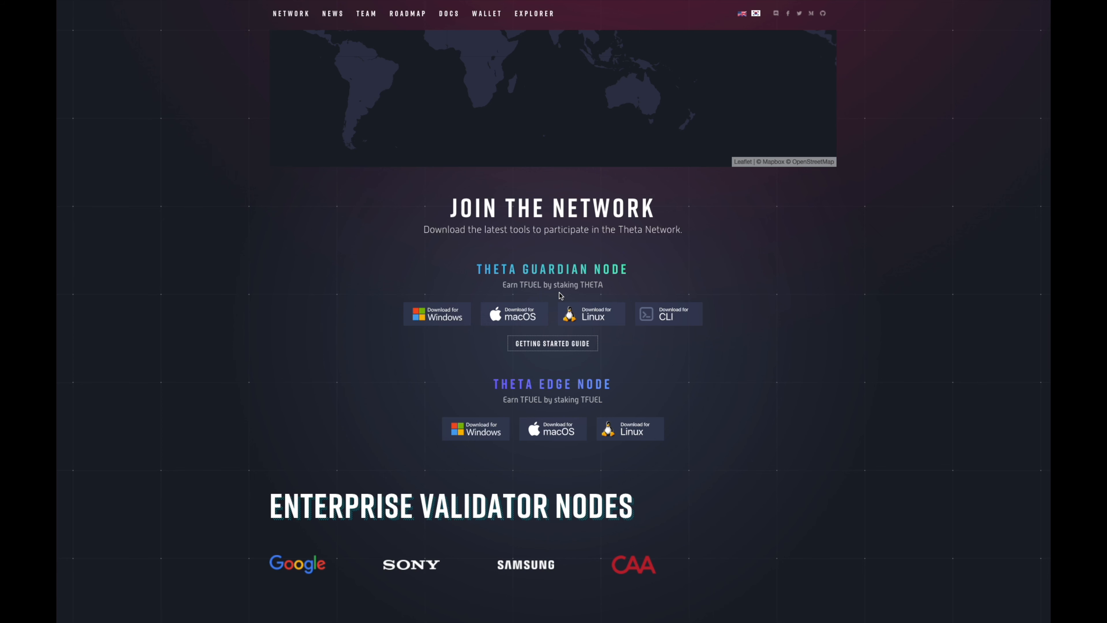
pyautogui.moveTo(761, 388)
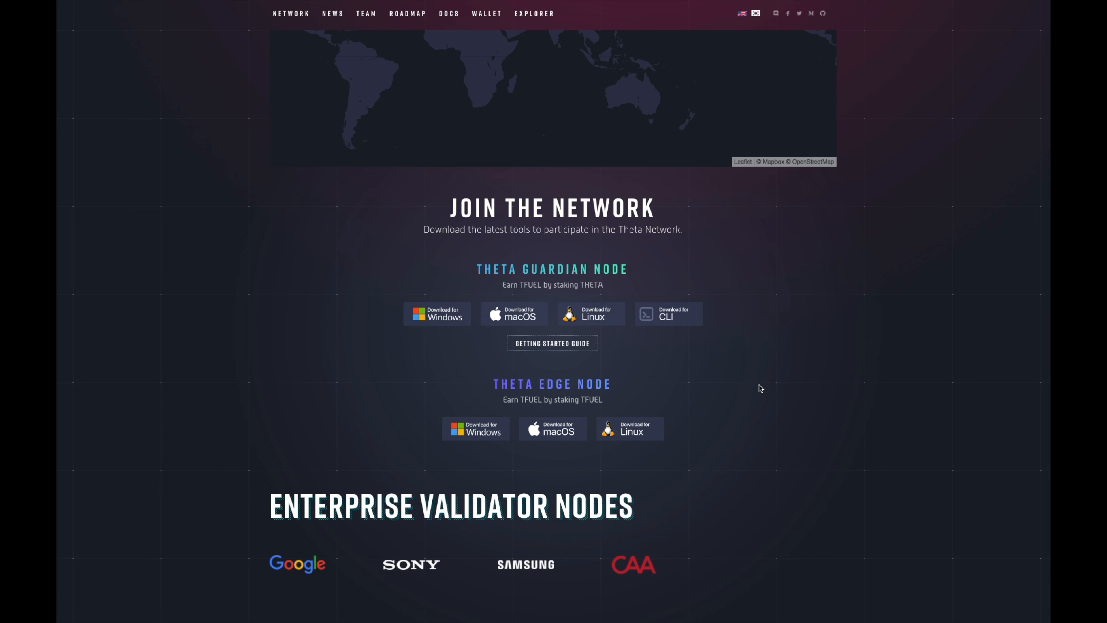
pyautogui.moveTo(722, 365)
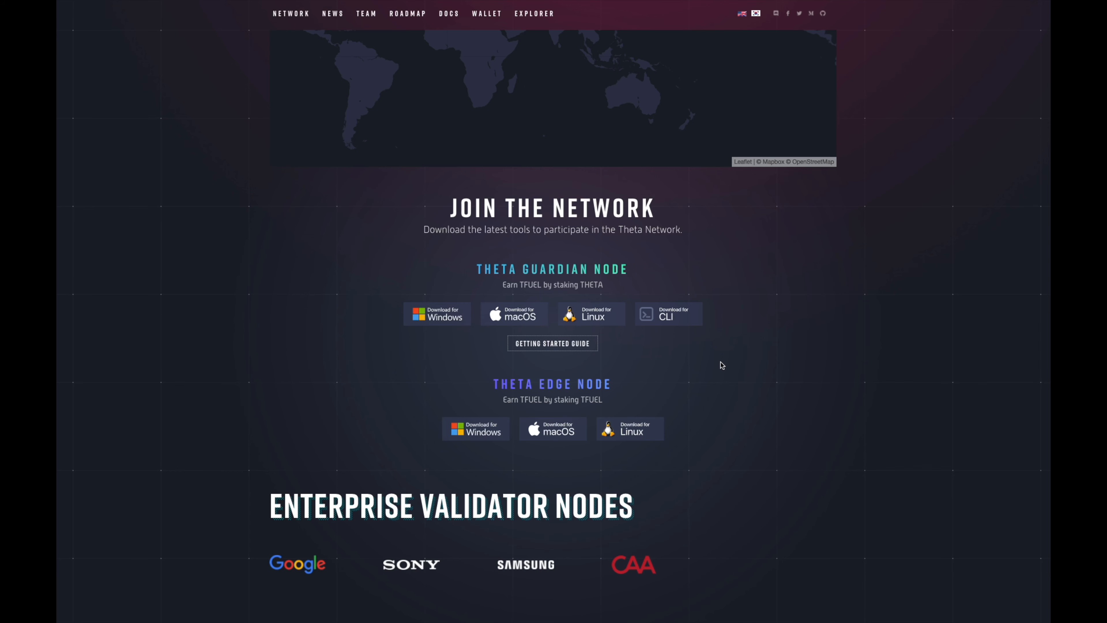
pyautogui.moveTo(718, 368)
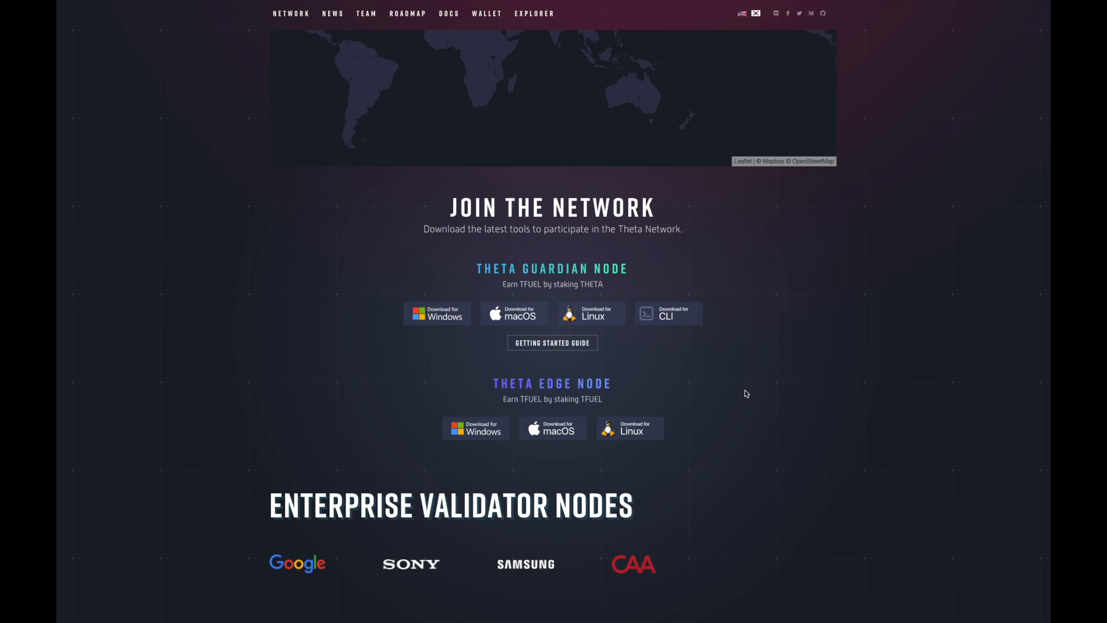
# Step: Scroll through the Enterprise Validator Nodes logos including Google, Sony, Samsung and Binance
pyautogui.scroll(-3)
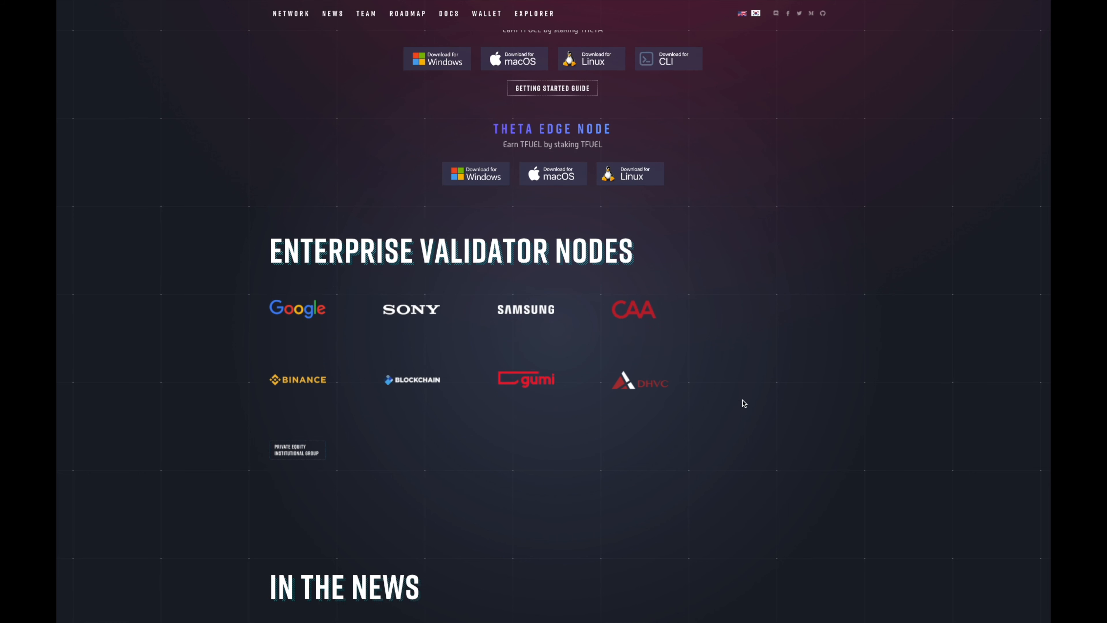
pyautogui.moveTo(315, 315)
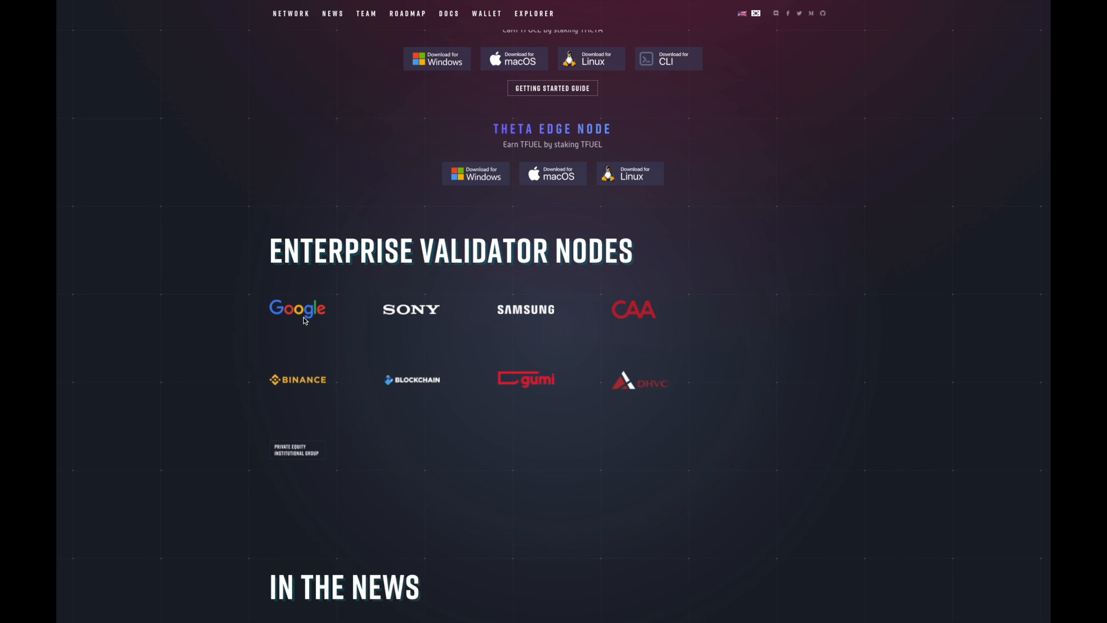
pyautogui.moveTo(309, 323)
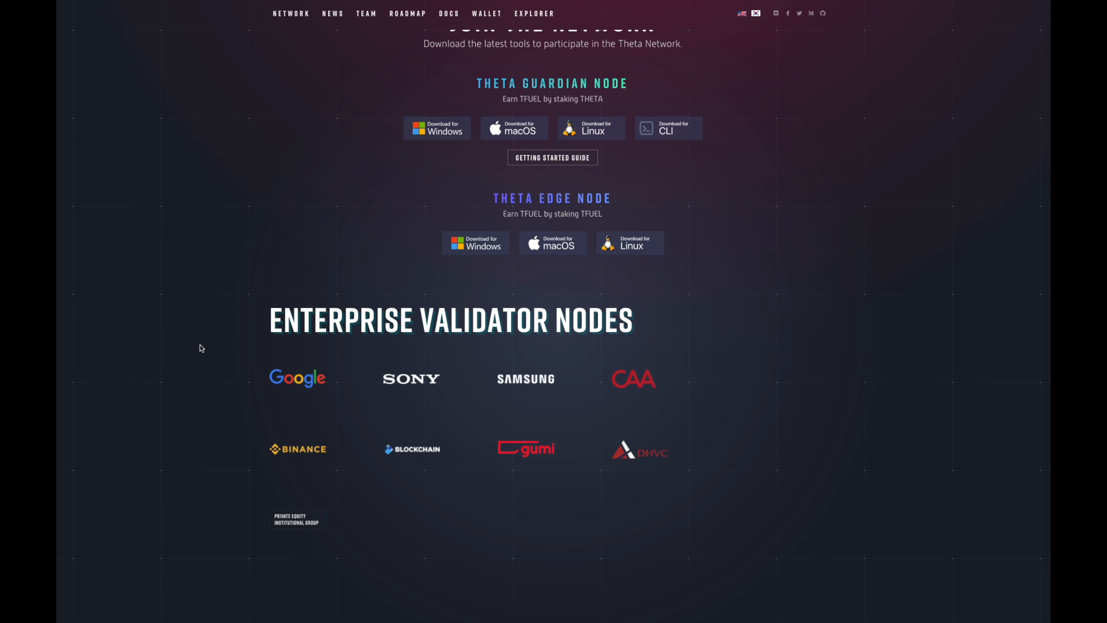
pyautogui.moveTo(374, 381)
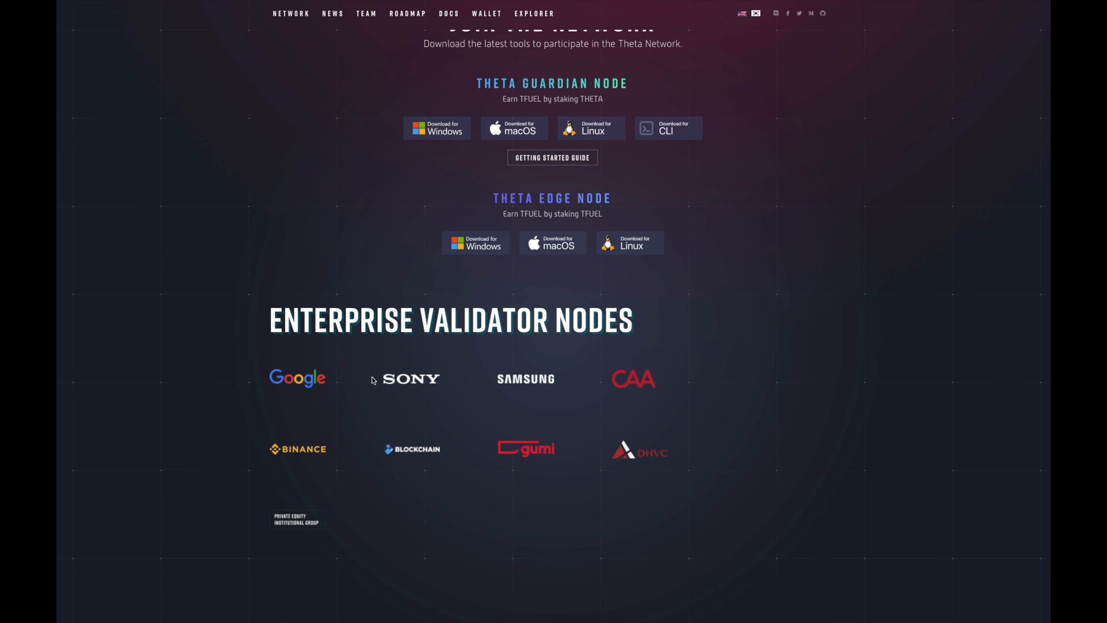
pyautogui.moveTo(548, 393)
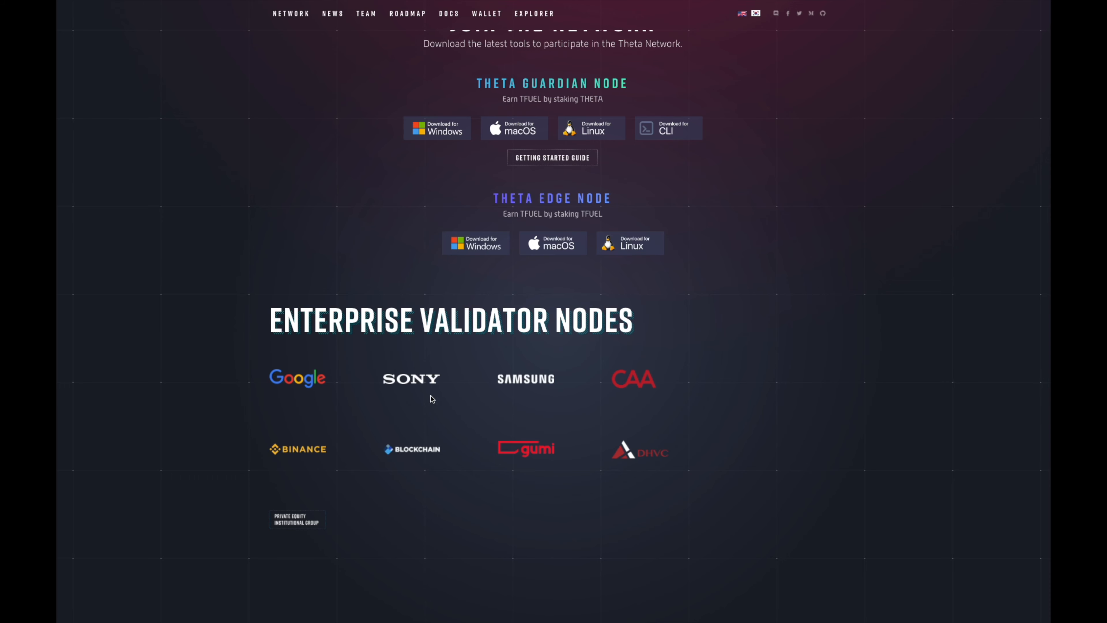
pyautogui.scroll(-3)
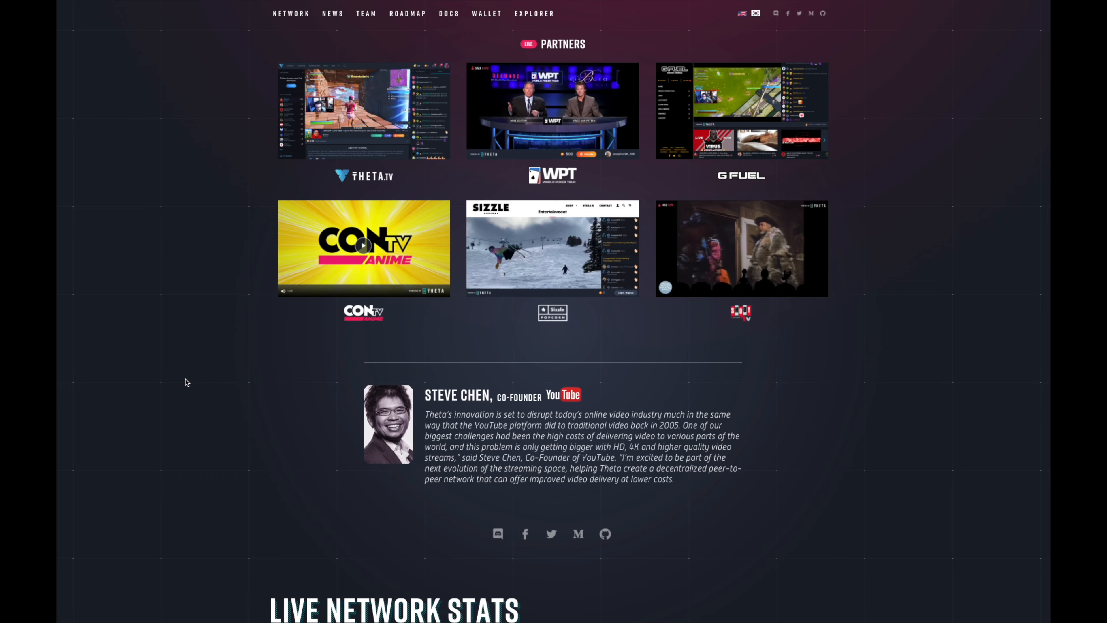
# Step: Scroll the homepage to The Solution section with its peer-to-peer video delivery diagram and three benefits
pyautogui.scroll(-3)
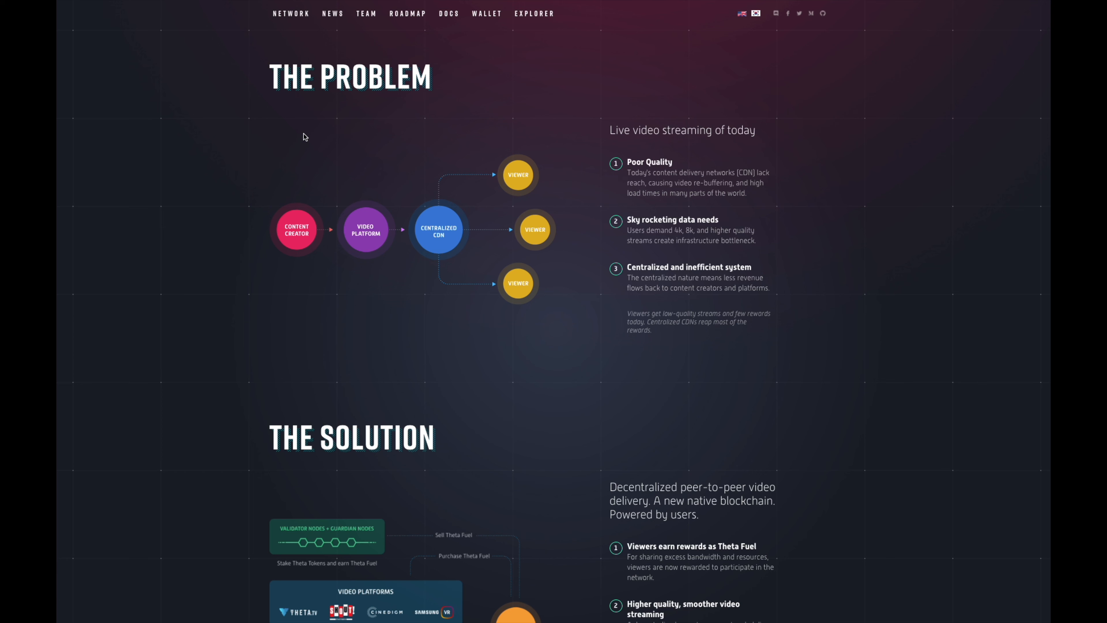
pyautogui.moveTo(336, 150)
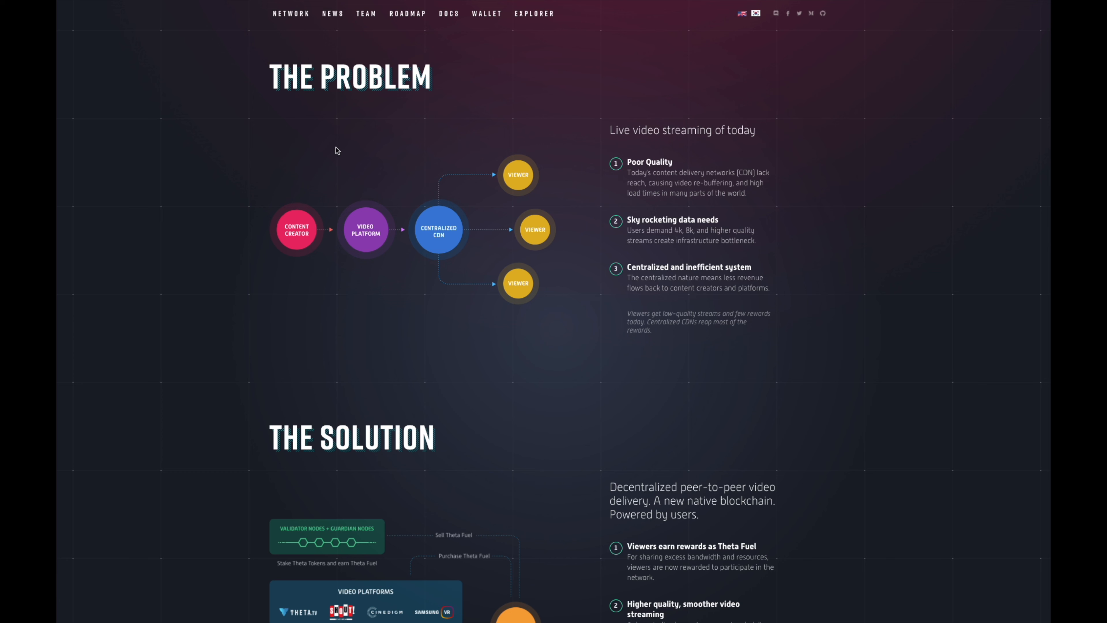
pyautogui.moveTo(347, 211)
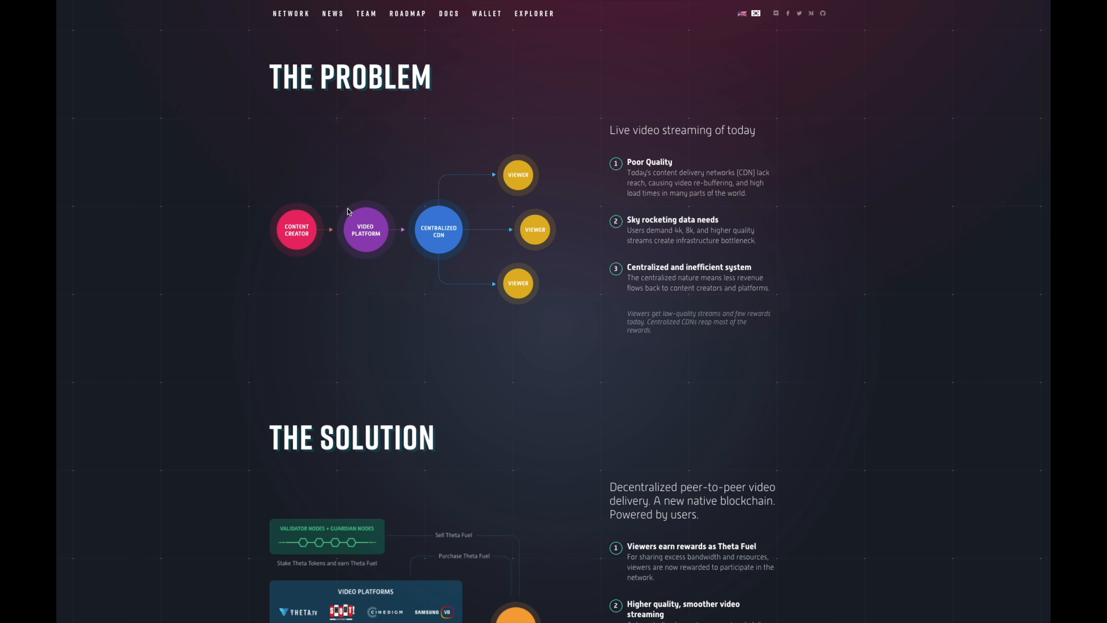
pyautogui.moveTo(387, 257)
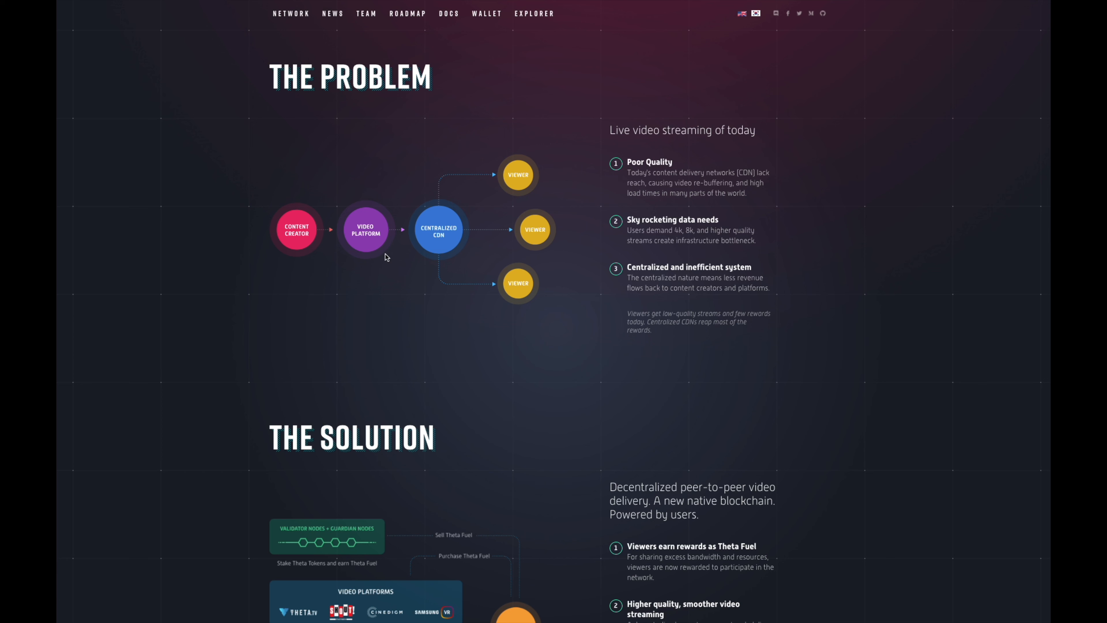
pyautogui.moveTo(471, 190)
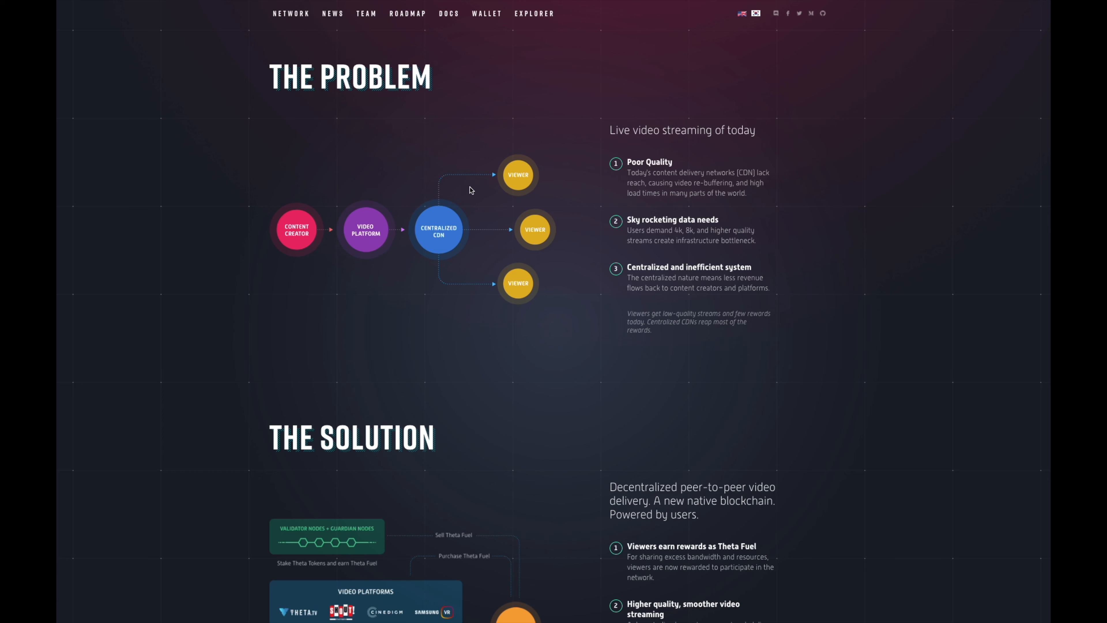
pyautogui.moveTo(440, 210)
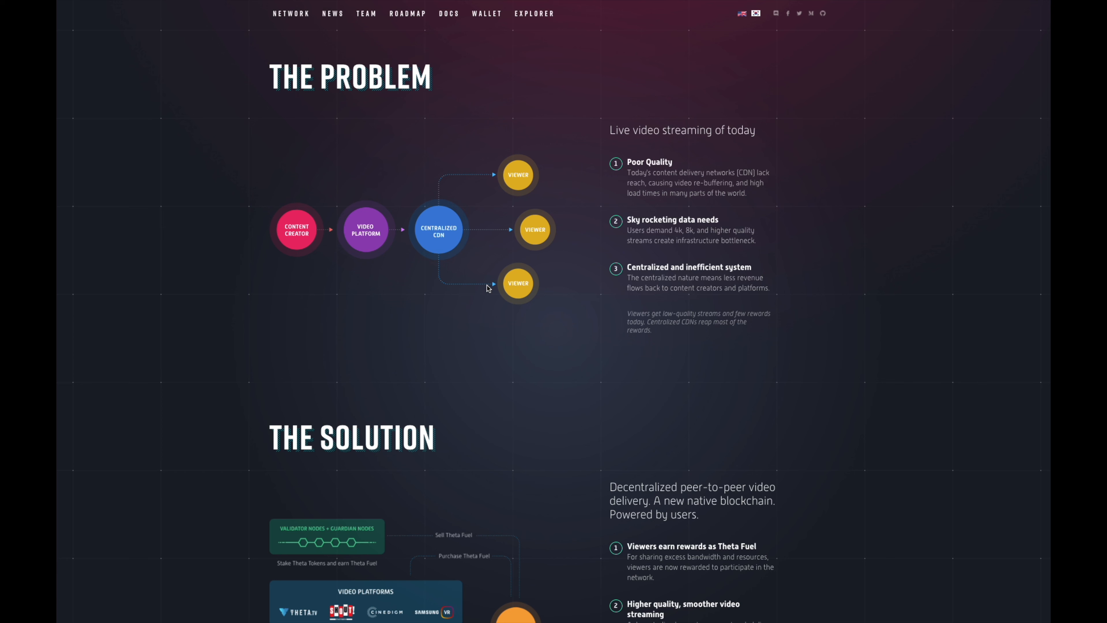
pyautogui.moveTo(453, 283)
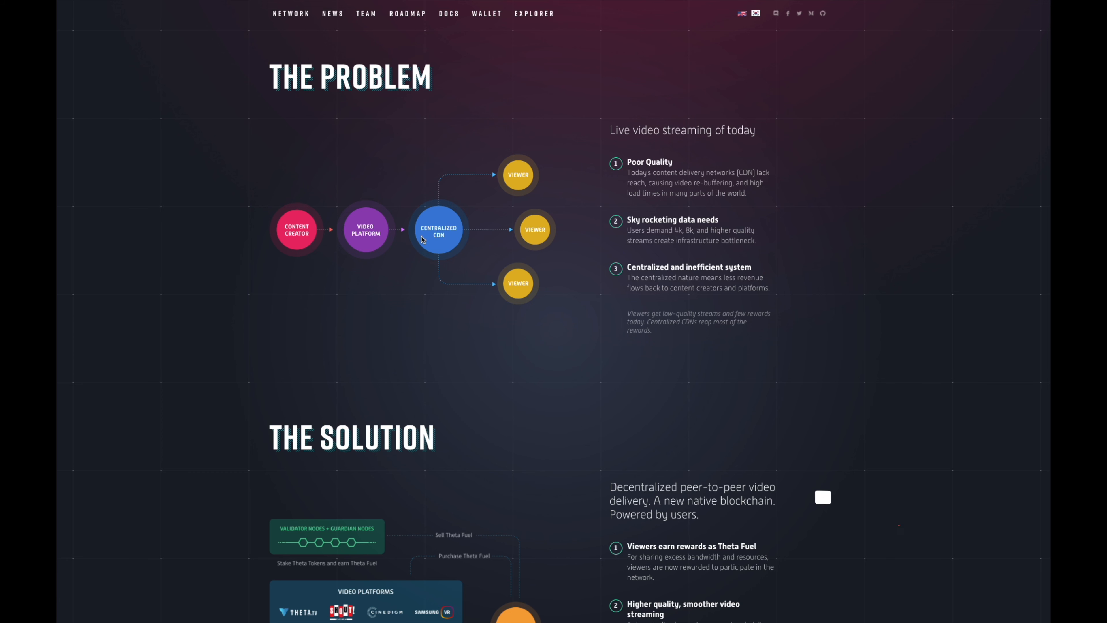
pyautogui.scroll(-3)
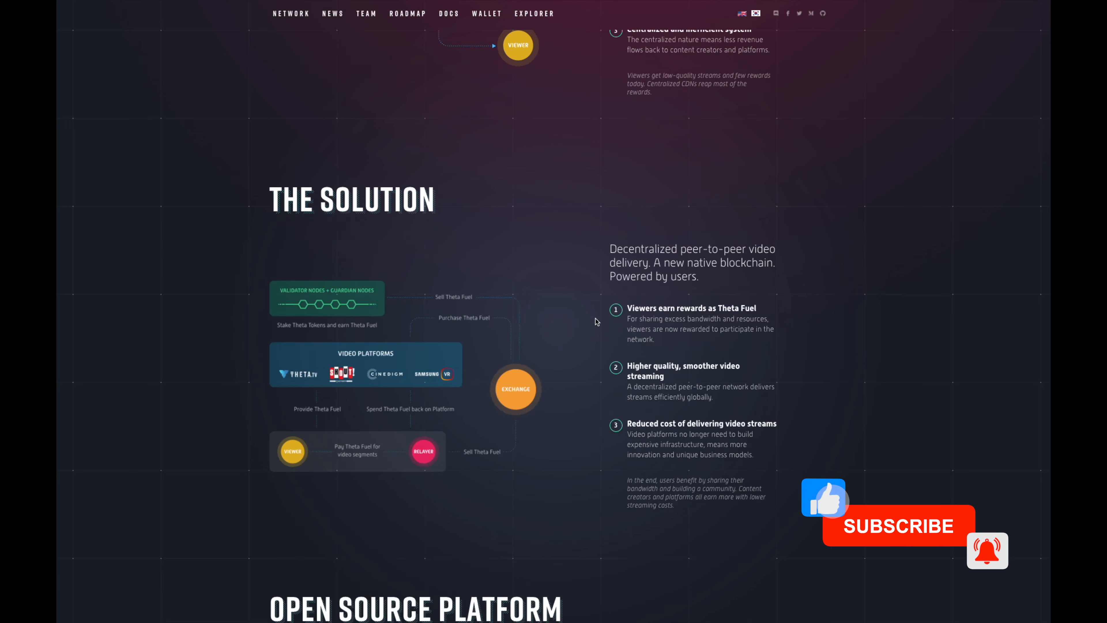
pyautogui.scroll(-3)
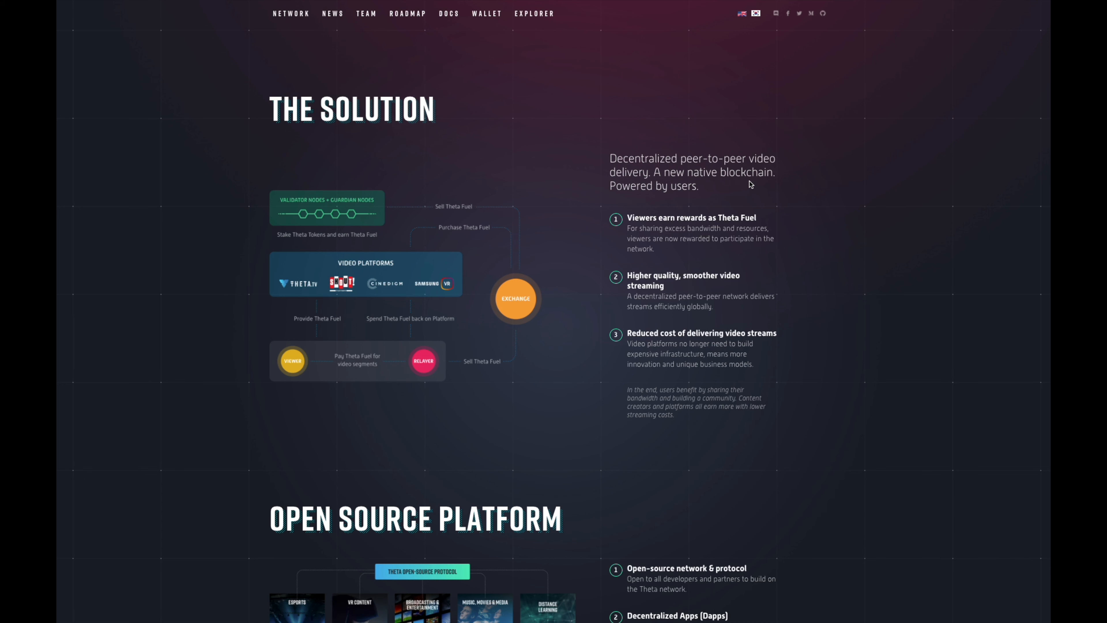
pyautogui.moveTo(759, 180)
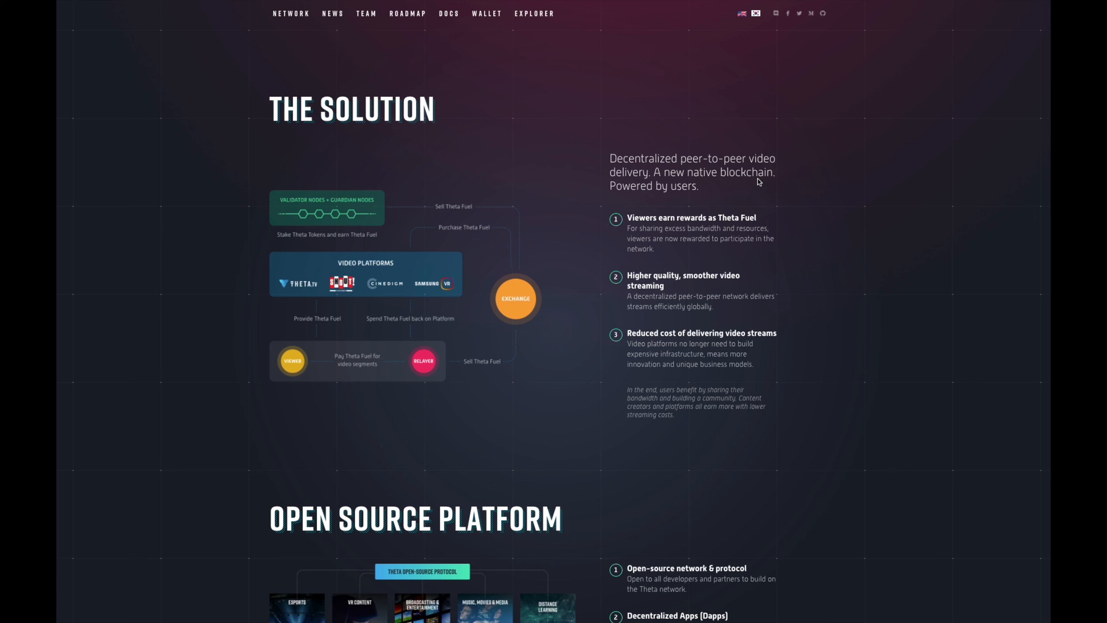
pyautogui.moveTo(765, 177)
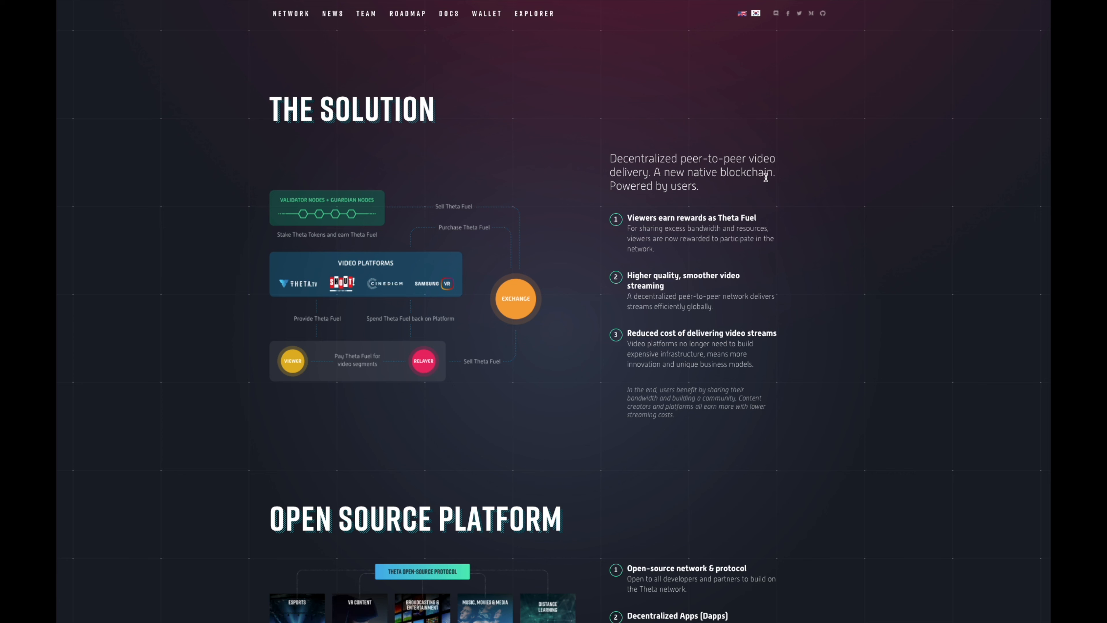
pyautogui.moveTo(787, 259)
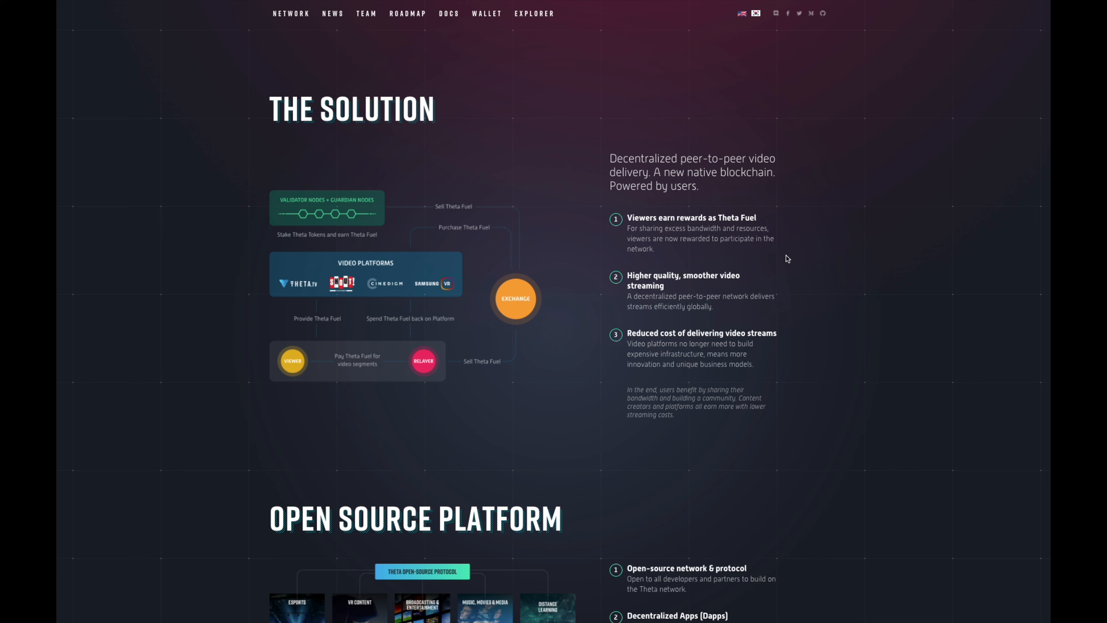
pyautogui.moveTo(798, 285)
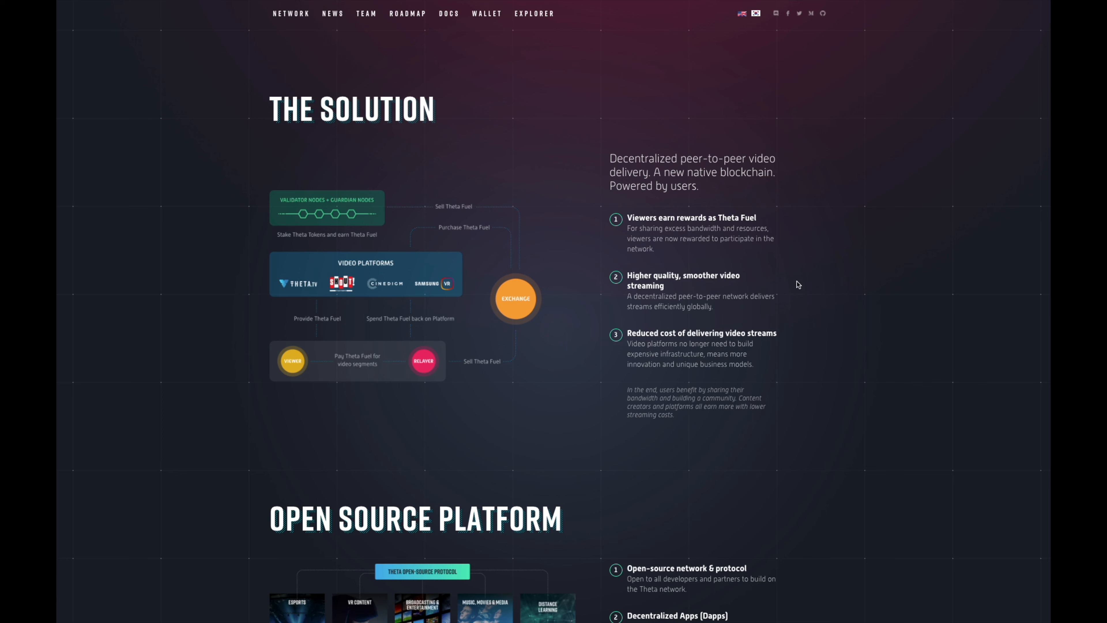
pyautogui.moveTo(796, 286)
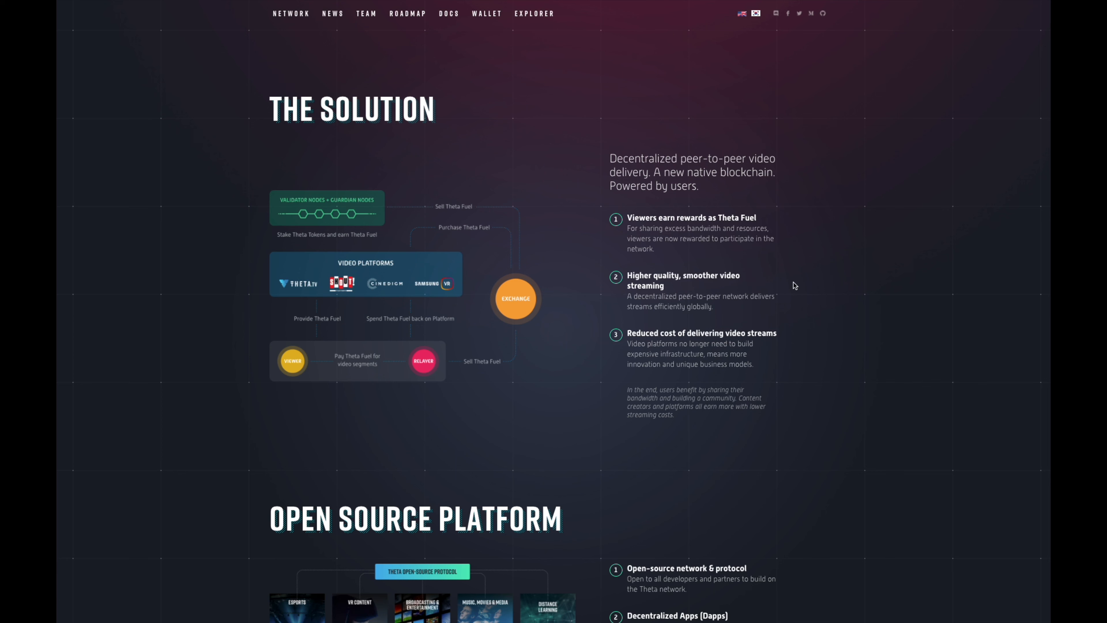
pyautogui.moveTo(789, 292)
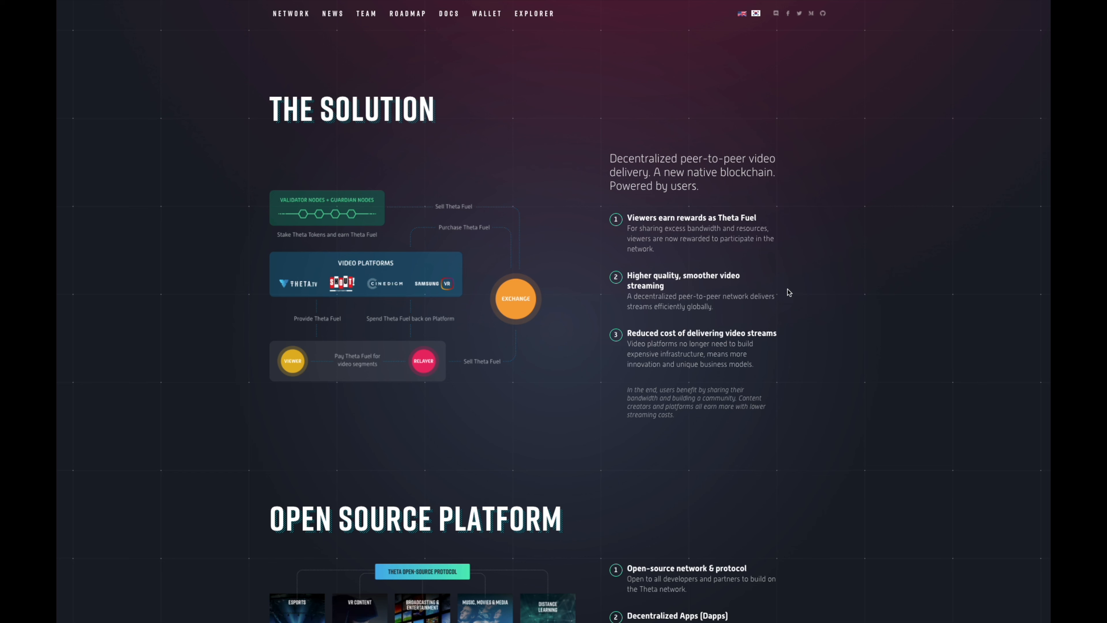
pyautogui.moveTo(788, 292)
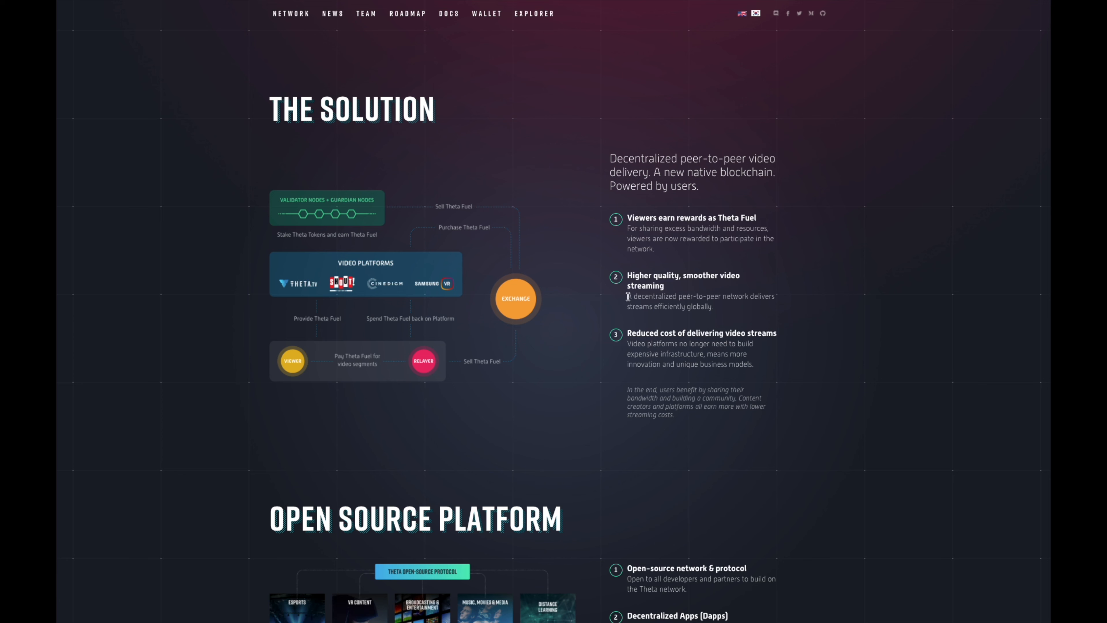
pyautogui.moveTo(634, 297)
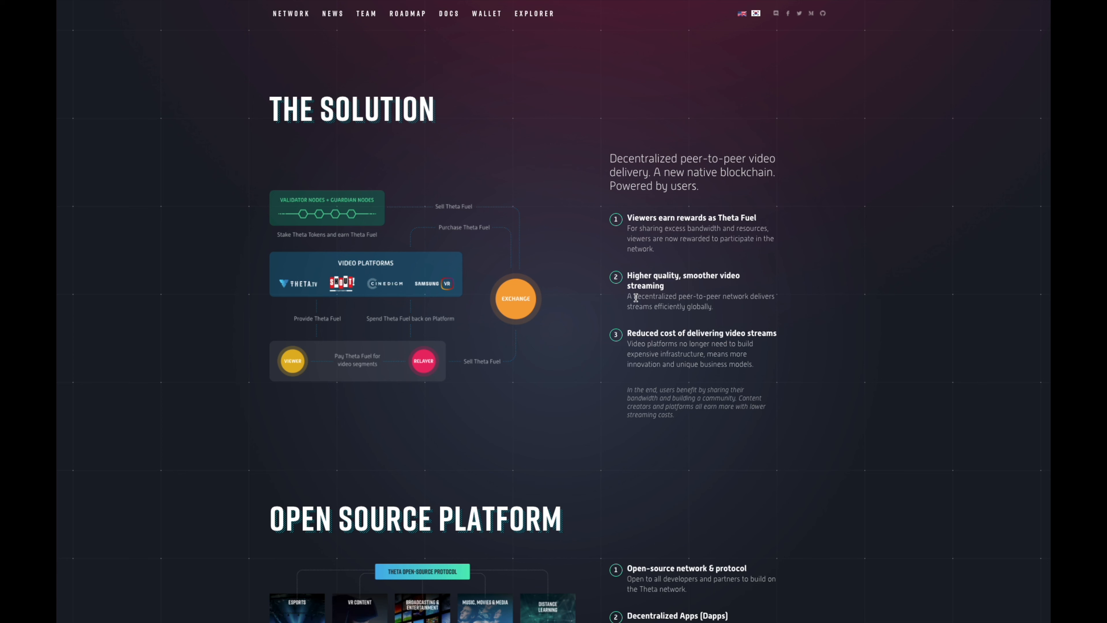
pyautogui.scroll(-3)
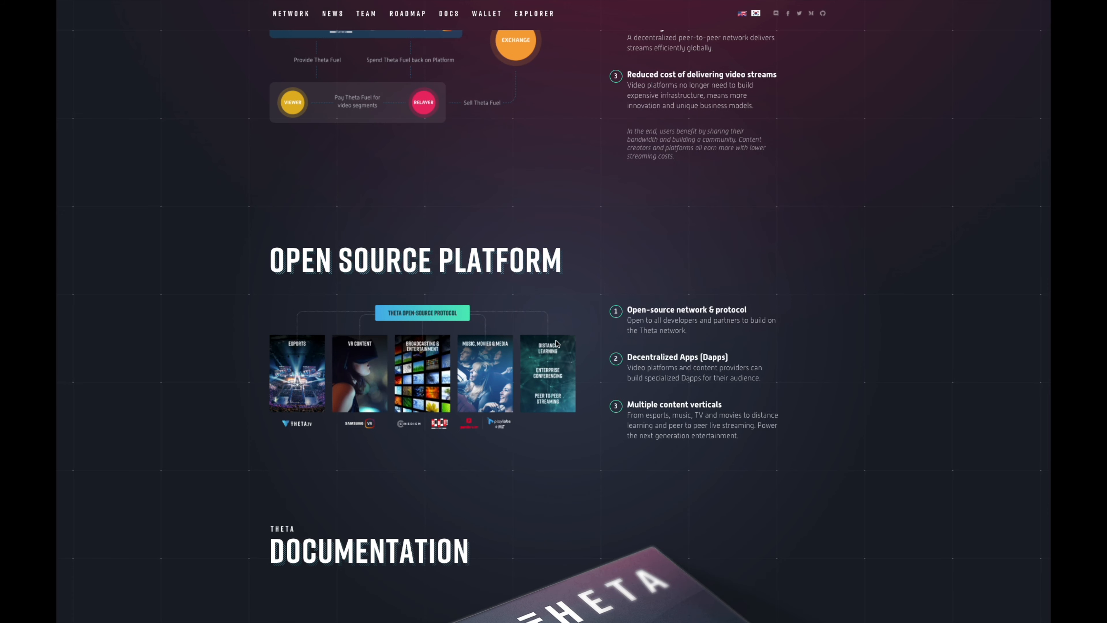
pyautogui.scroll(3)
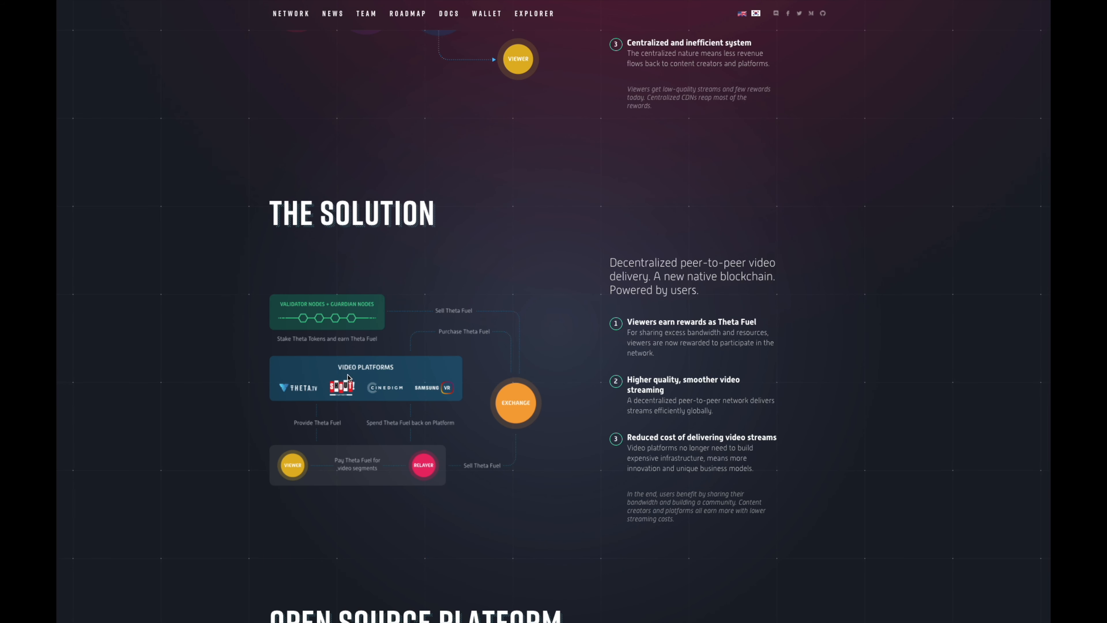
pyautogui.moveTo(443, 399)
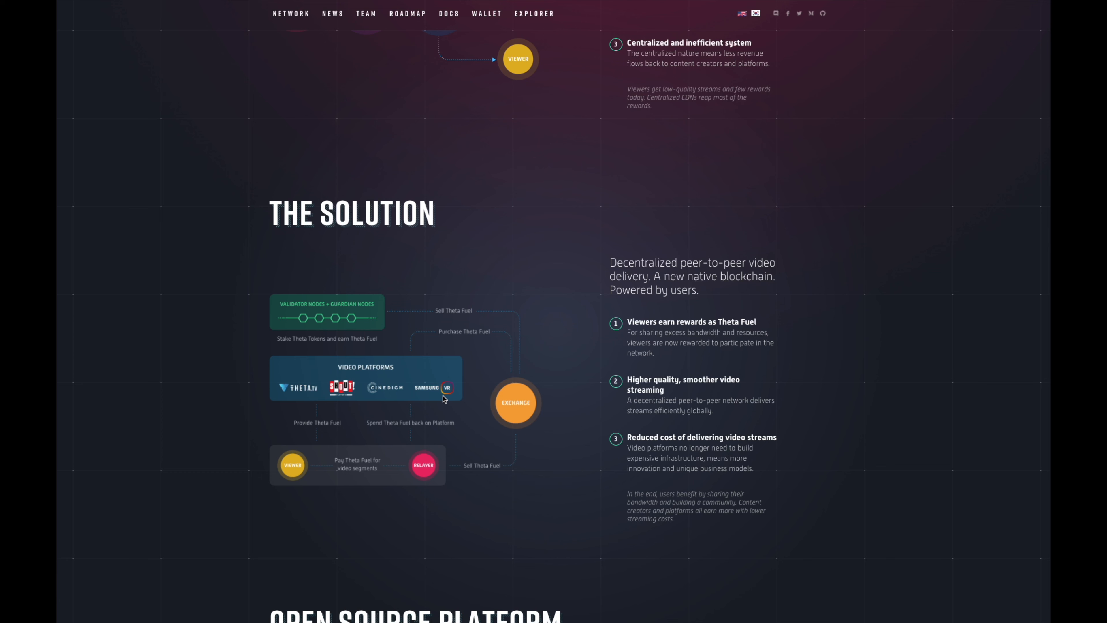
pyautogui.moveTo(435, 397)
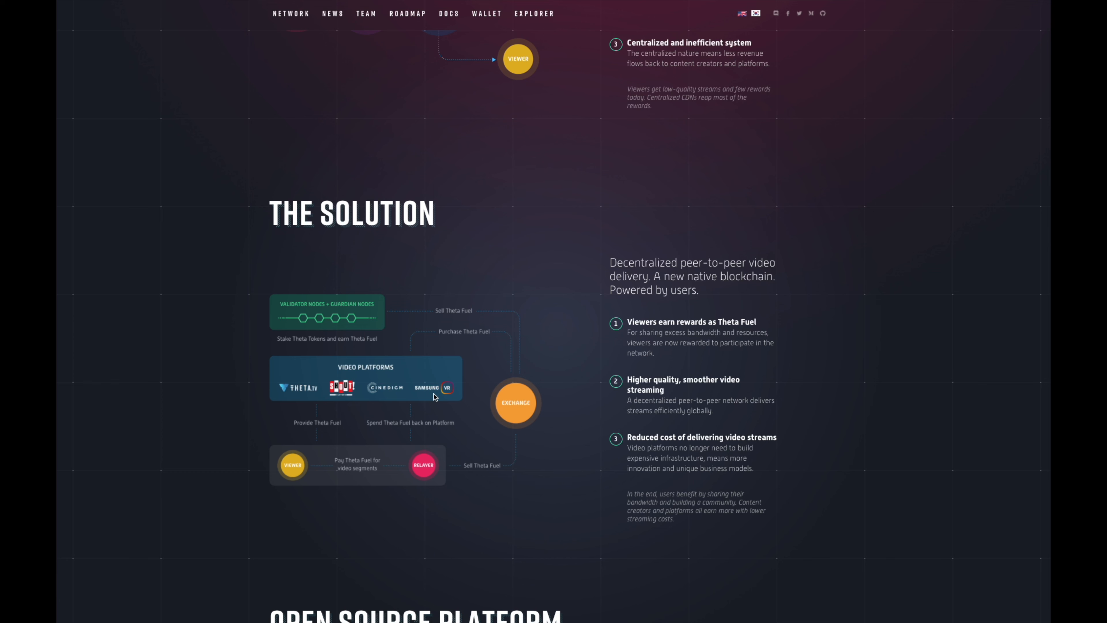
pyautogui.moveTo(368, 364)
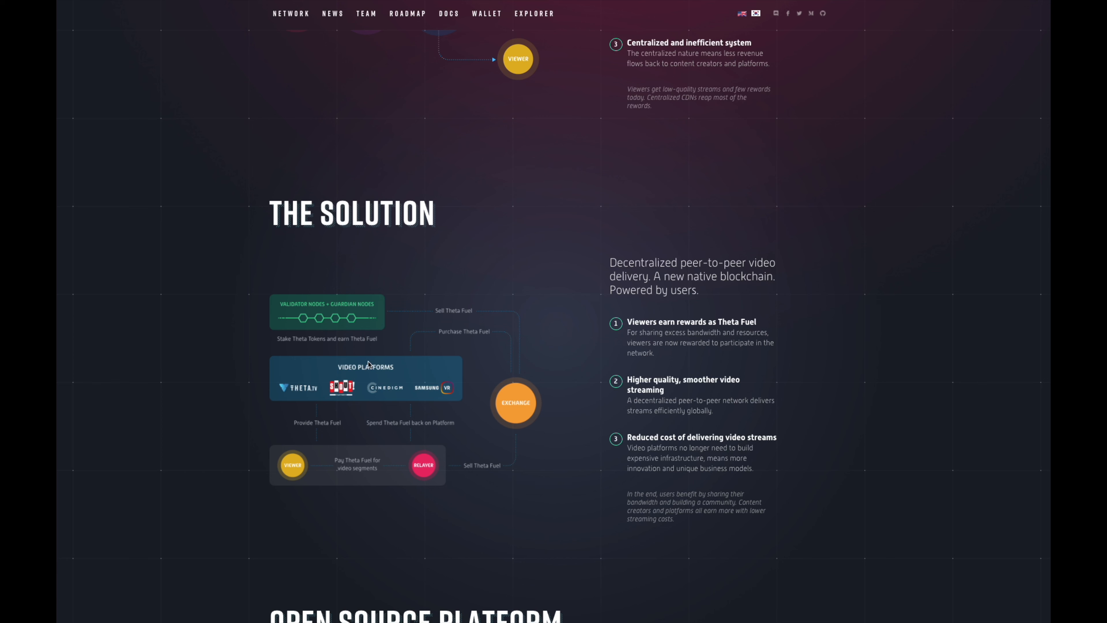
pyautogui.moveTo(427, 399)
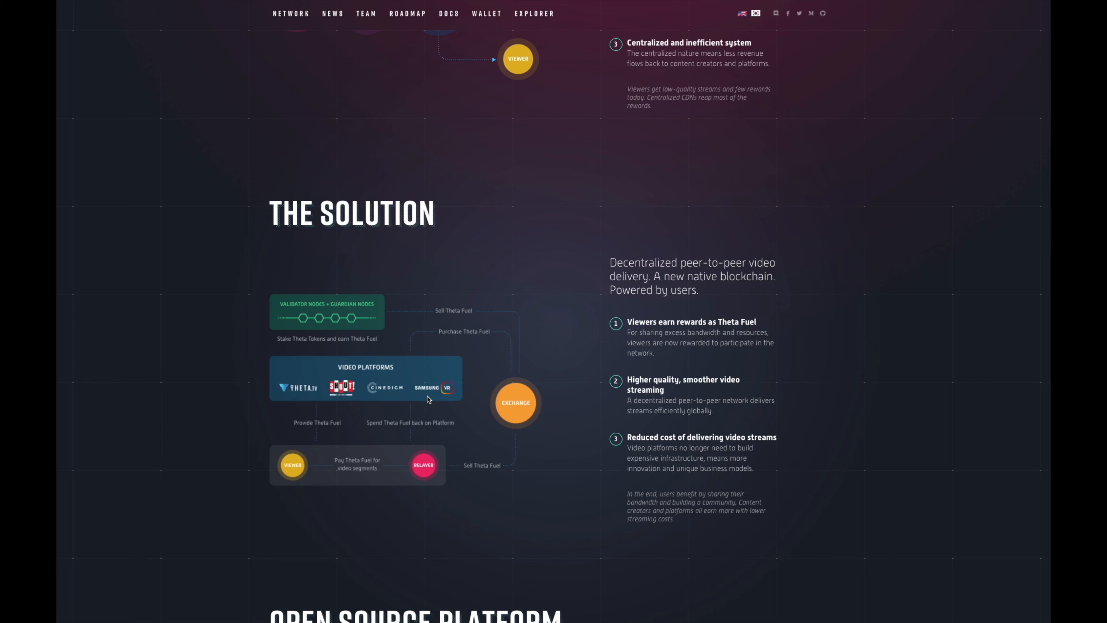
pyautogui.moveTo(325, 390)
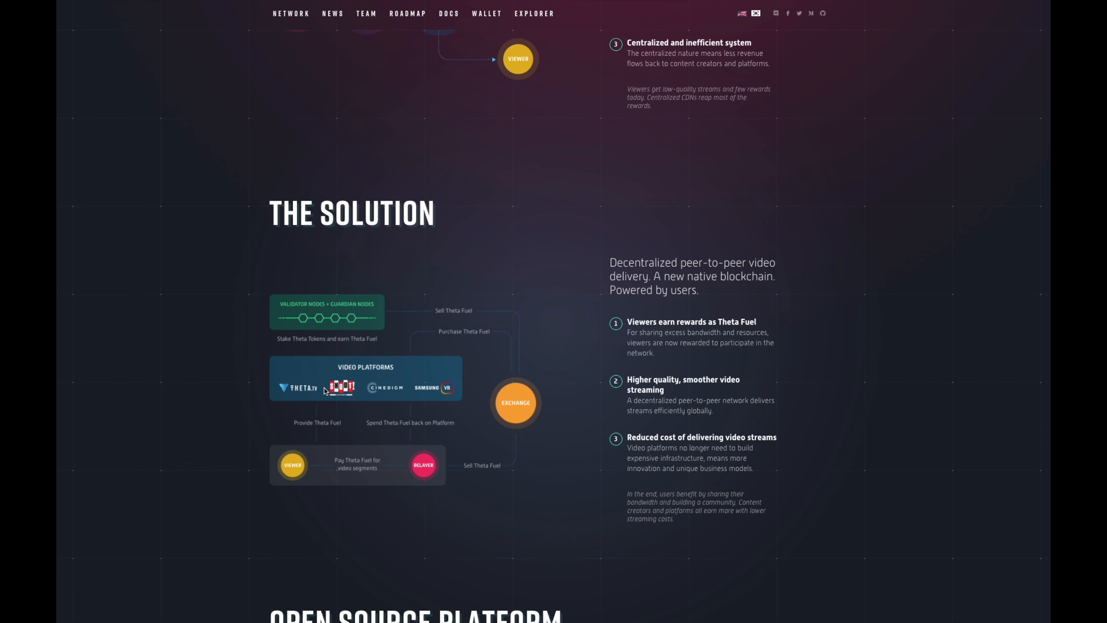
pyautogui.moveTo(580, 390)
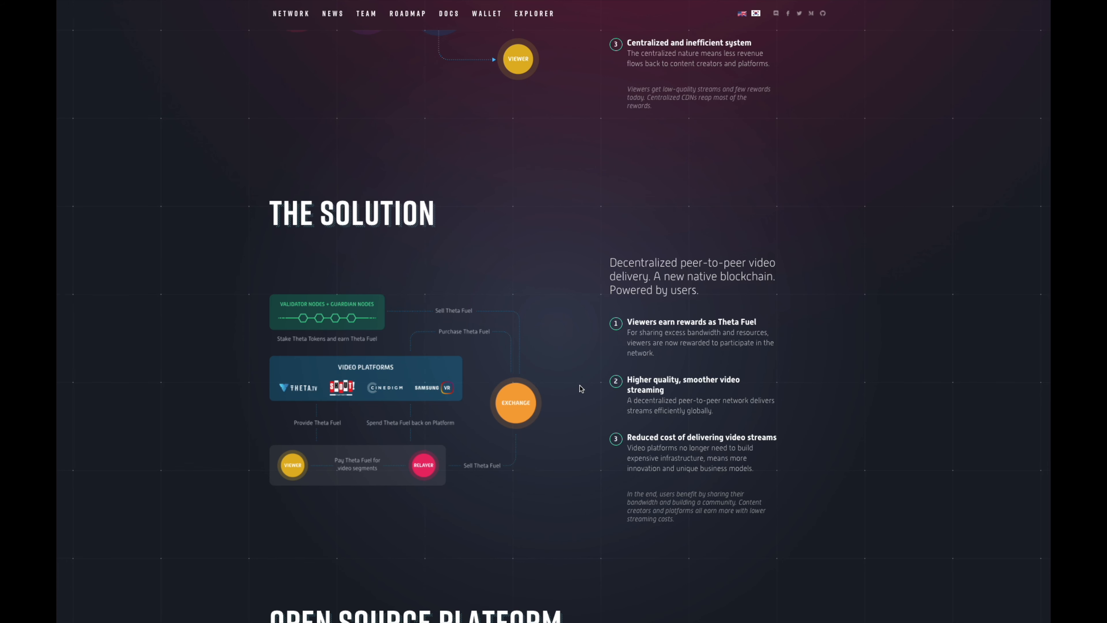
# Step: Scroll down to the Open Source Platform section and the start of Documentation with its whitepaper download
pyautogui.scroll(-3)
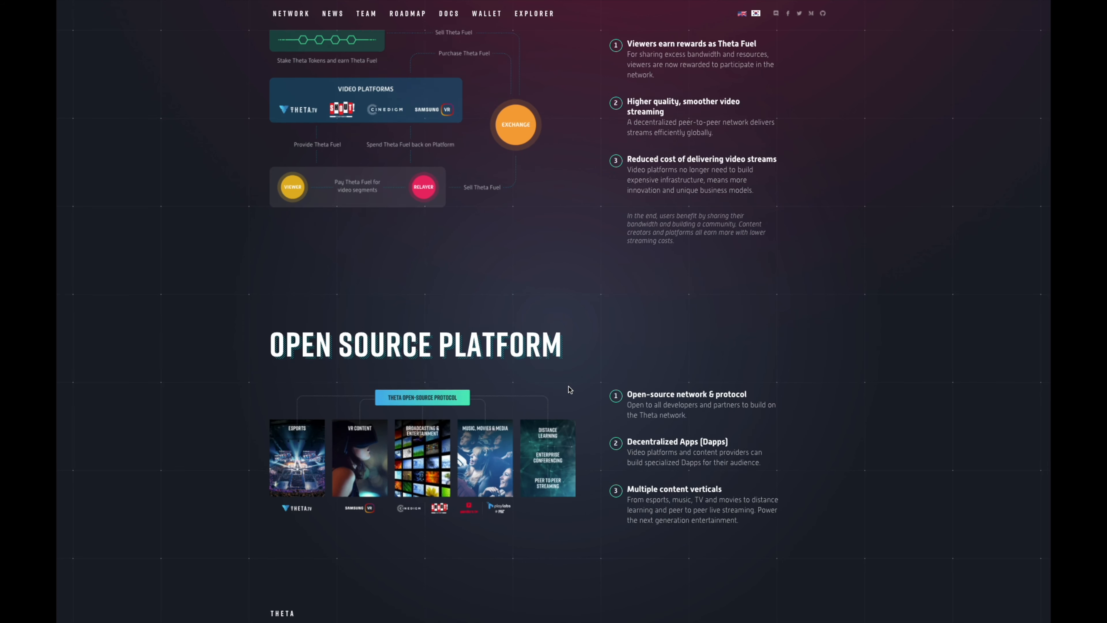
pyautogui.scroll(-3)
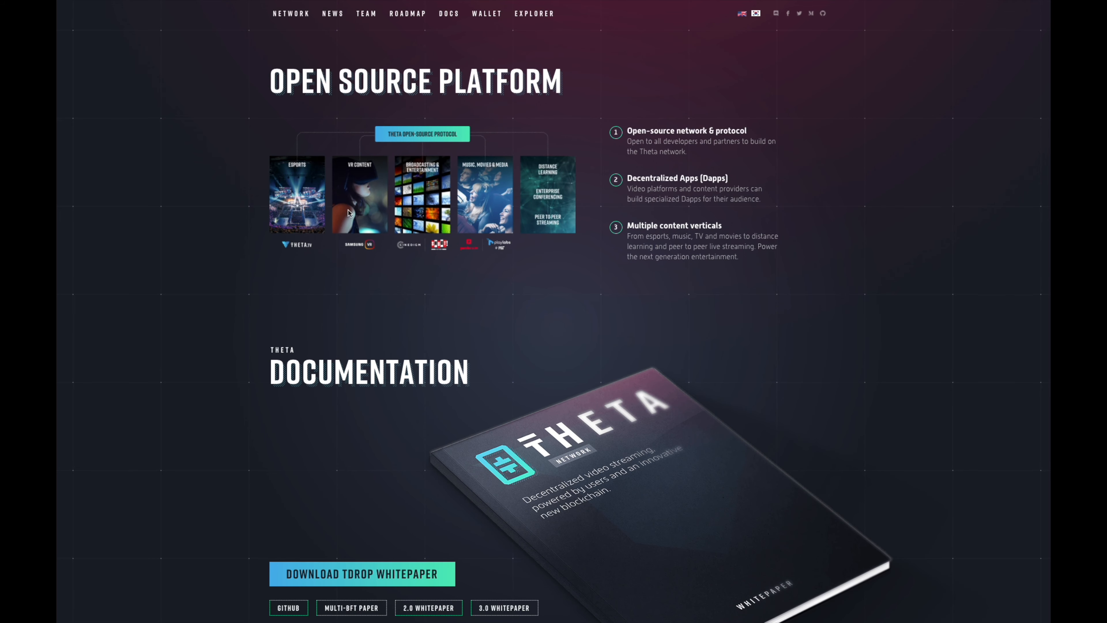
pyautogui.moveTo(564, 218)
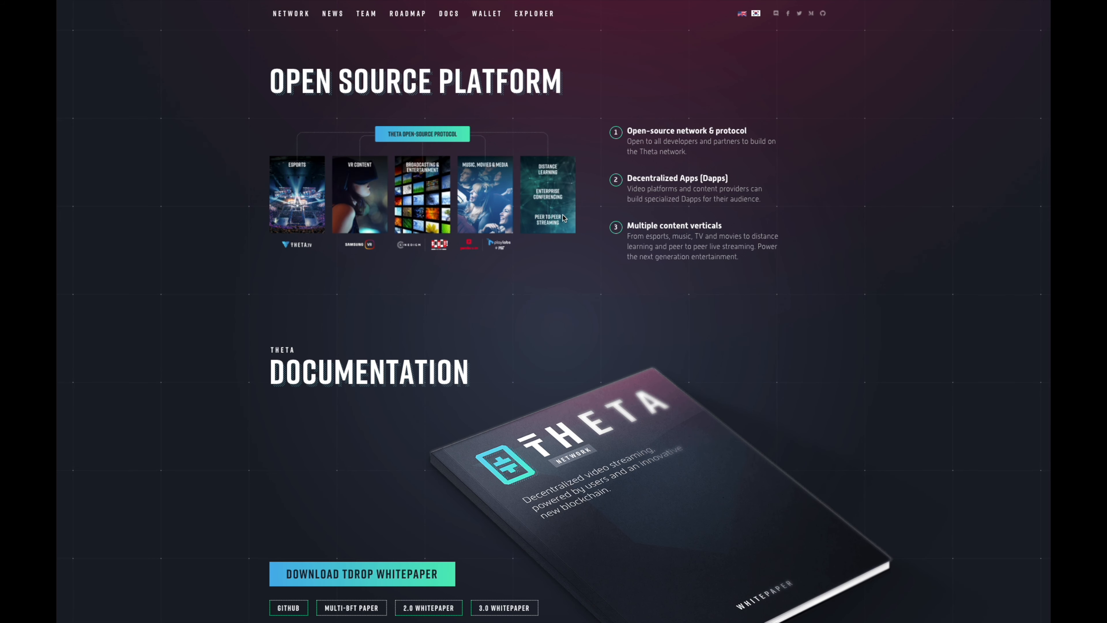
pyautogui.moveTo(716, 170)
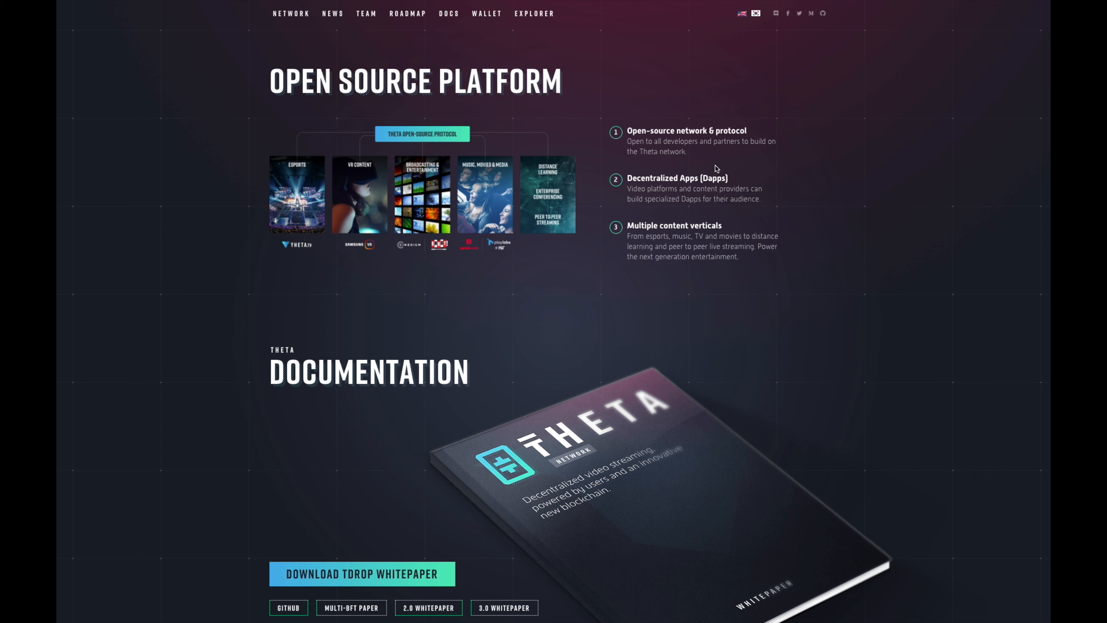
pyautogui.moveTo(684, 191)
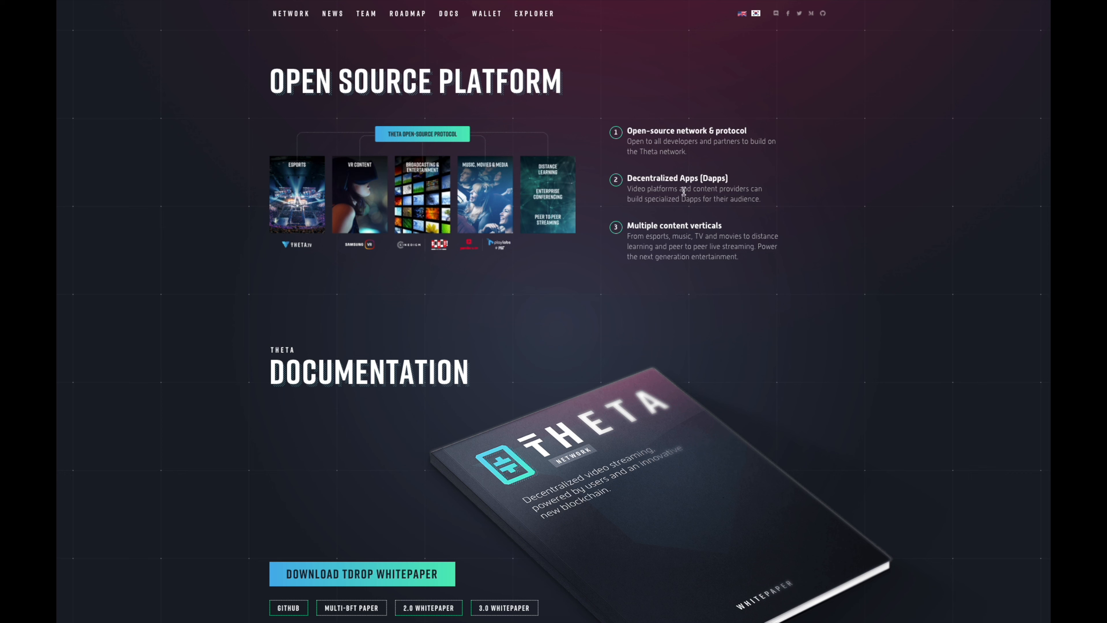
pyautogui.moveTo(697, 242)
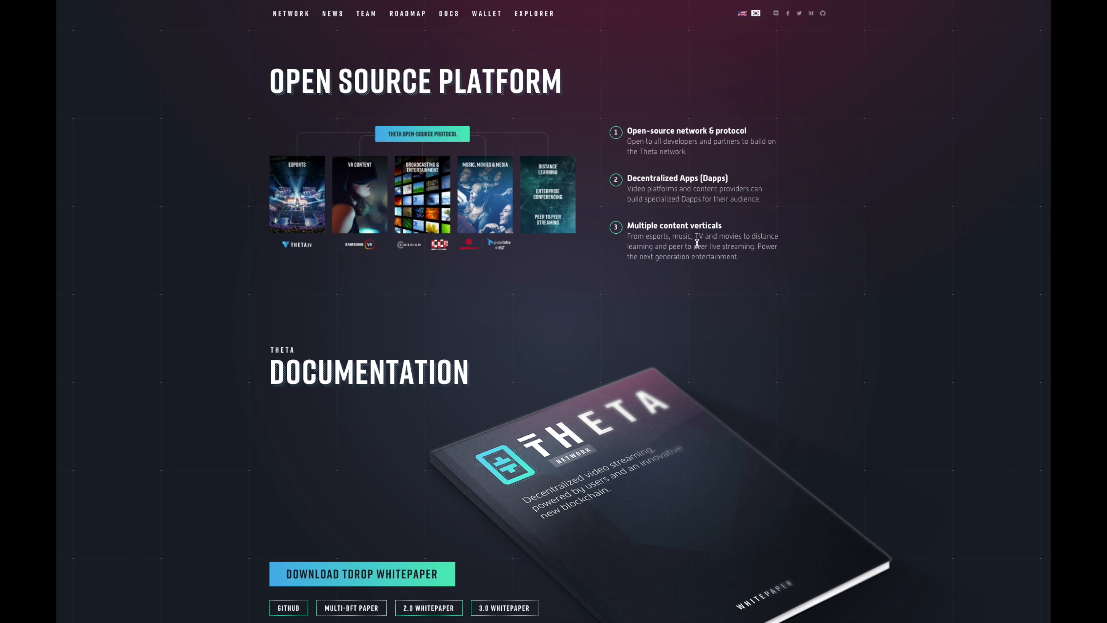
pyautogui.moveTo(679, 254)
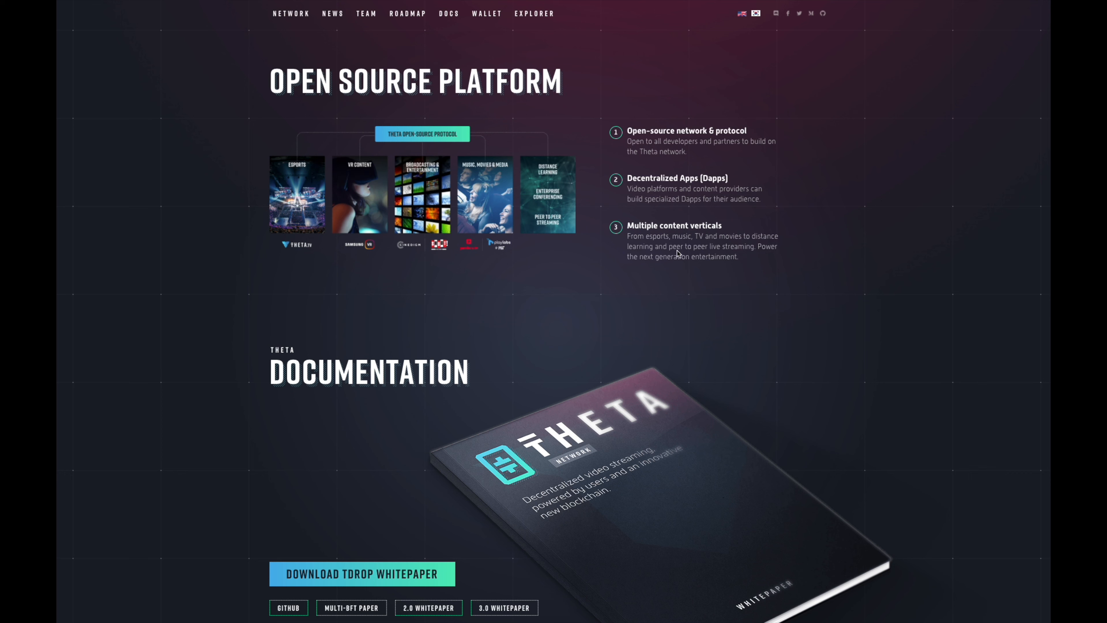
pyautogui.moveTo(765, 259)
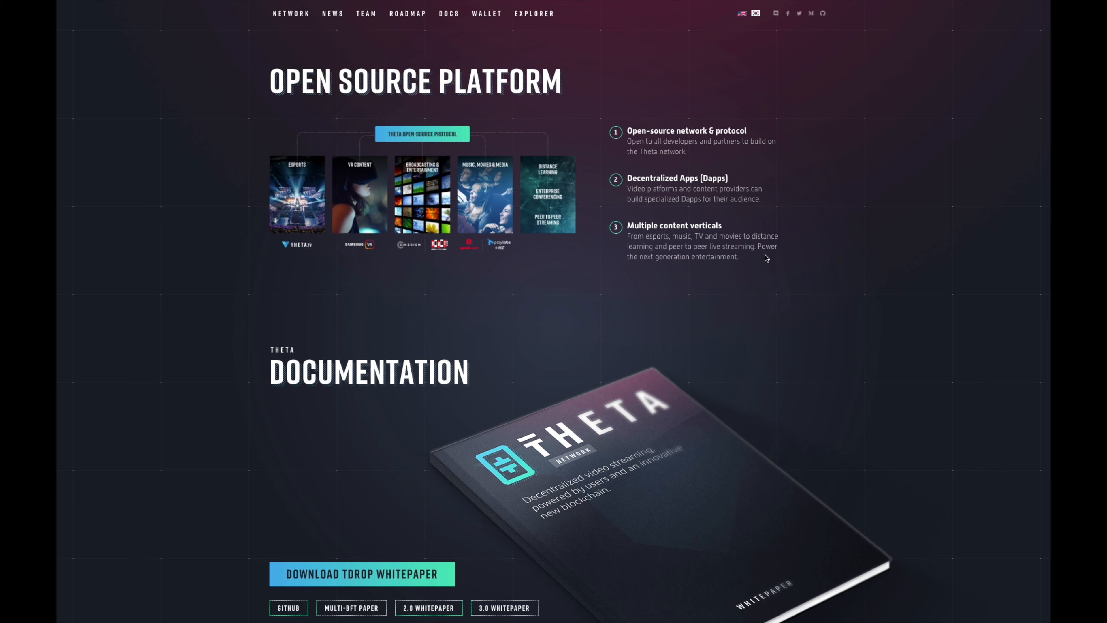
pyautogui.moveTo(726, 255)
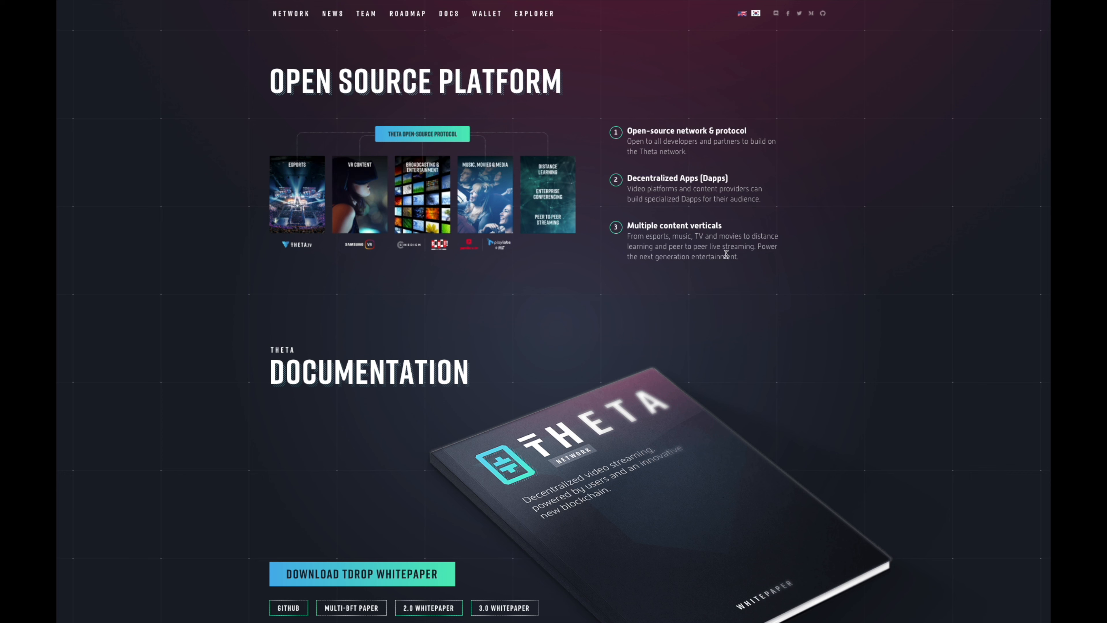
# Step: Scroll down to the Innovations section on Technical Advancements and the Streaming Ecosystem
pyautogui.scroll(-3)
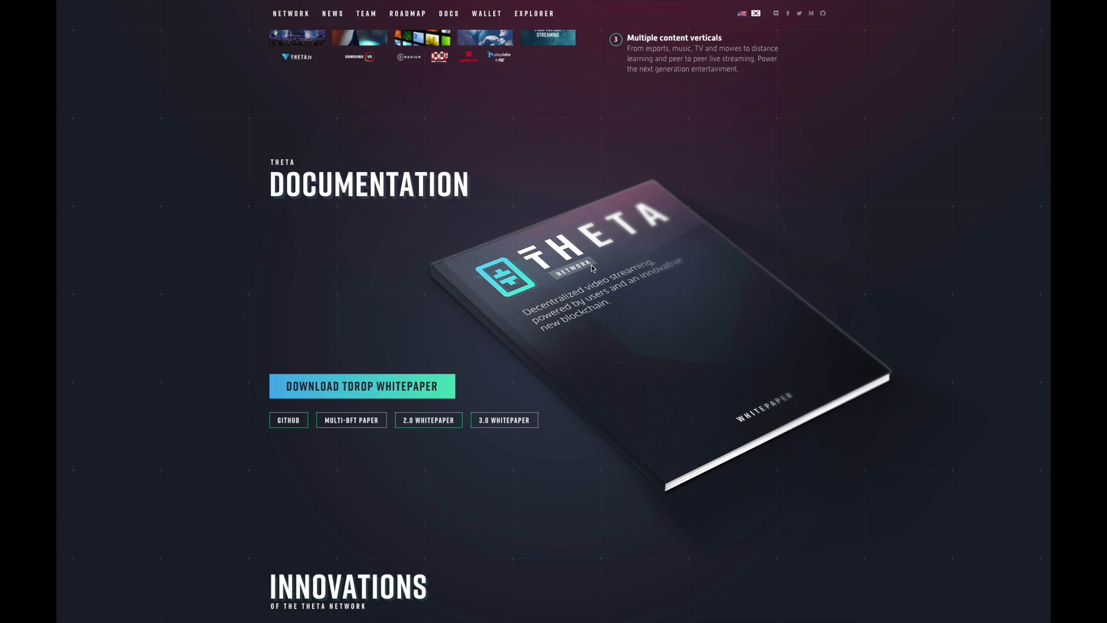
pyautogui.scroll(-3)
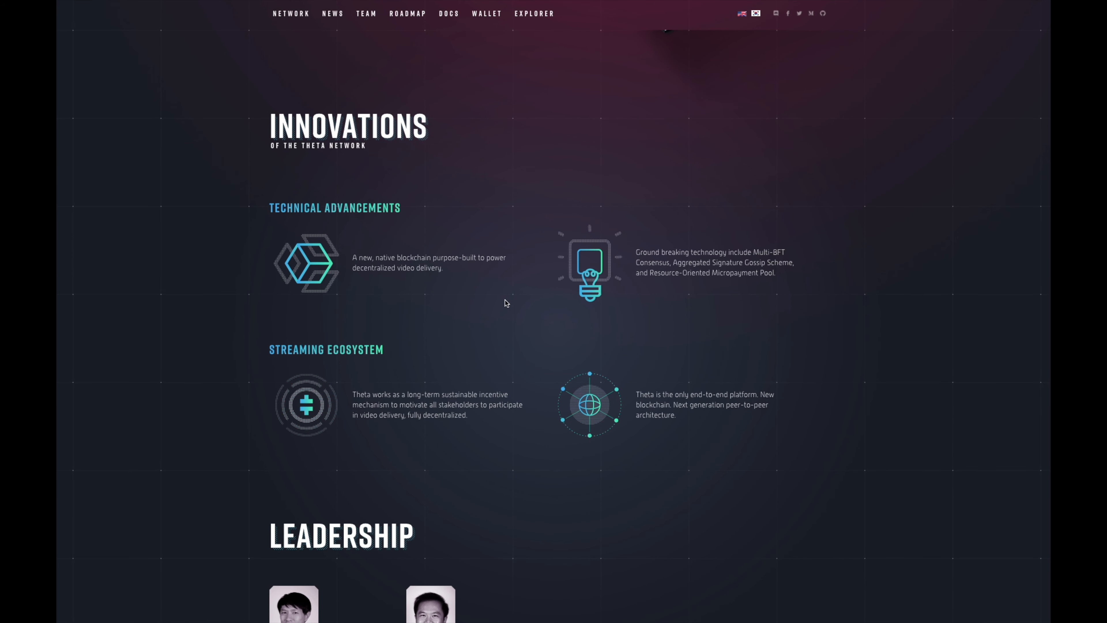
pyautogui.moveTo(419, 289)
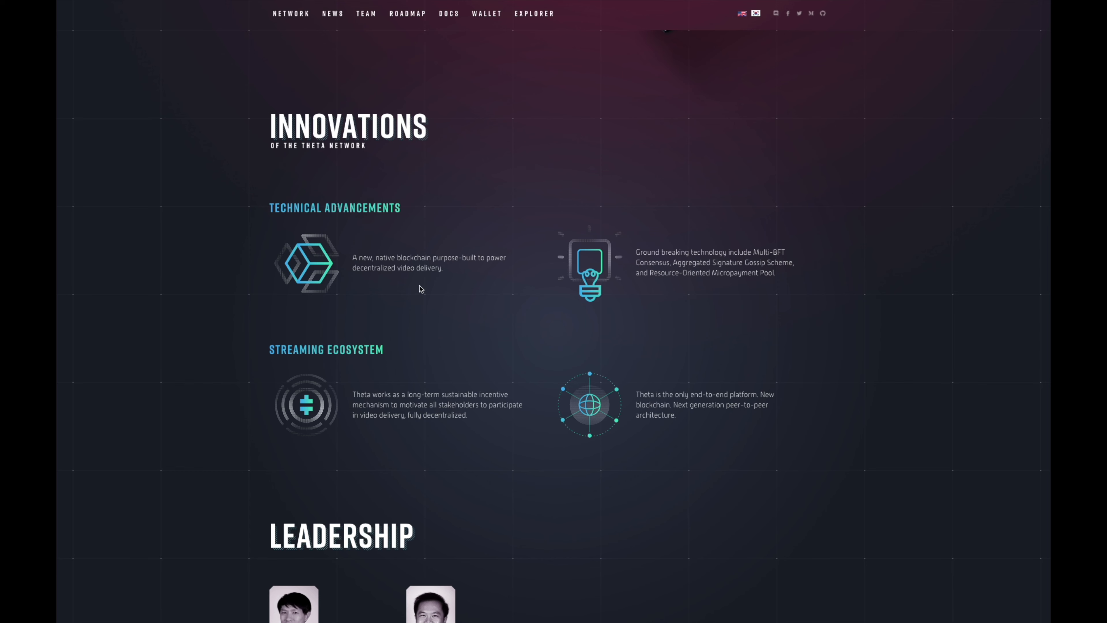
pyautogui.moveTo(465, 268)
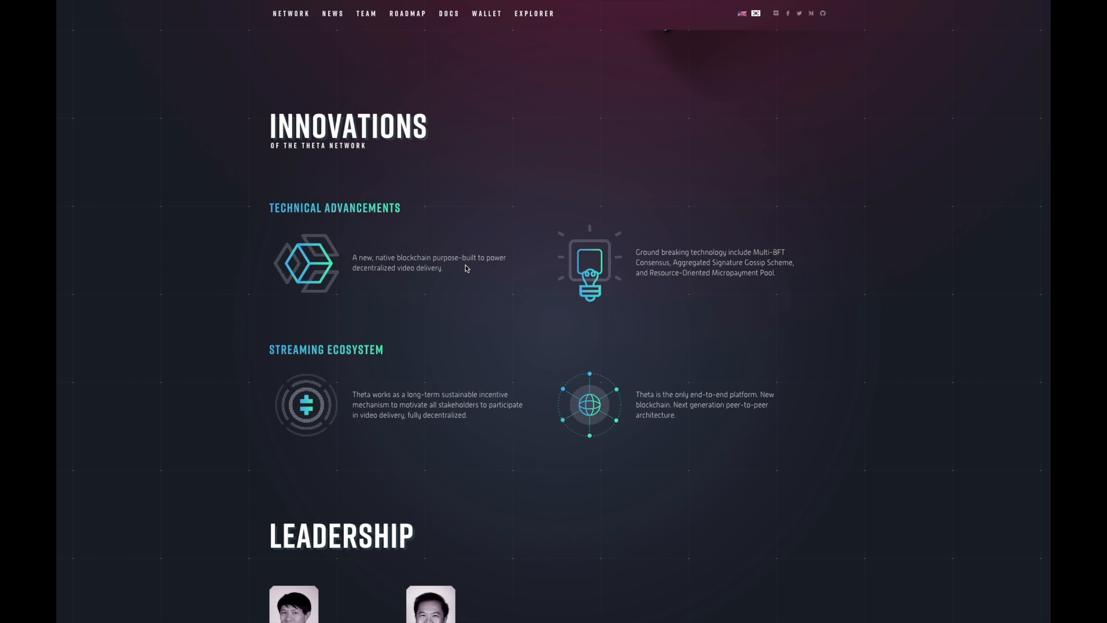
pyautogui.moveTo(546, 287)
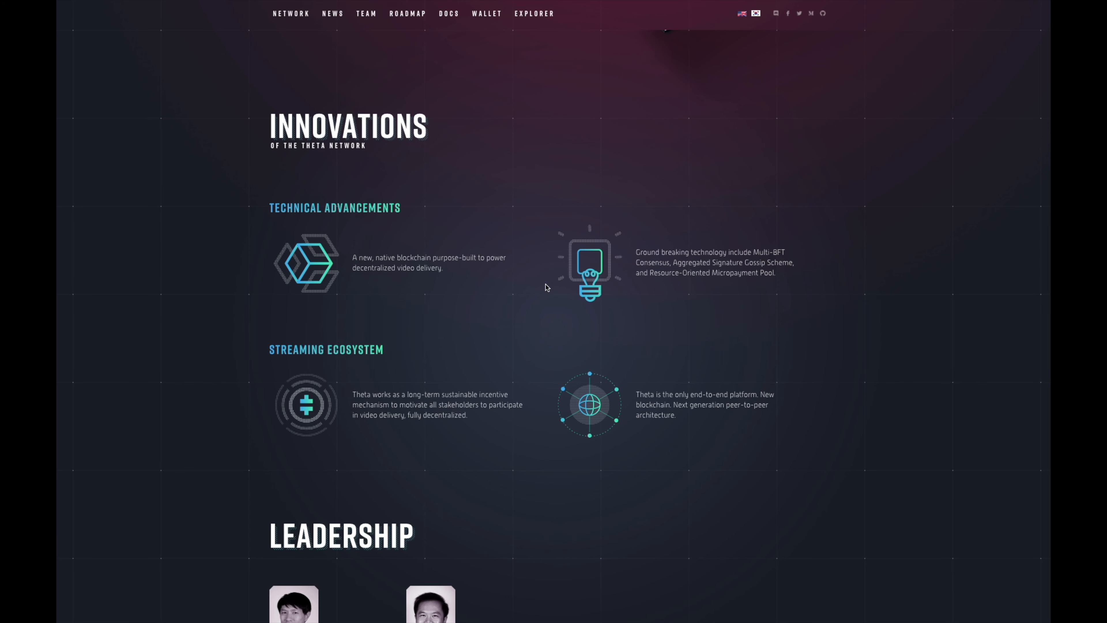
# Step: Scroll through the Leadership profiles, moving back and forth to read them
pyautogui.scroll(-3)
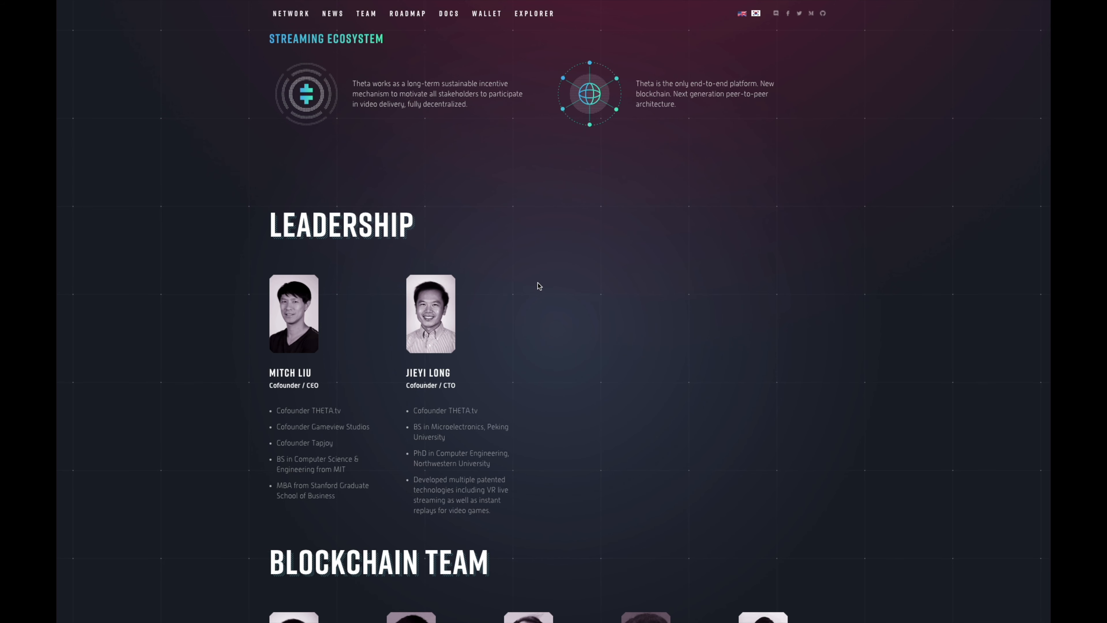
pyautogui.scroll(3)
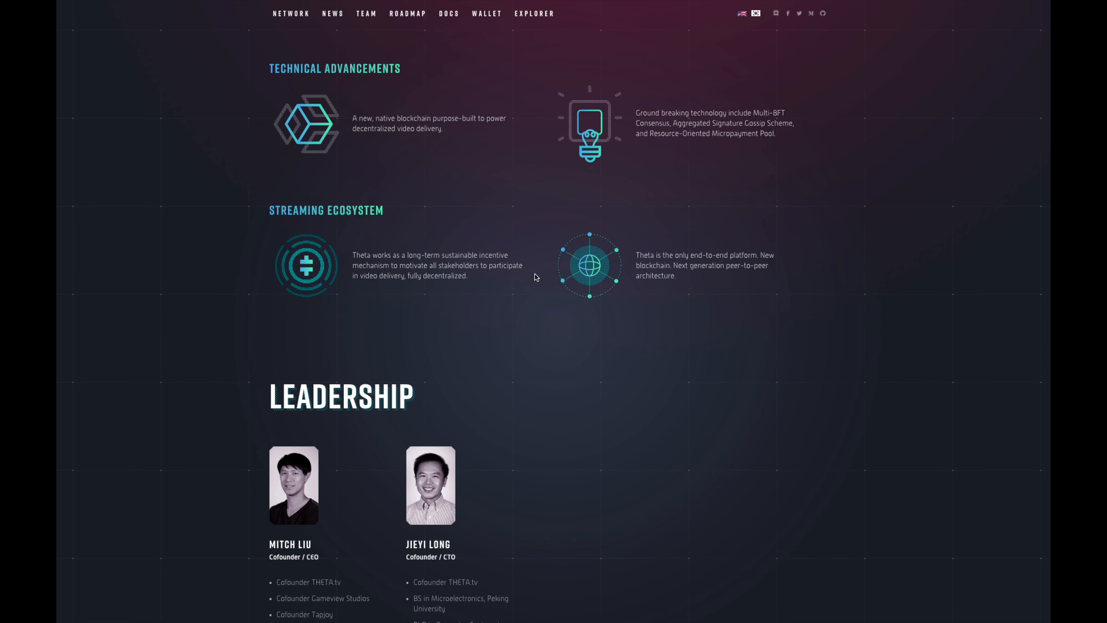
pyautogui.moveTo(766, 336)
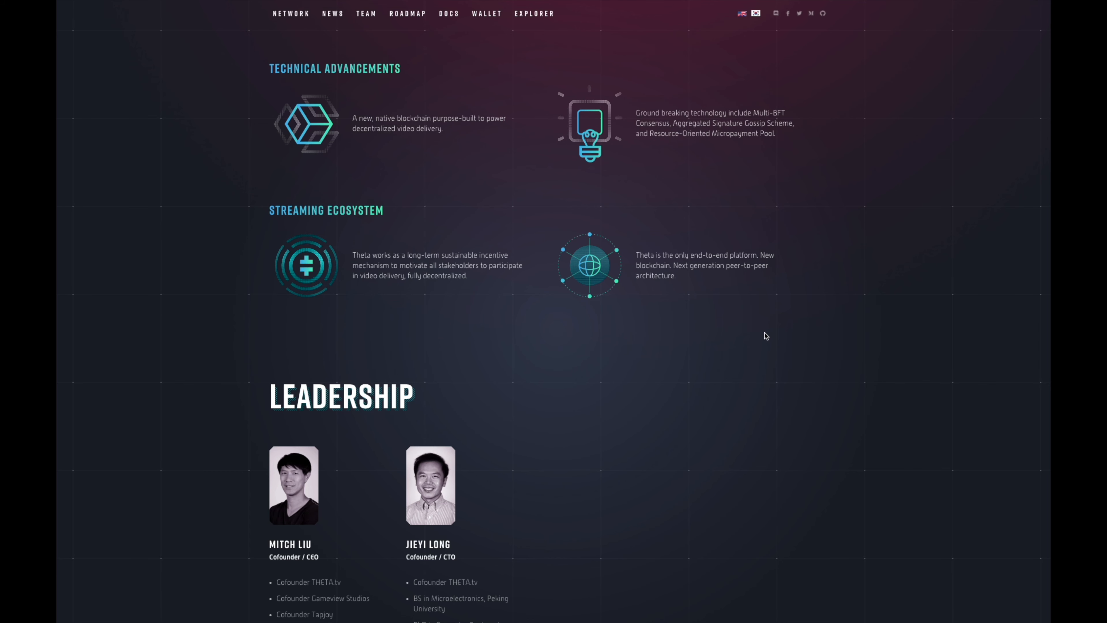
pyautogui.scroll(-3)
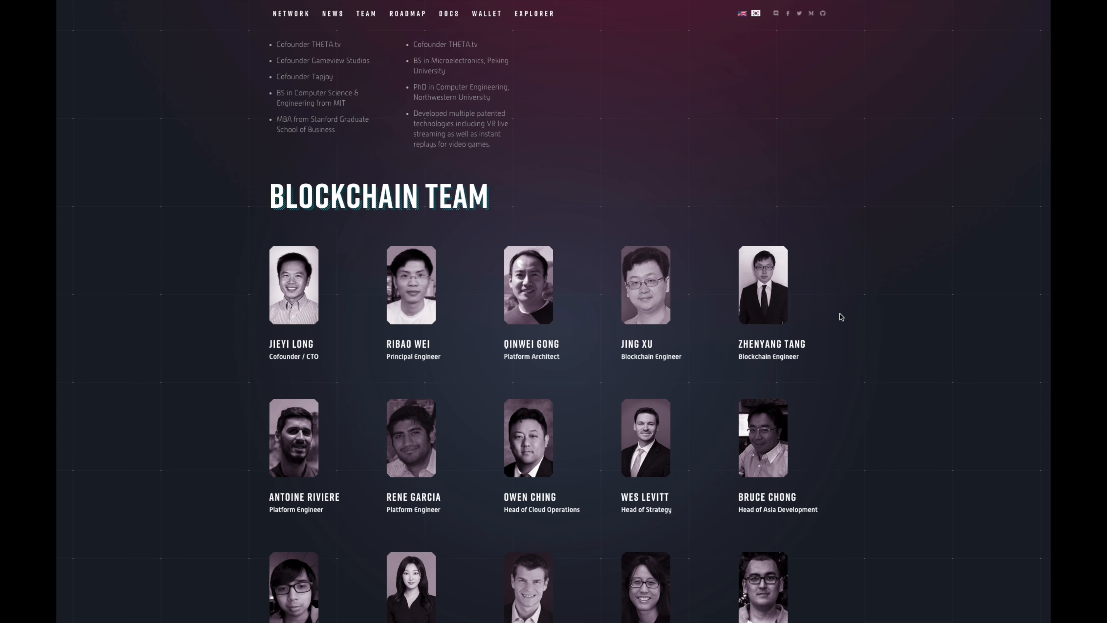
pyautogui.scroll(-3)
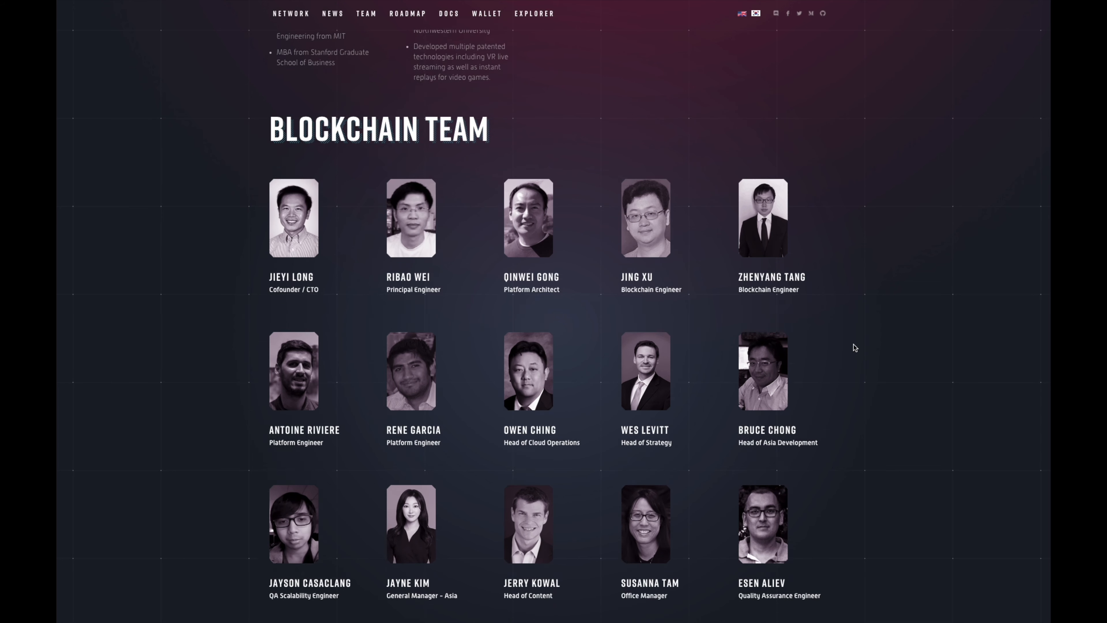
pyautogui.scroll(3)
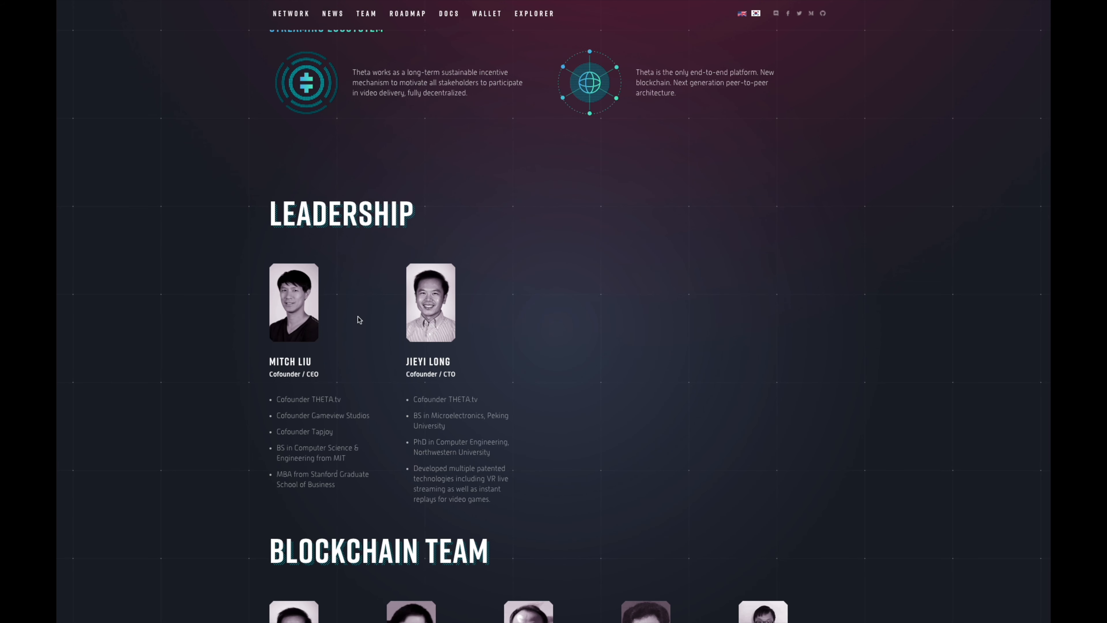
pyautogui.moveTo(457, 394)
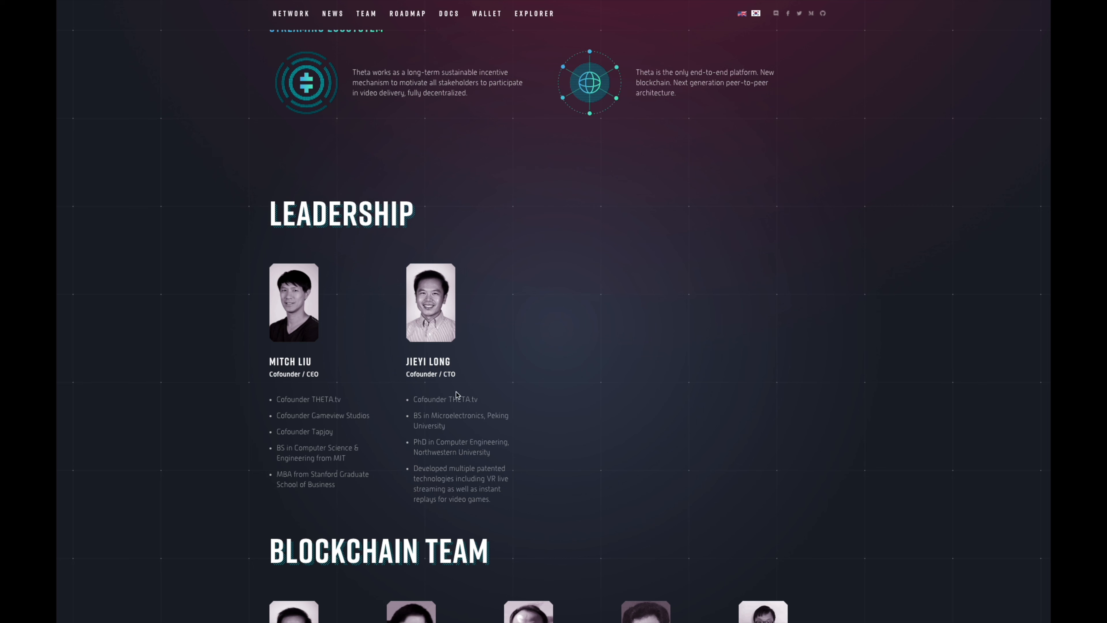
pyautogui.moveTo(299, 501)
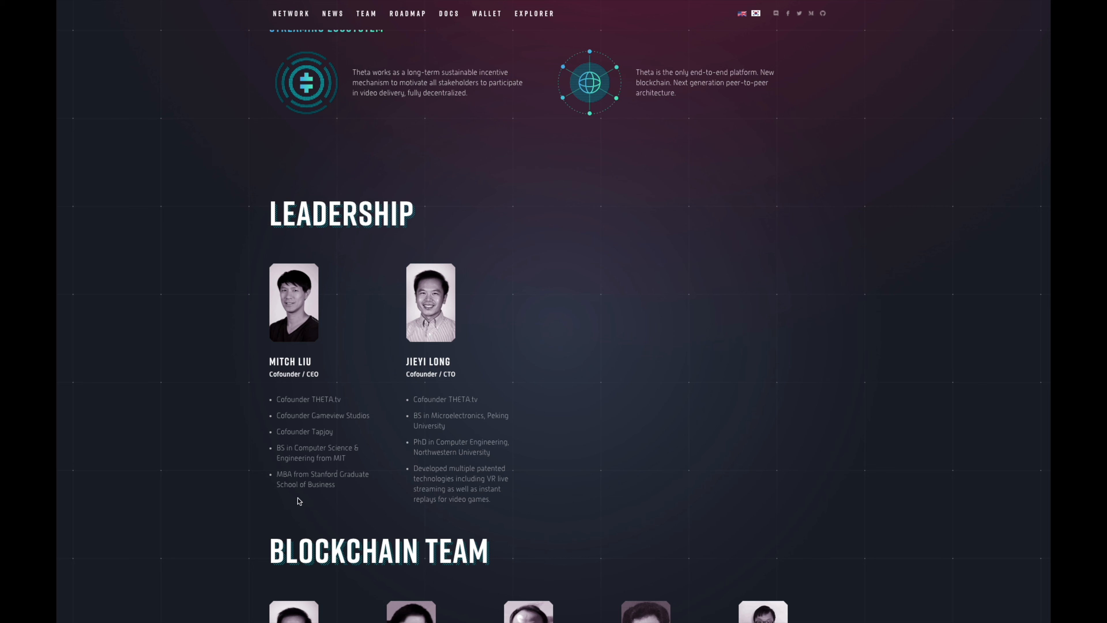
pyautogui.moveTo(506, 349)
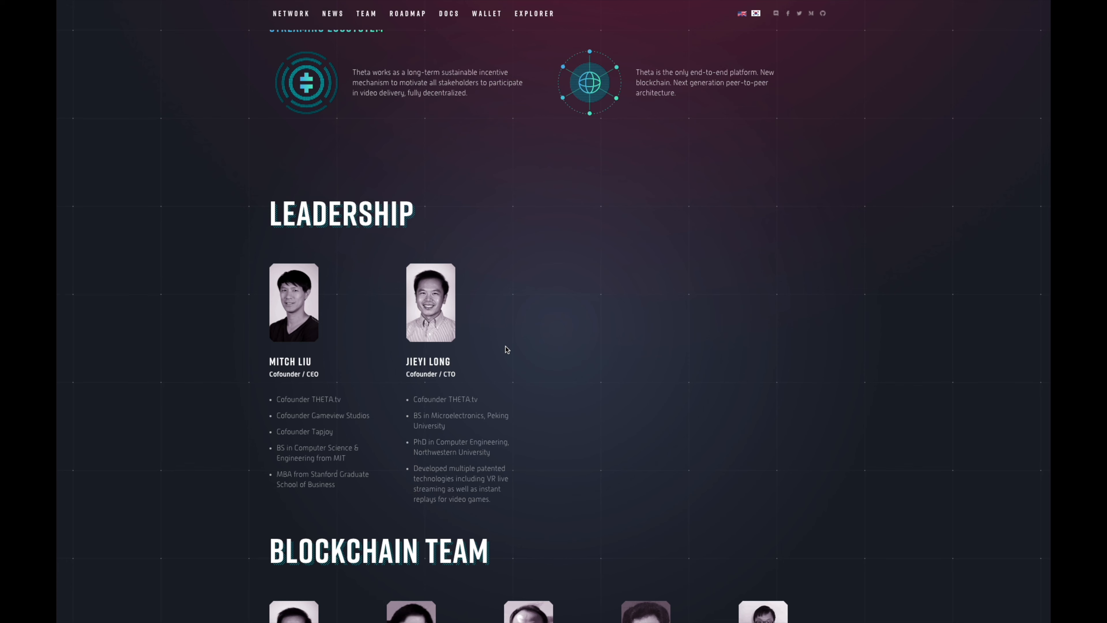
pyautogui.moveTo(598, 416)
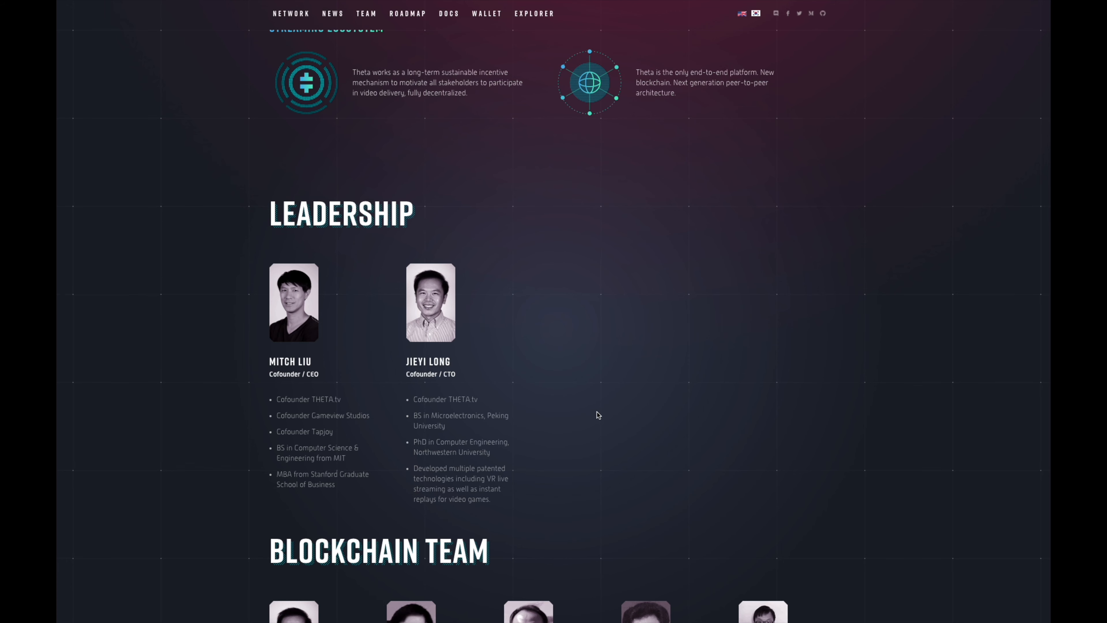
# Step: Scroll past the Blockchain Team roster down to the Theta Investors logo grid
pyautogui.scroll(-3)
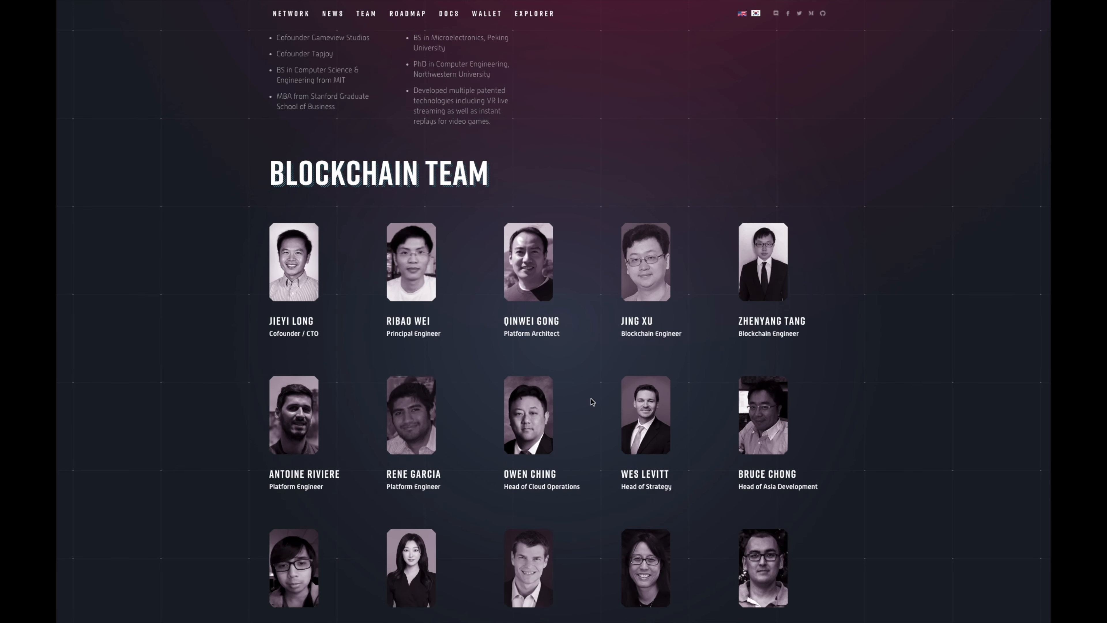
pyautogui.scroll(-3)
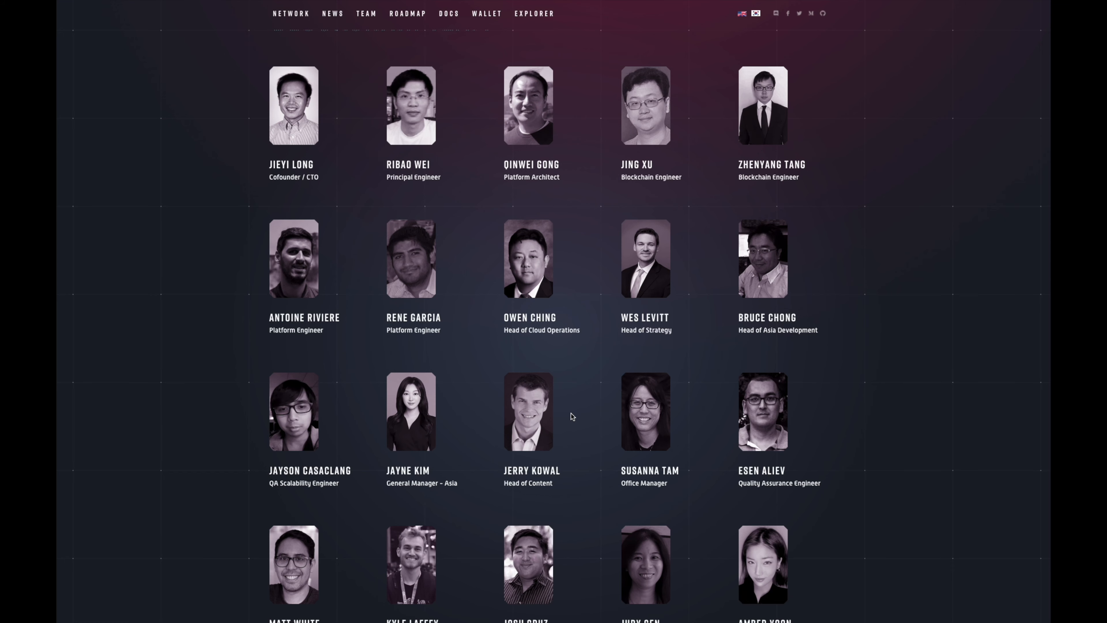
pyautogui.scroll(3)
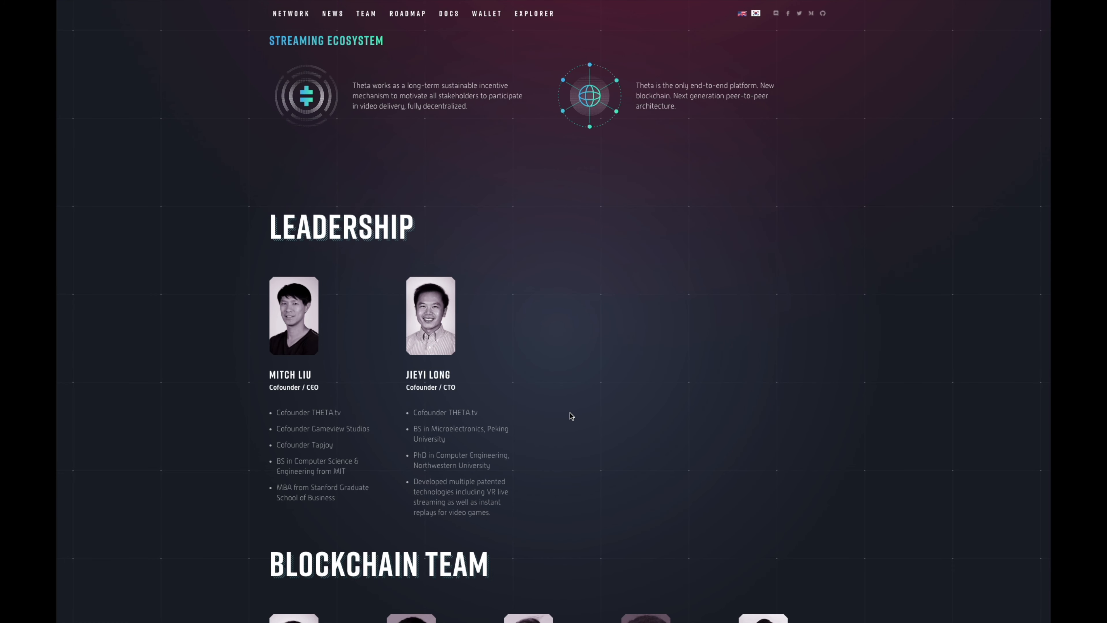
pyautogui.moveTo(601, 356)
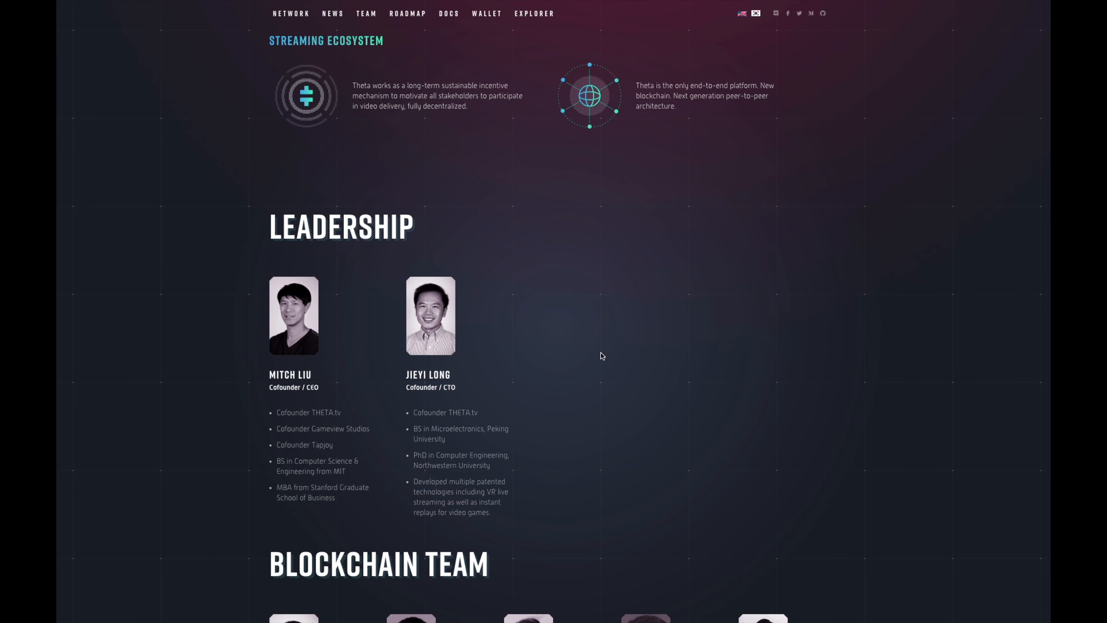
pyautogui.scroll(-3)
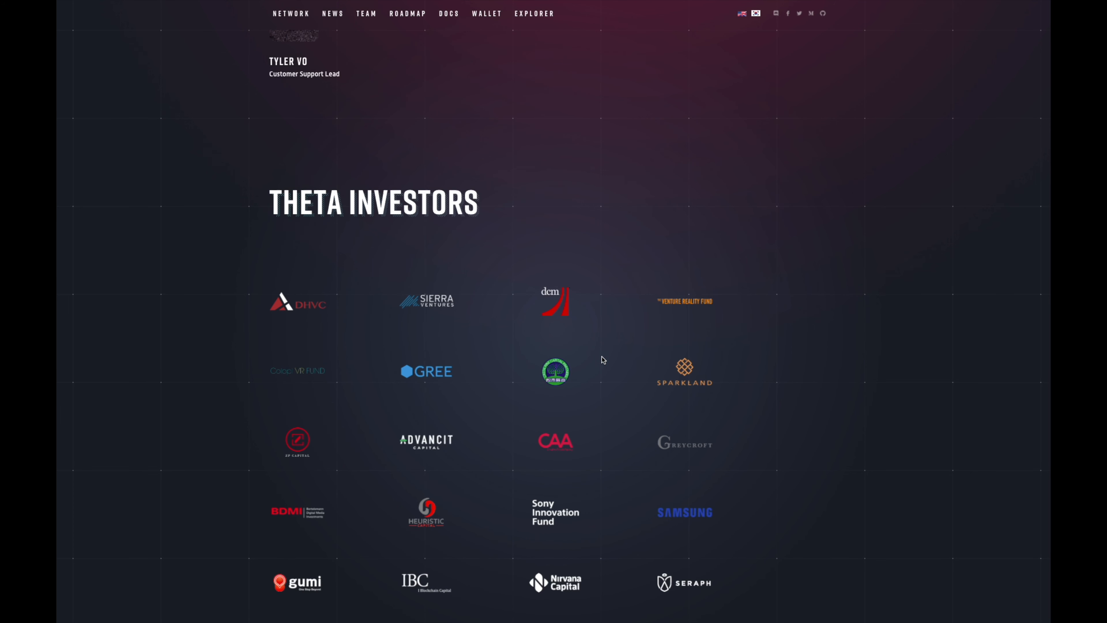
pyautogui.scroll(-3)
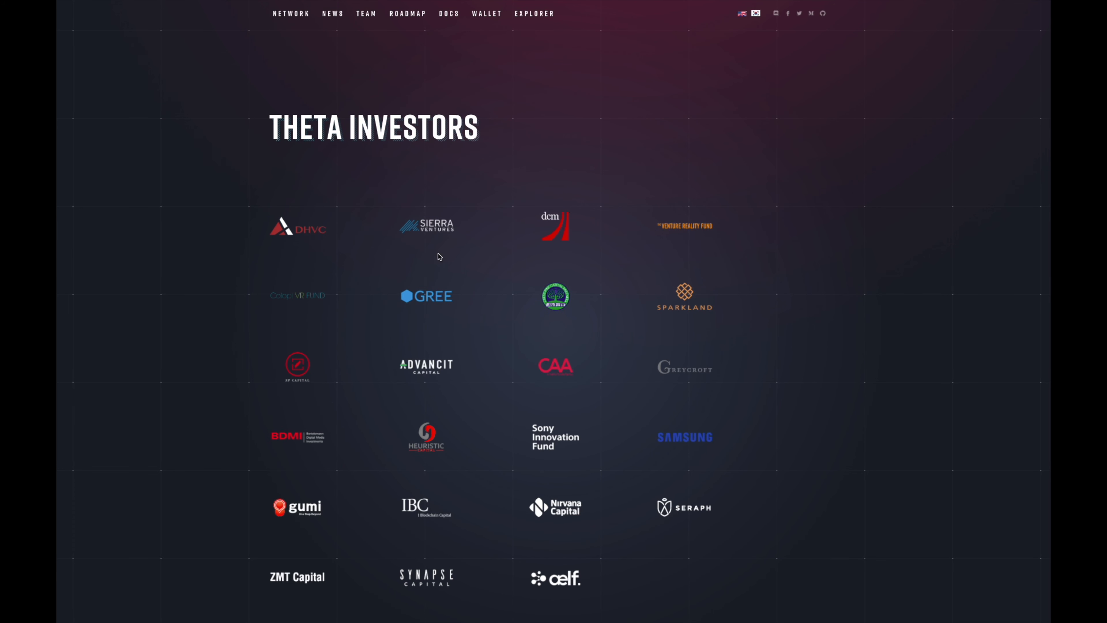
pyautogui.moveTo(640, 445)
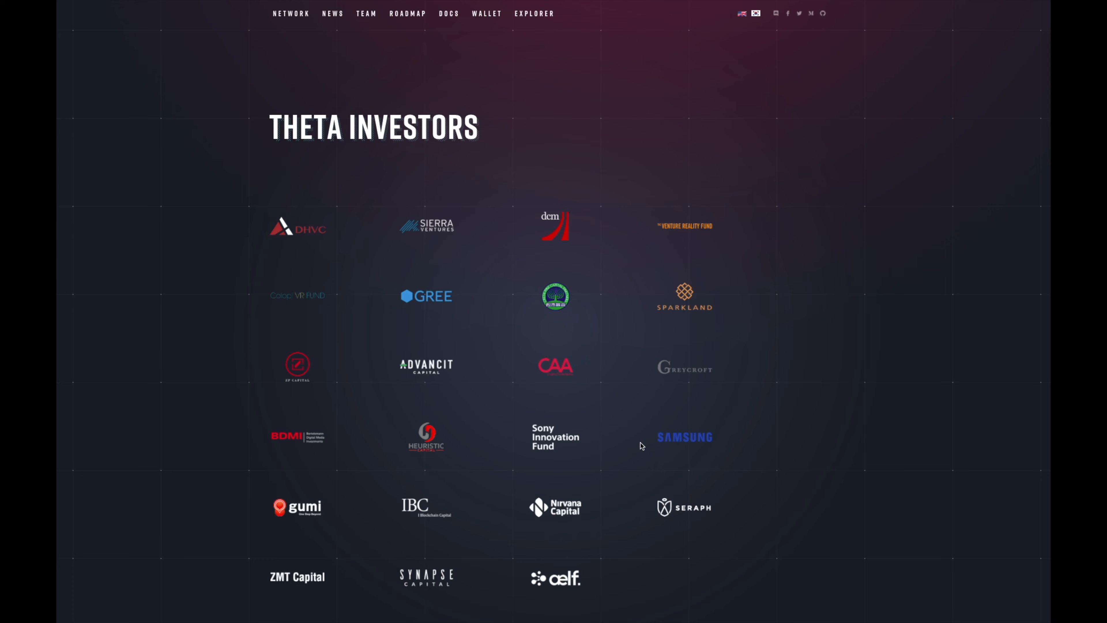
# Step: Scroll through the Media Advisors and Blockchain Advisors profiles down to the Partners heading
pyautogui.click(365, 13)
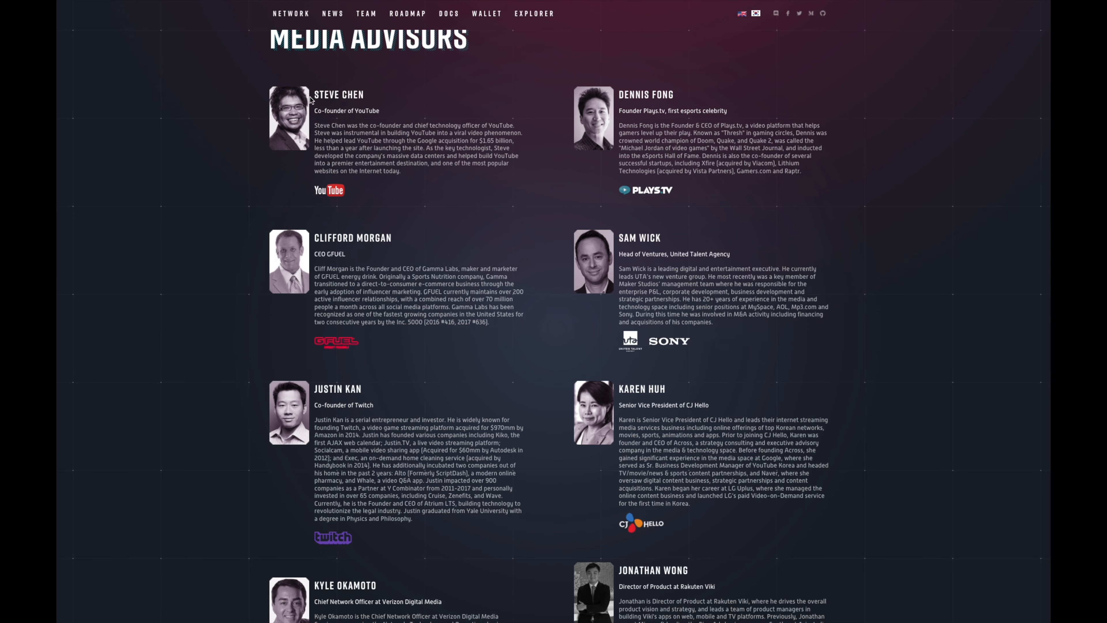
pyautogui.moveTo(635, 271)
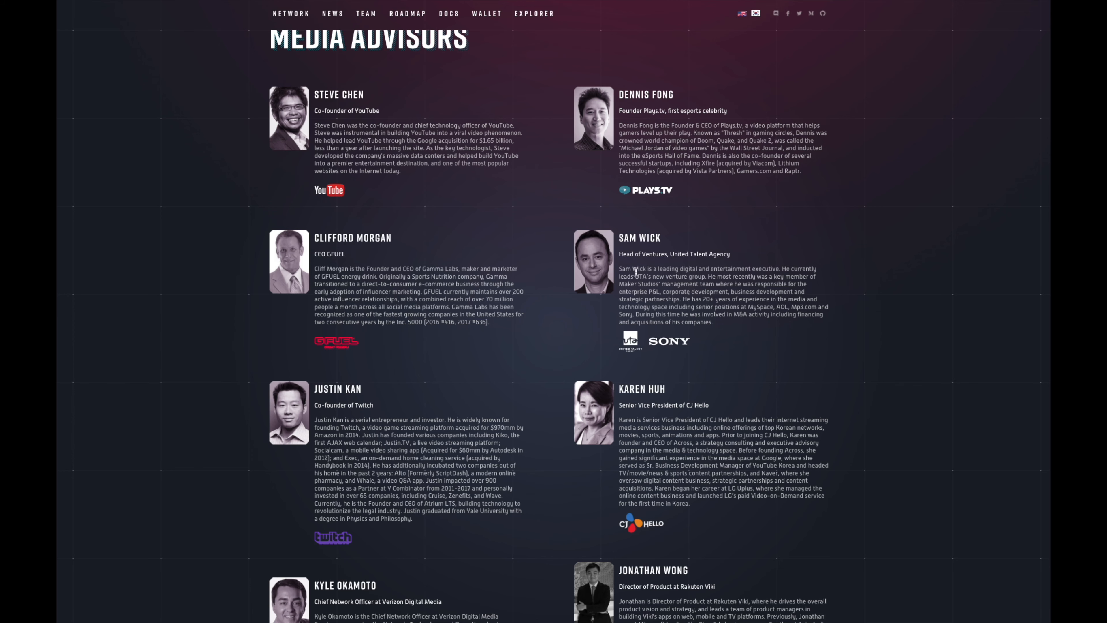
pyautogui.moveTo(534, 348)
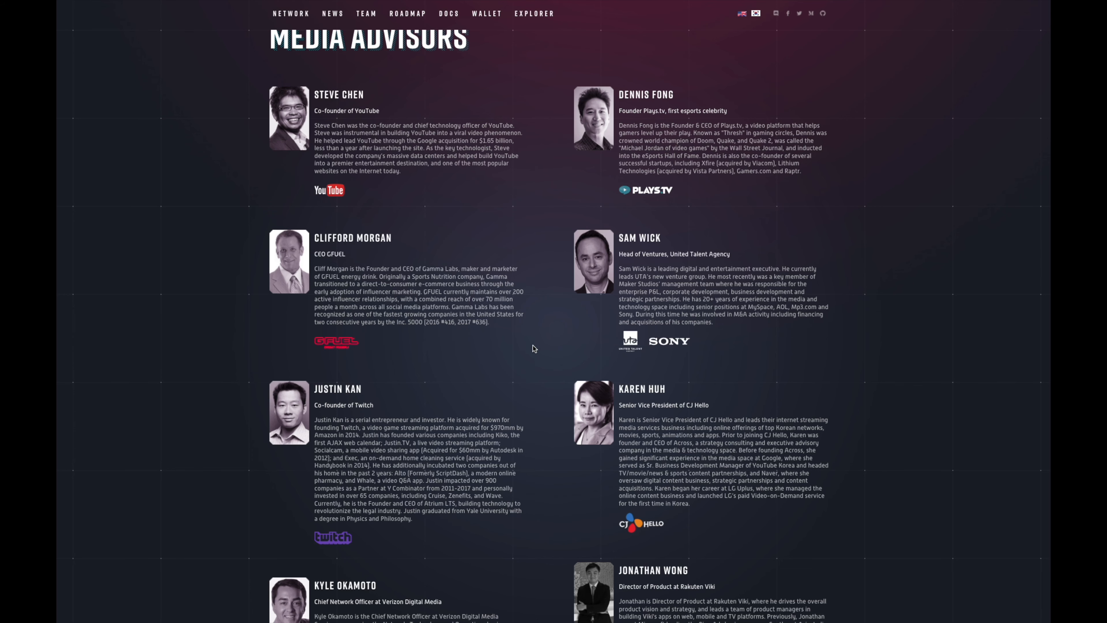
pyautogui.scroll(-3)
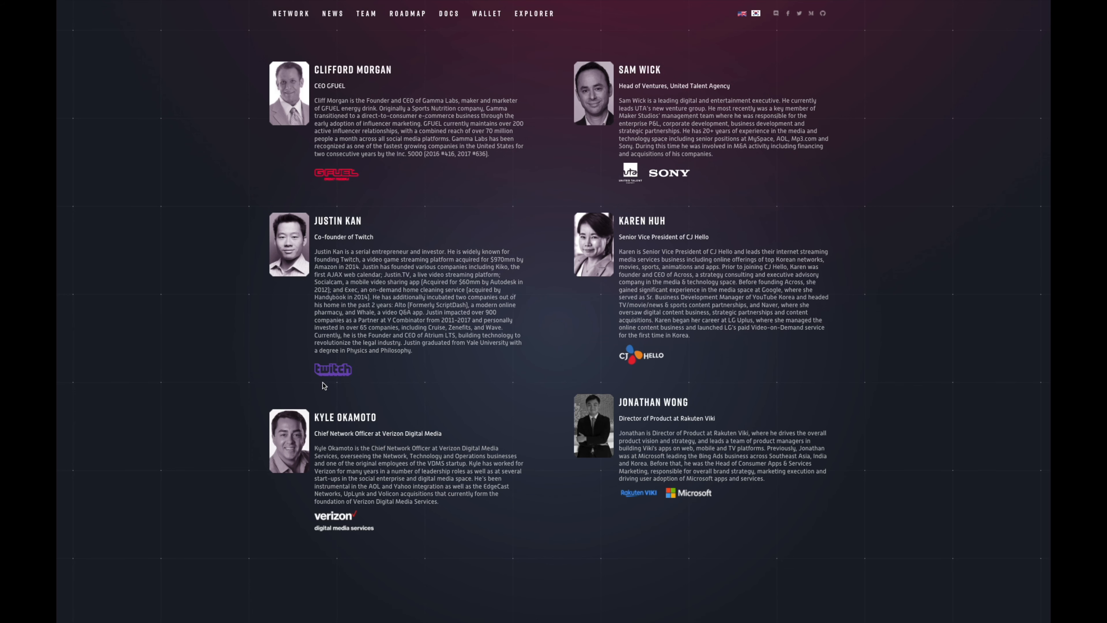
pyautogui.moveTo(355, 349)
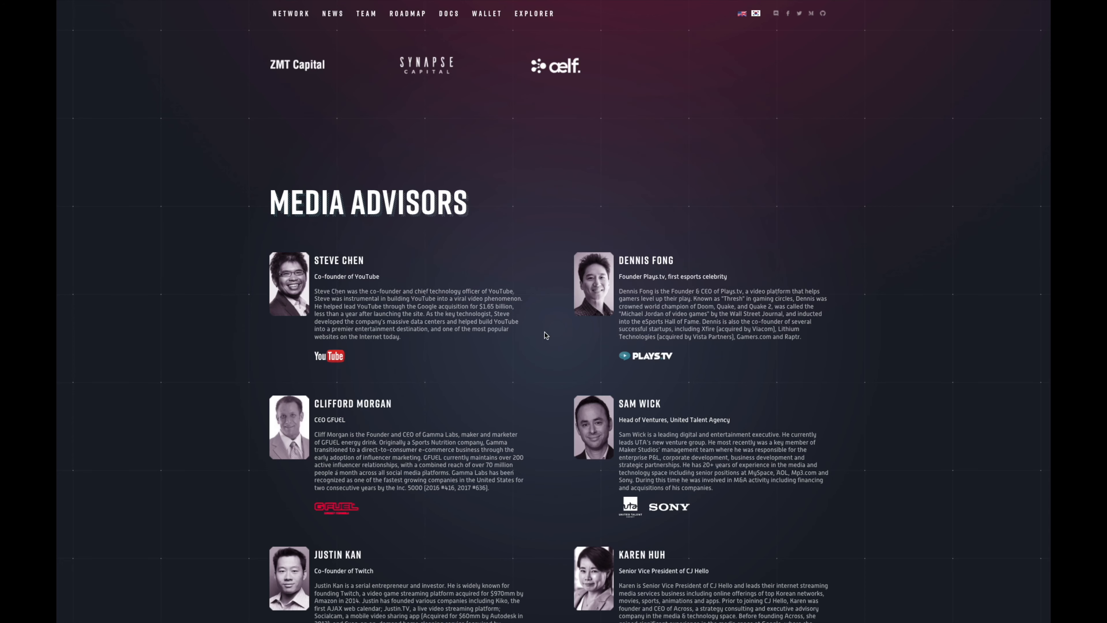
pyautogui.scroll(-3)
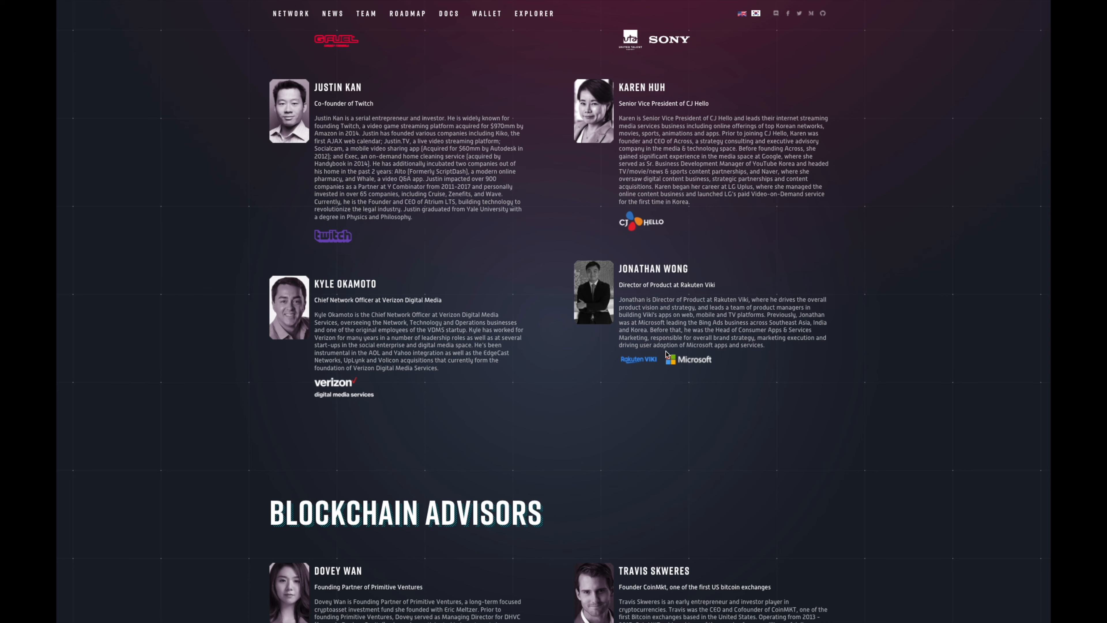
pyautogui.scroll(-3)
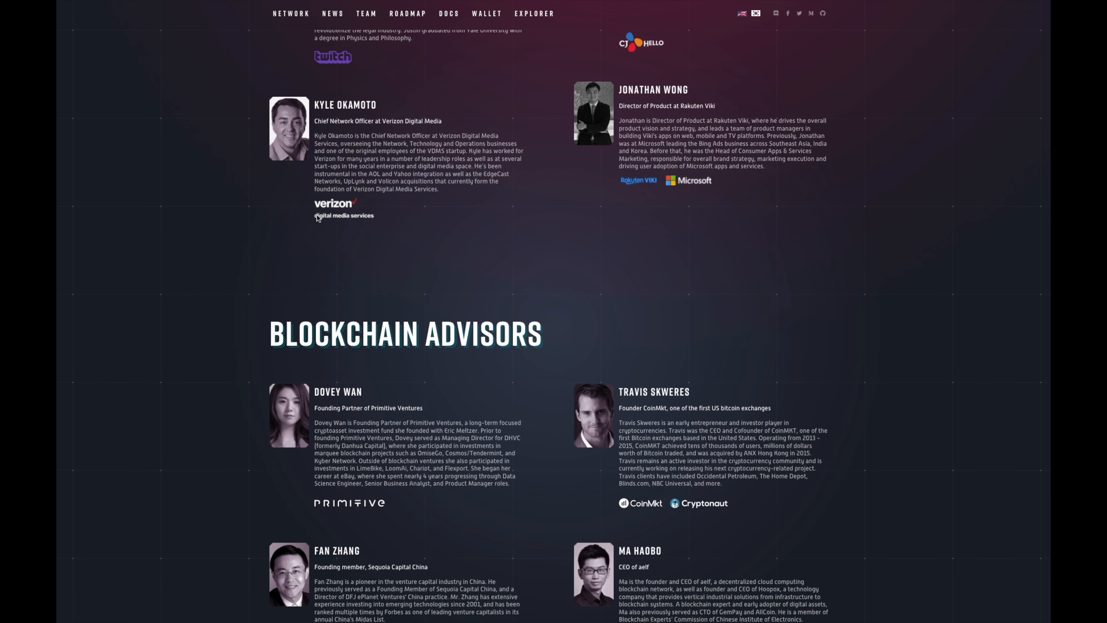
pyautogui.scroll(-3)
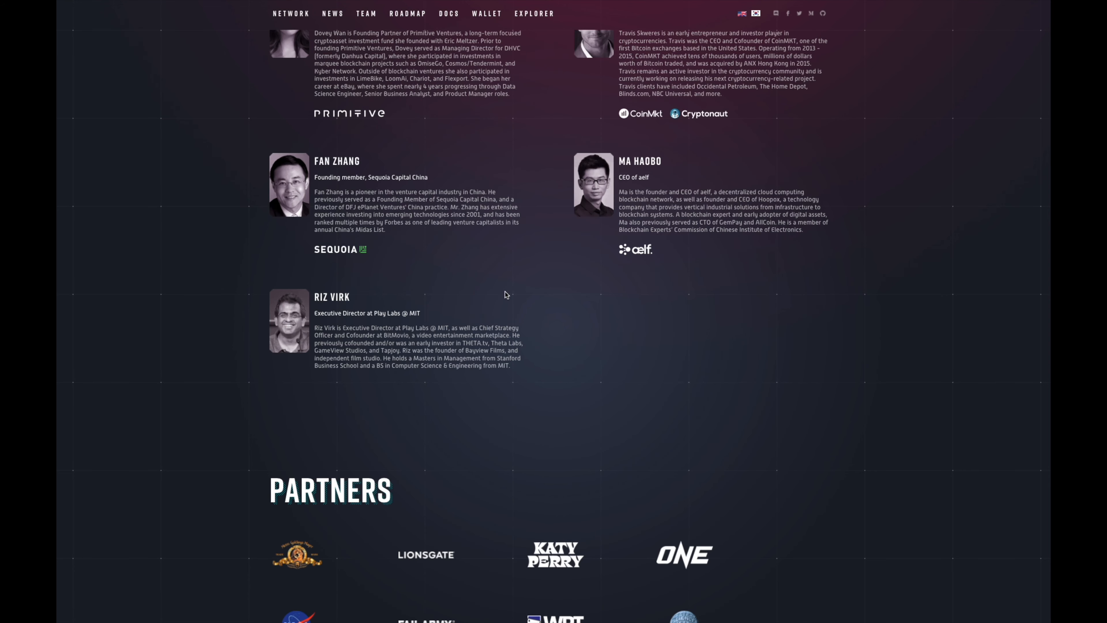
# Step: Scroll past the Partners logo grid until the Theta Project Roadmap heading appears
pyautogui.scroll(-3)
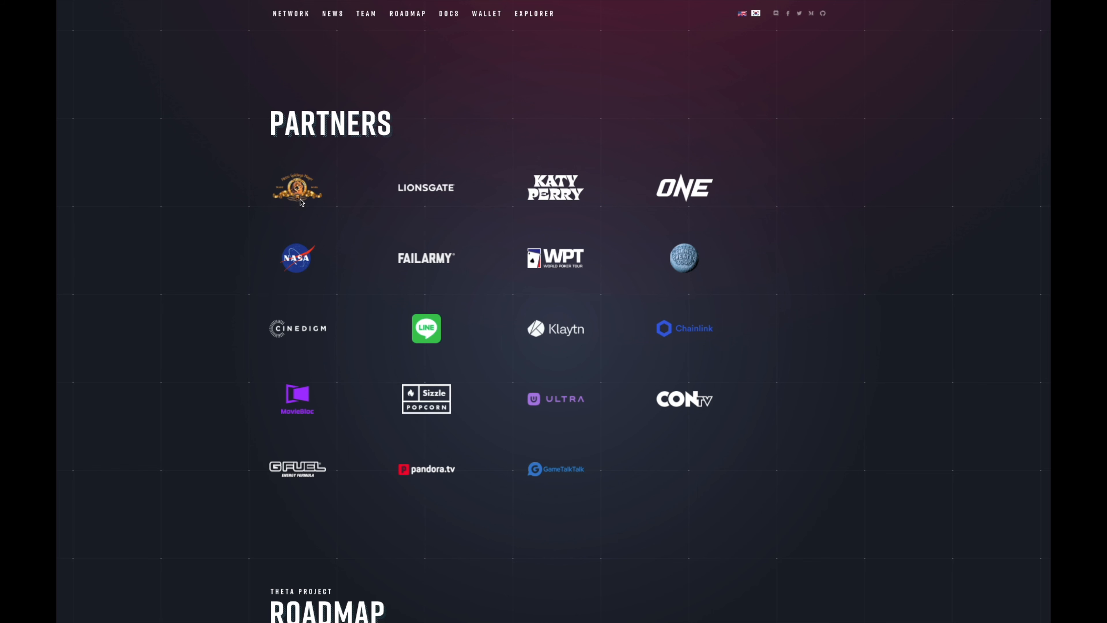
pyautogui.moveTo(441, 191)
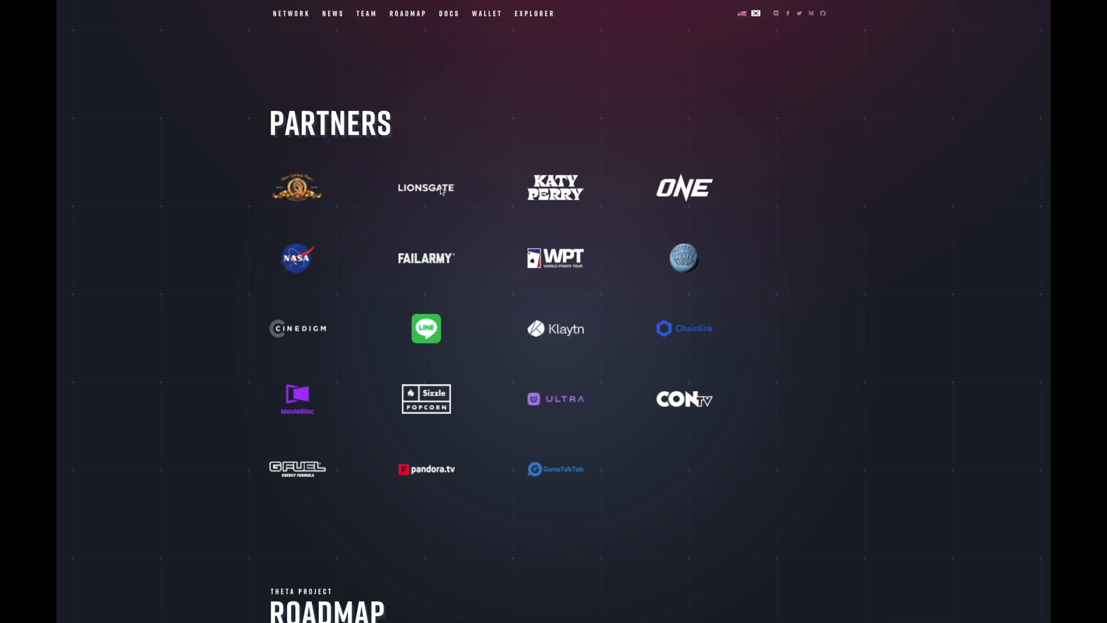
pyautogui.moveTo(521, 232)
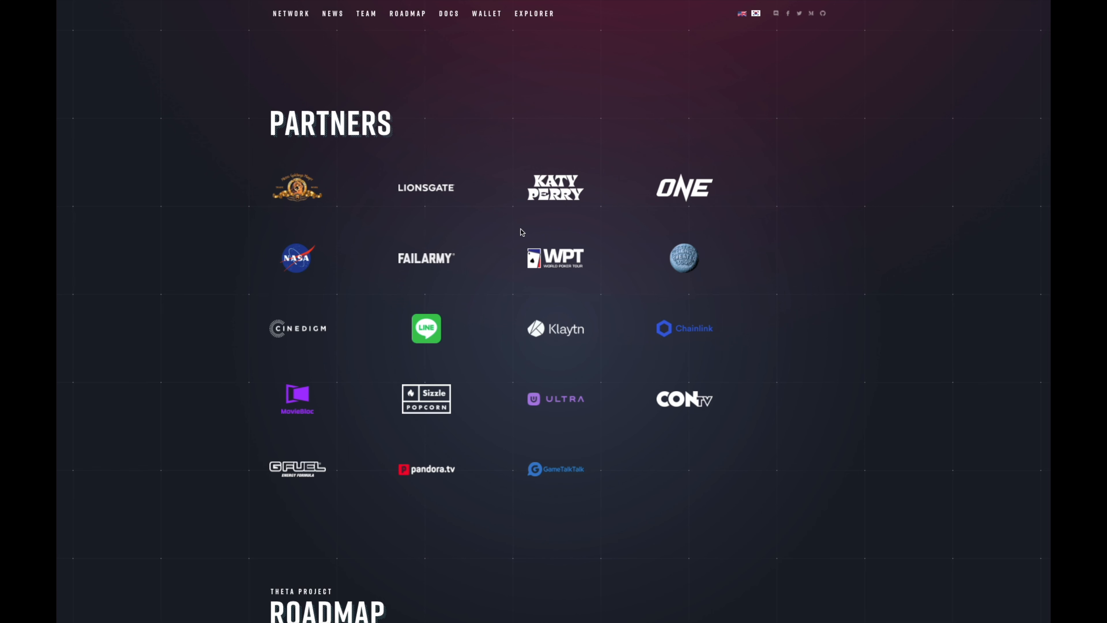
pyautogui.scroll(-3)
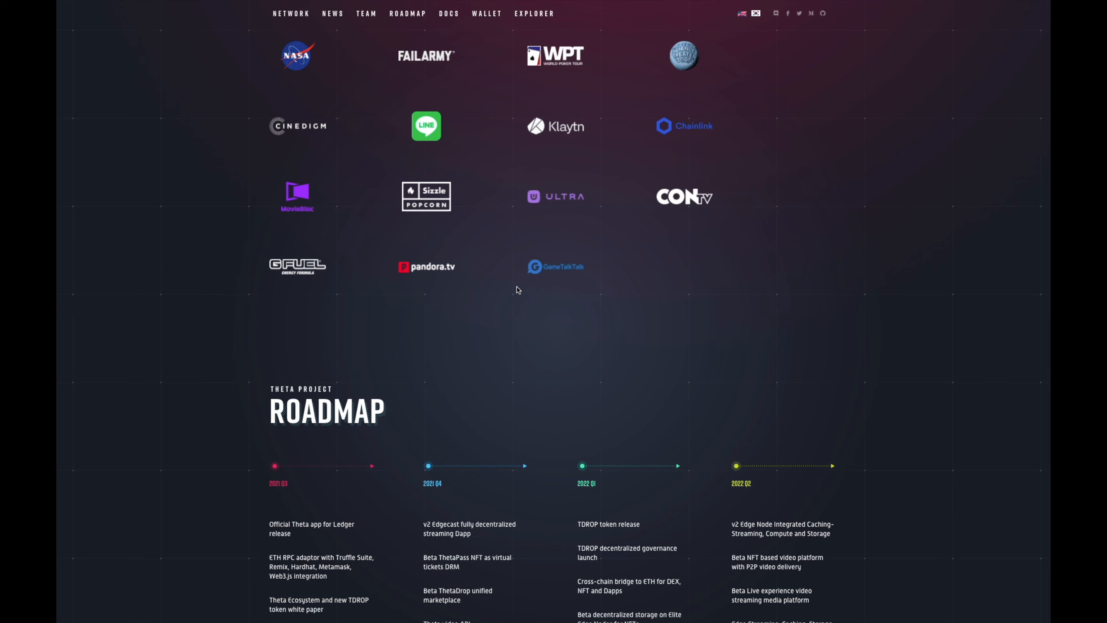
# Step: View the 2021 Q3–2022 Q2 Roadmap and highlight the 'TDROP token release' milestone
pyautogui.scroll(-3)
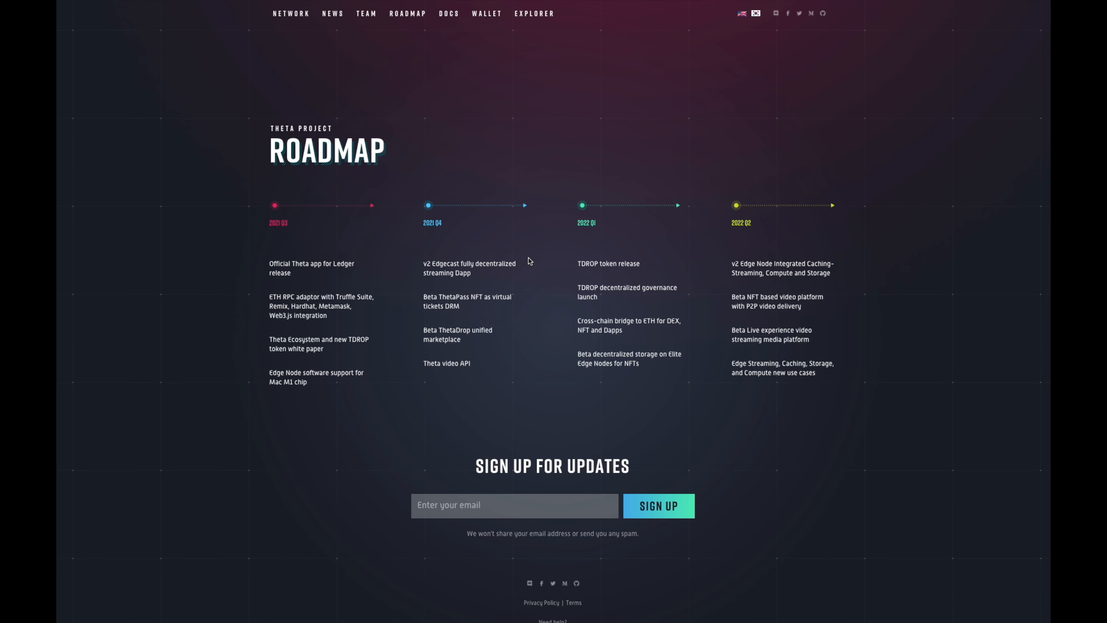
pyautogui.moveTo(529, 261)
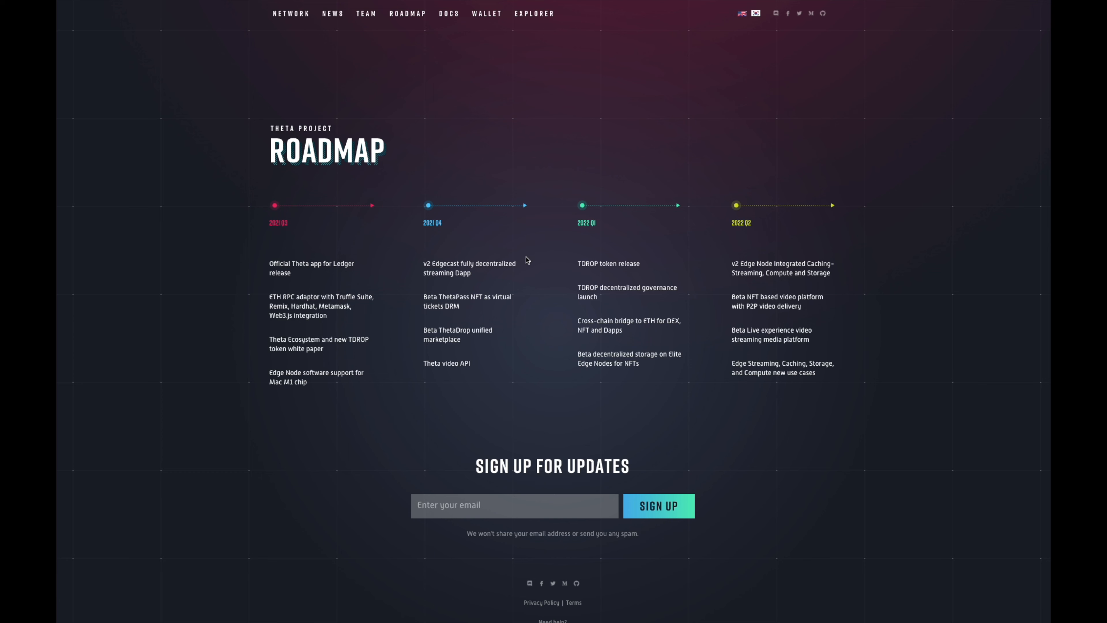
pyautogui.moveTo(534, 263)
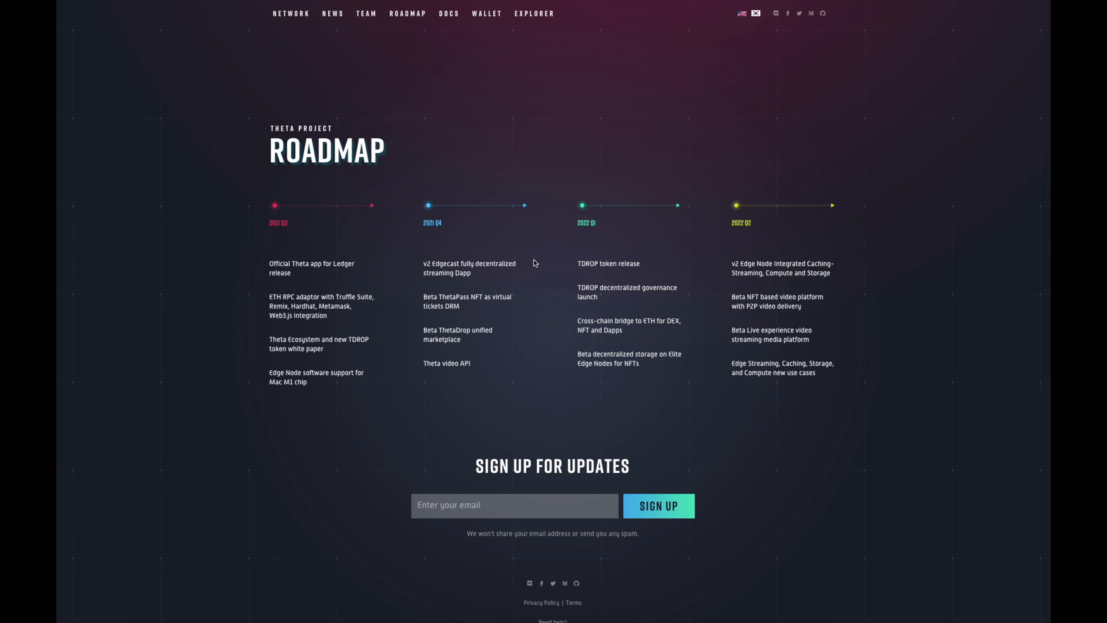
pyautogui.moveTo(356, 261)
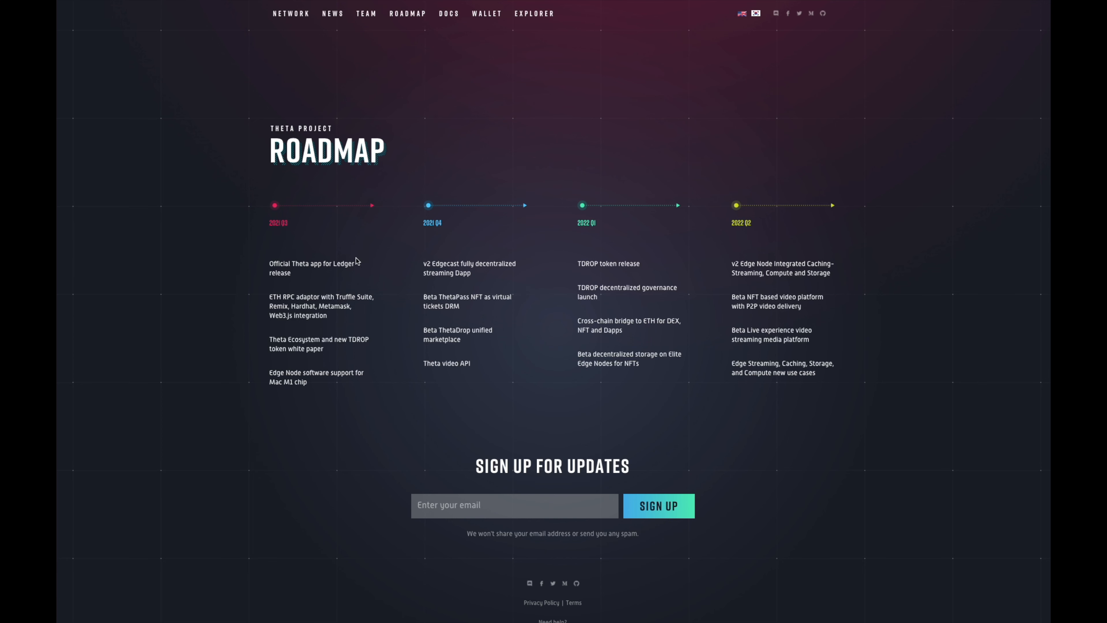
pyautogui.moveTo(440, 328)
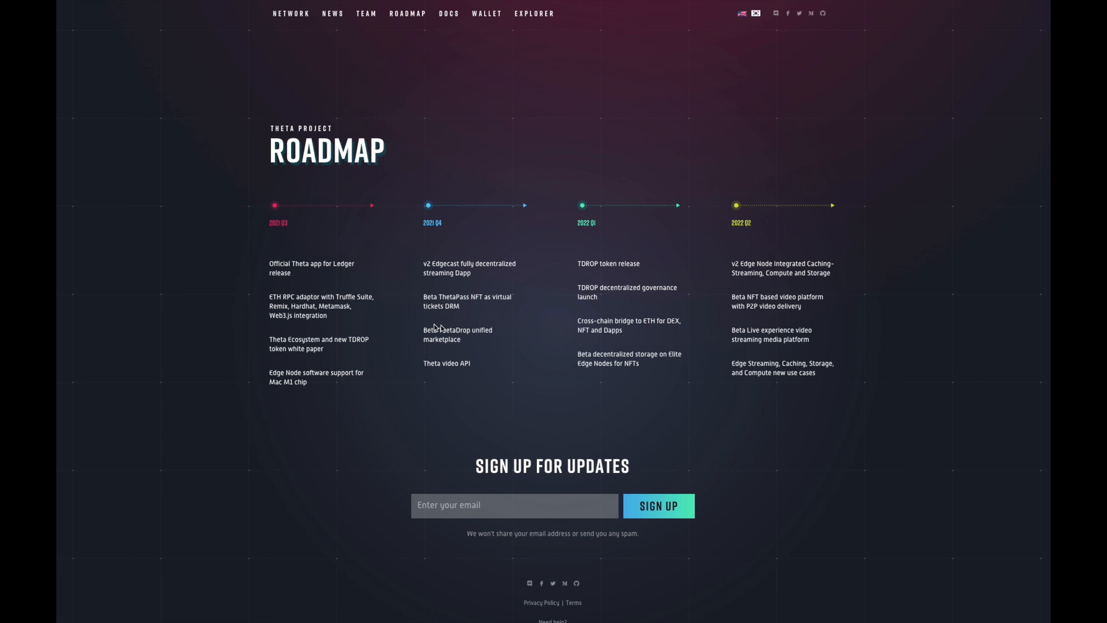
pyautogui.moveTo(472, 295)
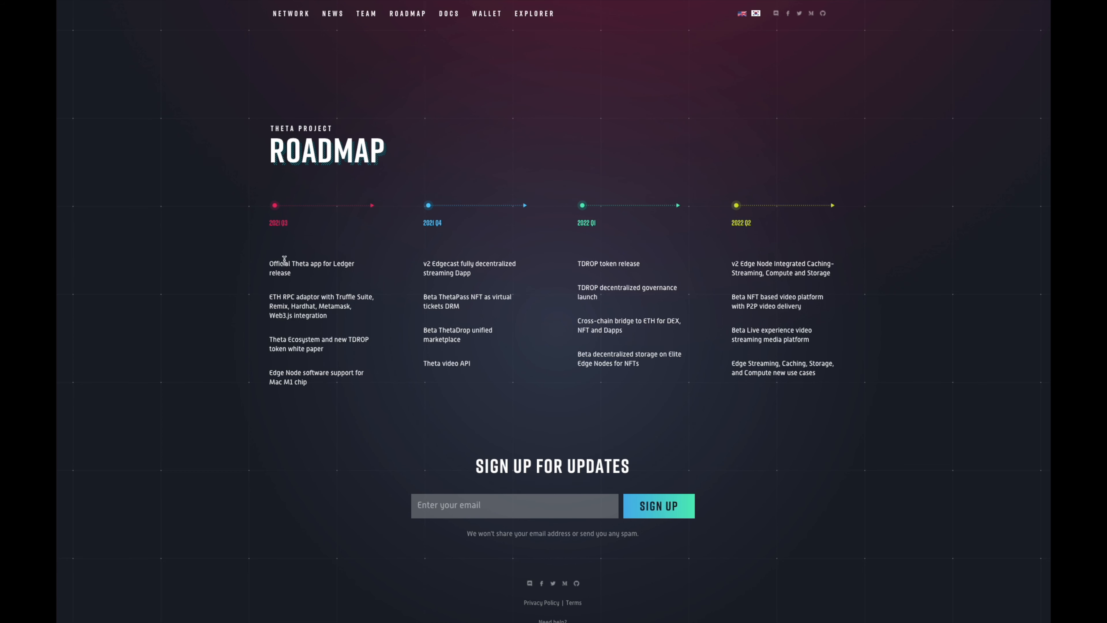
pyautogui.moveTo(328, 265)
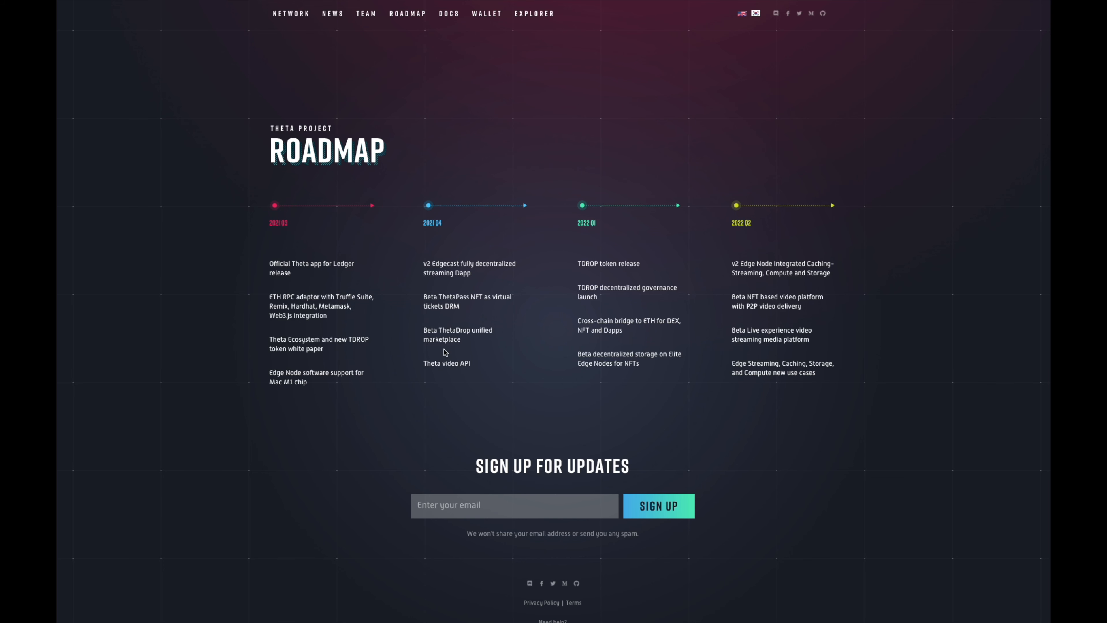
pyautogui.moveTo(469, 339)
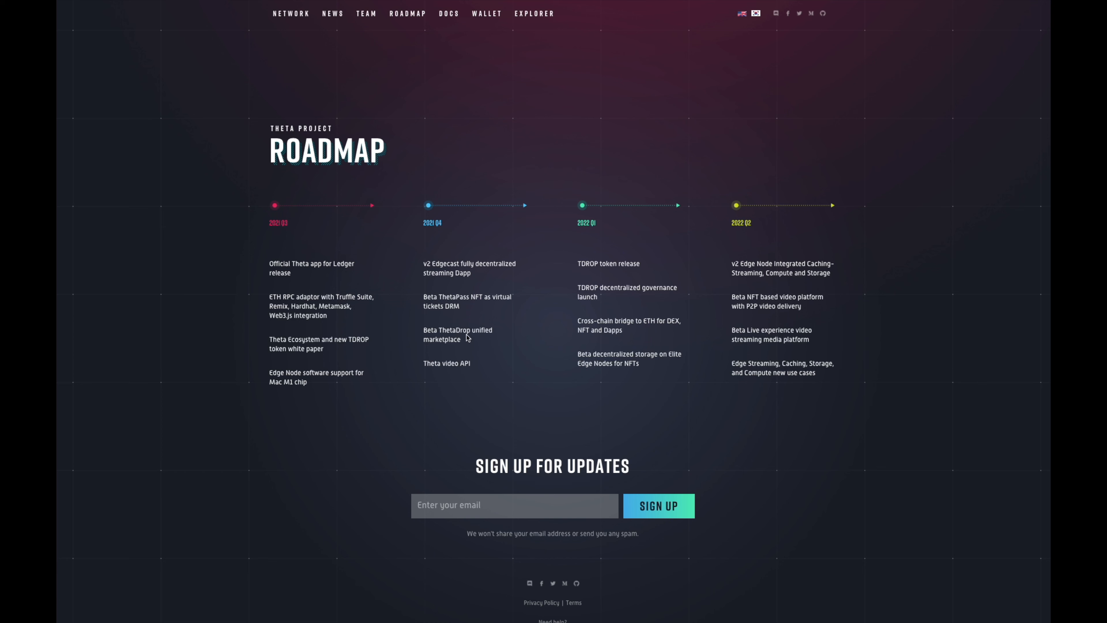
pyautogui.moveTo(453, 277)
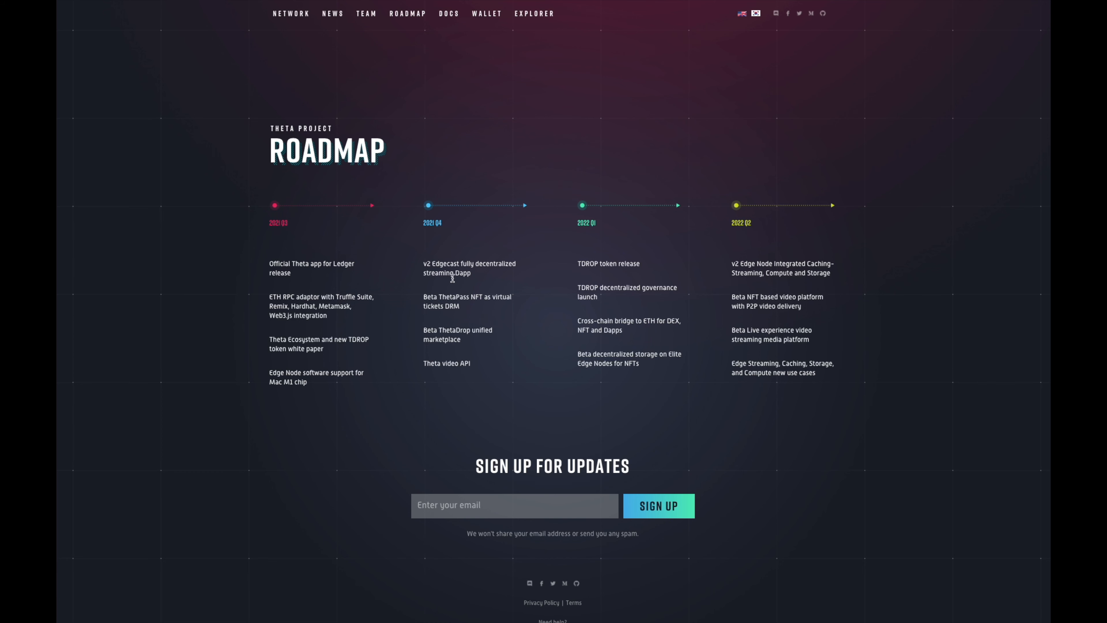
pyautogui.moveTo(583, 264)
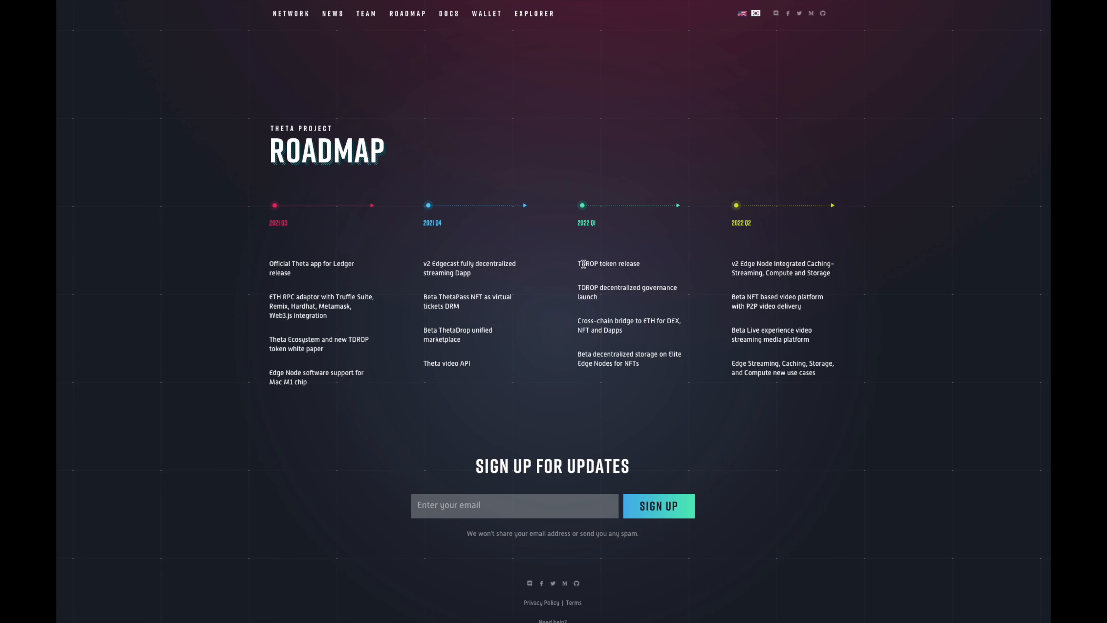
pyautogui.doubleClick(608, 264)
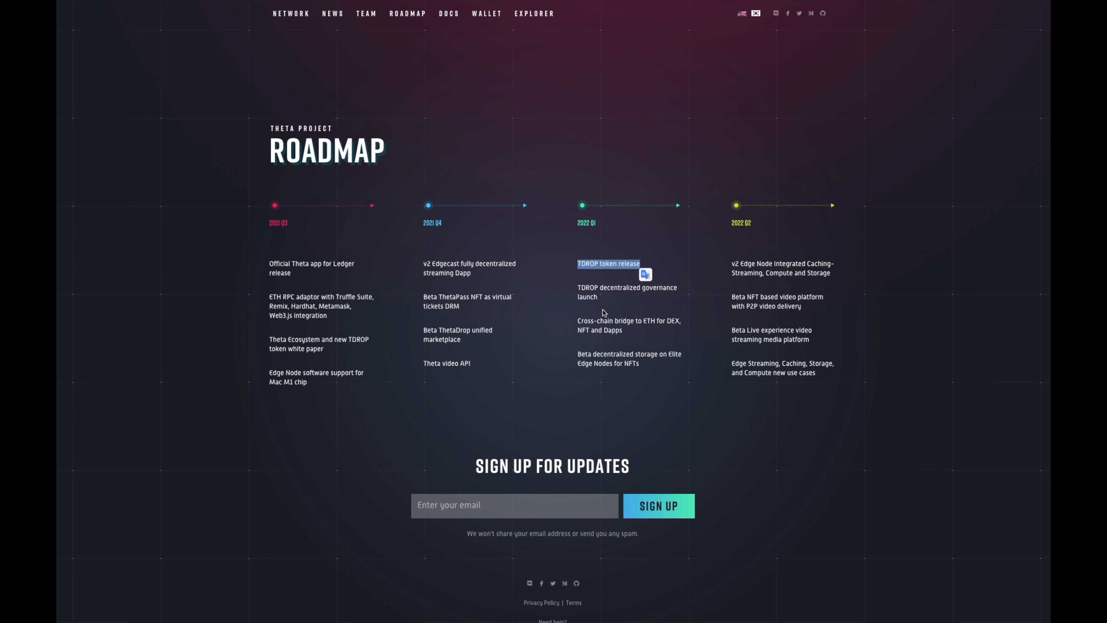
pyautogui.moveTo(604, 312)
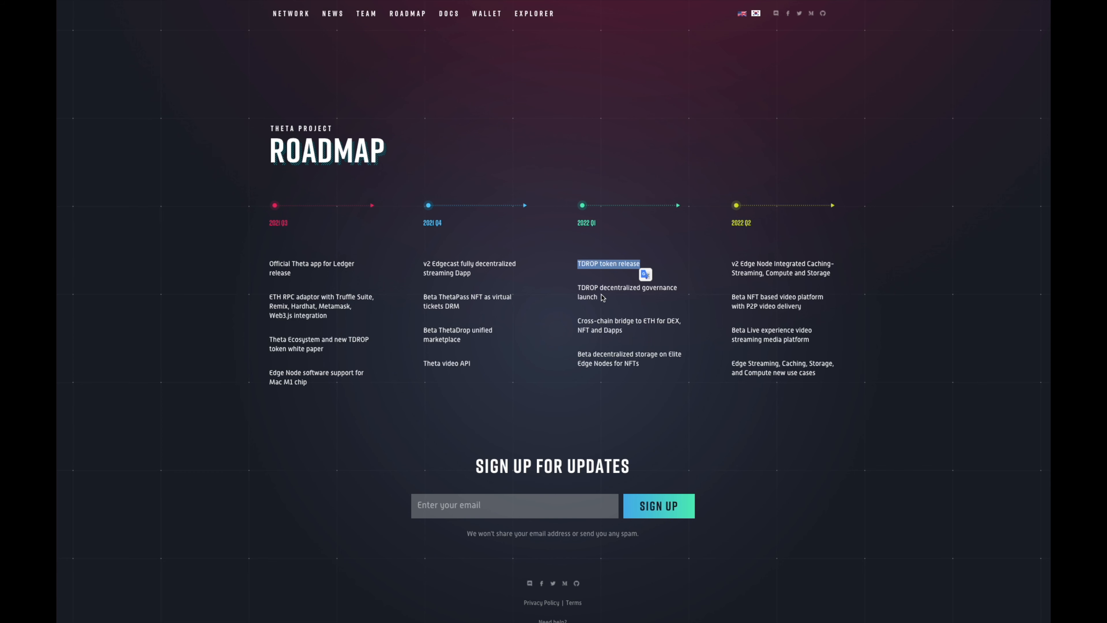
pyautogui.moveTo(601, 297)
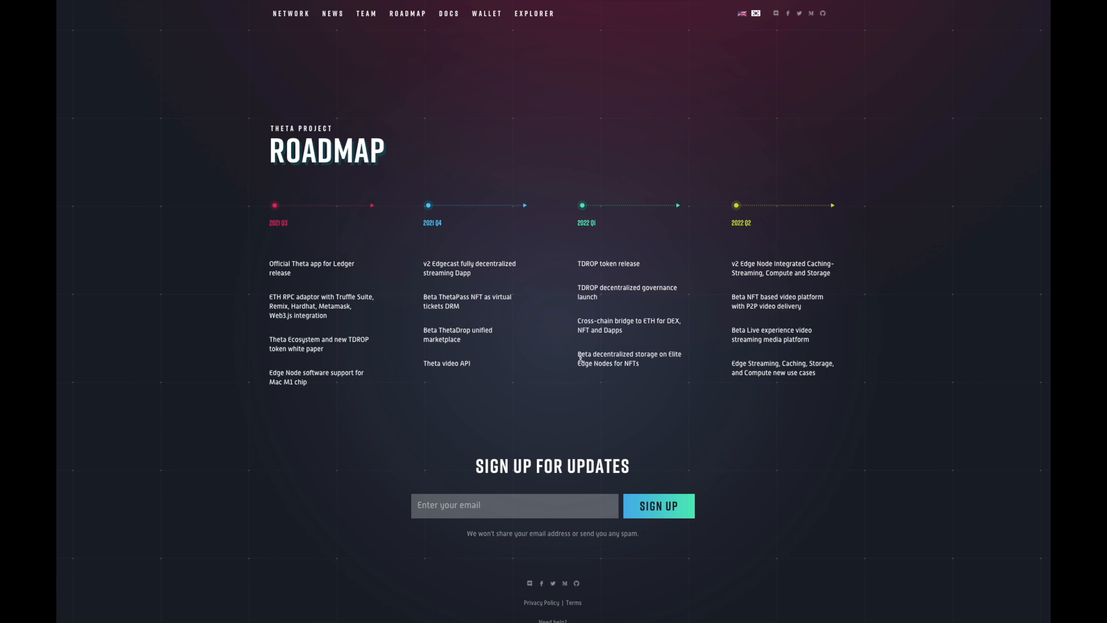
pyautogui.moveTo(551, 54)
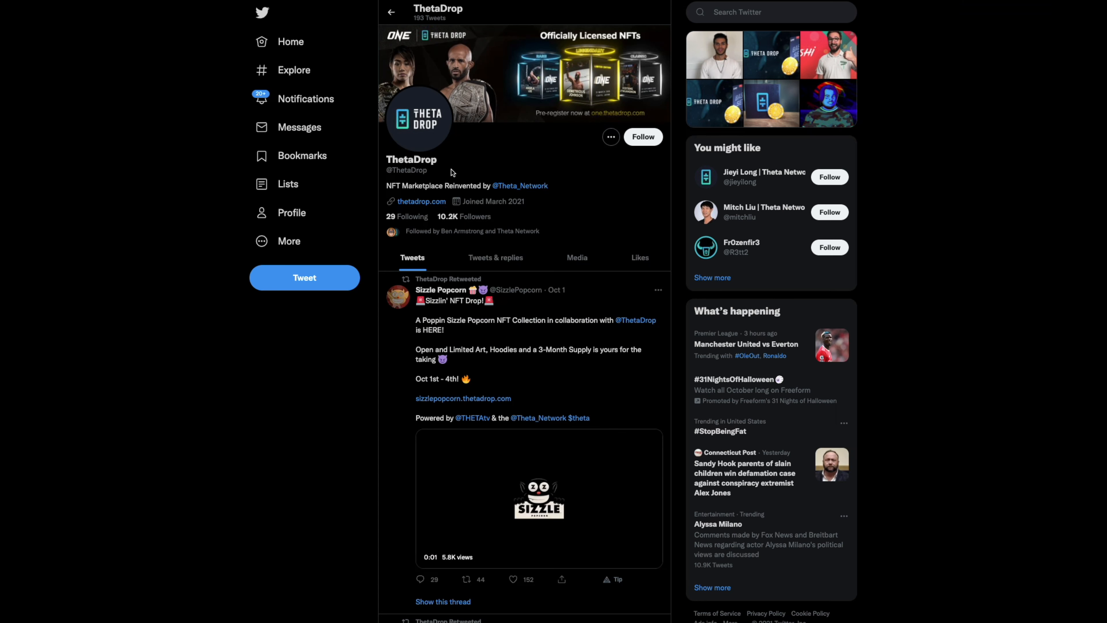
pyautogui.click(539, 498)
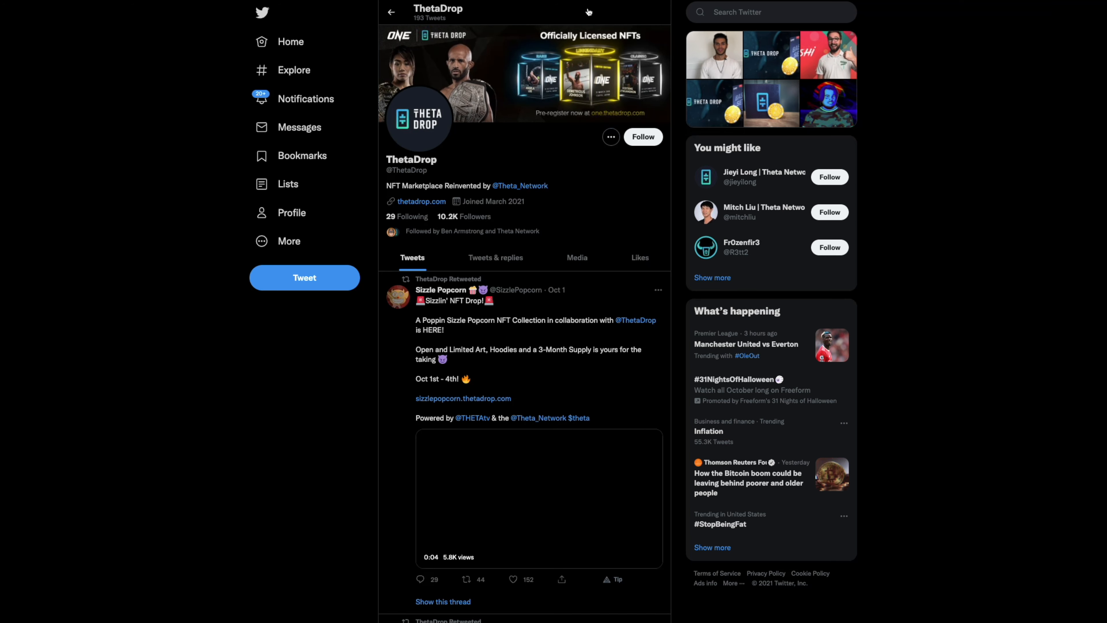
pyautogui.click(421, 201)
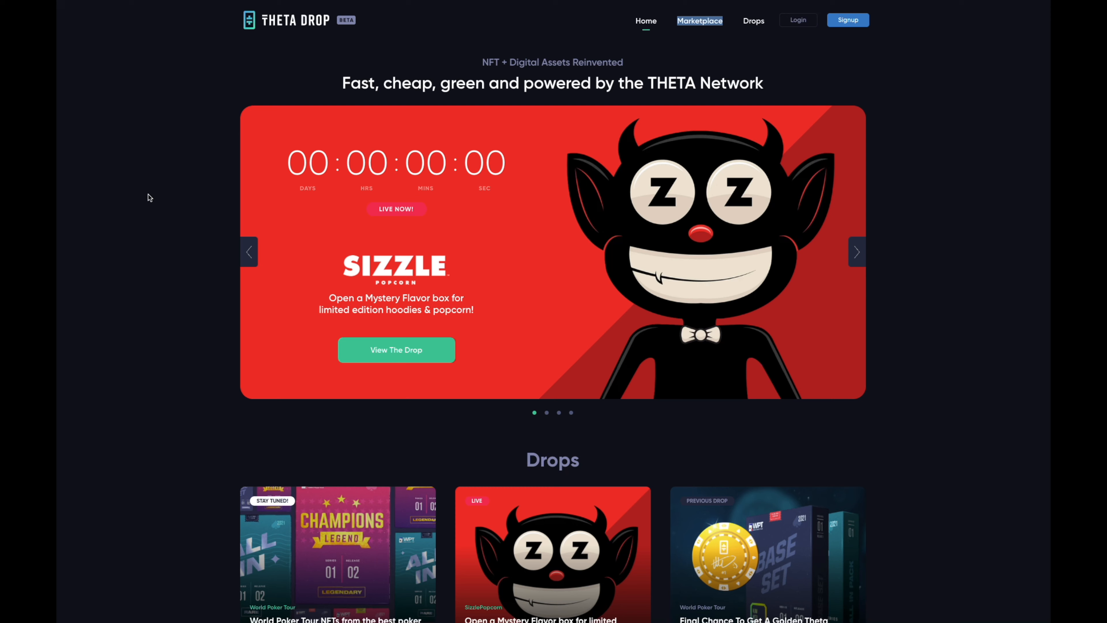
pyautogui.moveTo(150, 213)
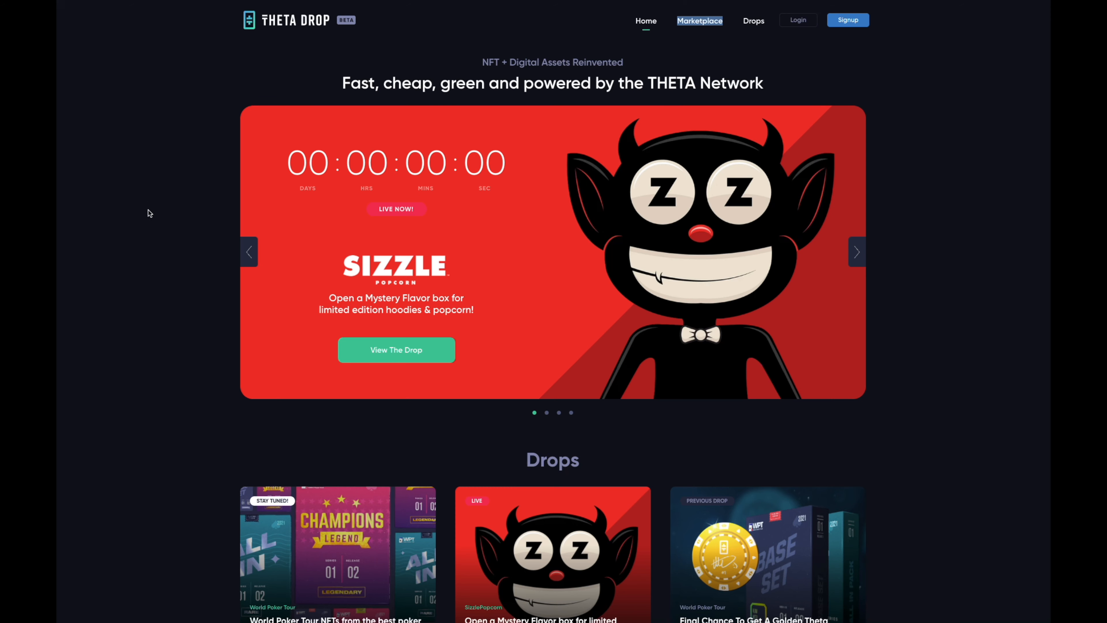
# Step: Scroll the ThetaDrop homepage through Drops, Marketplace and featured partners, then back up
pyautogui.scroll(-3)
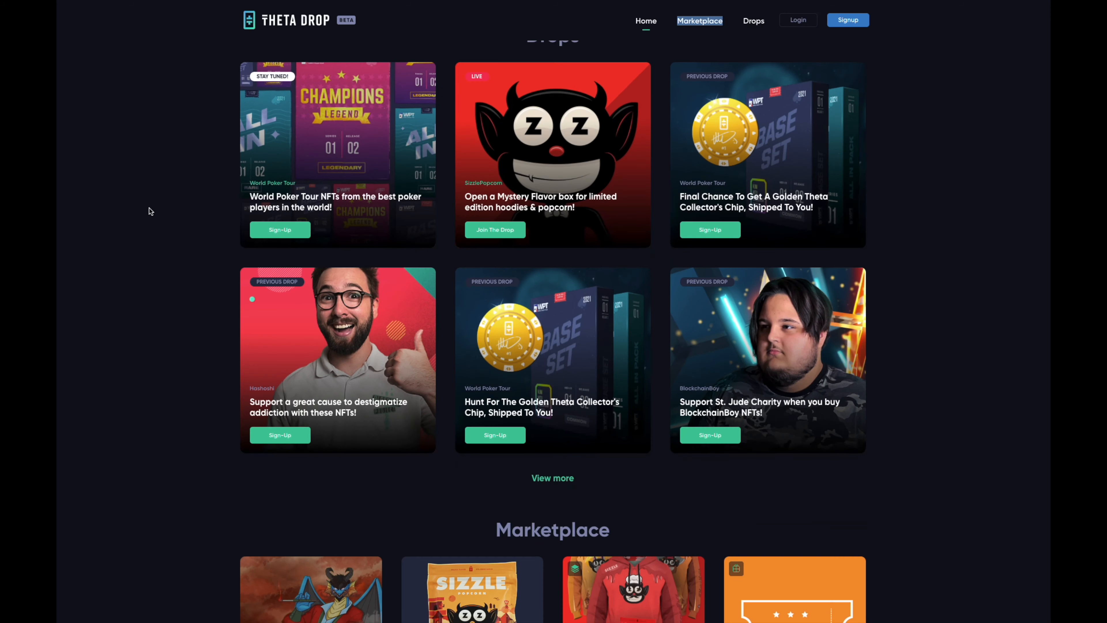
pyautogui.scroll(-3)
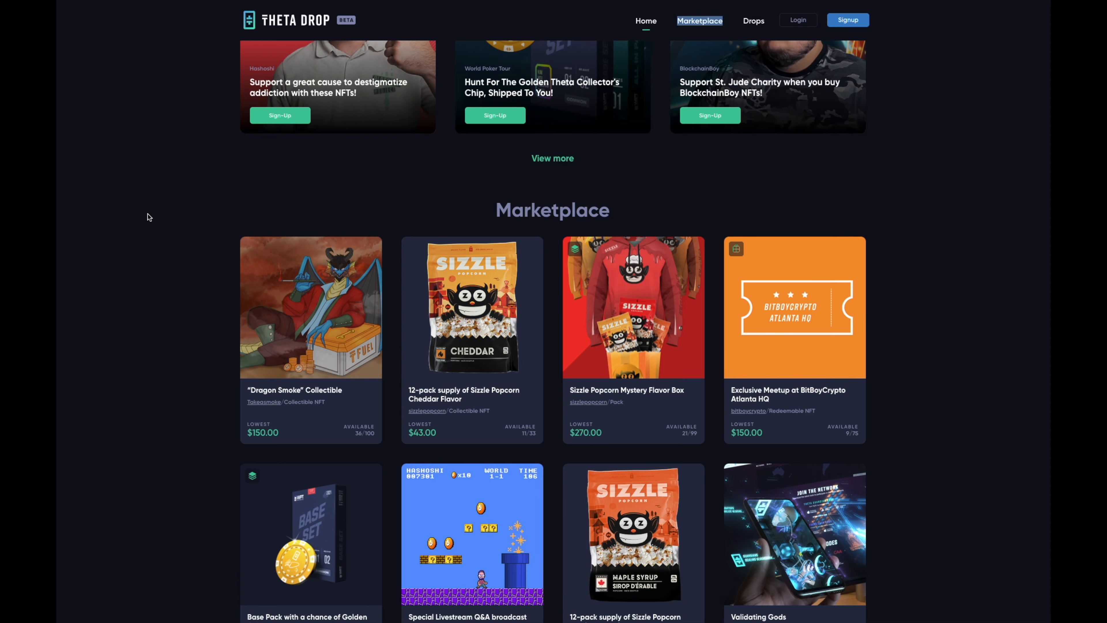
pyautogui.scroll(-3)
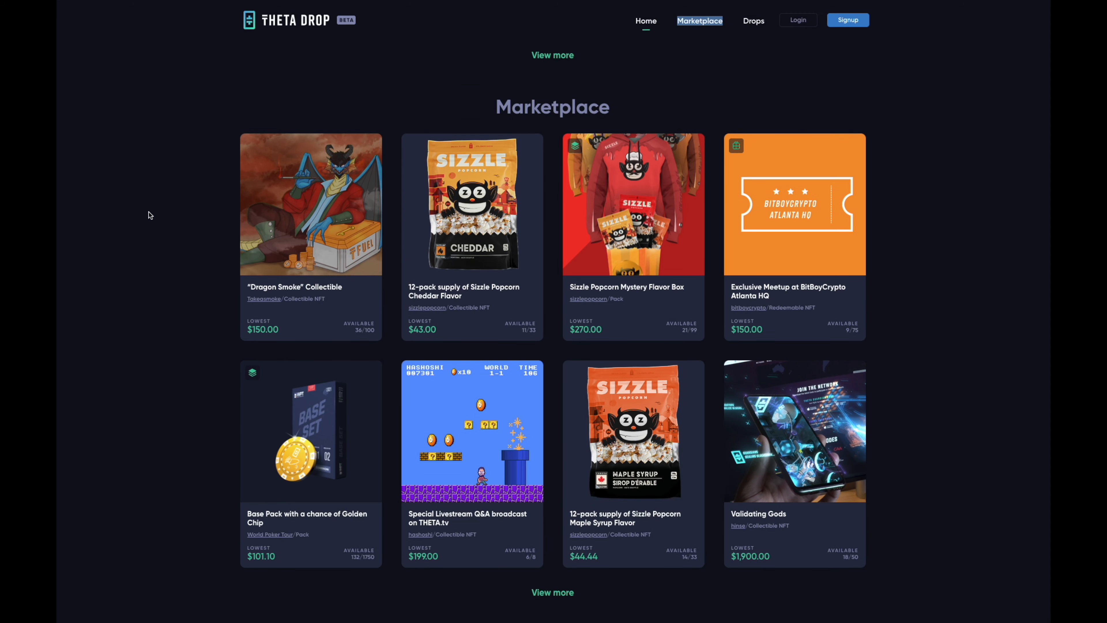
pyautogui.moveTo(162, 228)
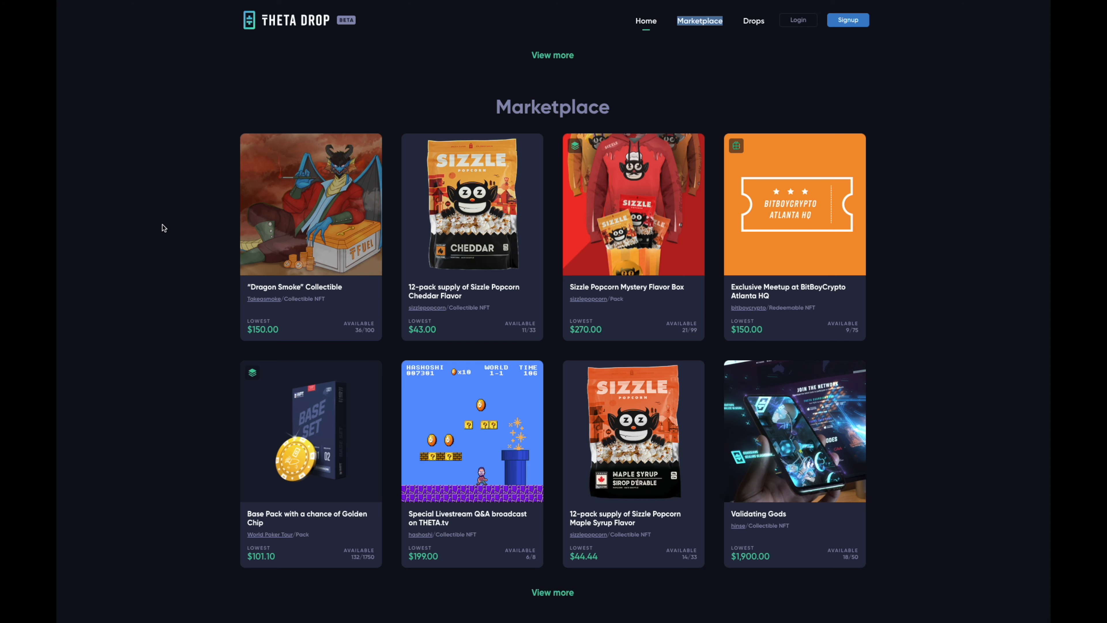
pyautogui.scroll(-3)
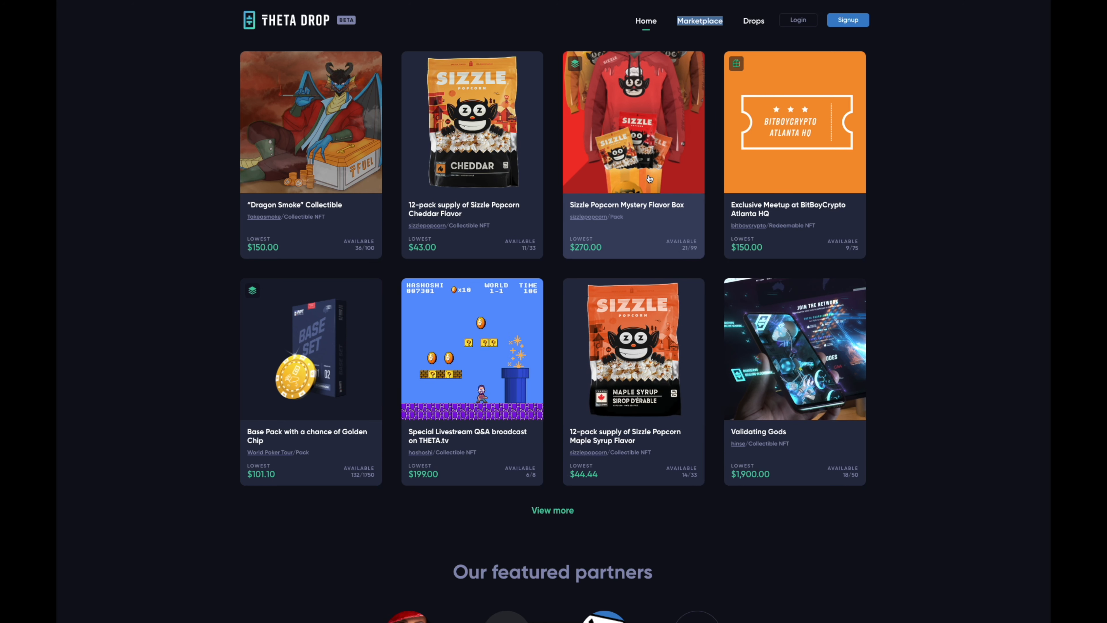
pyautogui.scroll(-3)
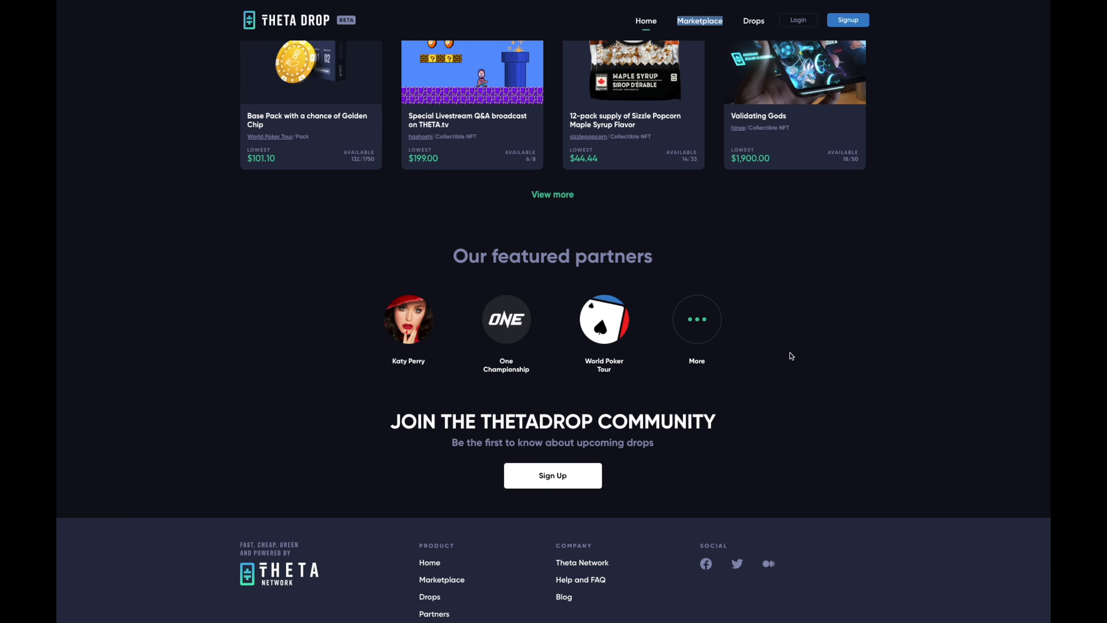
pyautogui.scroll(3)
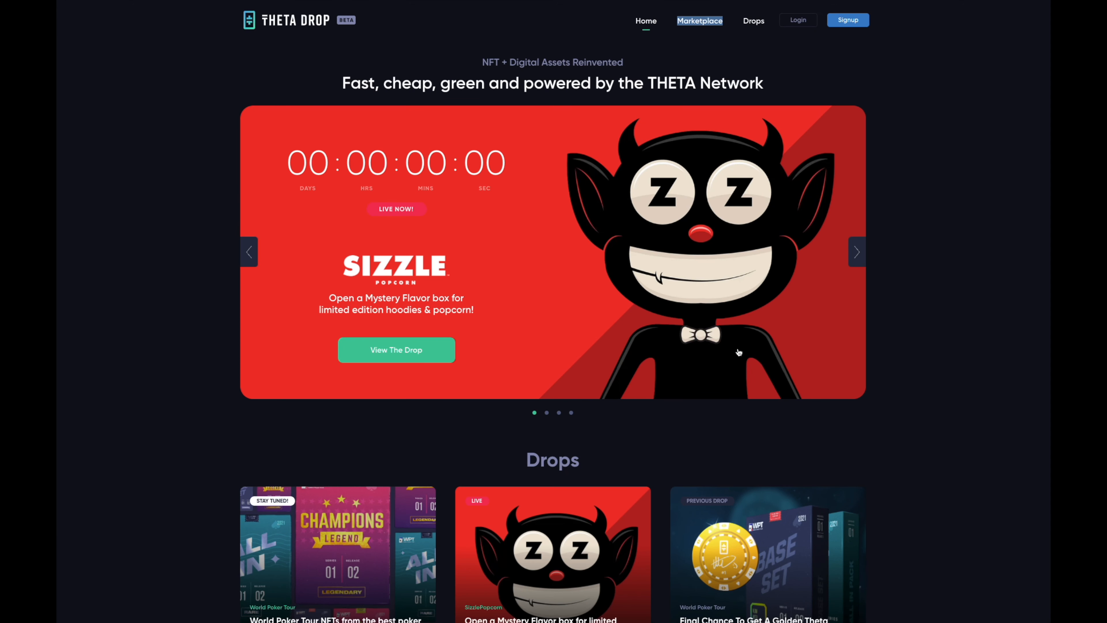
pyautogui.moveTo(954, 416)
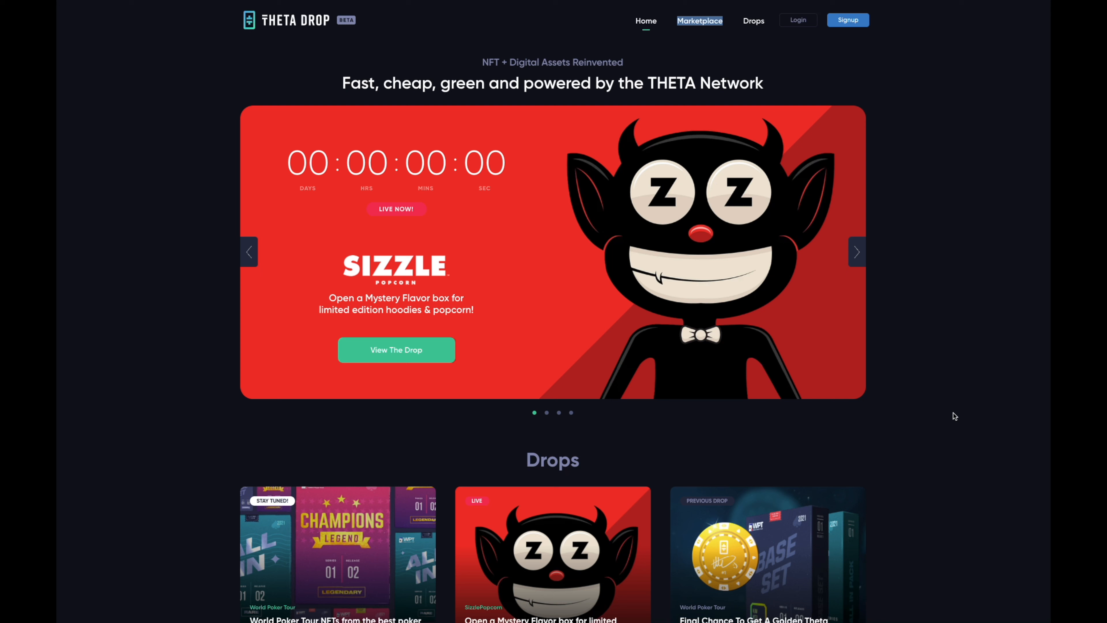
pyautogui.moveTo(952, 416)
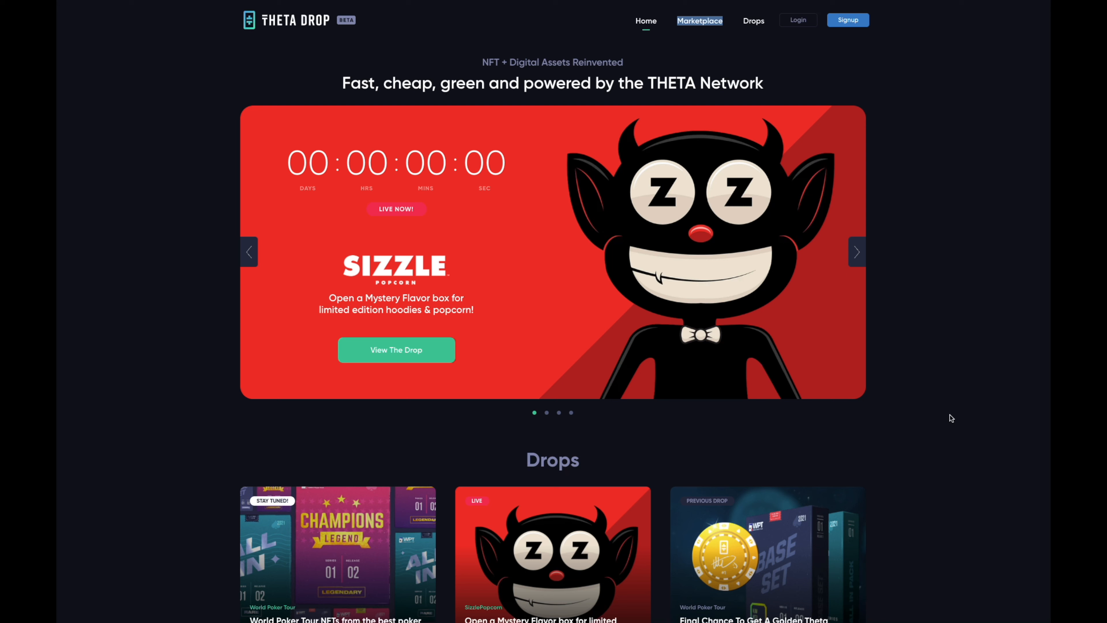
pyautogui.moveTo(944, 413)
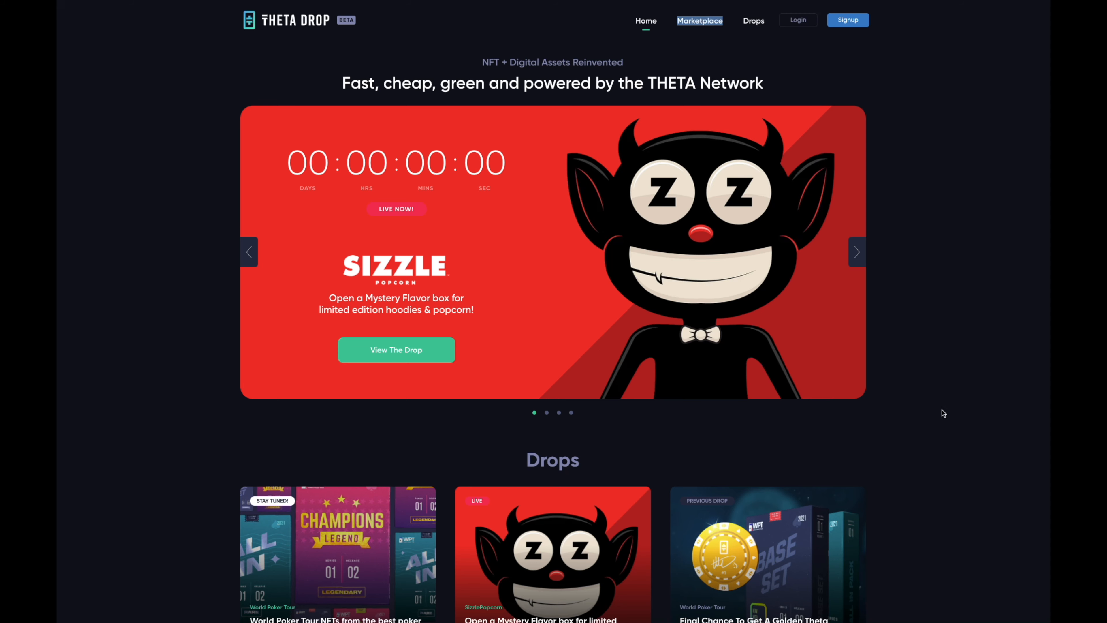
pyautogui.moveTo(939, 411)
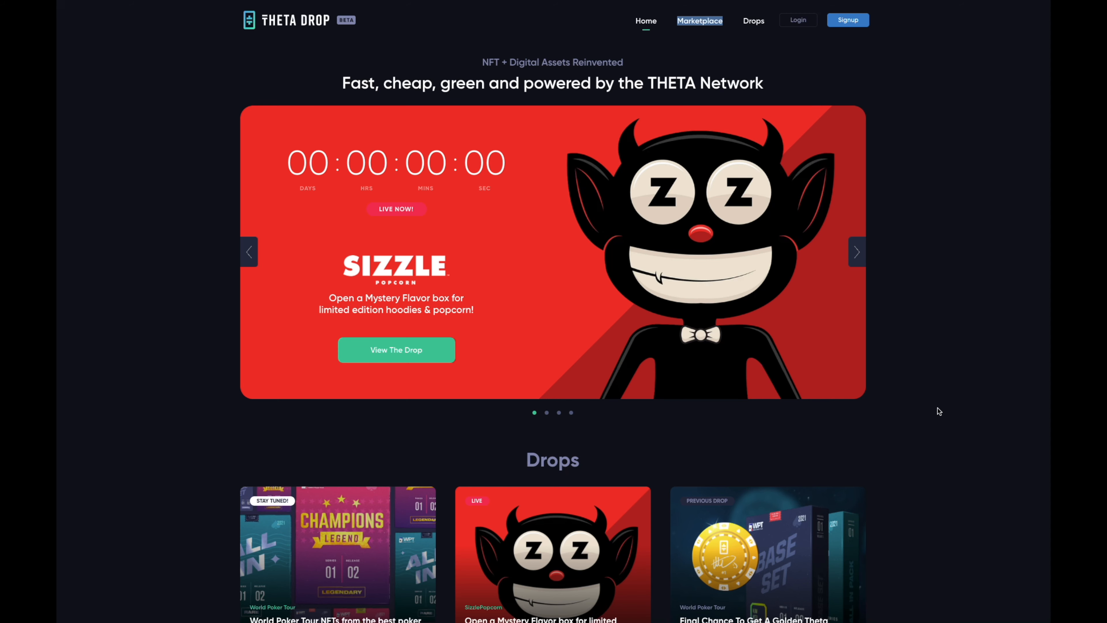
# Step: Scroll to the Marketplace section with Dragon Smoke and Validating Gods, then go to the full Marketplace page
pyautogui.scroll(-3)
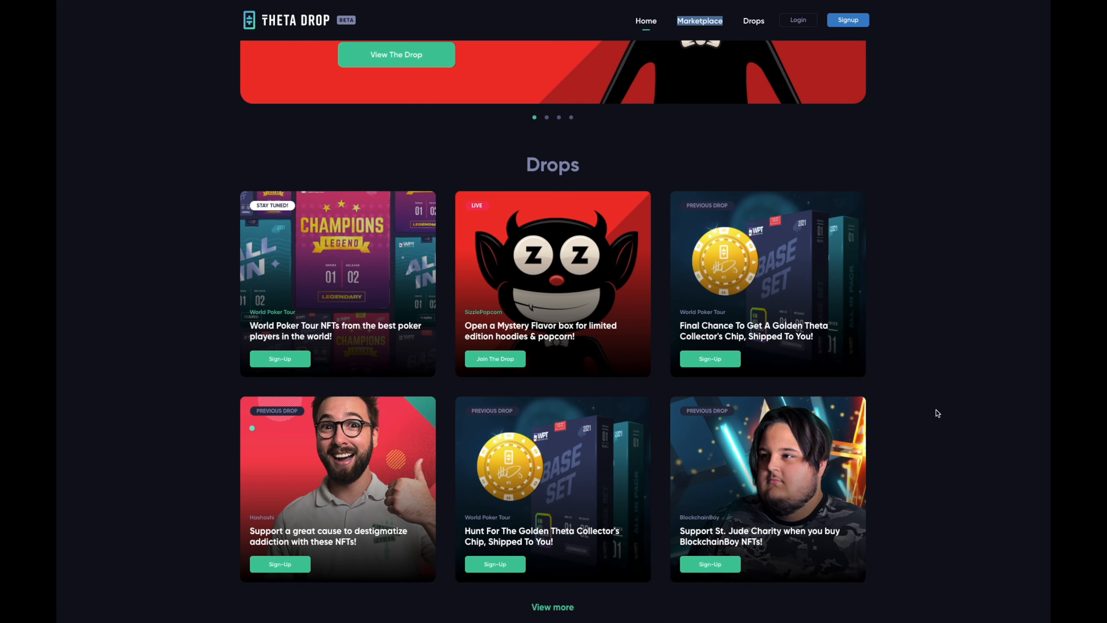
pyautogui.moveTo(900, 353)
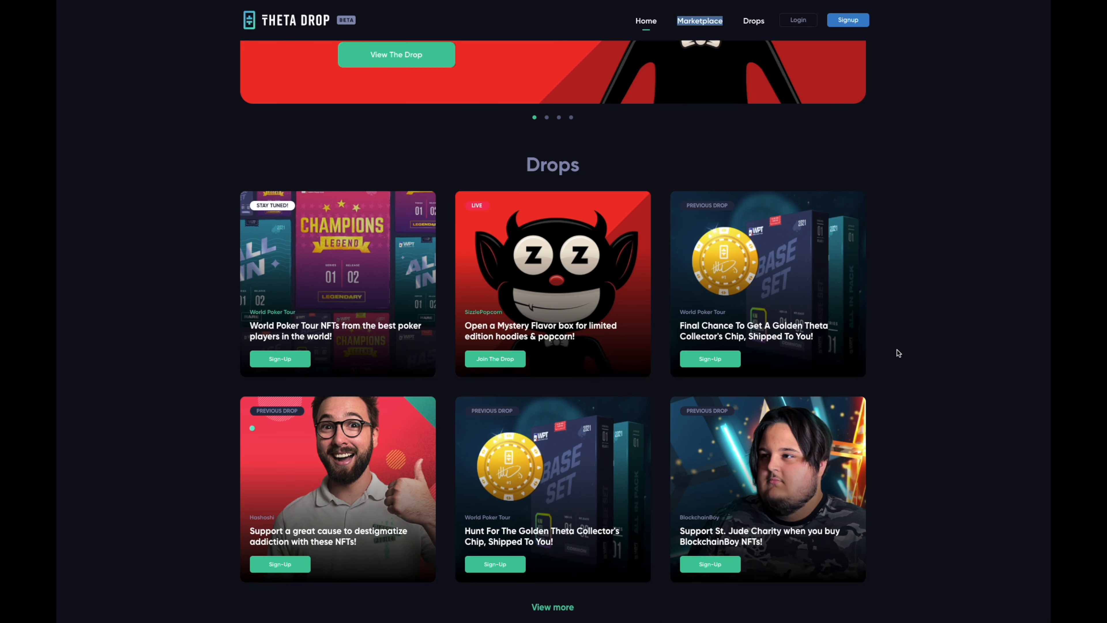
pyautogui.scroll(-3)
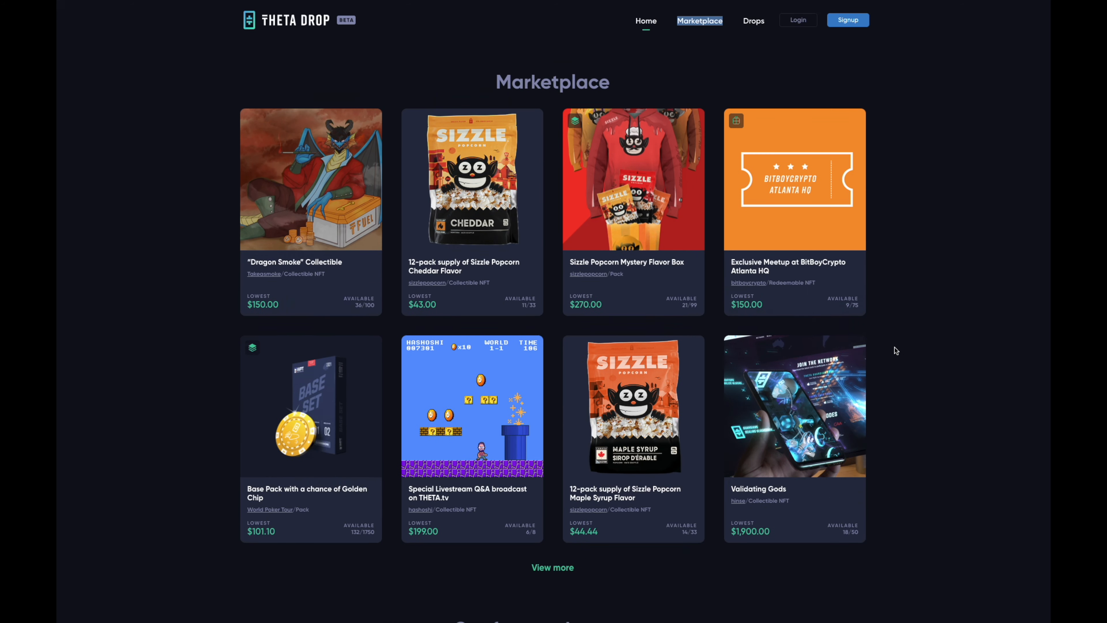
pyautogui.scroll(-3)
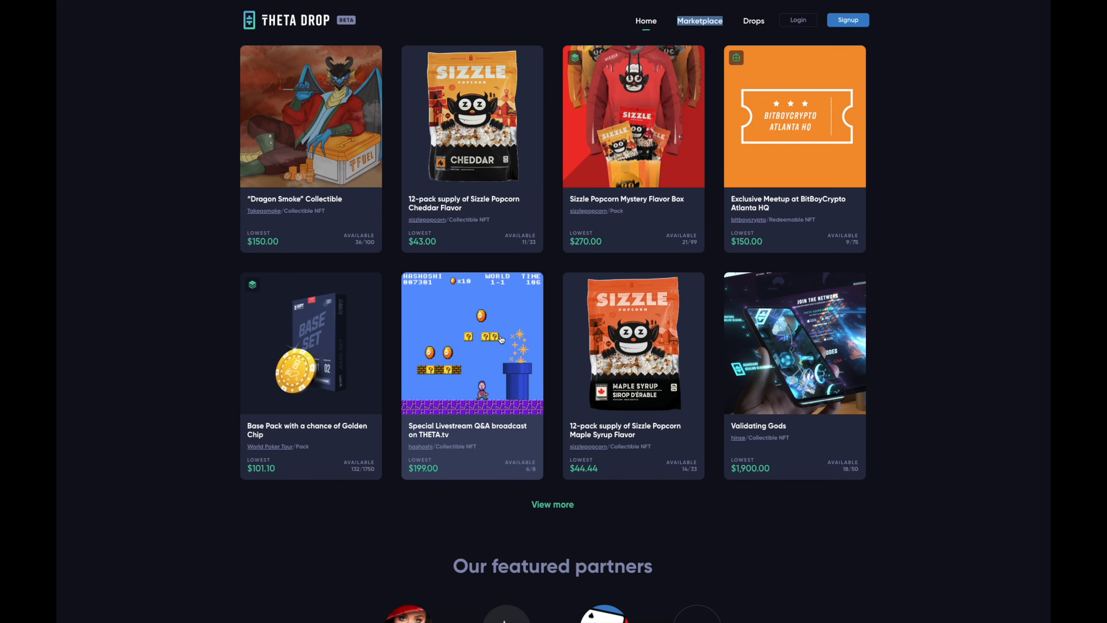
pyautogui.click(645, 21)
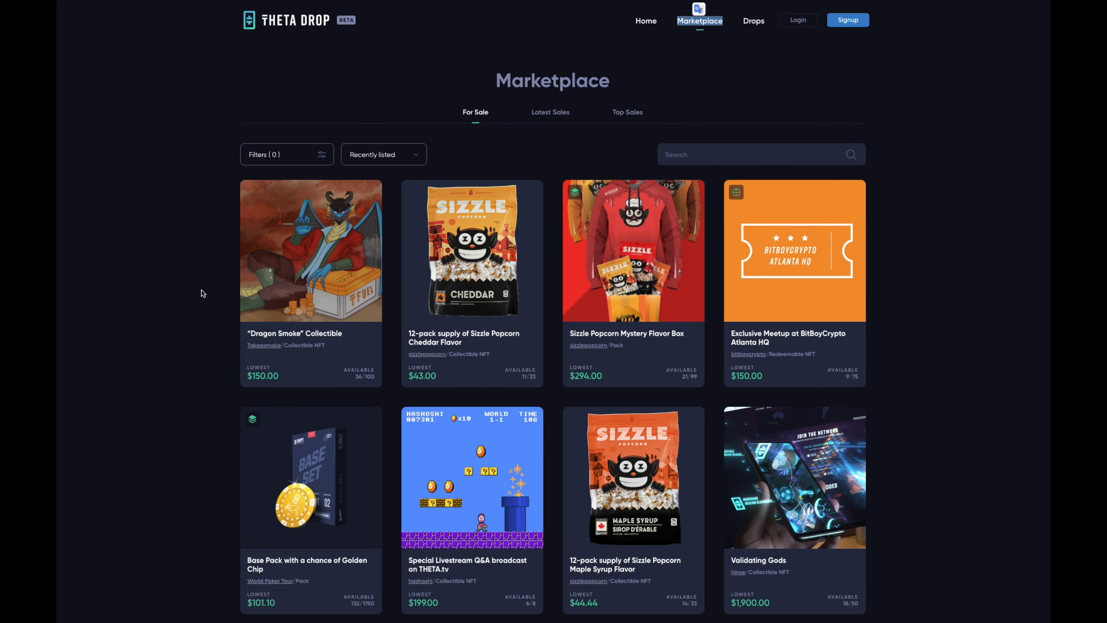
pyautogui.moveTo(211, 330)
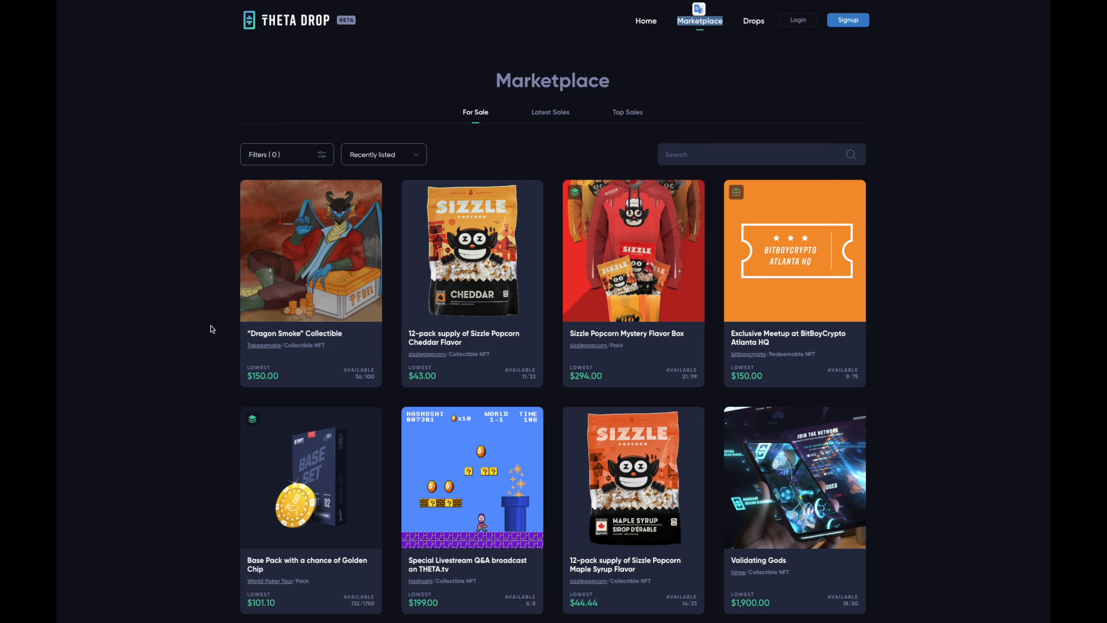
# Step: Scroll through the Marketplace For Sale listings with their lowest prices and availability
pyautogui.scroll(-3)
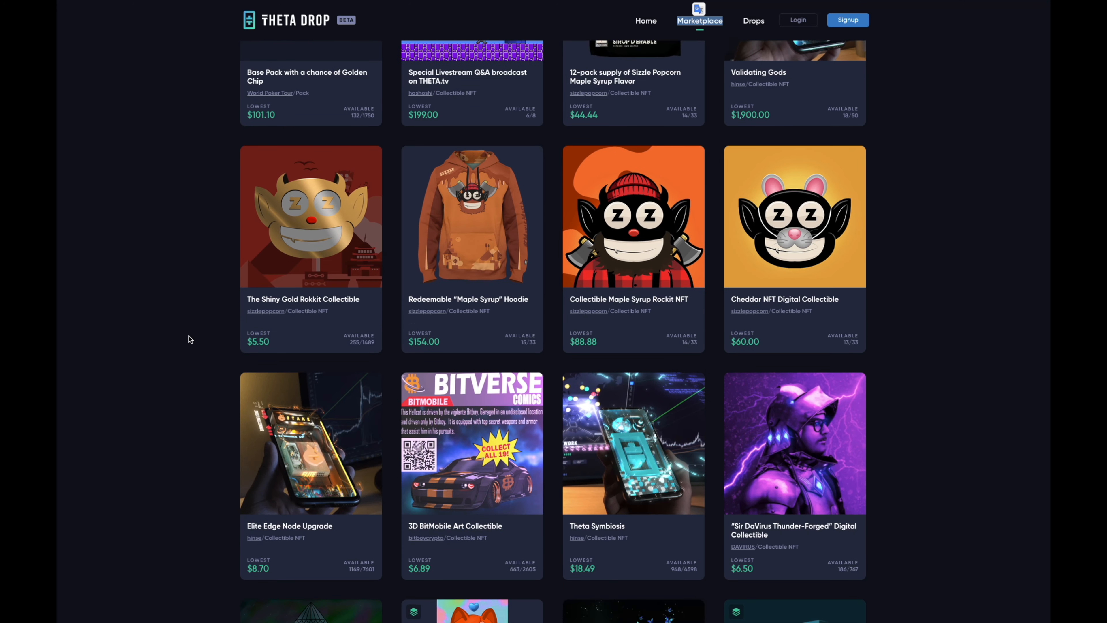
pyautogui.scroll(-3)
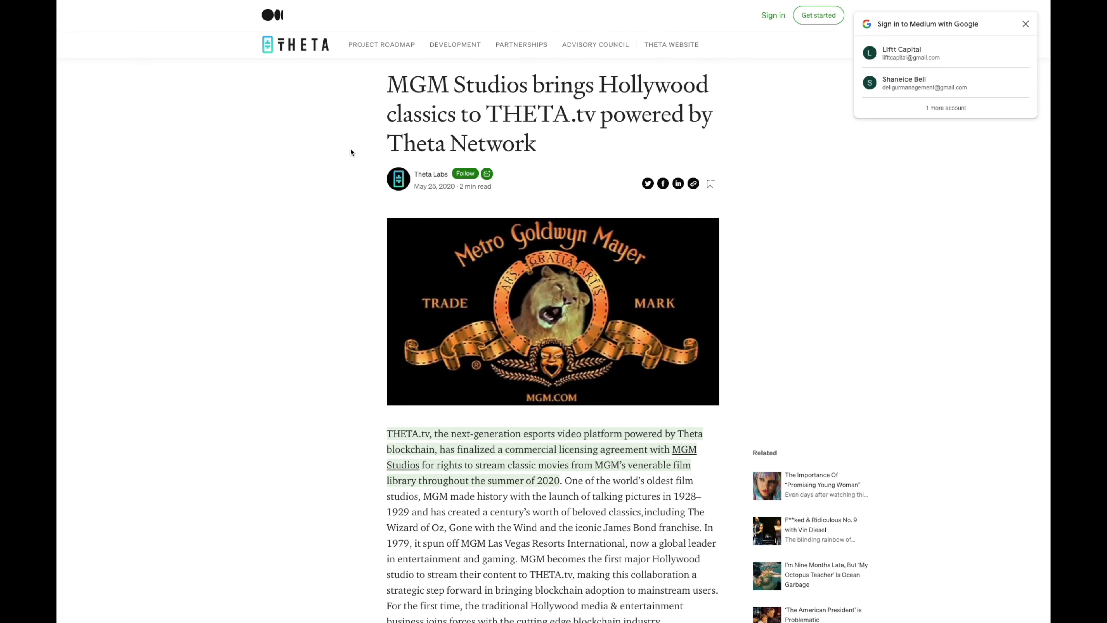
pyautogui.moveTo(234, 207)
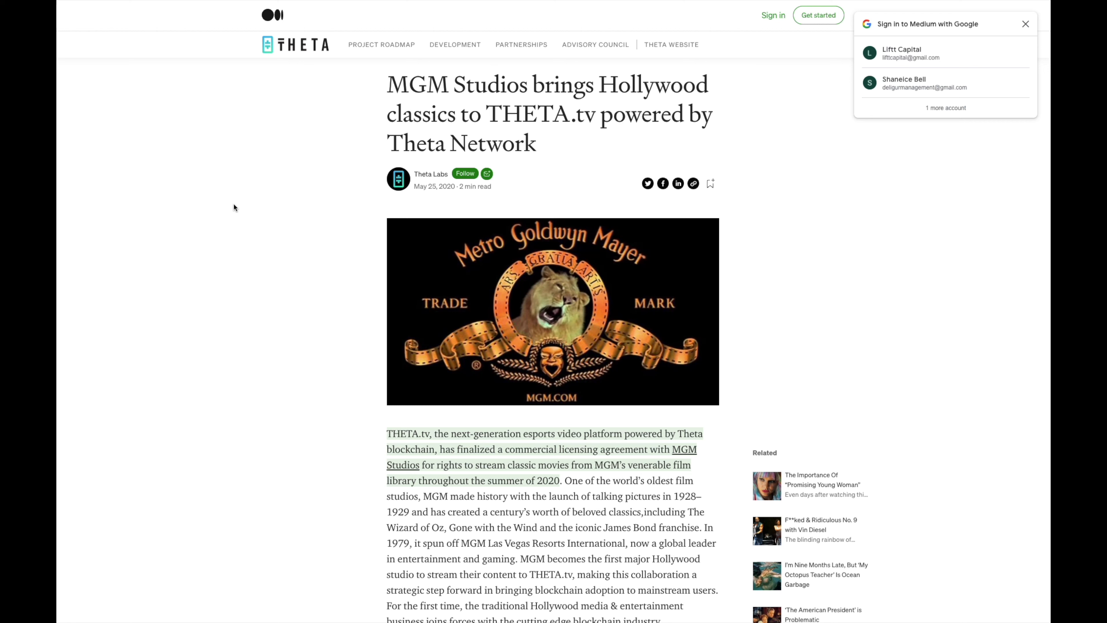
pyautogui.moveTo(334, 334)
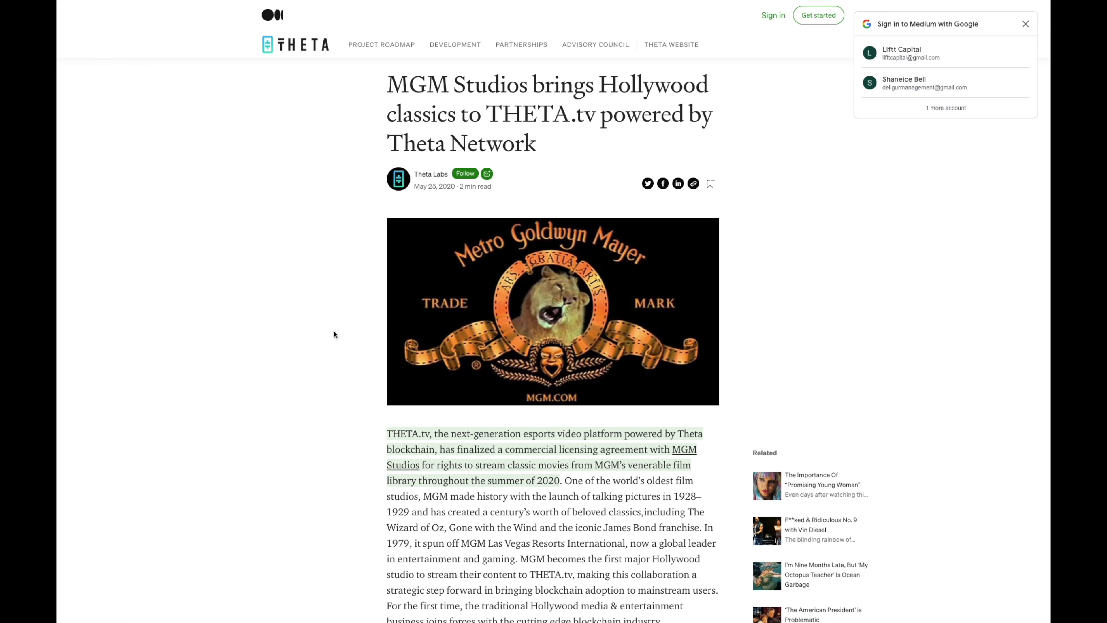
# Step: Scroll down the MGM Studios Medium article and select the highlighted intro paragraph
pyautogui.scroll(-3)
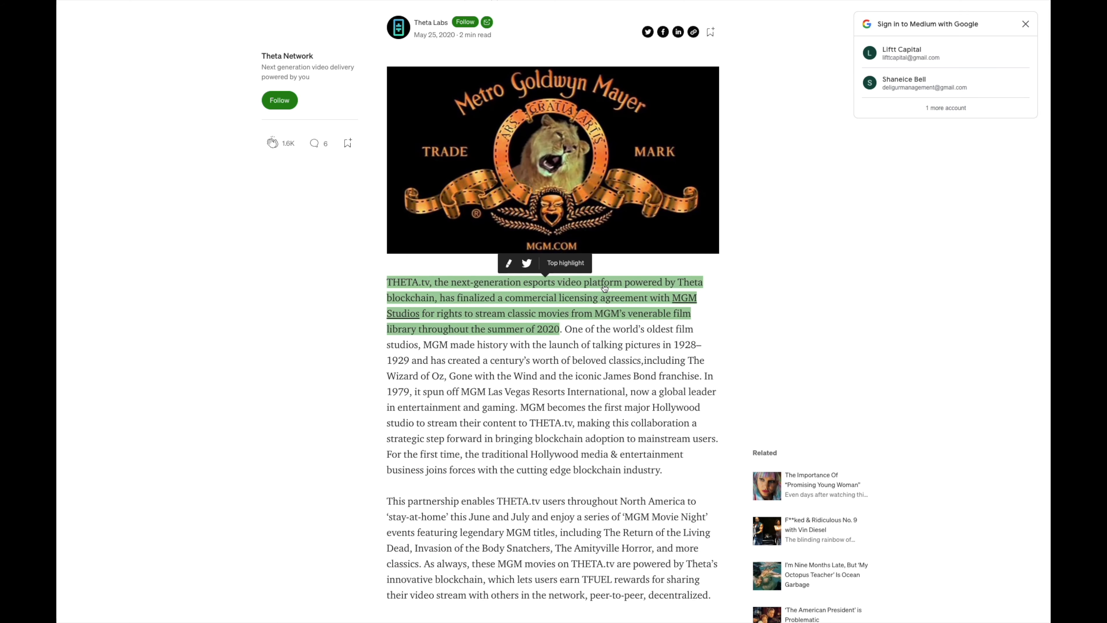
pyautogui.click(631, 338)
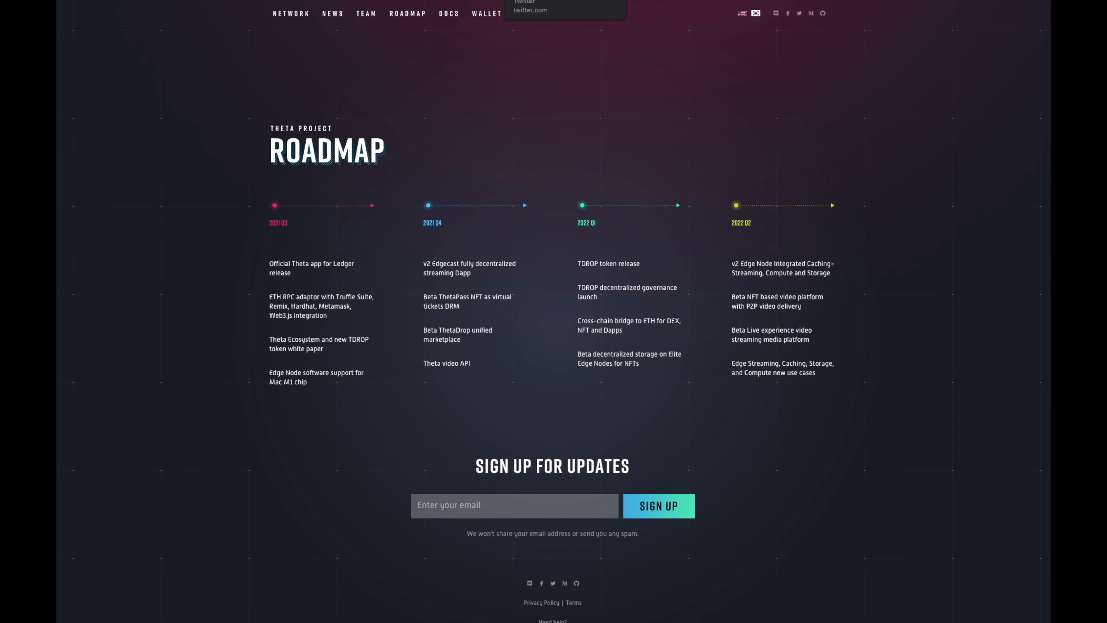
# Step: View the Team and investors section, then head to theta.tv from the address bar
pyautogui.click(365, 12)
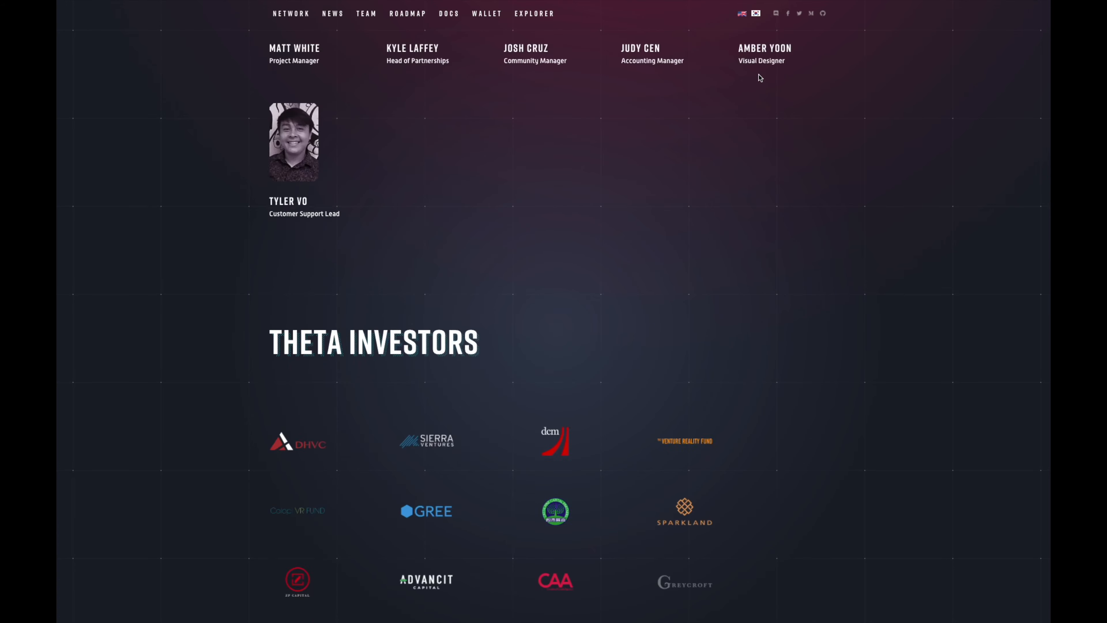
pyautogui.scroll(-3)
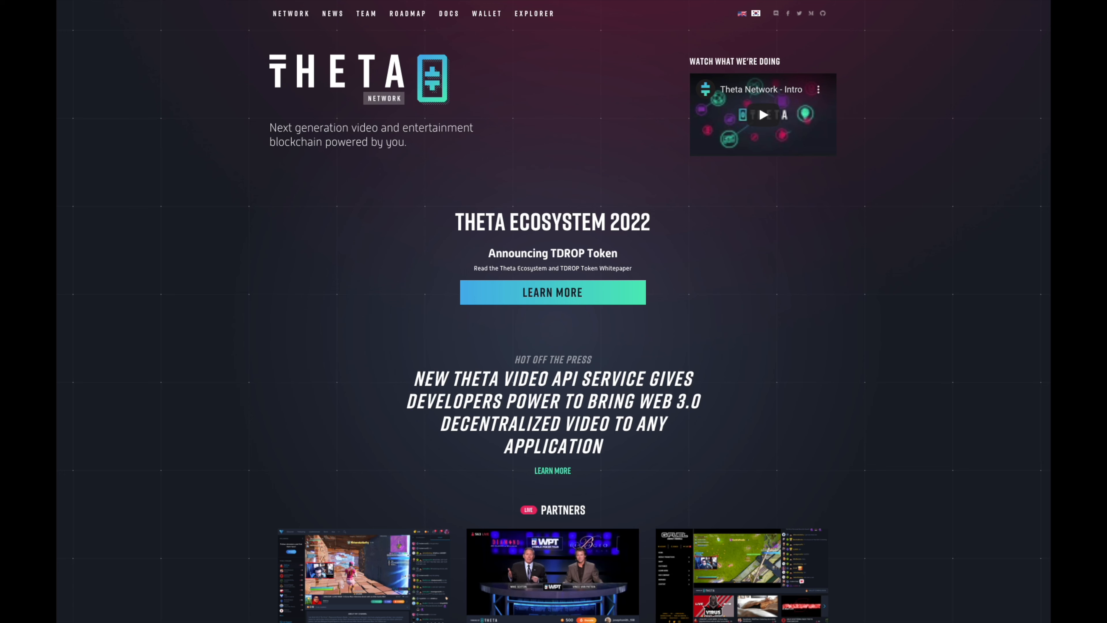
pyautogui.write('theta.')
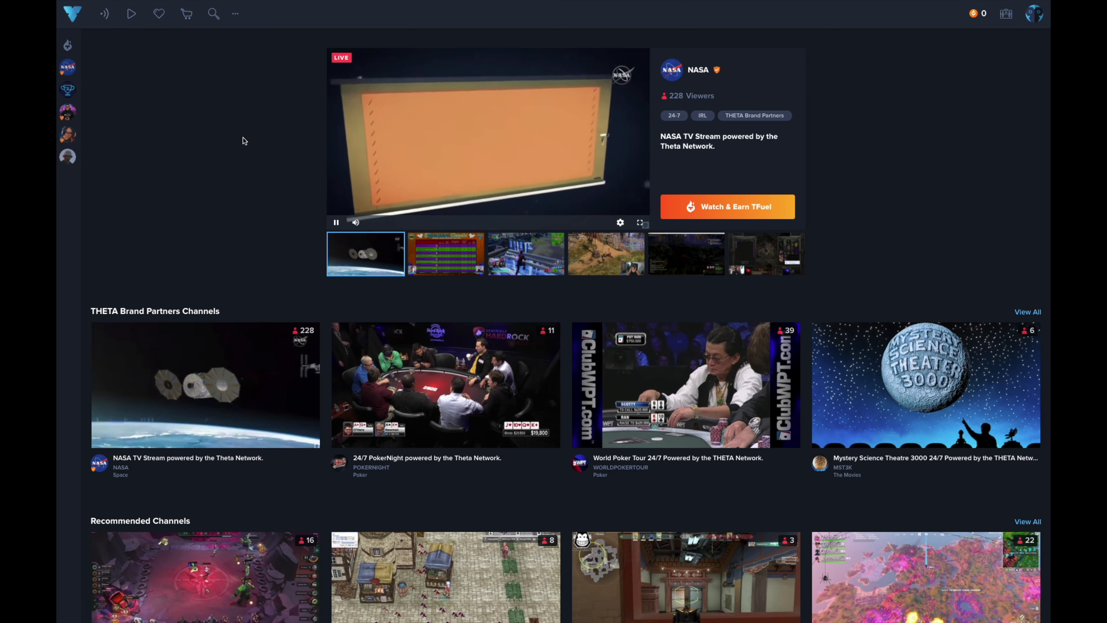
# Step: Browse down through THETA.tv partner channels, recommended channels and Top Games
pyautogui.scroll(-3)
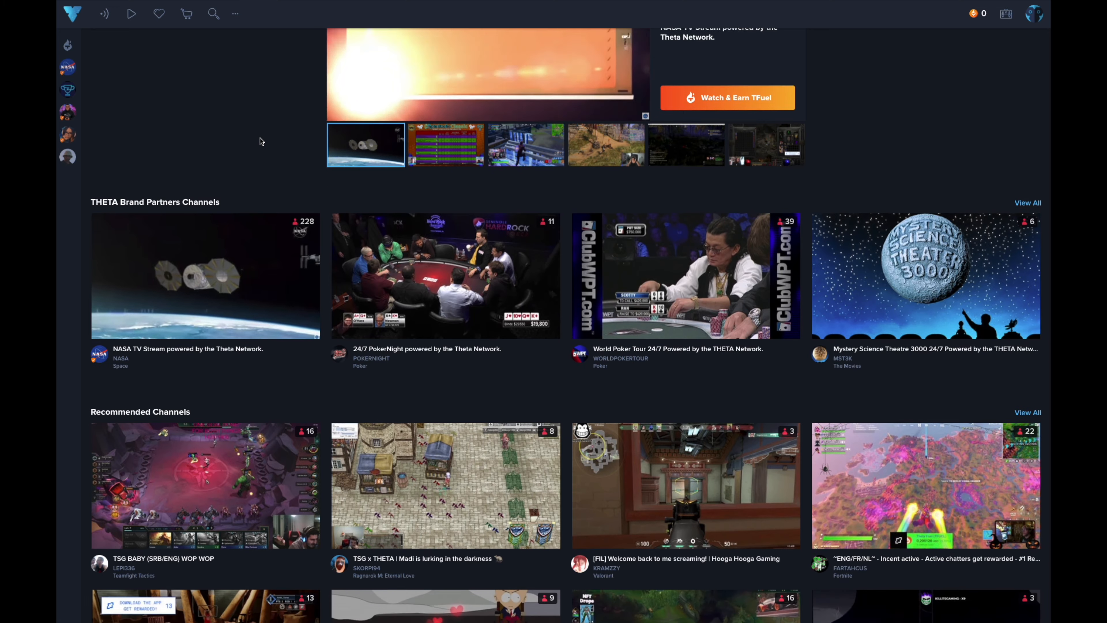
pyautogui.scroll(-3)
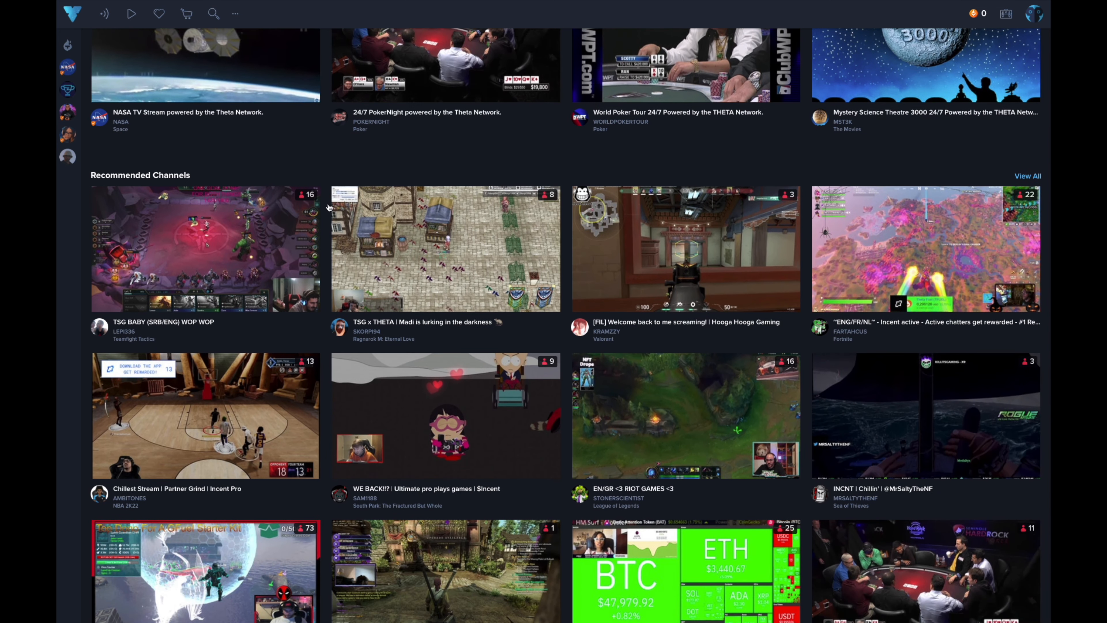
pyautogui.scroll(-3)
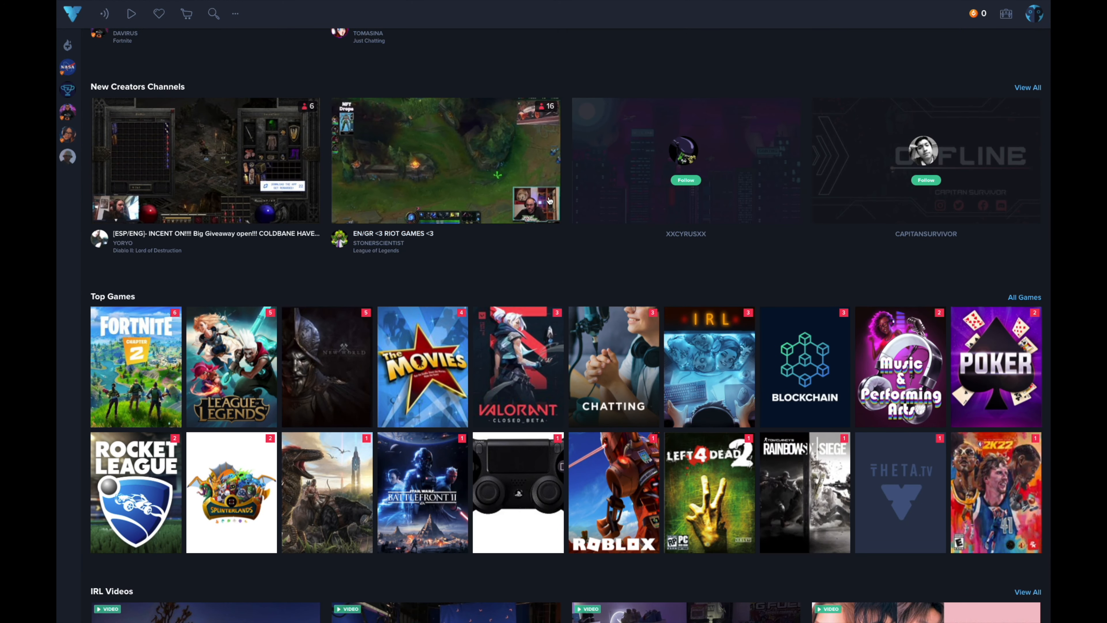
pyautogui.scroll(-3)
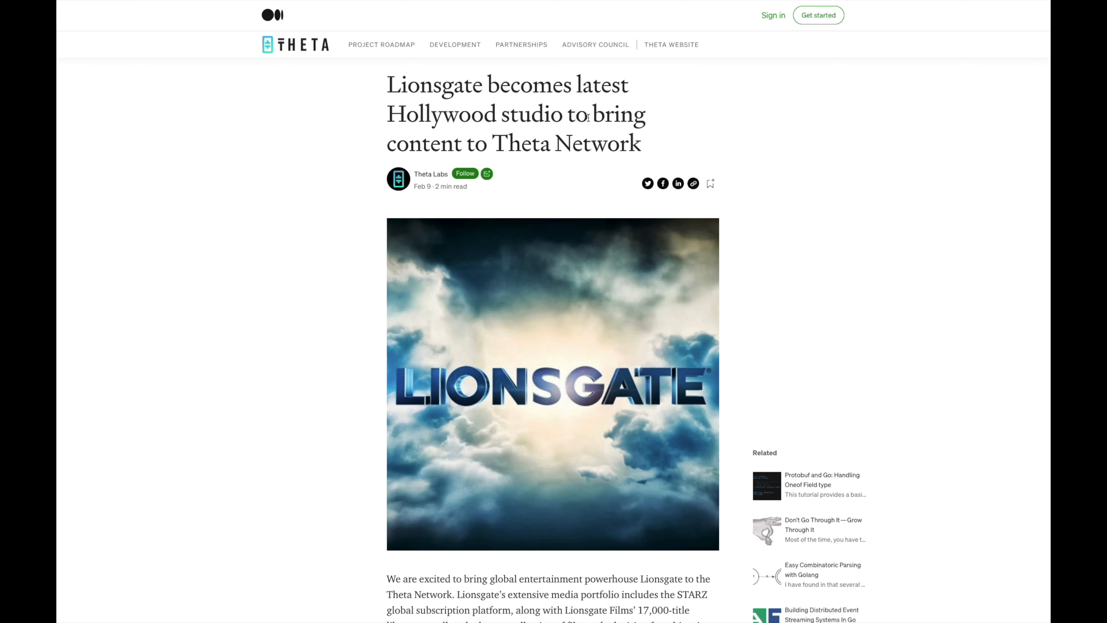
# Step: Read down the Lionsgate Medium article to the Theta Labs author credit and tags
pyautogui.scroll(-3)
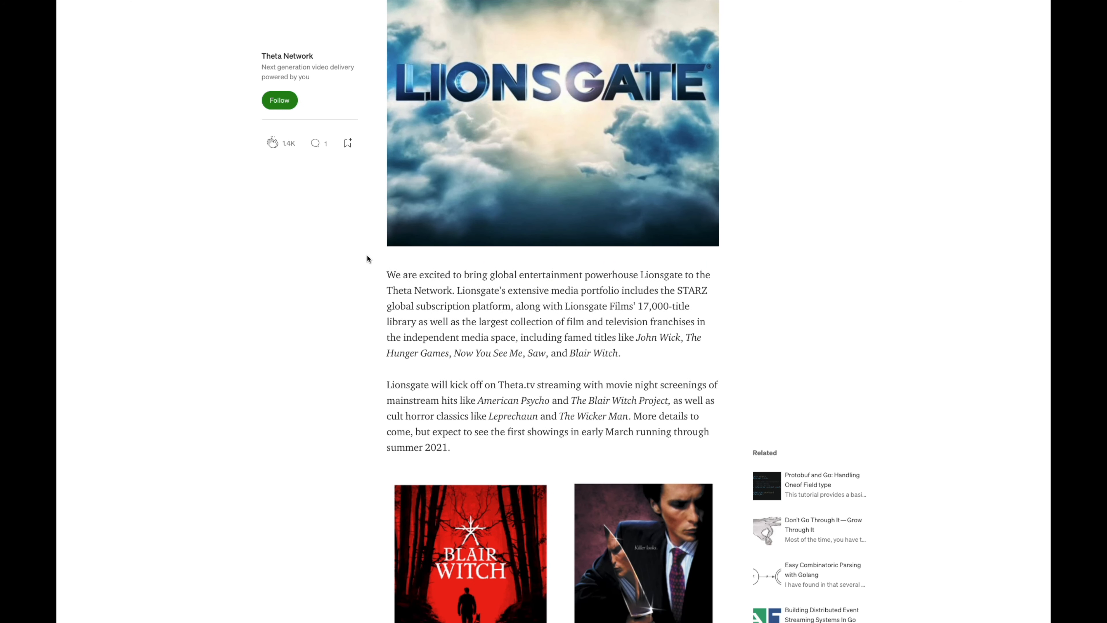
pyautogui.scroll(-3)
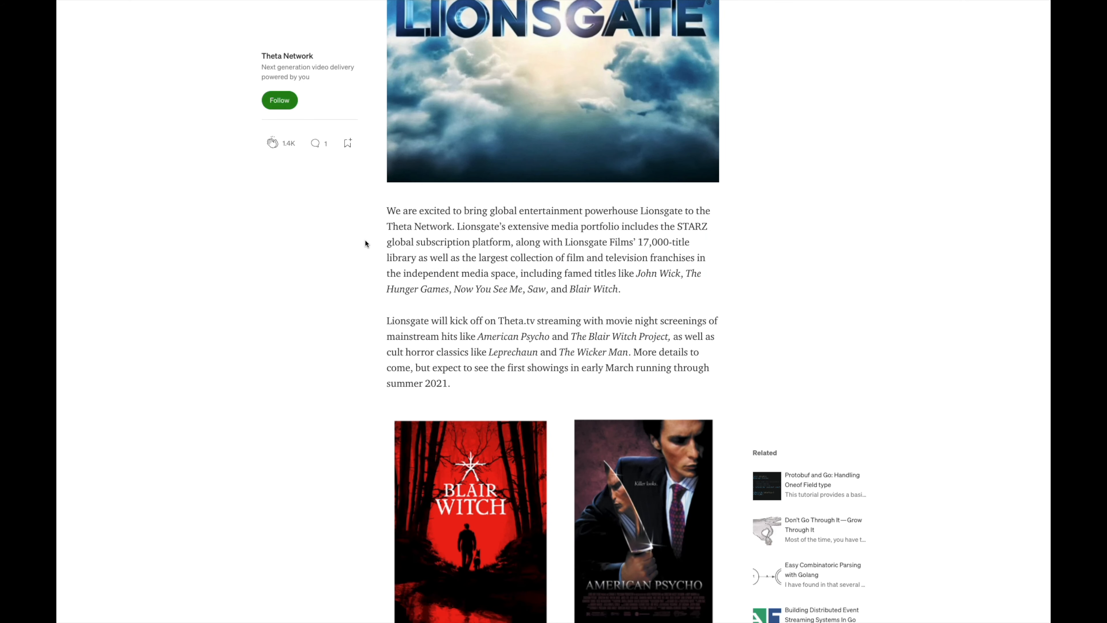
pyautogui.moveTo(474, 230)
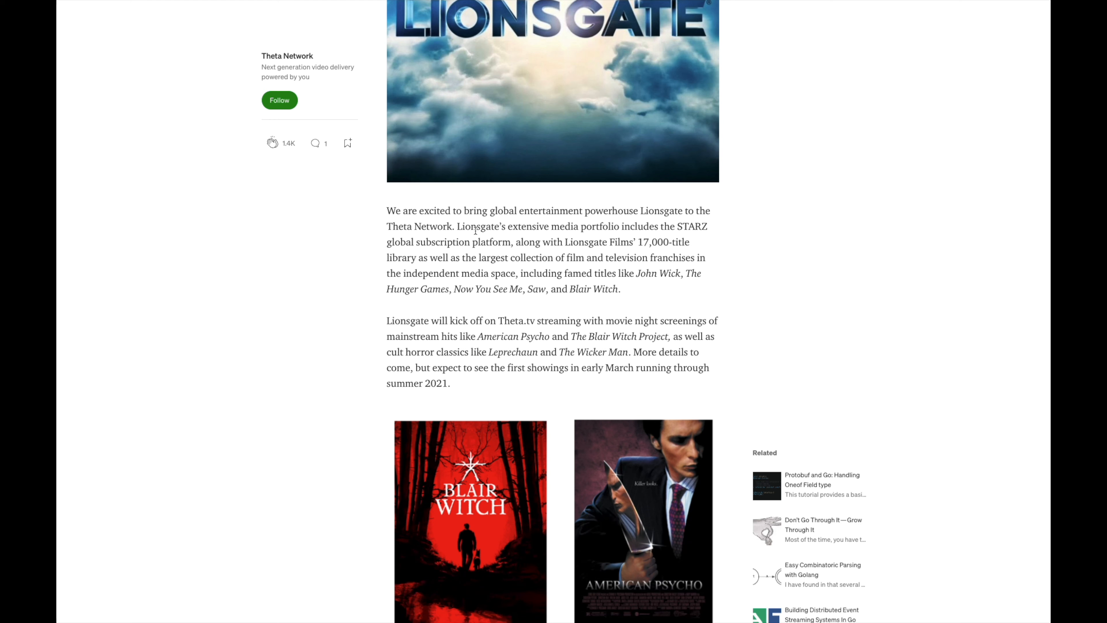
pyautogui.moveTo(452, 255)
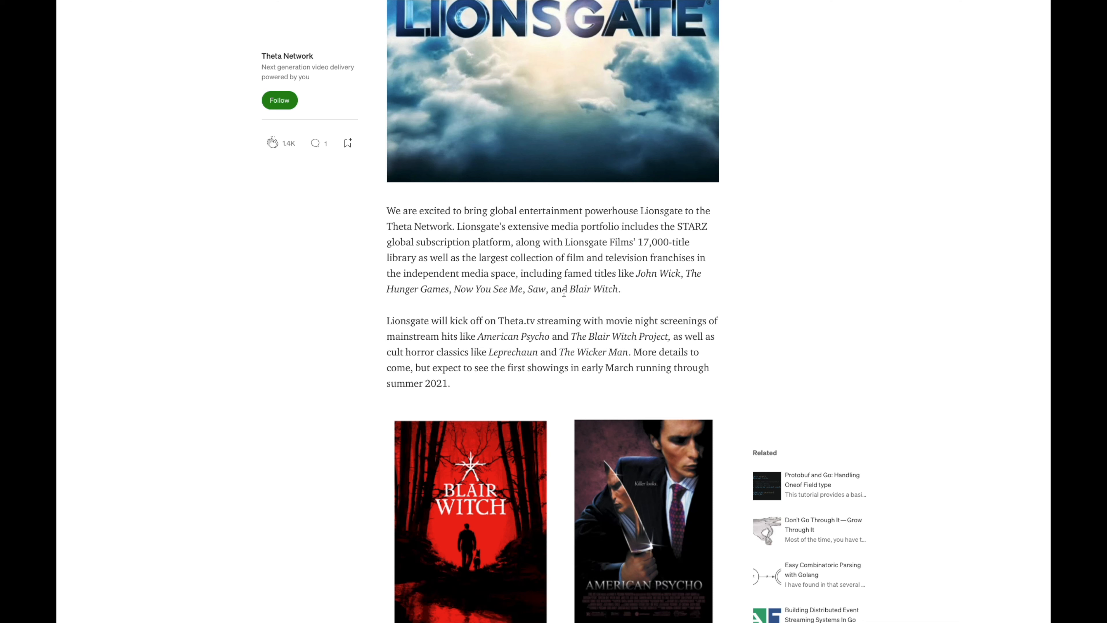
pyautogui.moveTo(520, 322)
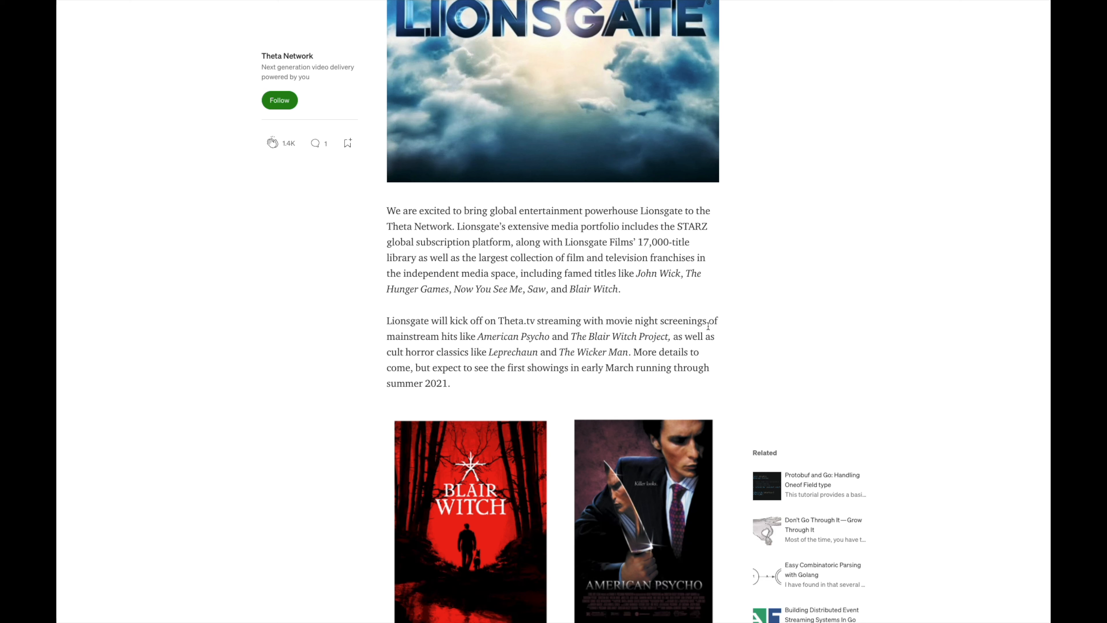
pyautogui.moveTo(626, 362)
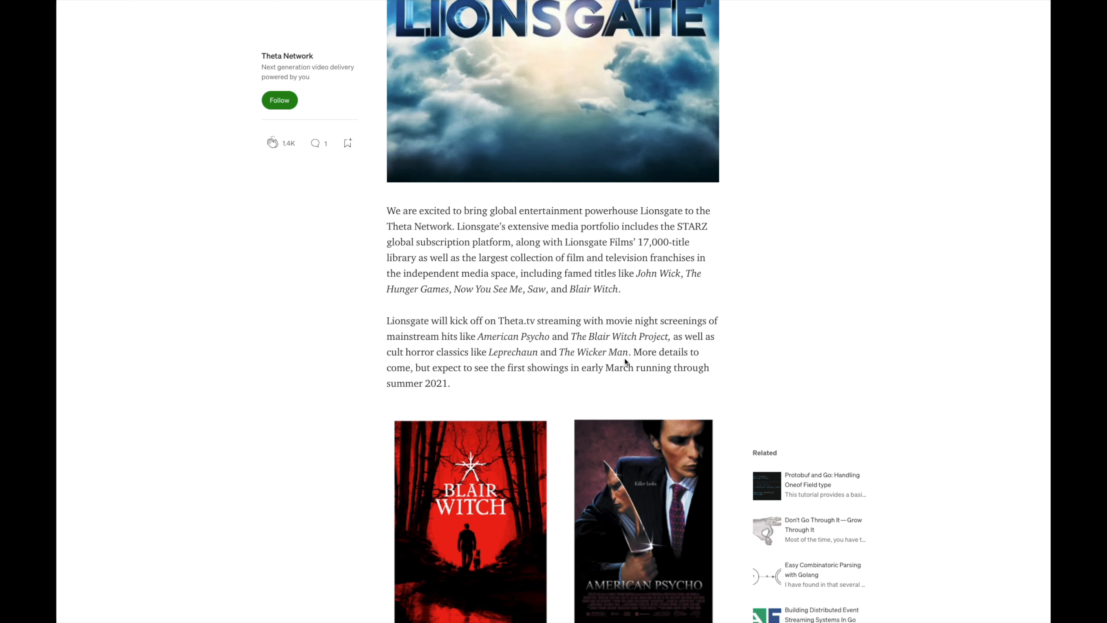
pyautogui.scroll(-3)
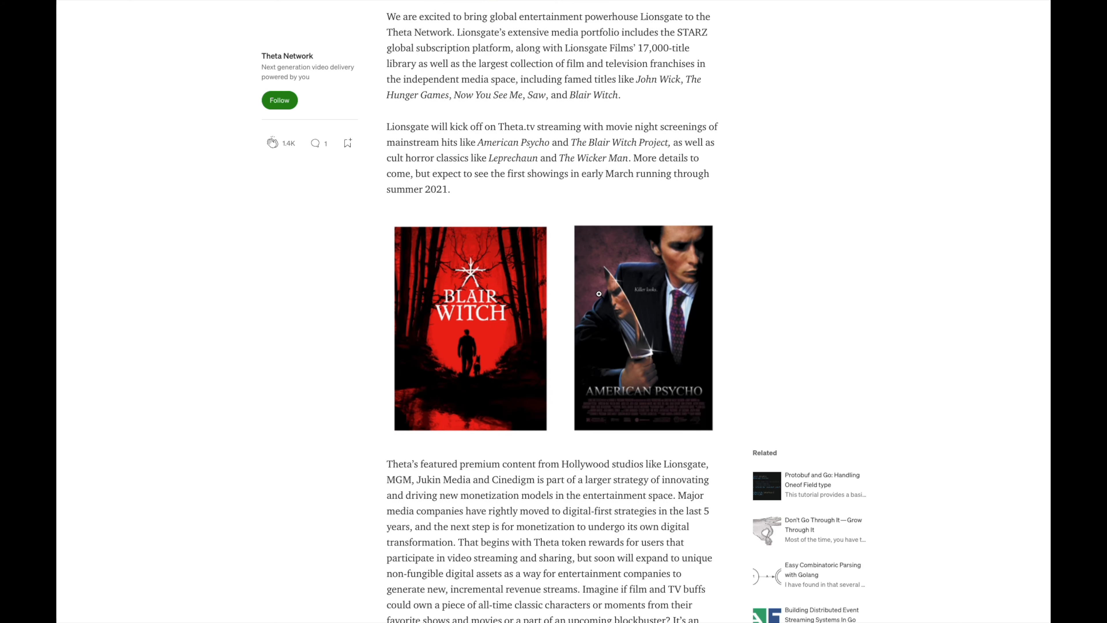
pyautogui.scroll(-3)
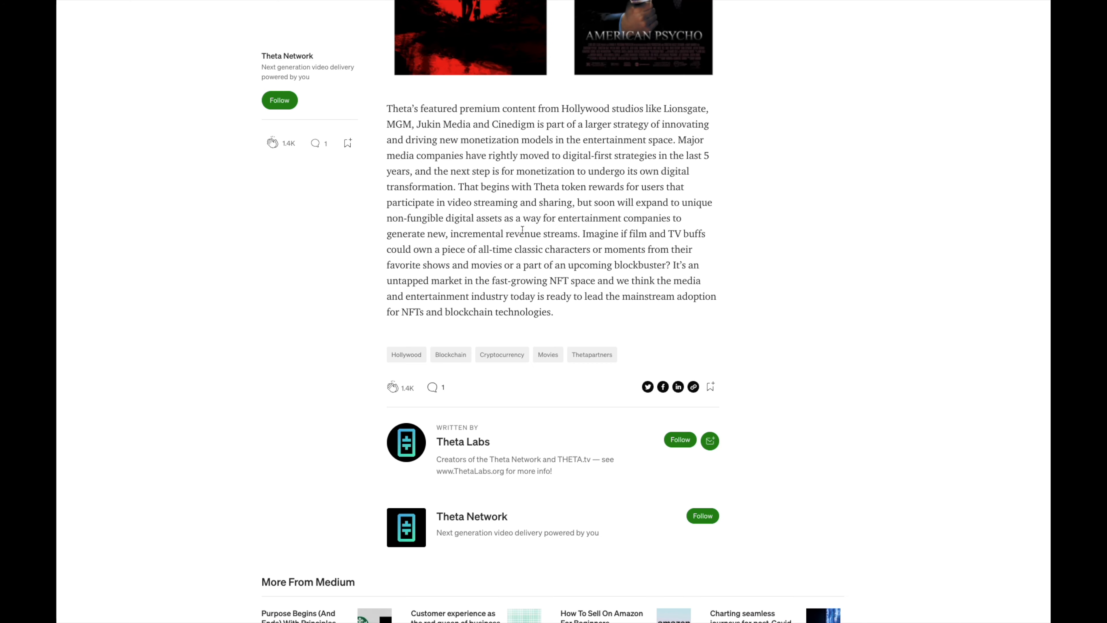
pyautogui.moveTo(521, 337)
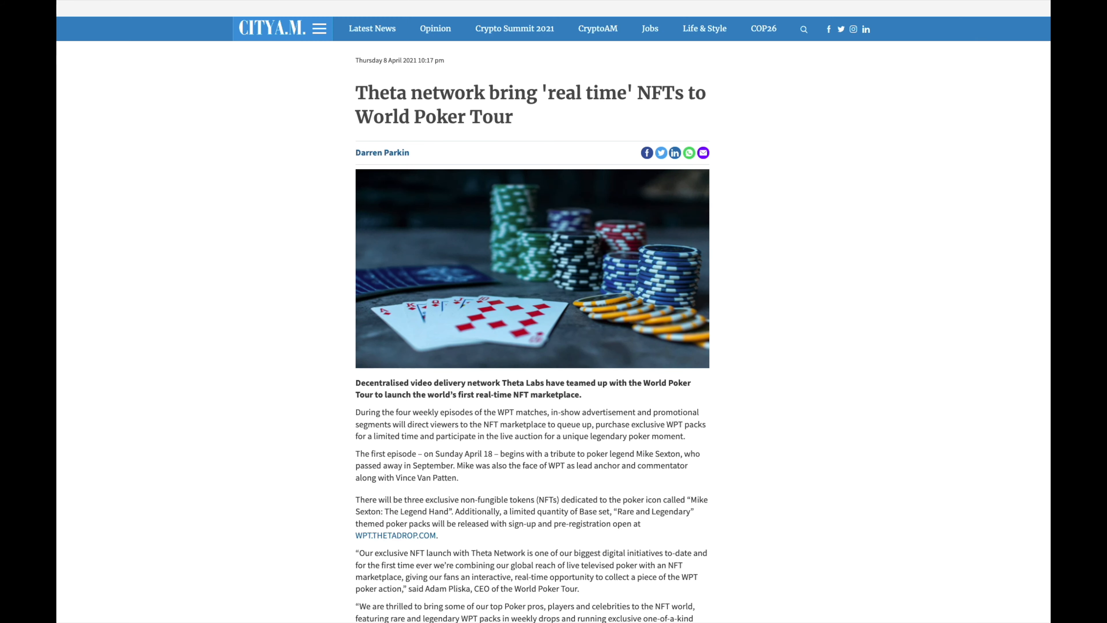
pyautogui.moveTo(281, 191)
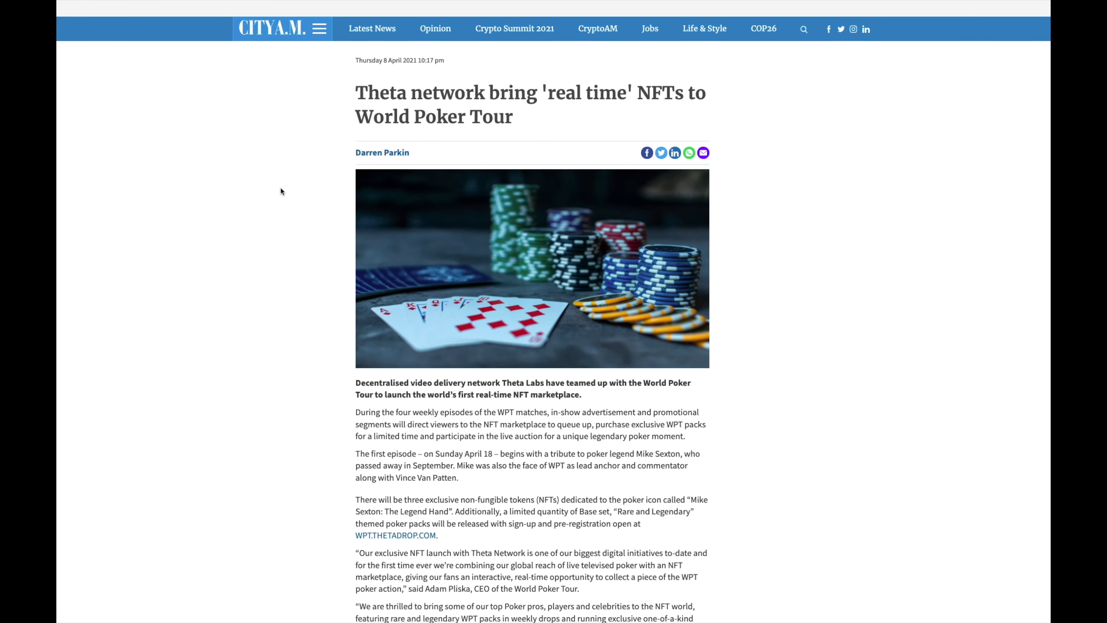
pyautogui.moveTo(282, 191)
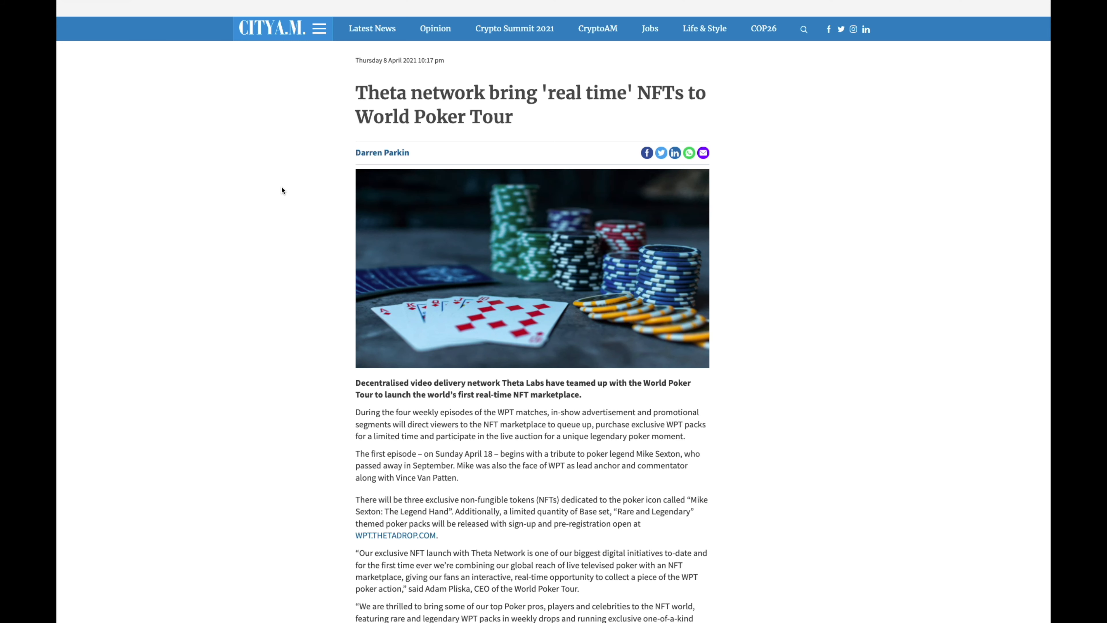
# Step: Read down the City A.M. World Poker Tour article to the episode schedule
pyautogui.scroll(-3)
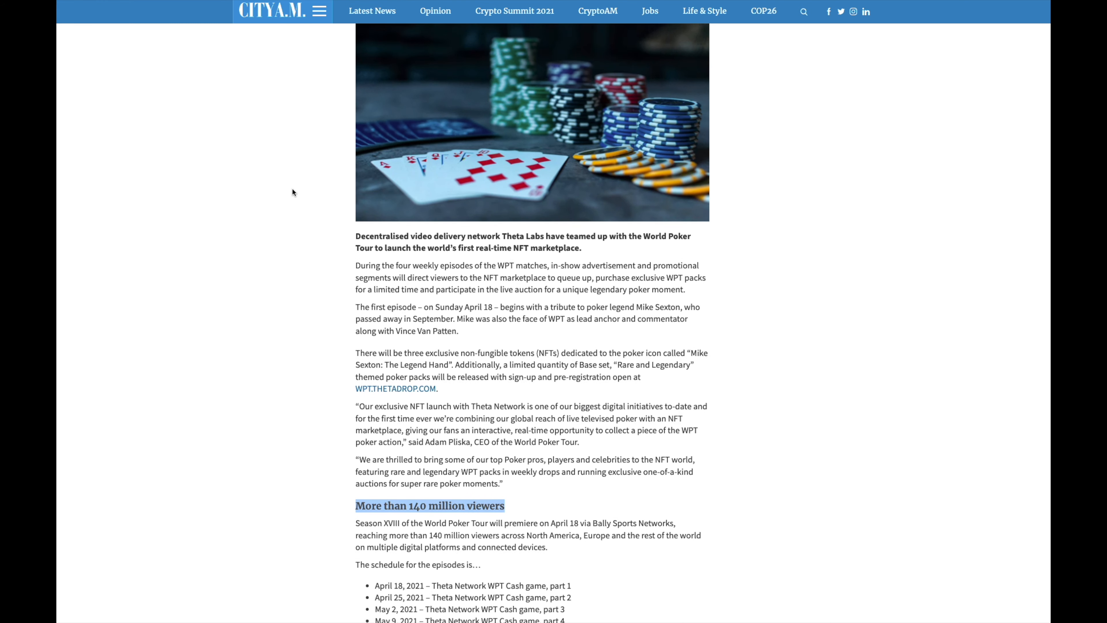
pyautogui.scroll(-3)
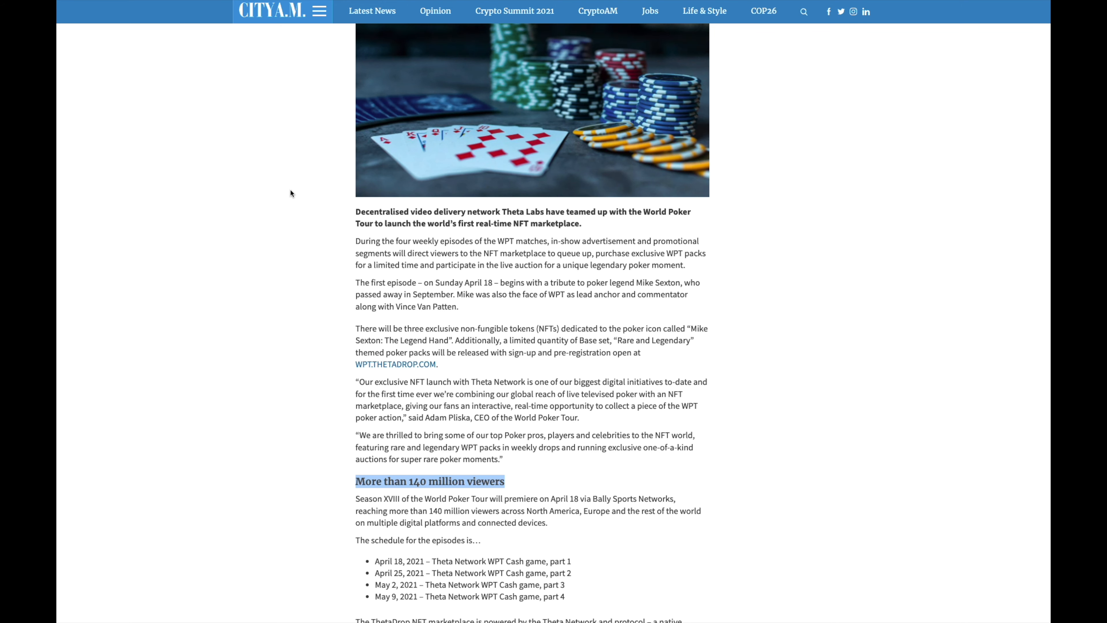
pyautogui.moveTo(314, 187)
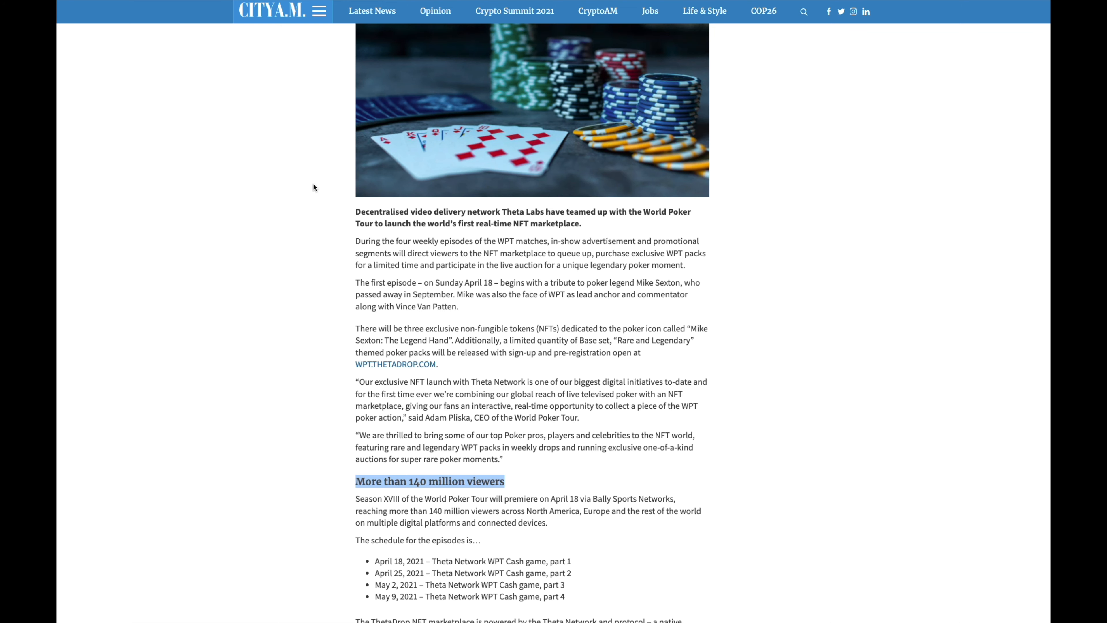
pyautogui.scroll(-3)
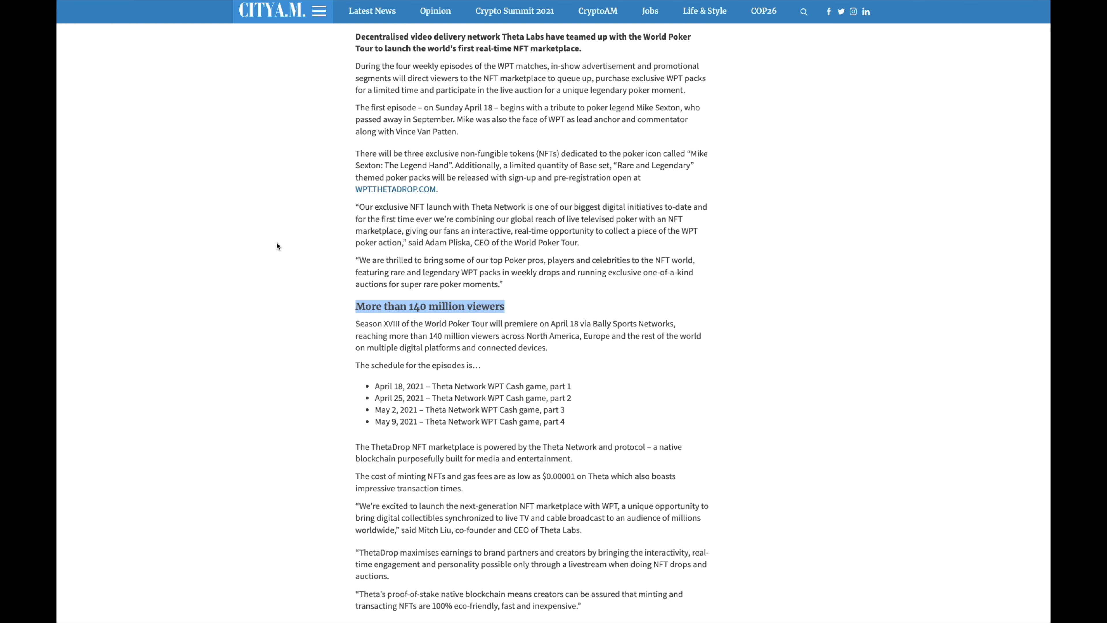
pyautogui.moveTo(321, 232)
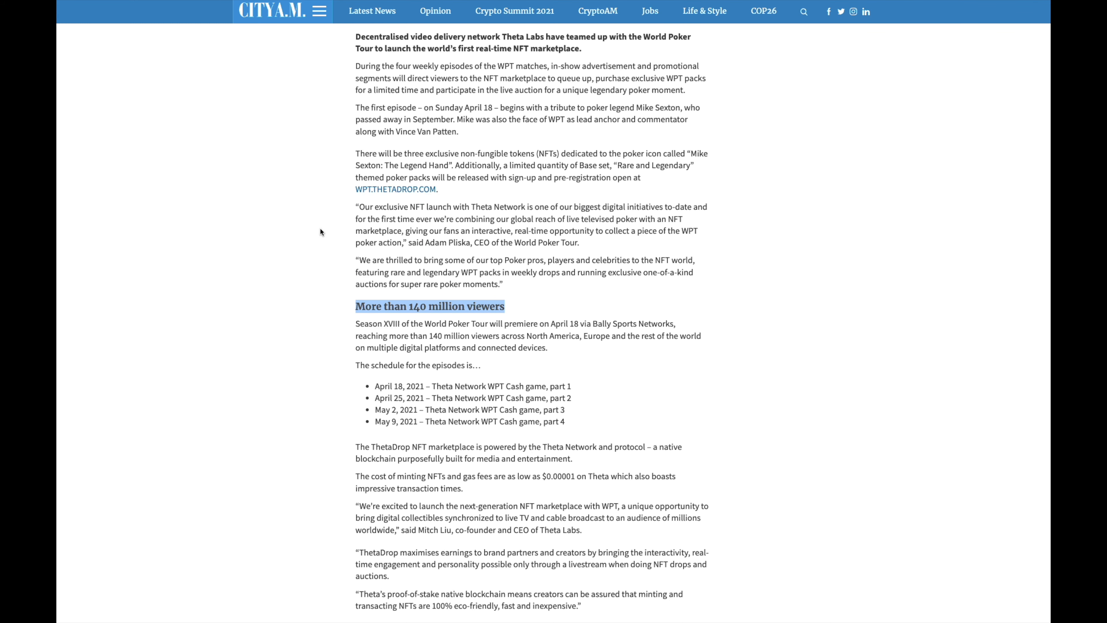
pyautogui.moveTo(319, 208)
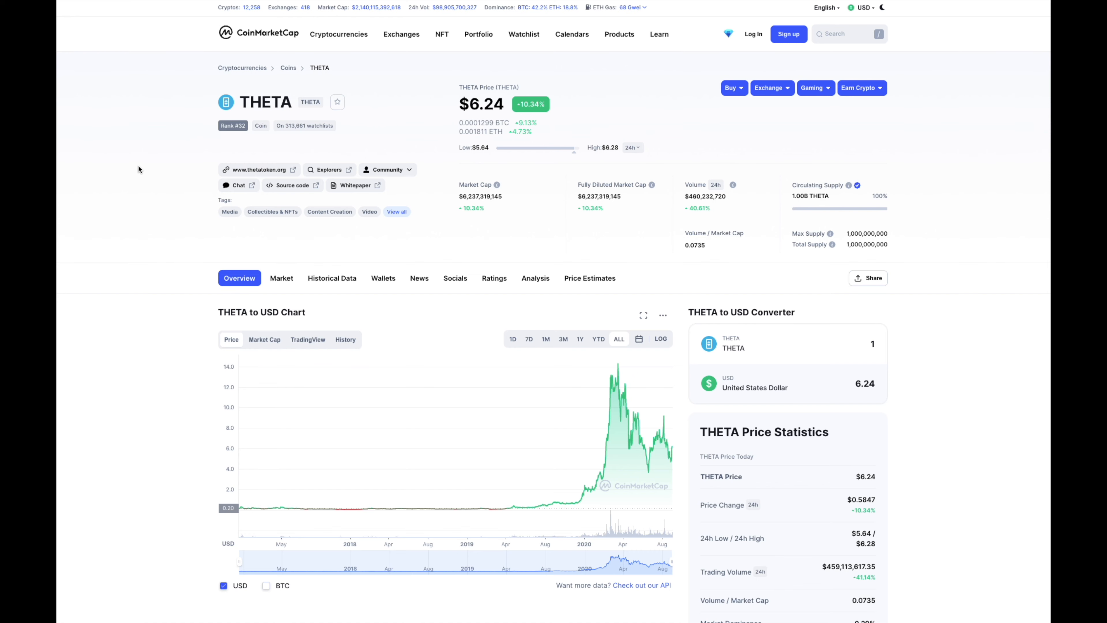
pyautogui.scroll(-3)
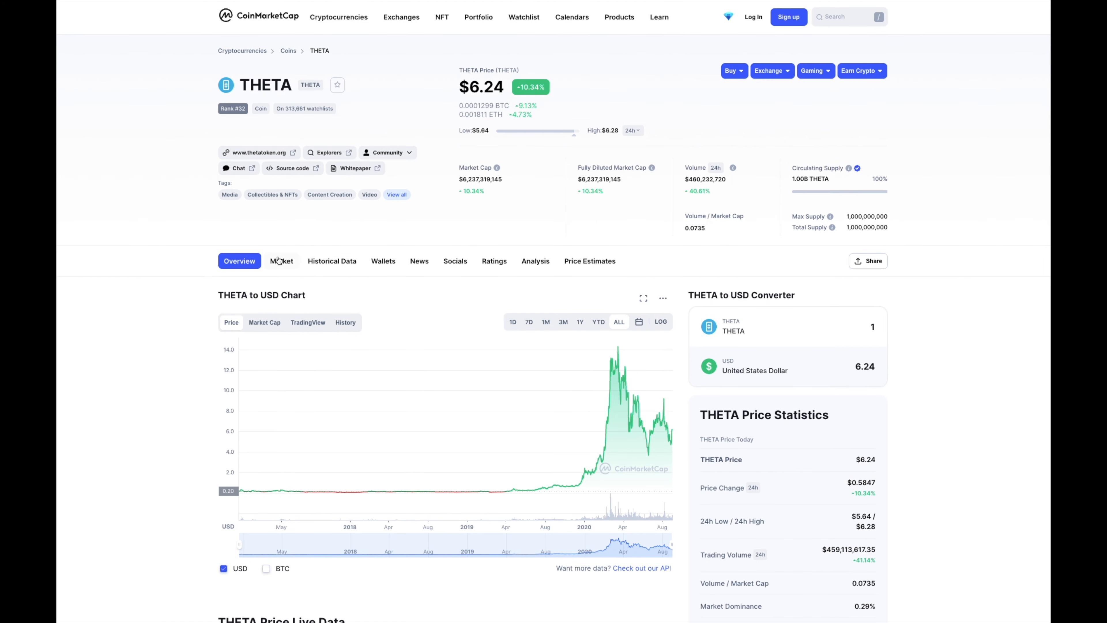
pyautogui.click(281, 261)
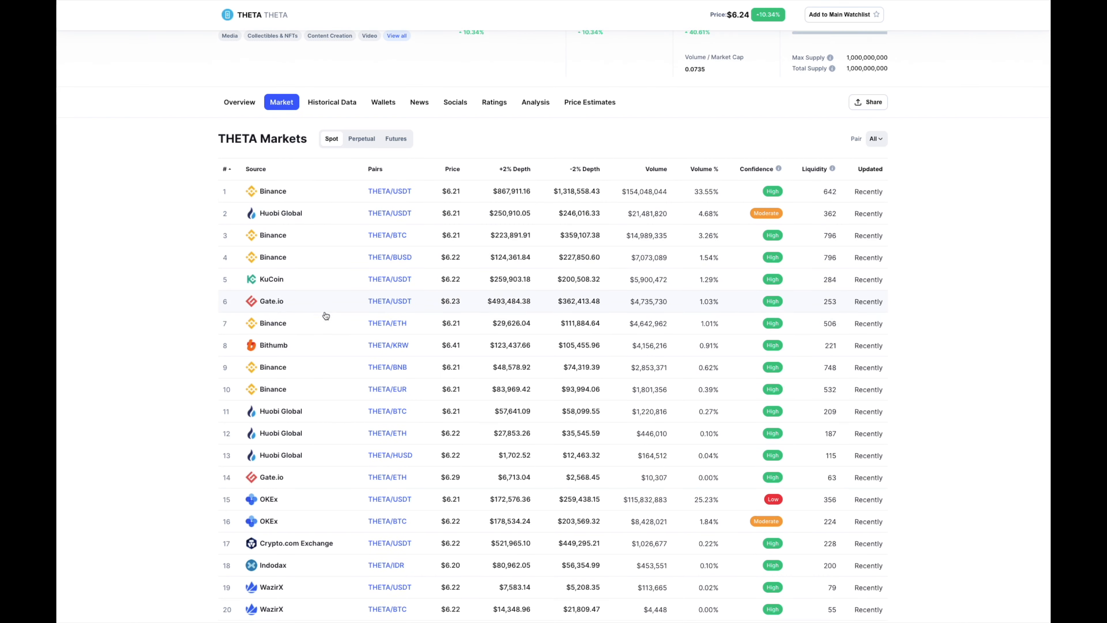
pyautogui.scroll(-3)
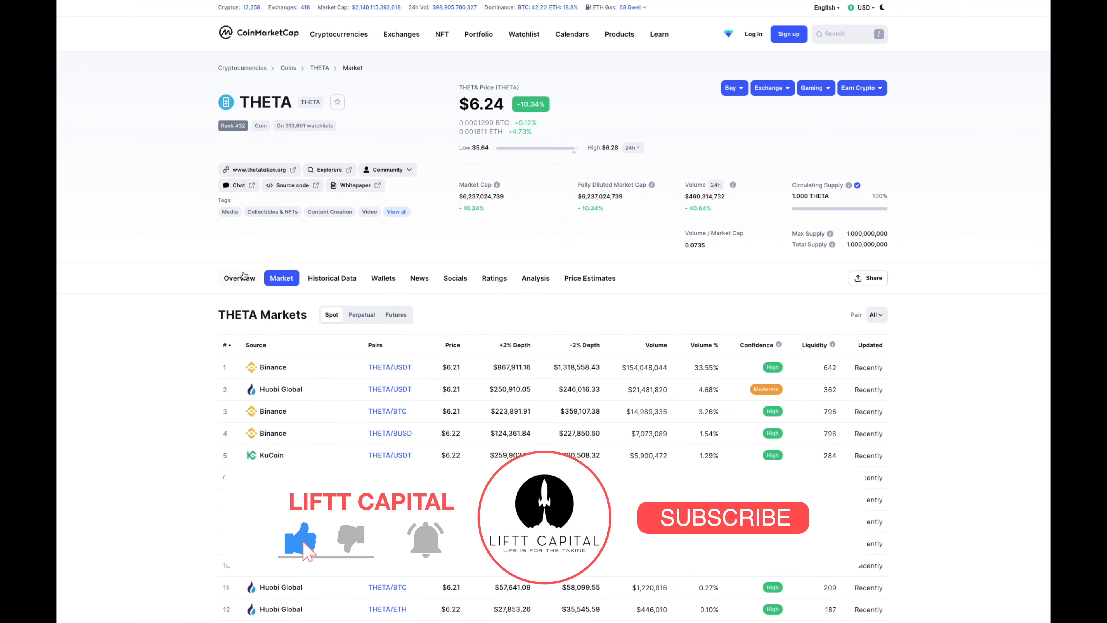
pyautogui.click(238, 278)
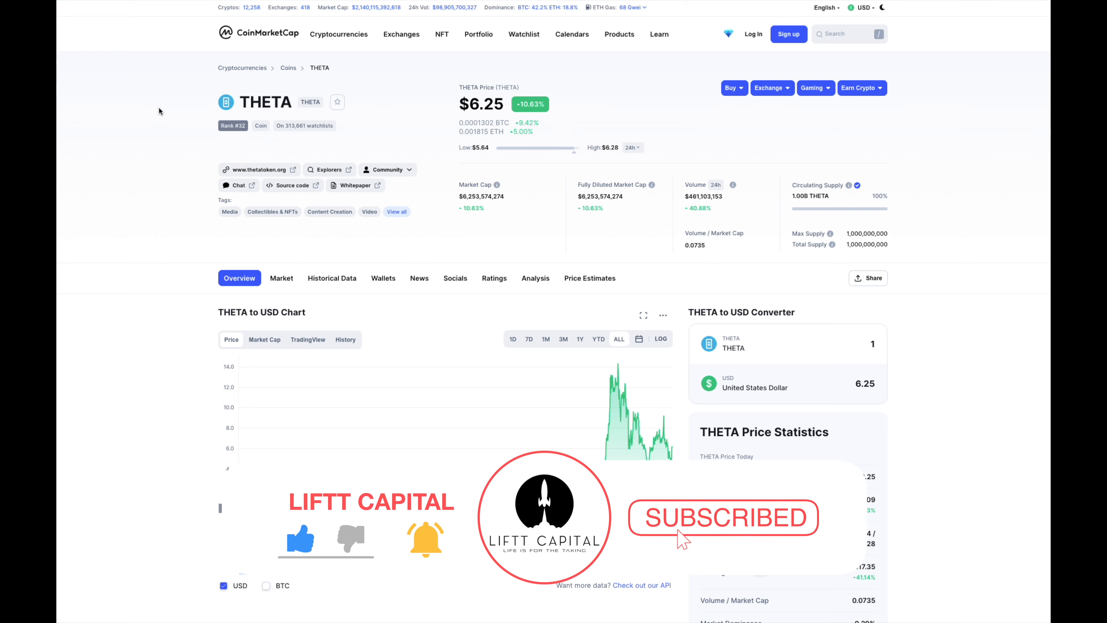